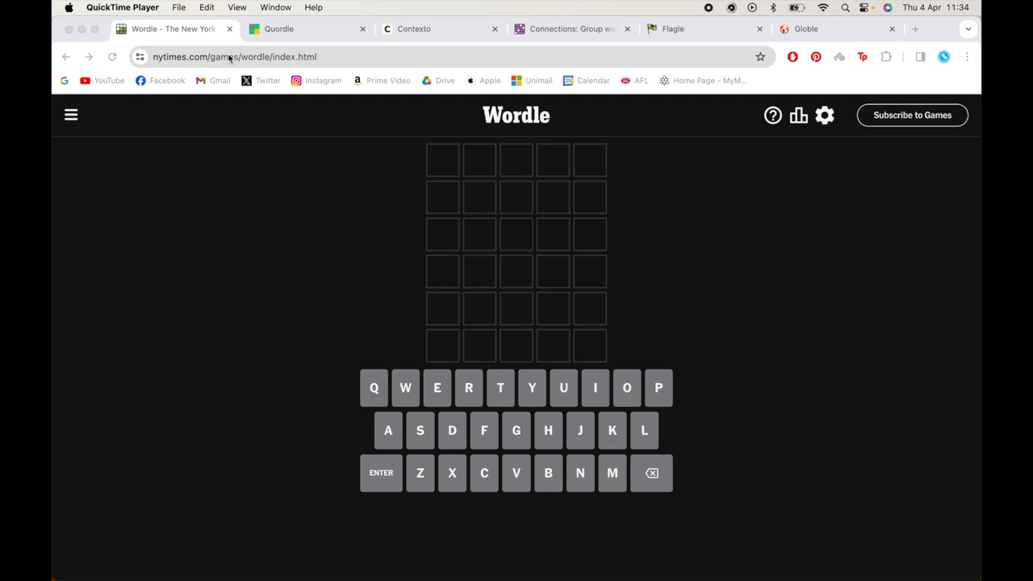
Submit FLAME and HINTS as the first two Wordle guesses
left_click(564, 28)
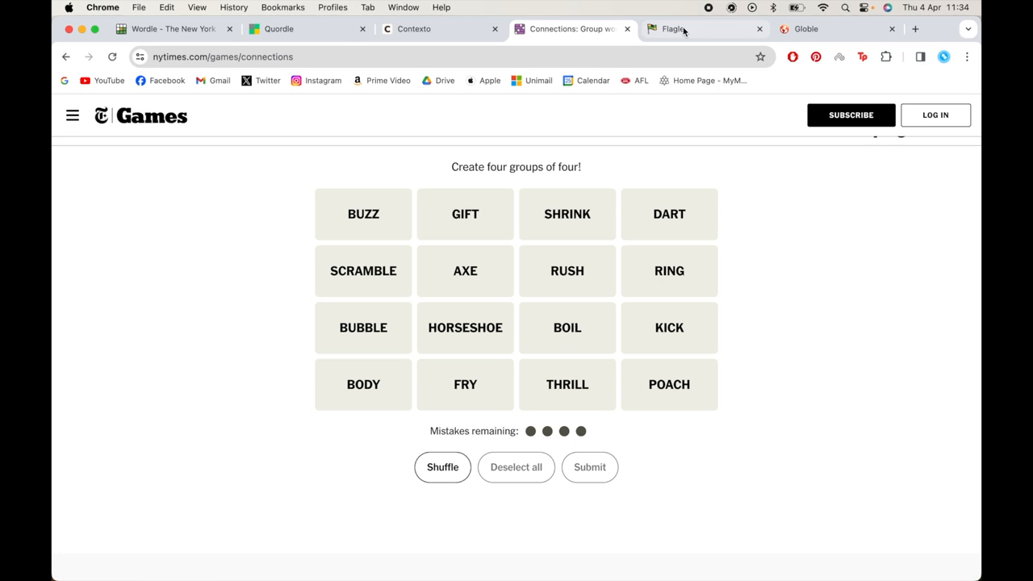
left_click(174, 29)
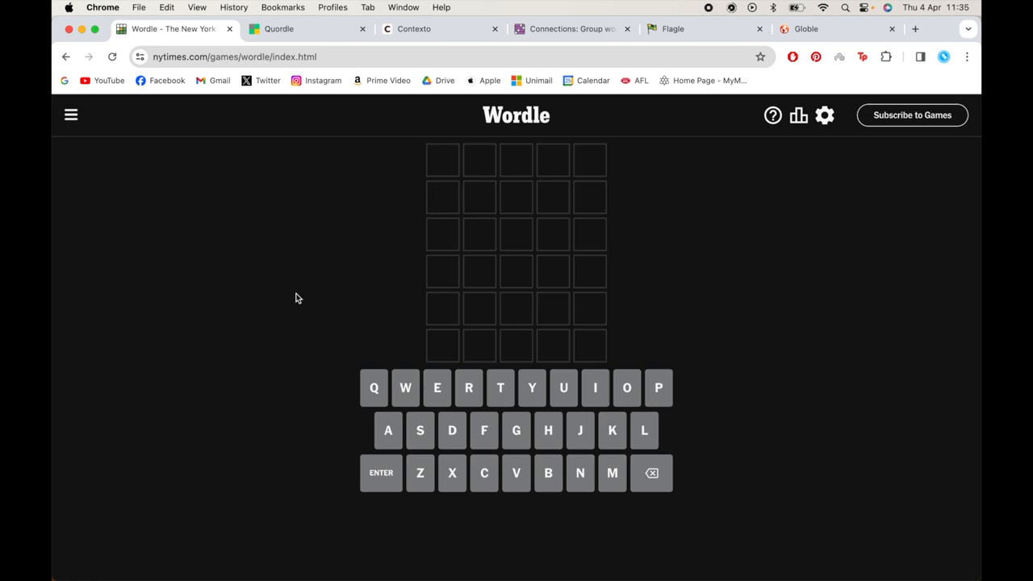
mouse_move(359, 363)
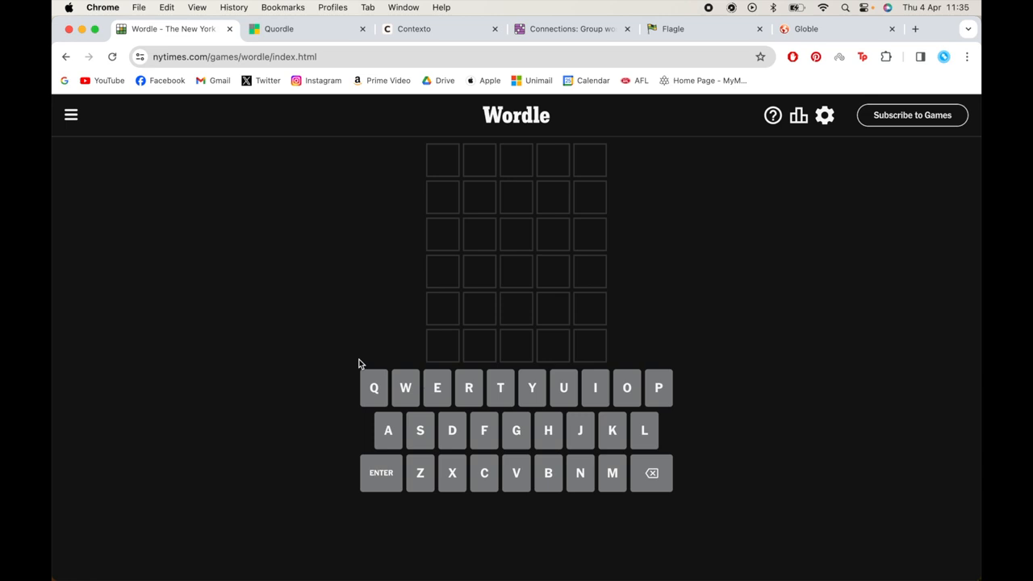
mouse_move(276, 353)
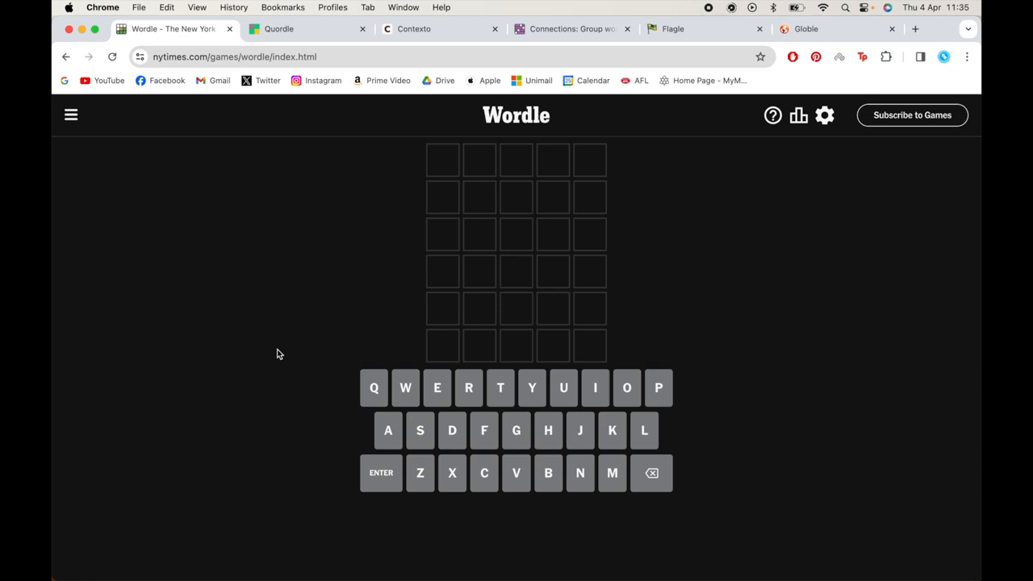
mouse_move(373, 284)
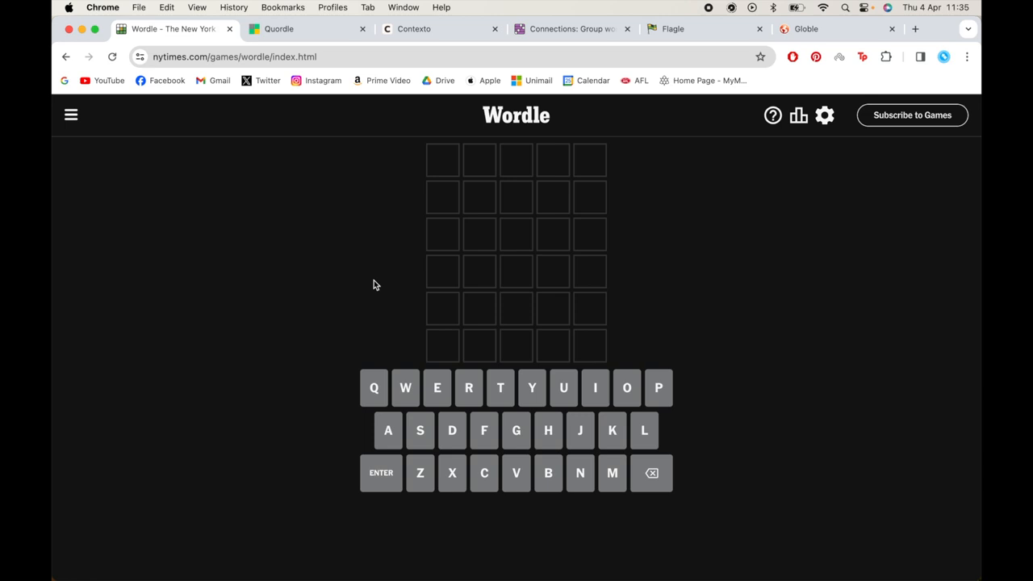
mouse_move(294, 300)
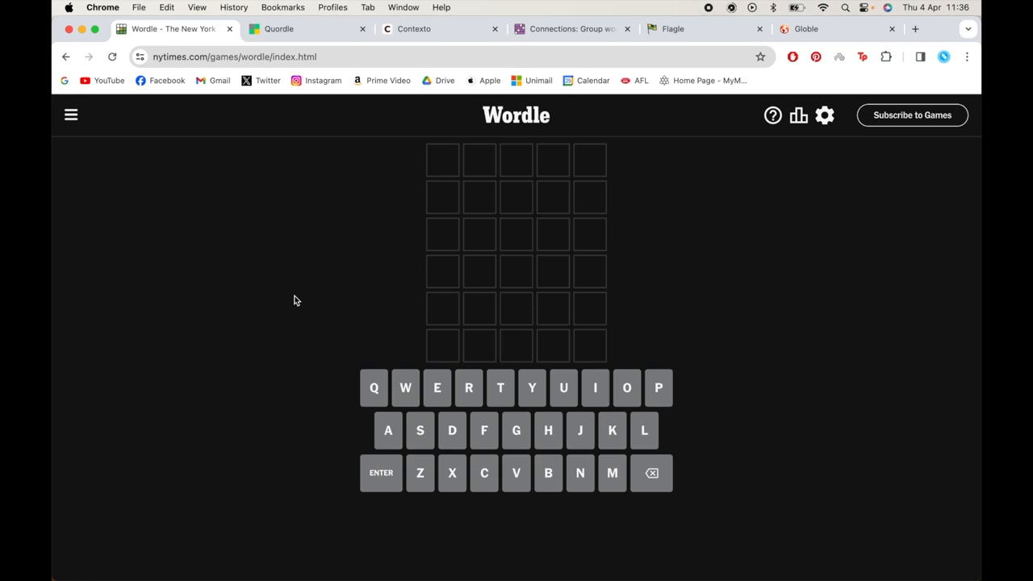
mouse_move(331, 310)
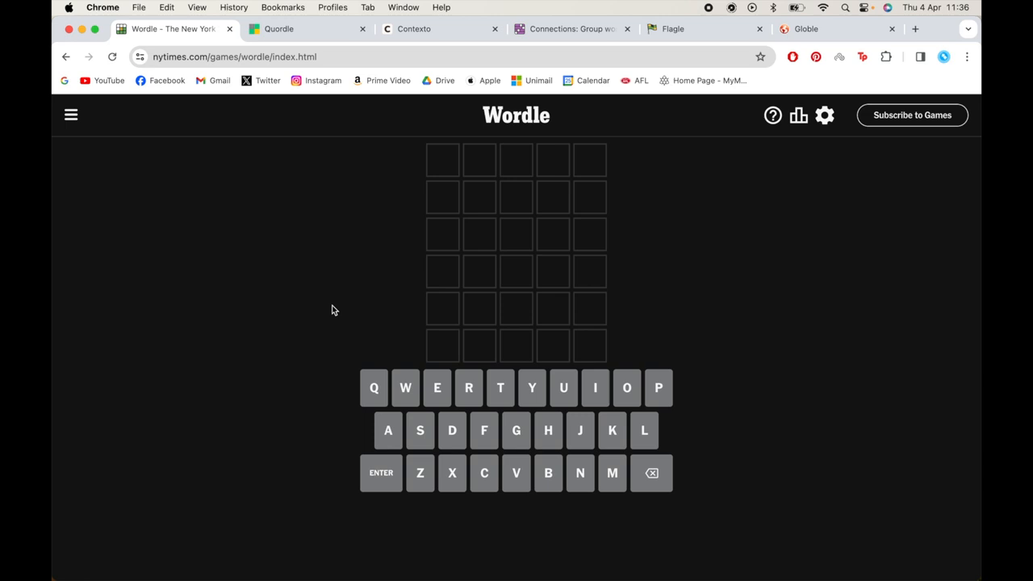
type("L")
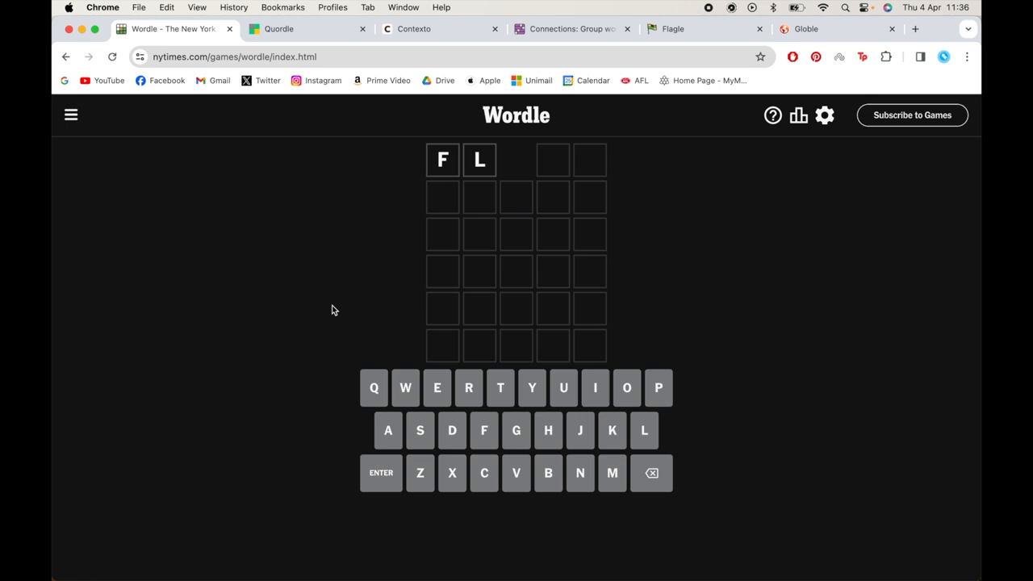
left_click(380, 471)
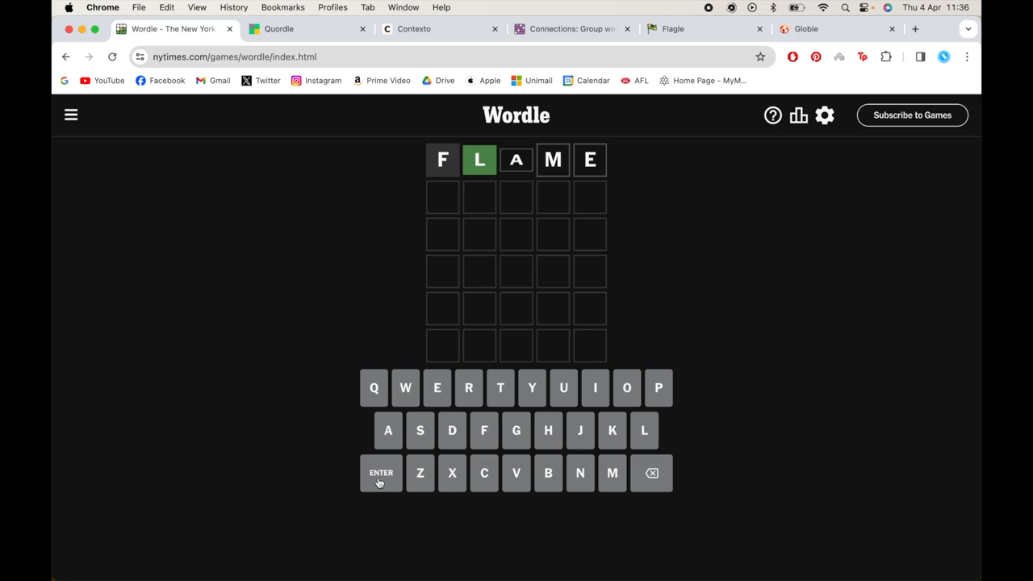
left_click(380, 472)
type("B")
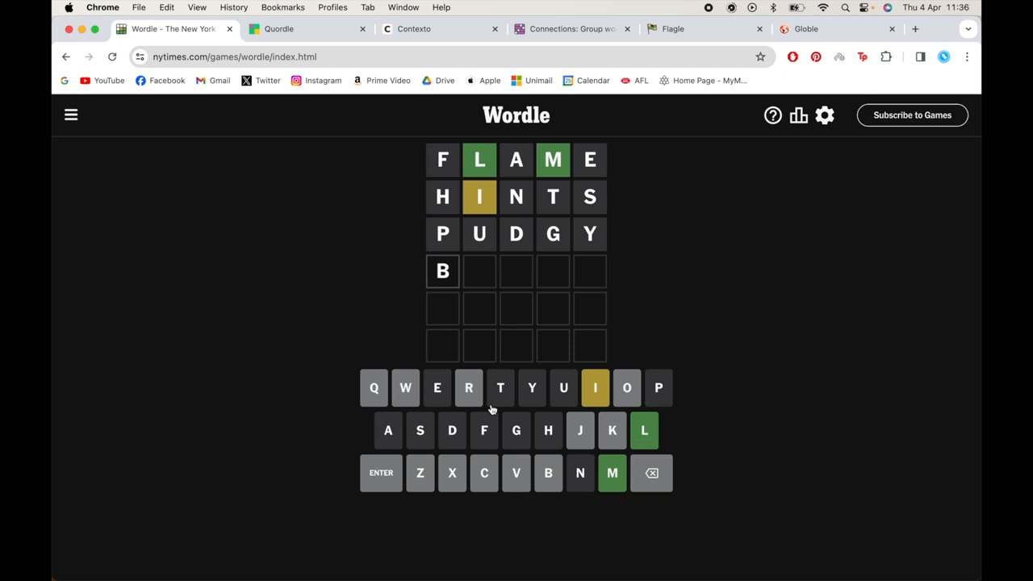
Submit PUDGY and BROCK, then type CLIMB on the fifth row
type("ROCK")
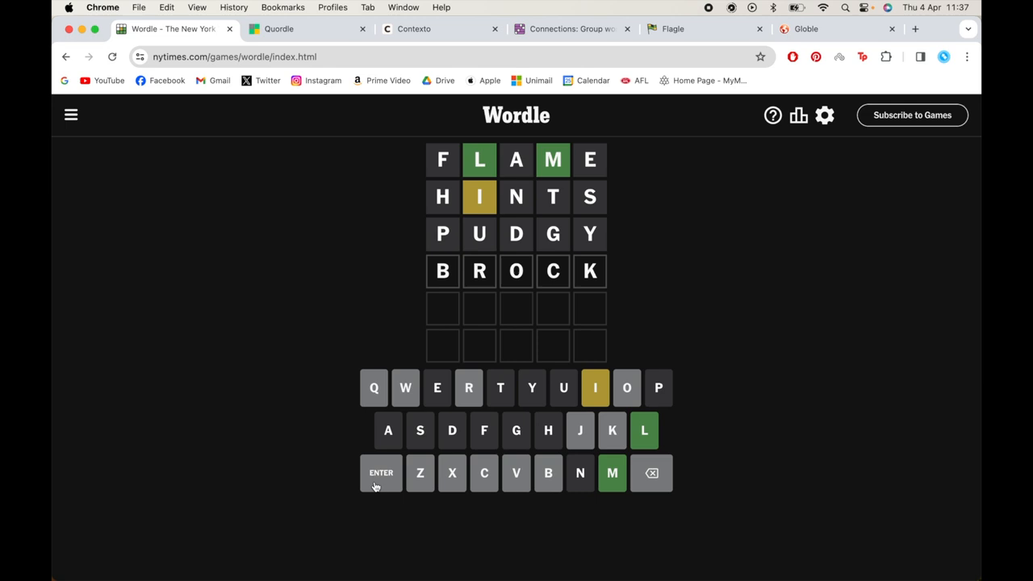
left_click(380, 472)
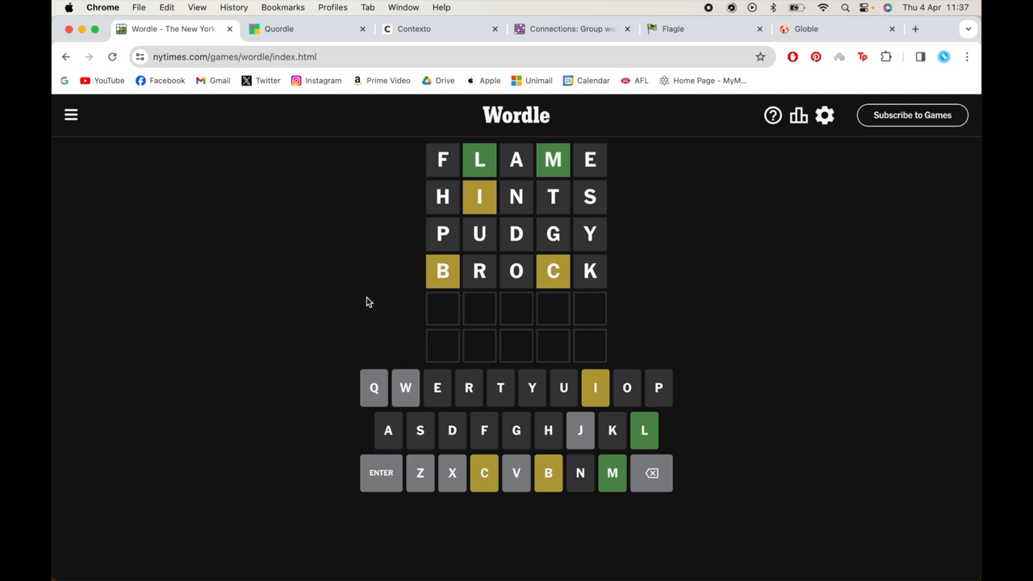
mouse_move(353, 347)
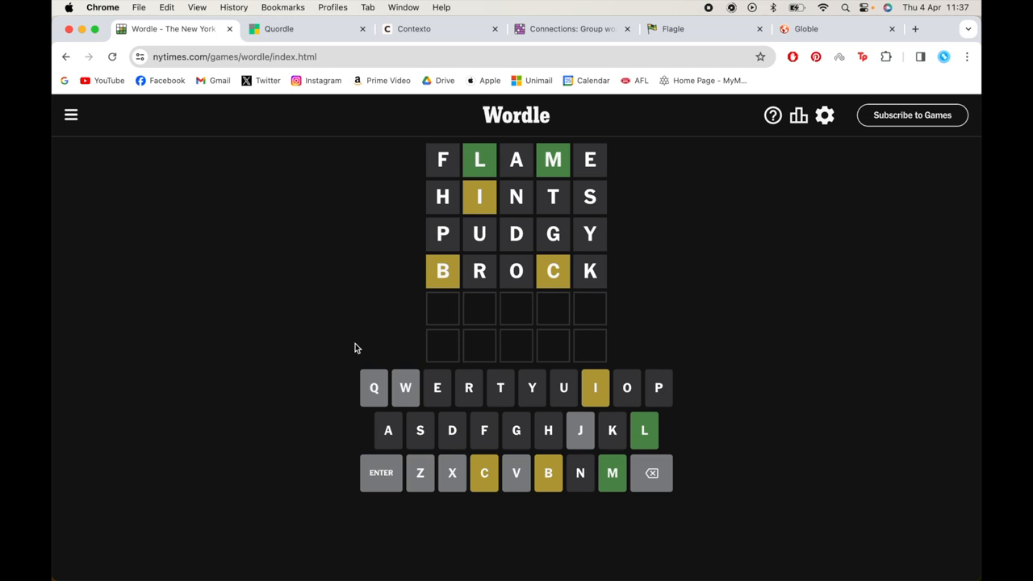
mouse_move(307, 270)
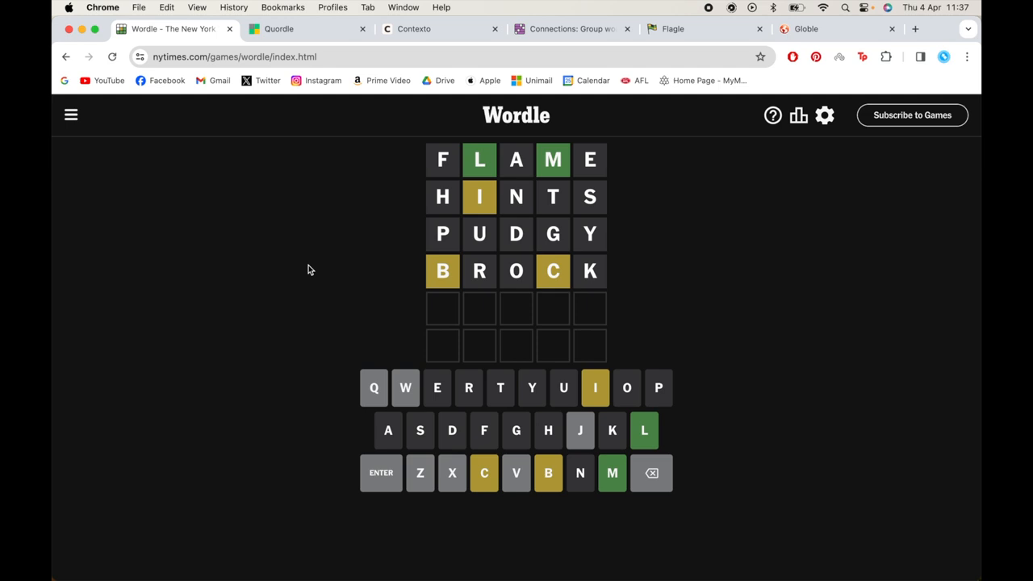
mouse_move(472, 472)
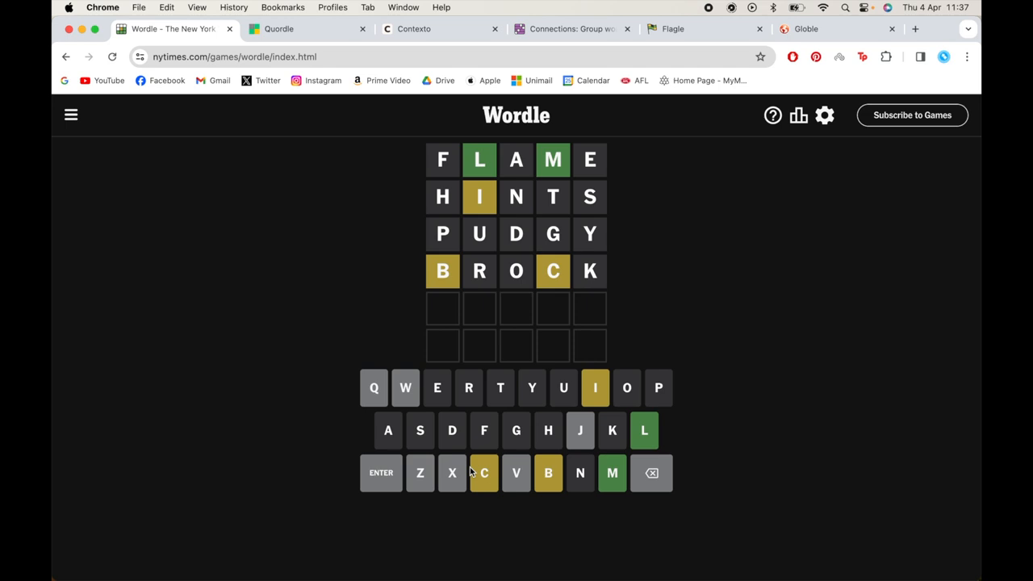
left_click(483, 471)
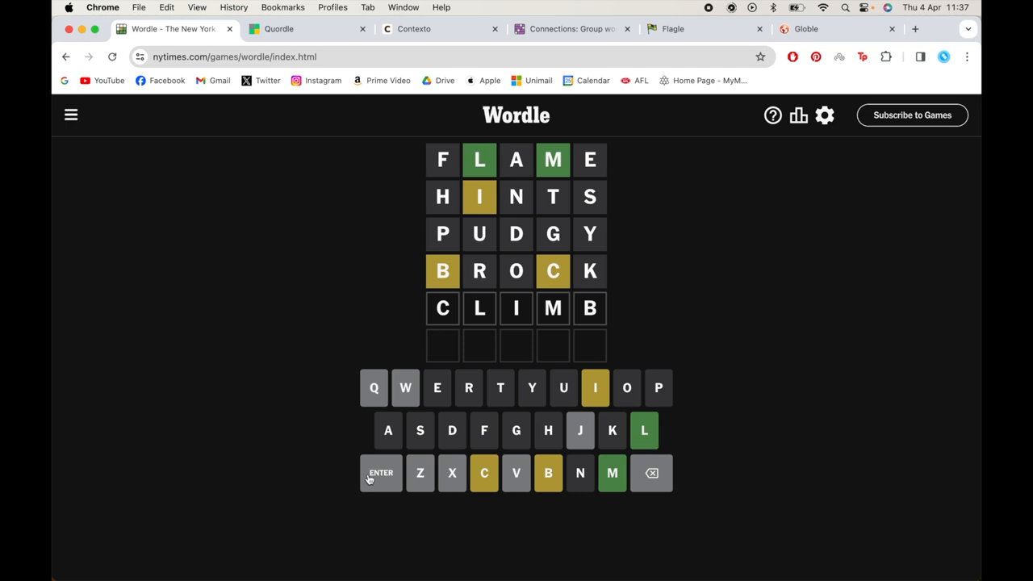
Submit CLIMB as the fifth guess, scoring all green to solve Wordle
left_click(380, 472)
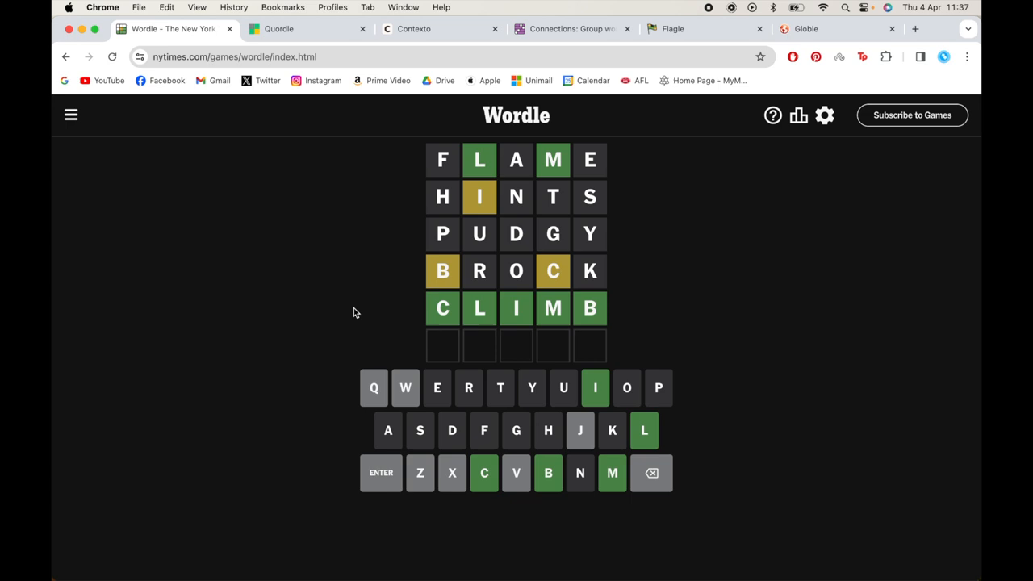
mouse_move(637, 201)
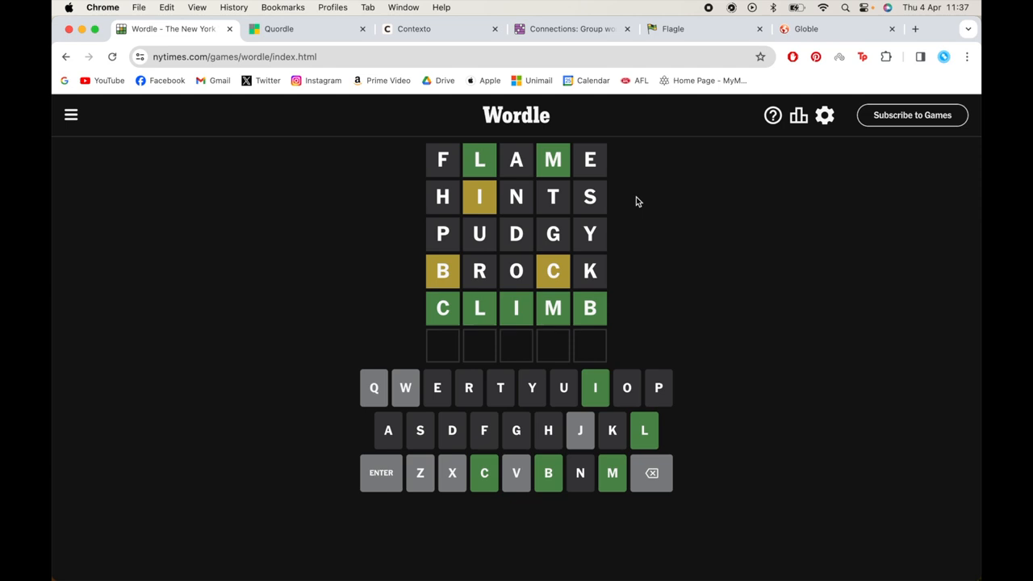
mouse_move(411, 313)
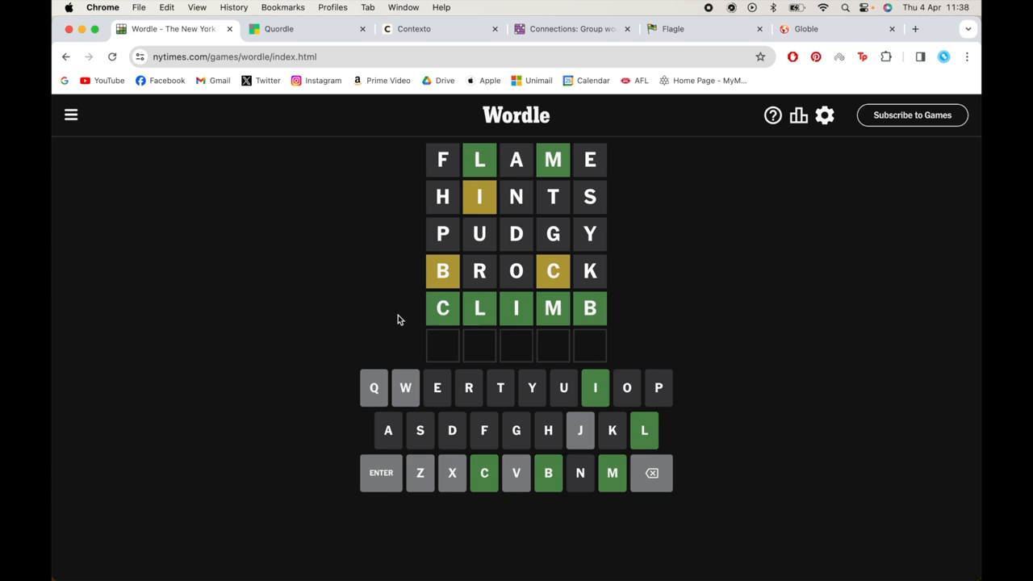
mouse_move(466, 281)
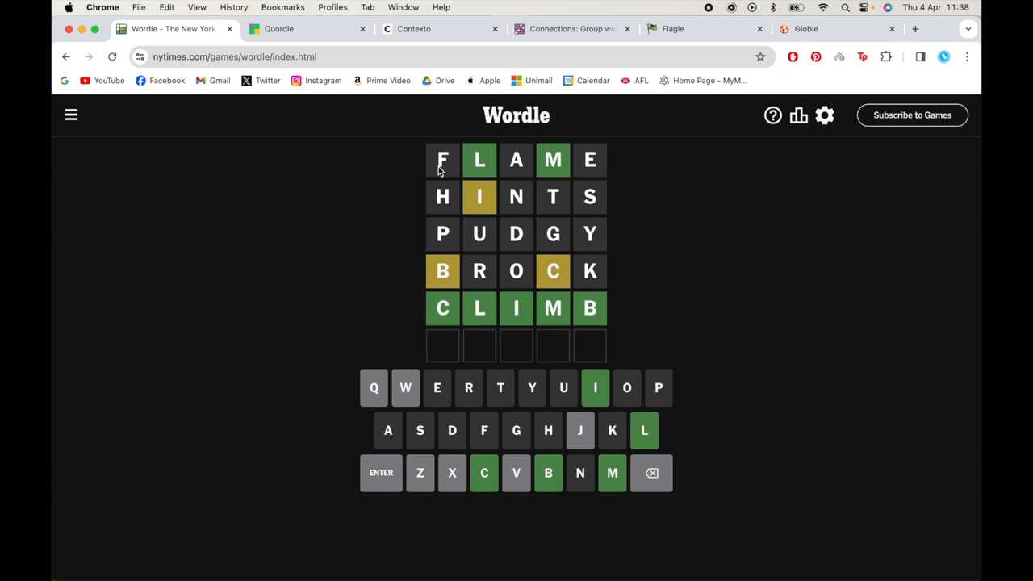
mouse_move(413, 246)
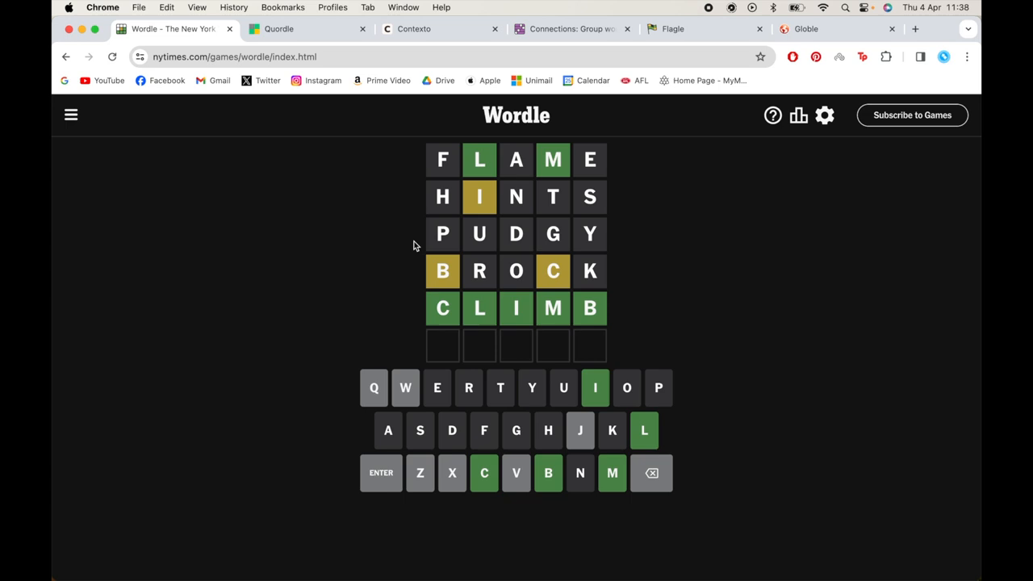
mouse_move(358, 379)
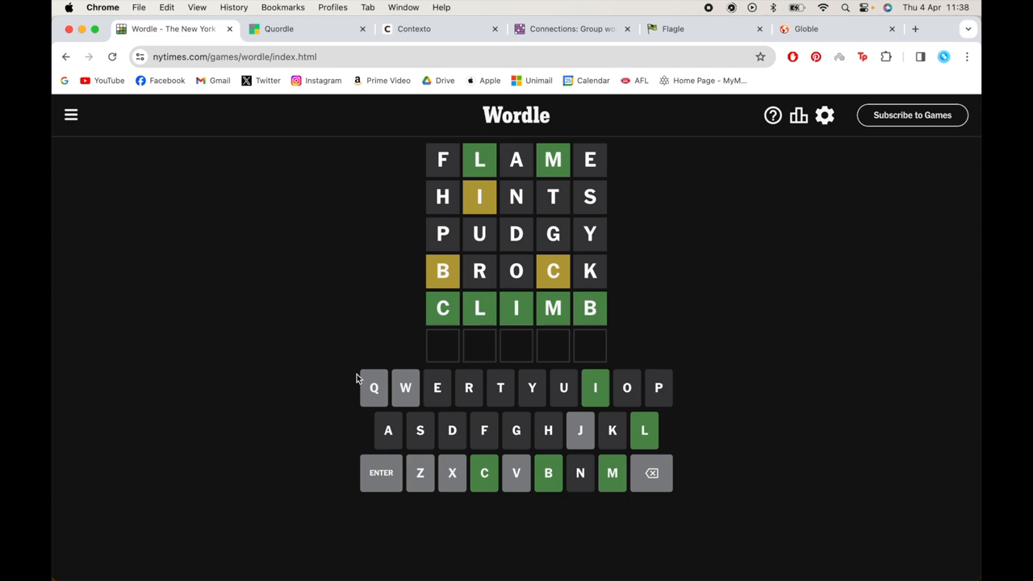
mouse_move(320, 390)
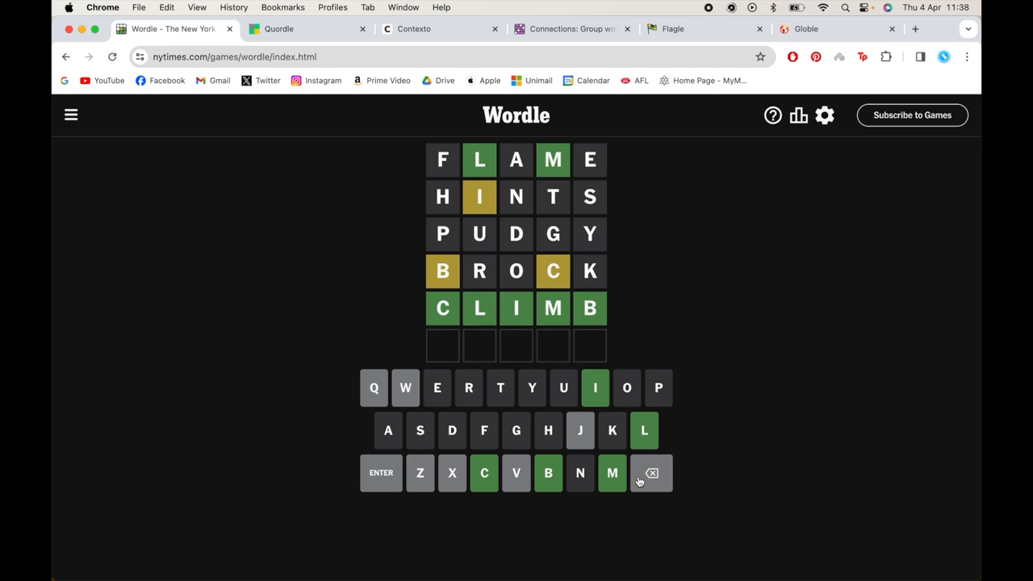
mouse_move(299, 184)
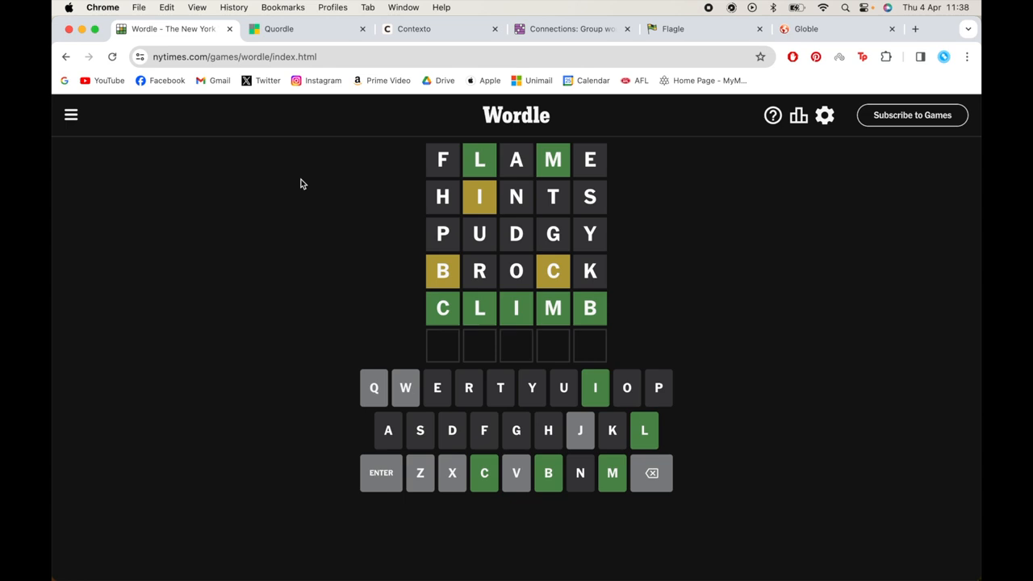
mouse_move(279, 29)
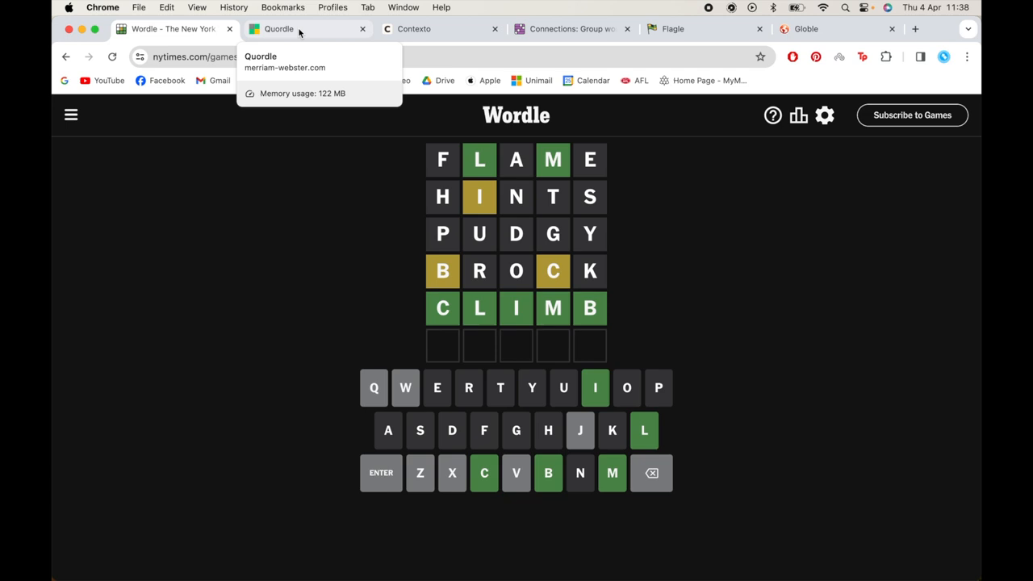
Switch to the Quordle tab to bring up the daily puzzle
left_click(306, 28)
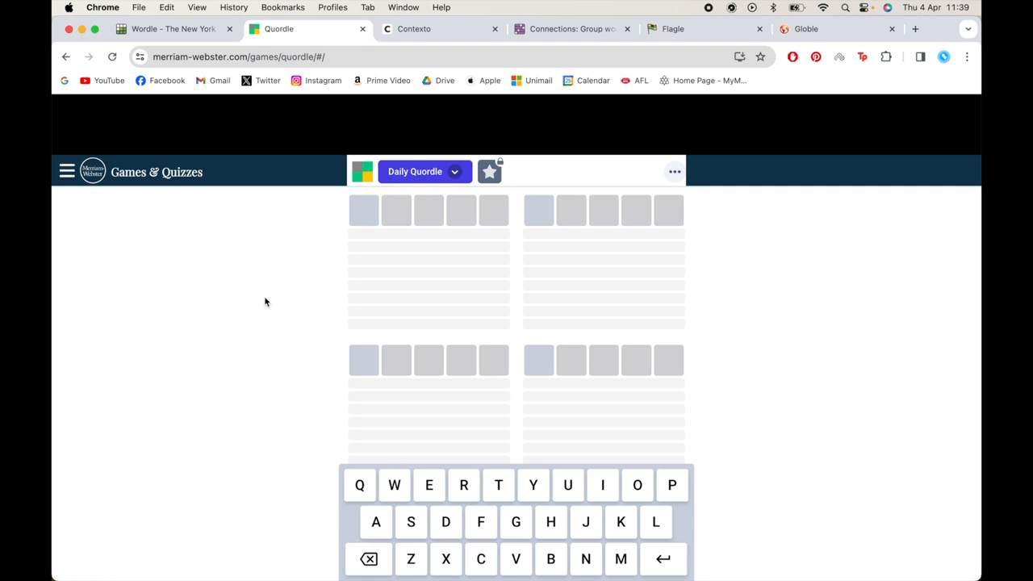
mouse_move(335, 463)
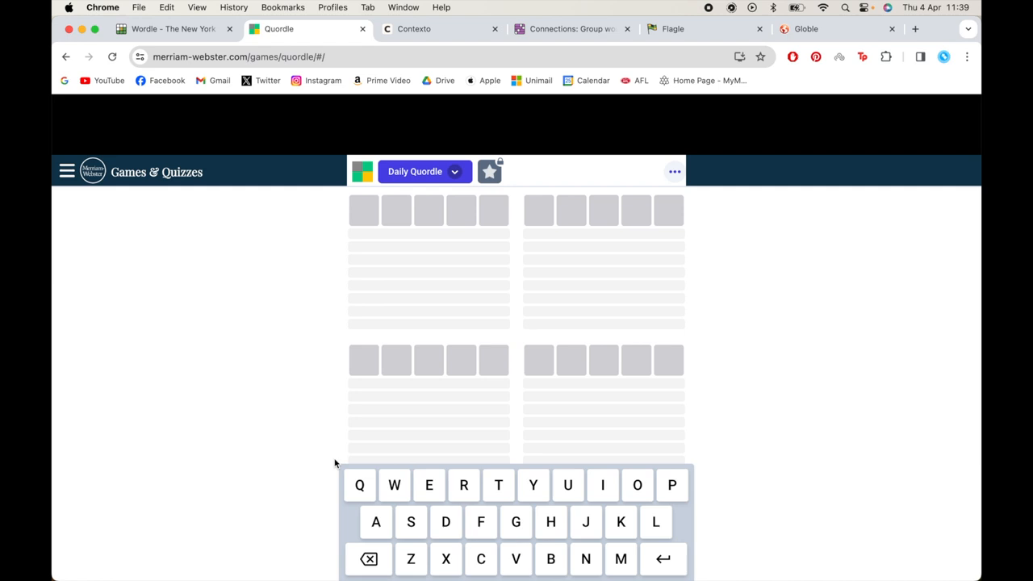
mouse_move(274, 351)
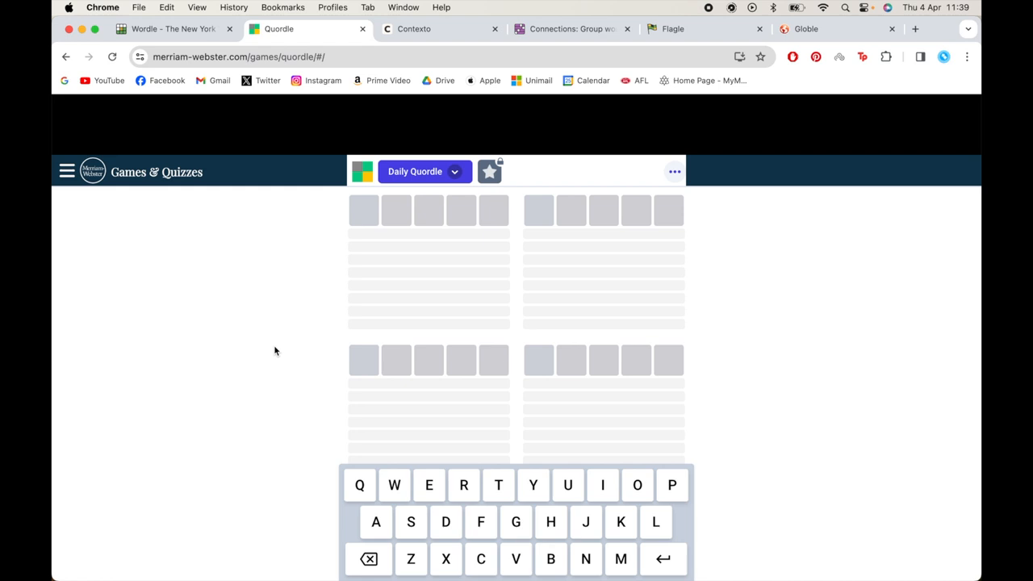
mouse_move(173, 29)
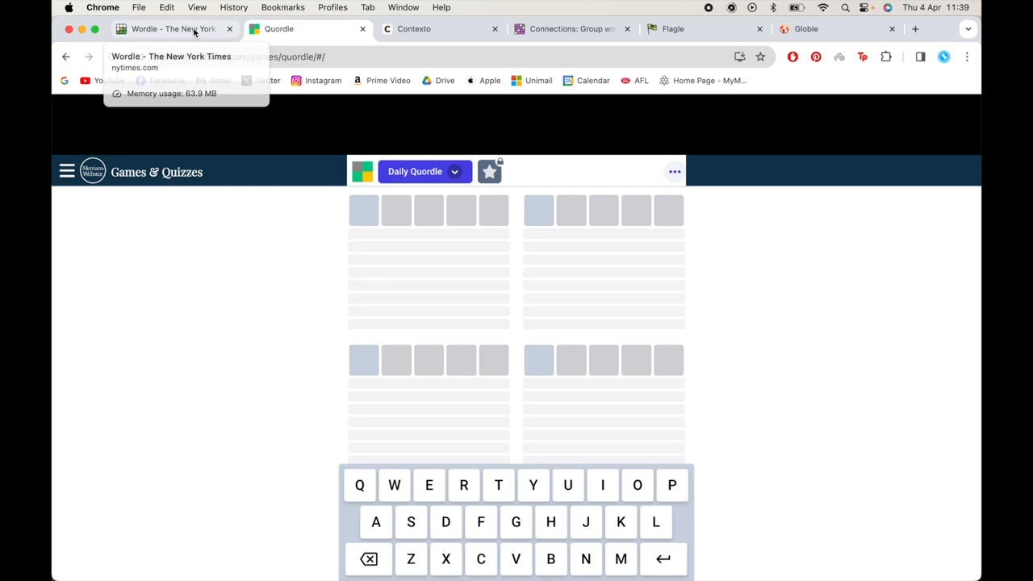
mouse_move(385, 316)
type("FLAME")
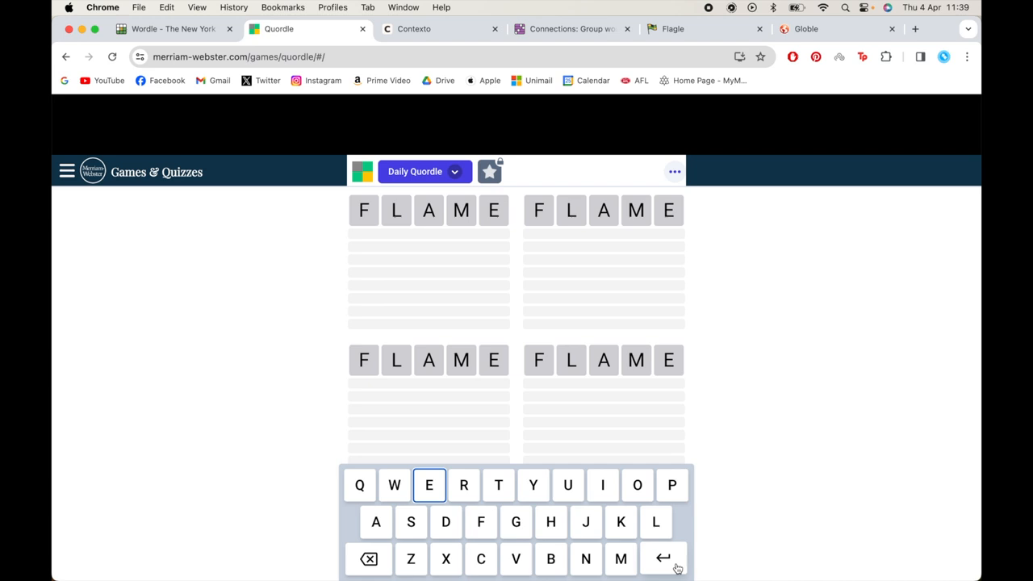
Submit FLAME as the first Quordle guess across all four boards
left_click(662, 558)
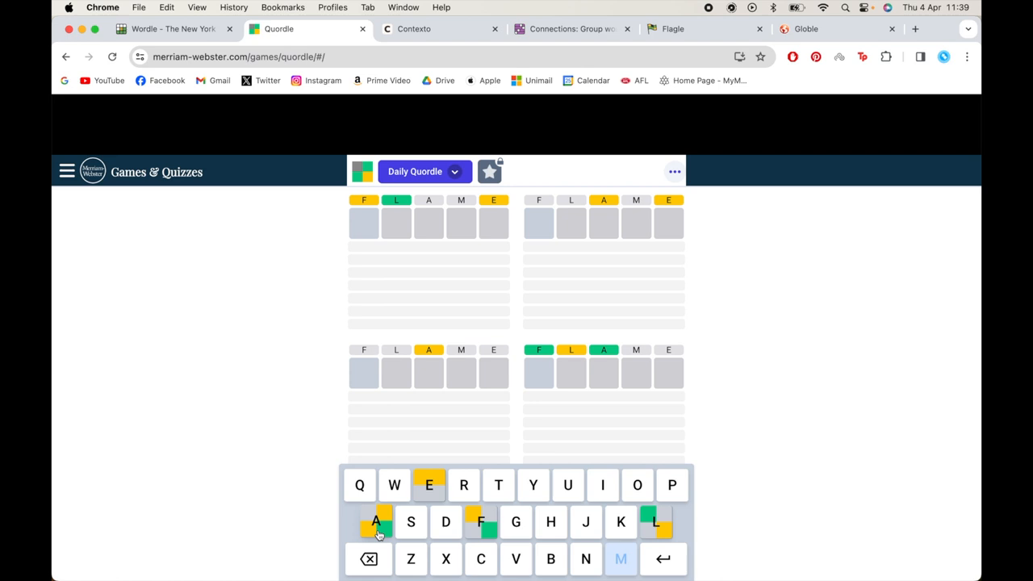
mouse_move(612, 354)
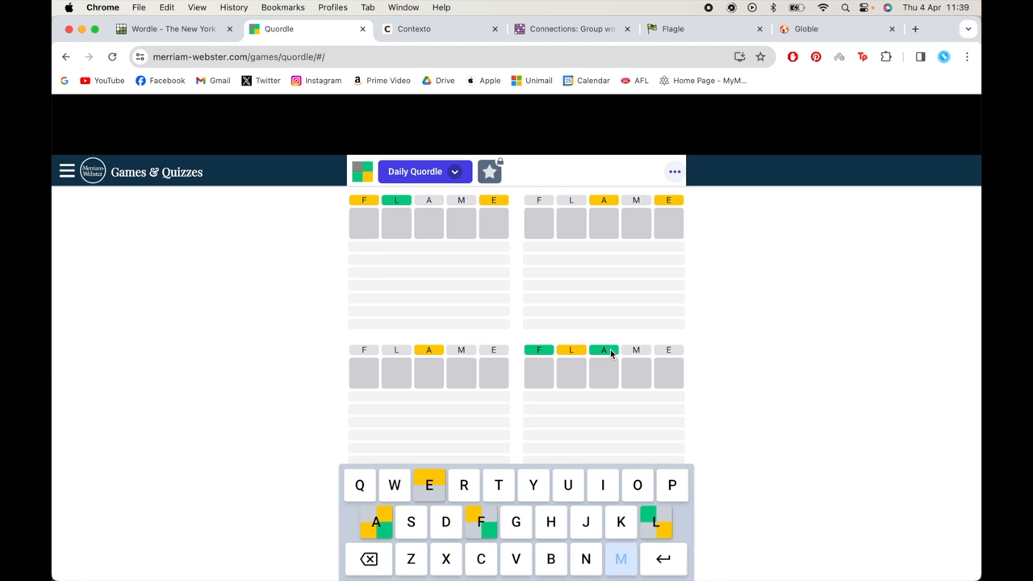
mouse_move(576, 221)
type("BROCK")
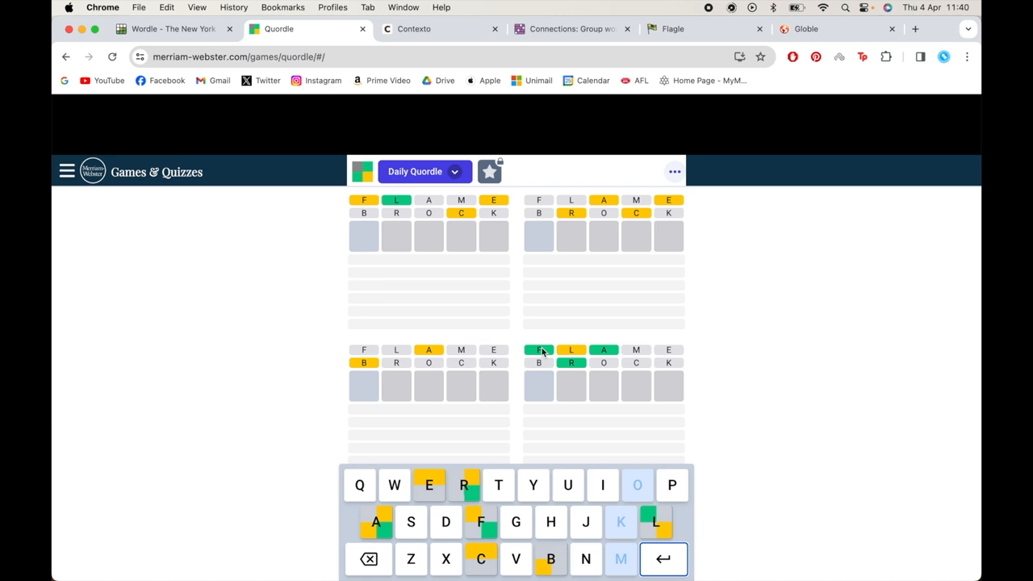
mouse_move(651, 359)
type("HINTS")
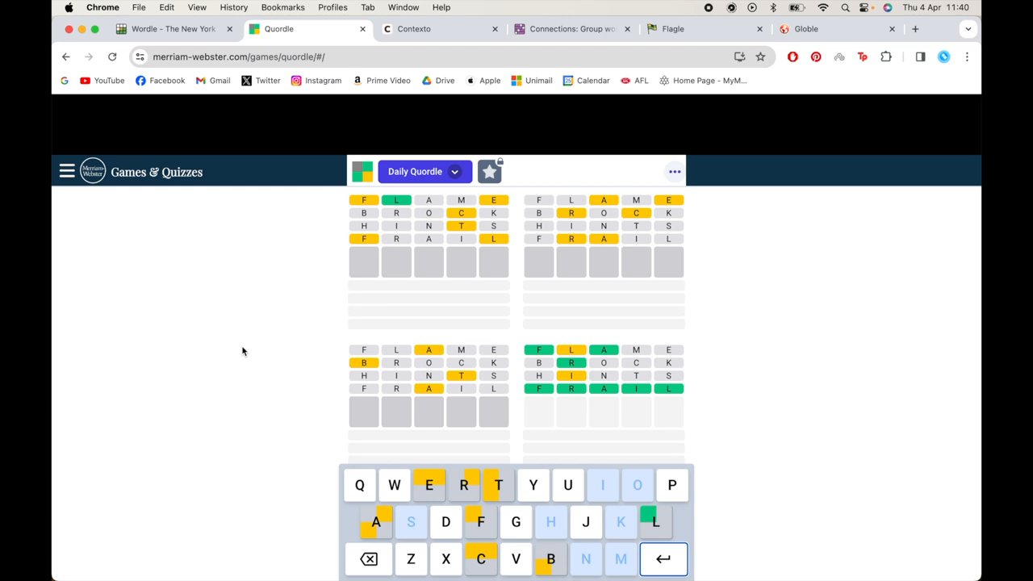
mouse_move(460, 206)
type("C")
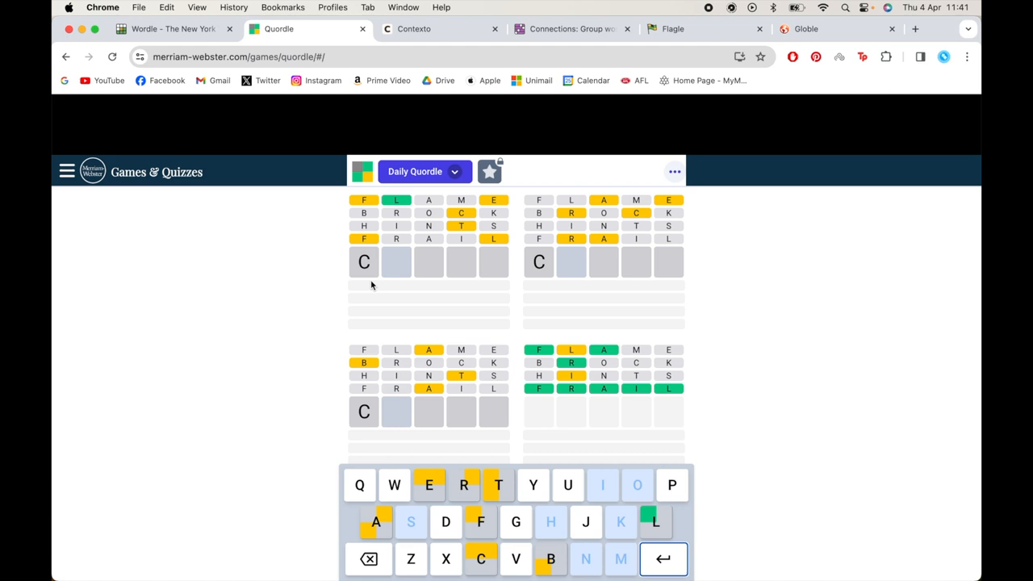
Submit CLEFT to solve the top-left board and enter PUDGY next
key("Return")
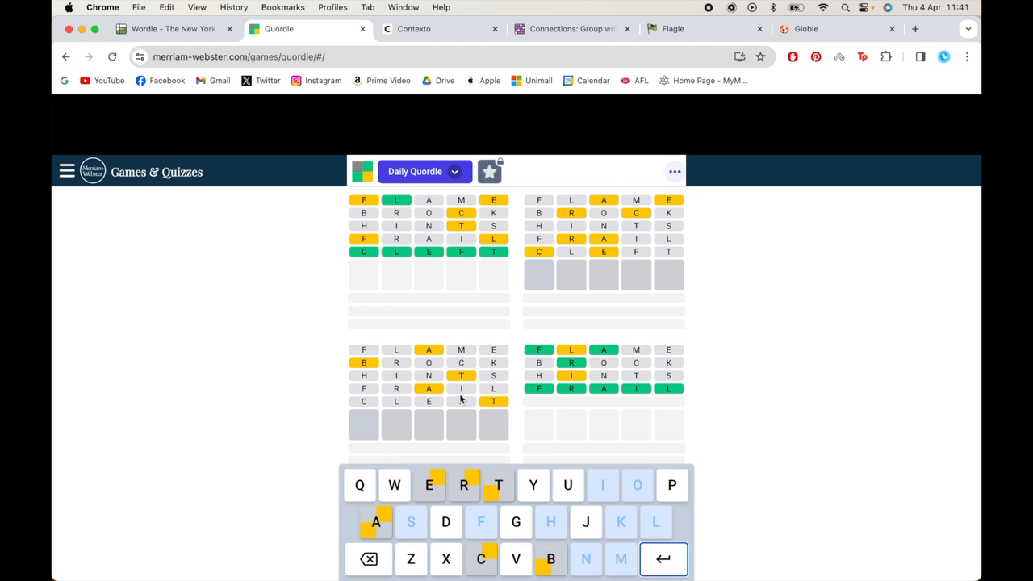
mouse_move(307, 344)
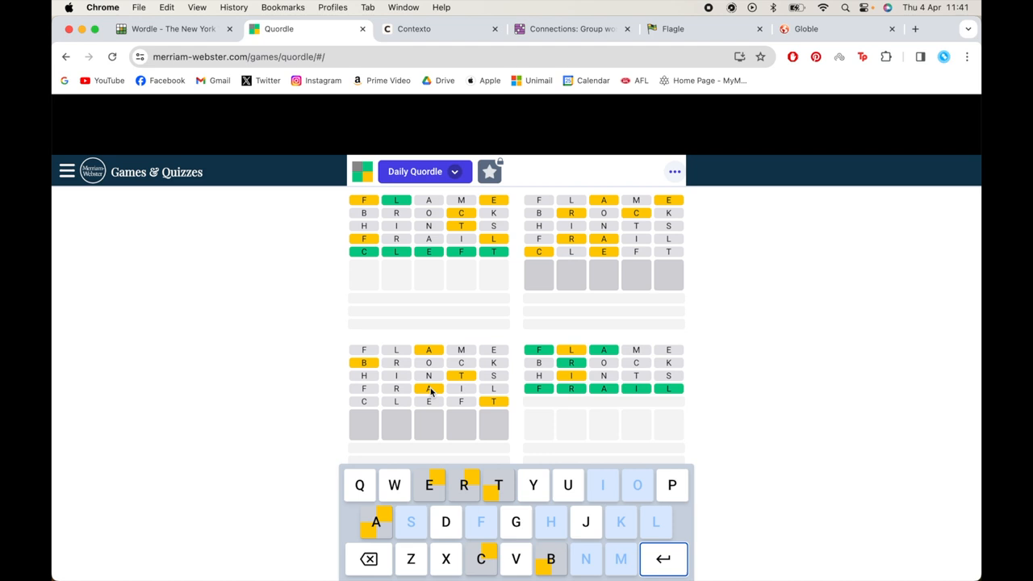
left_click(662, 558)
type("PUDGY")
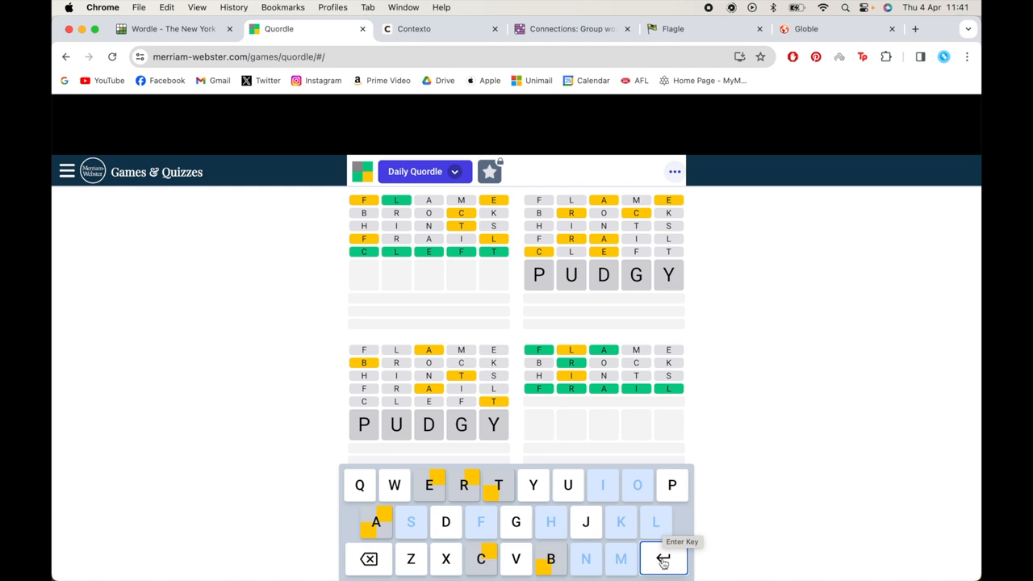
Submit PUDGY, then TABBY, which solves the bottom-left board
left_click(663, 559)
type("TABBY")
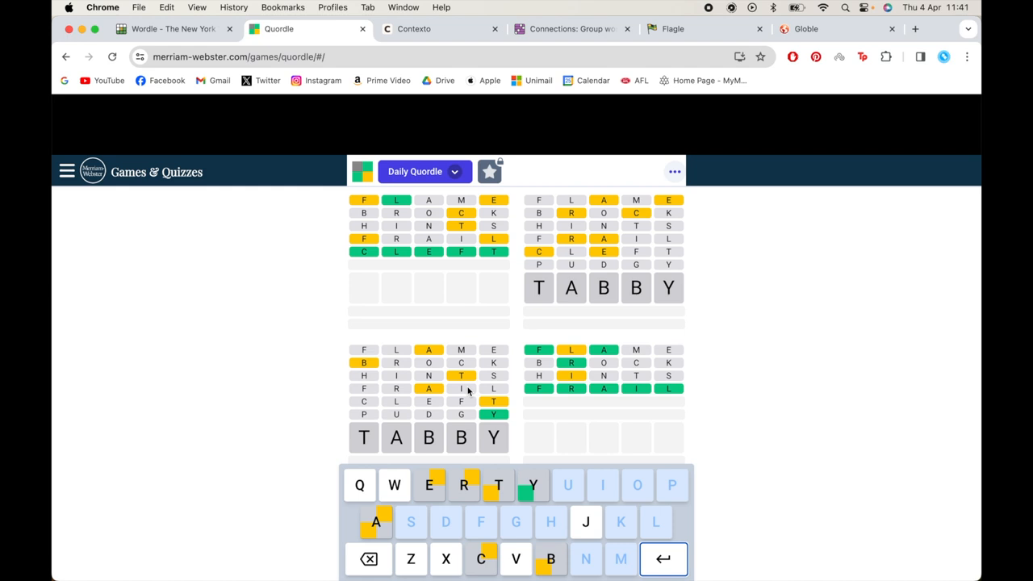
mouse_move(298, 428)
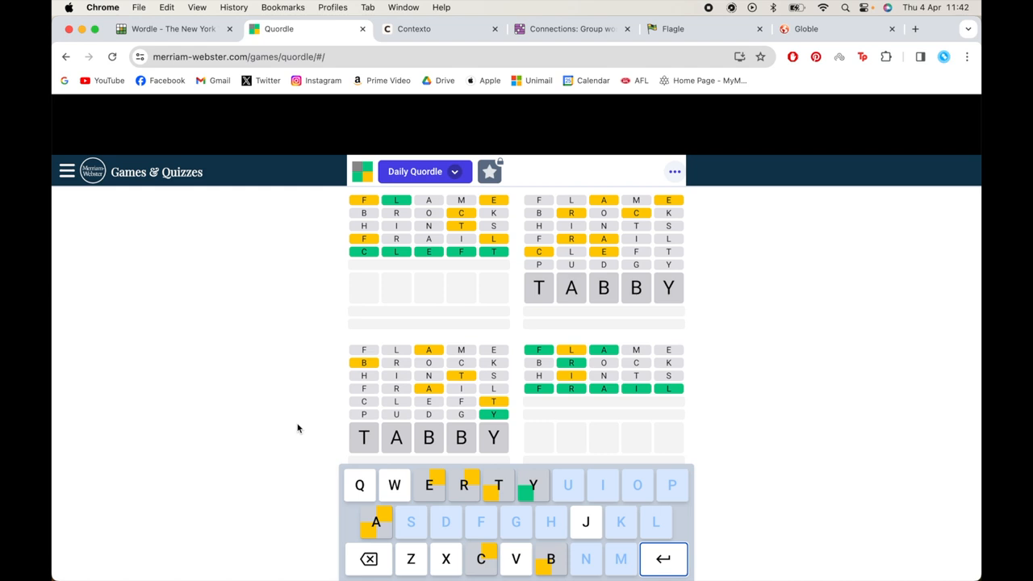
left_click(662, 559)
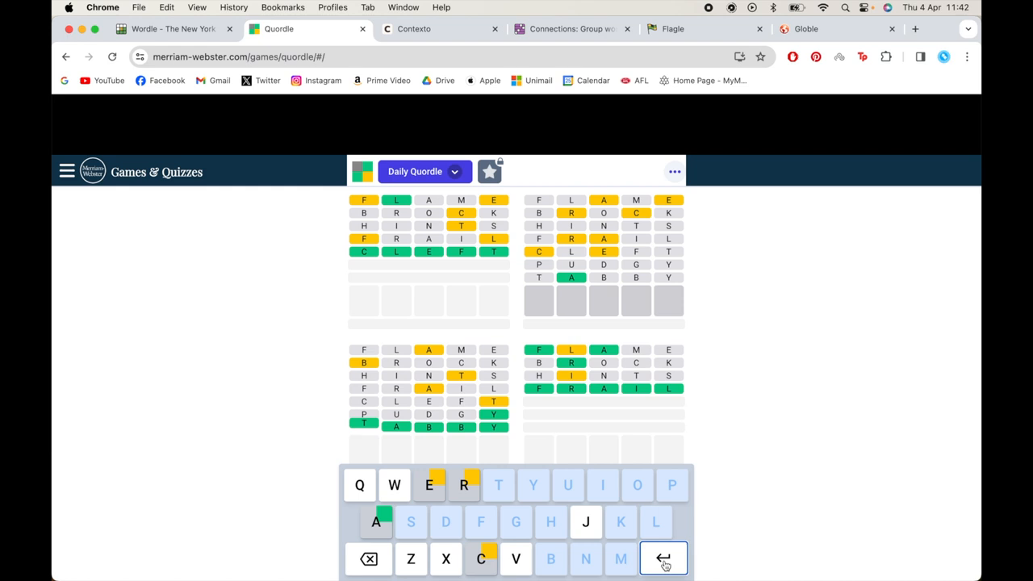
Enter RACER and submit it for the top-right board
left_click(663, 558)
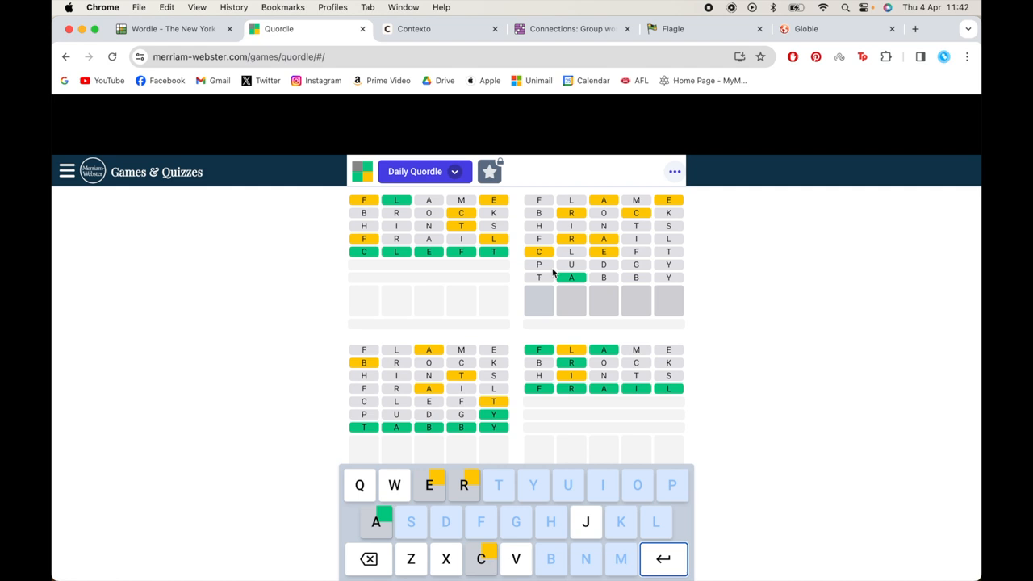
mouse_move(635, 295)
type("RACER")
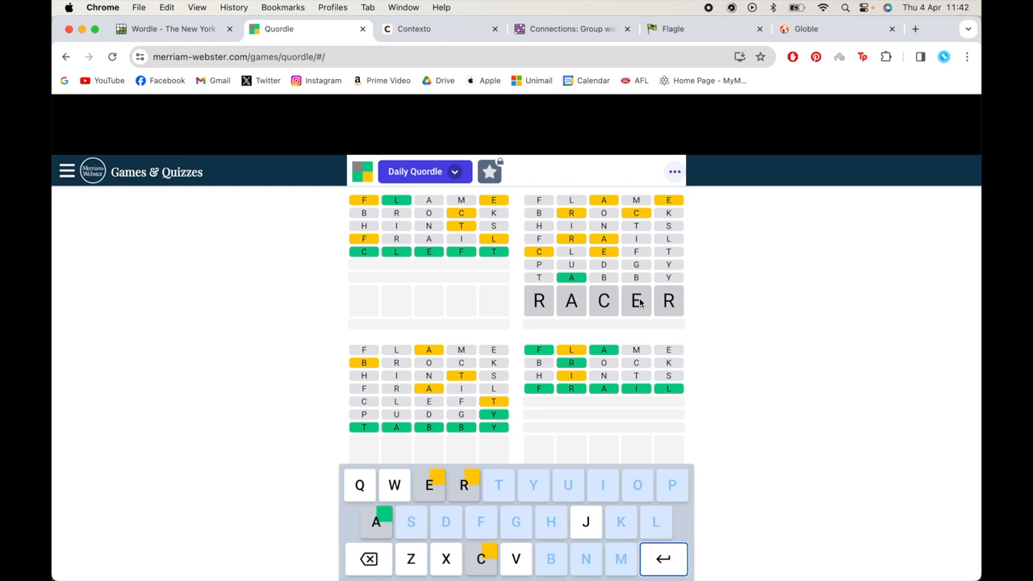
mouse_move(562, 307)
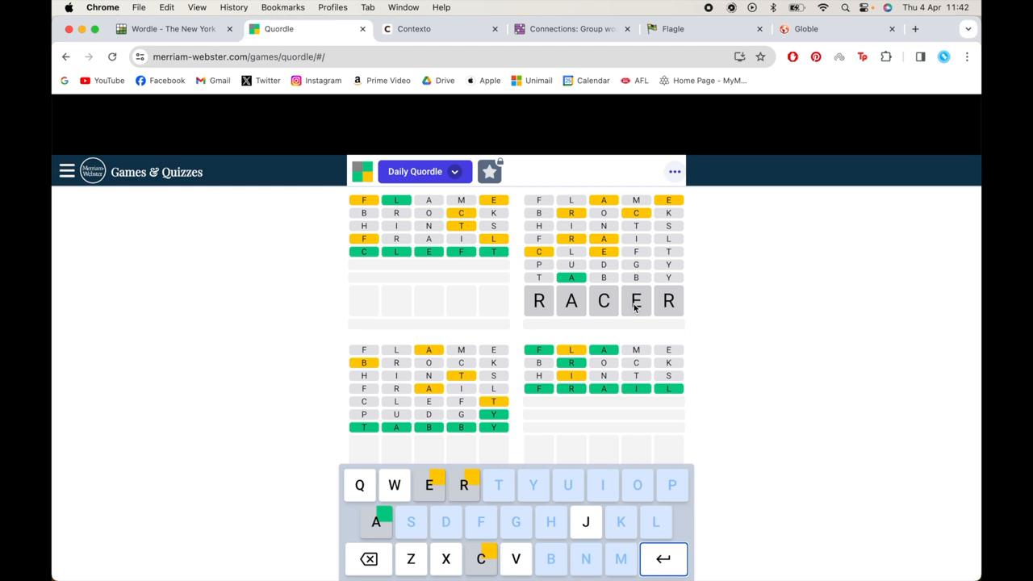
key("Return")
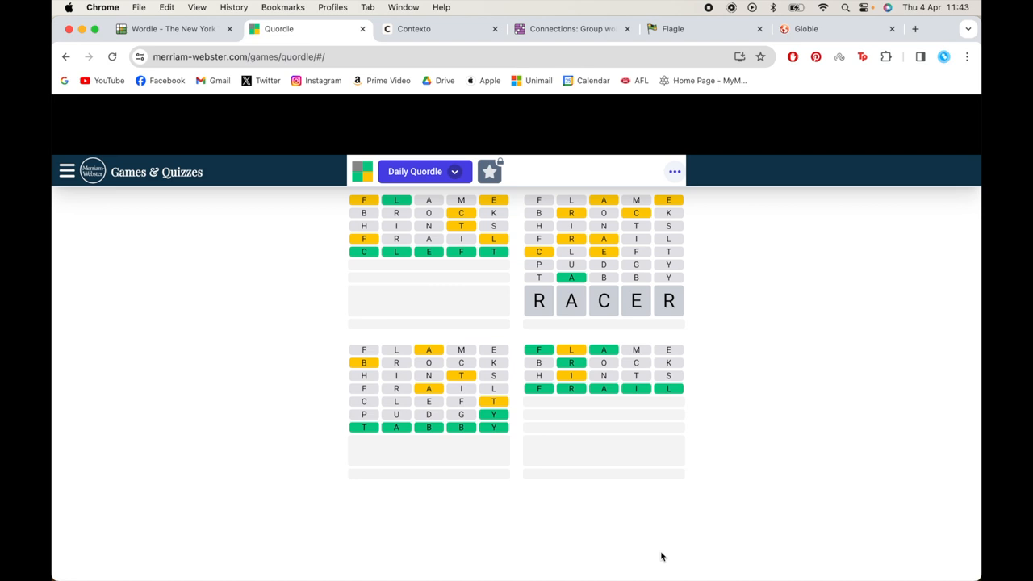
Review the Congrats panel listing CLEFT, RACER, TABBY and FRAIL, then return to the boards
scroll("down", 3)
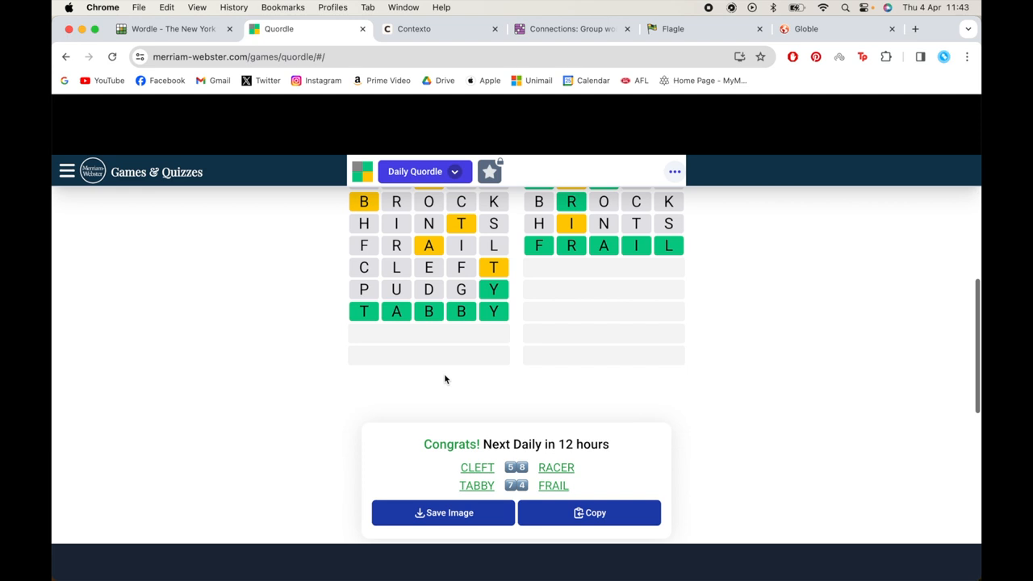
left_click(489, 171)
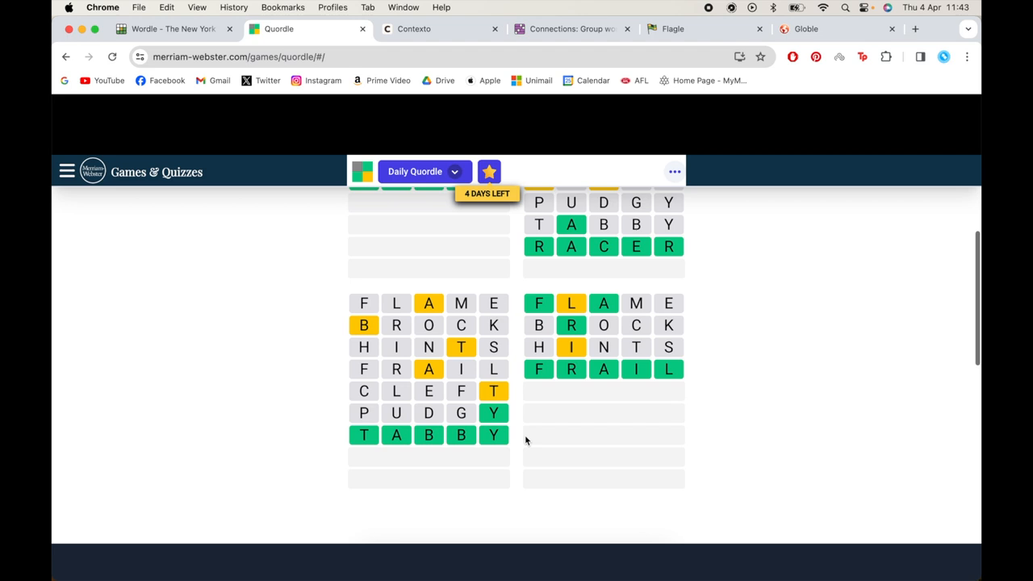
scroll("down", 3)
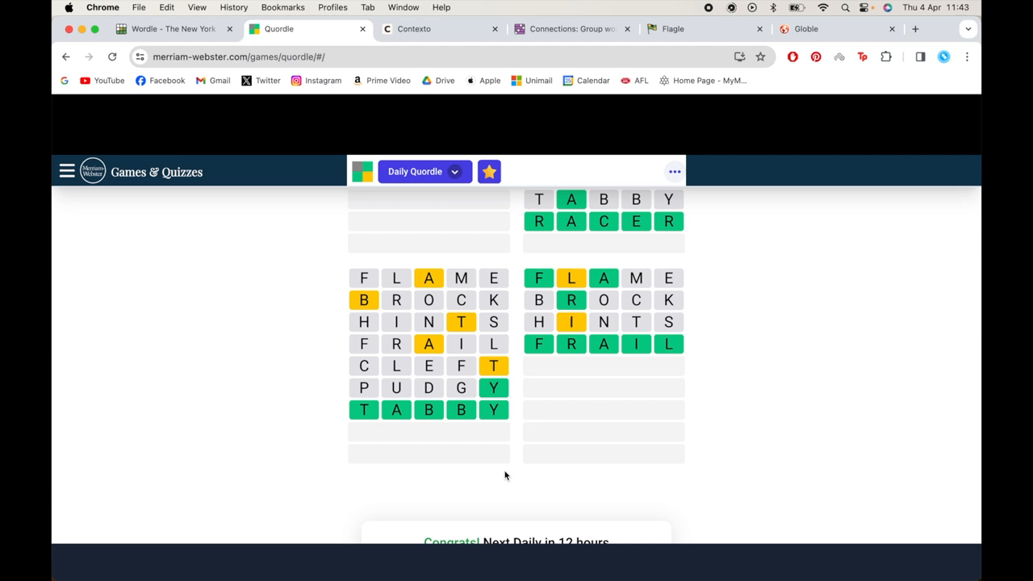
scroll("down", 3)
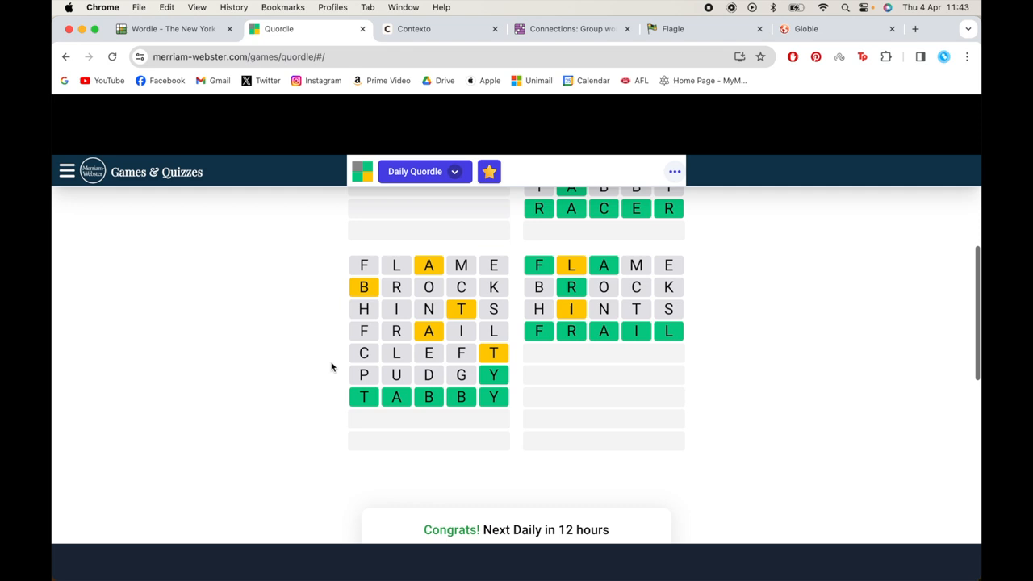
scroll("up", 3)
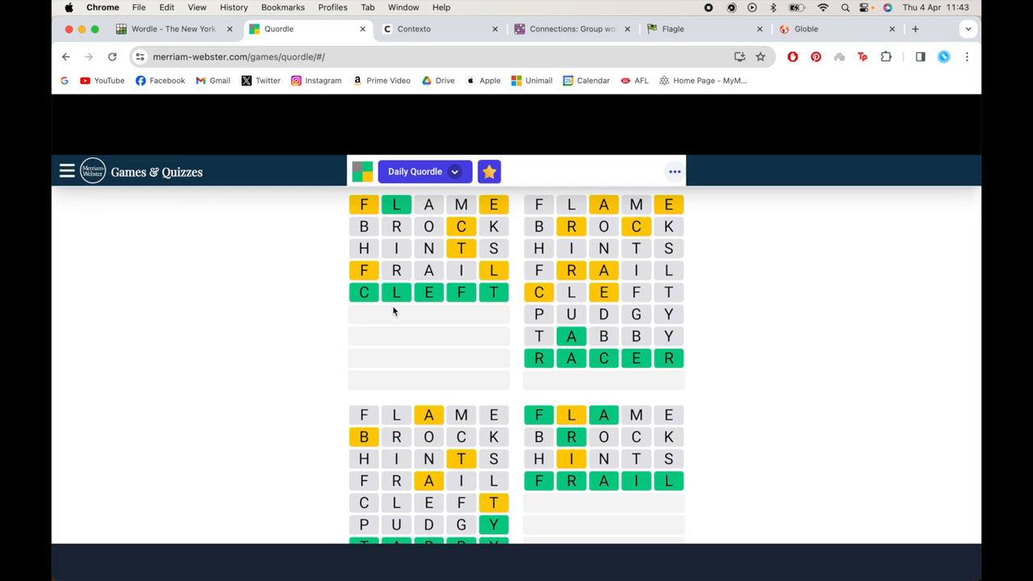
mouse_move(436, 29)
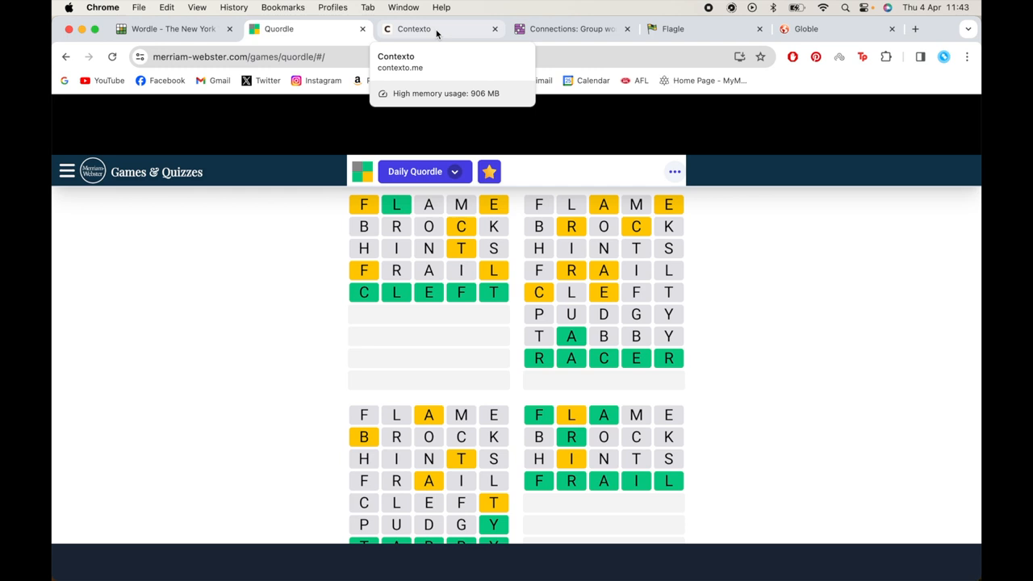
Switch to Contexto game #564 and focus the empty word entry box
left_click(229, 29)
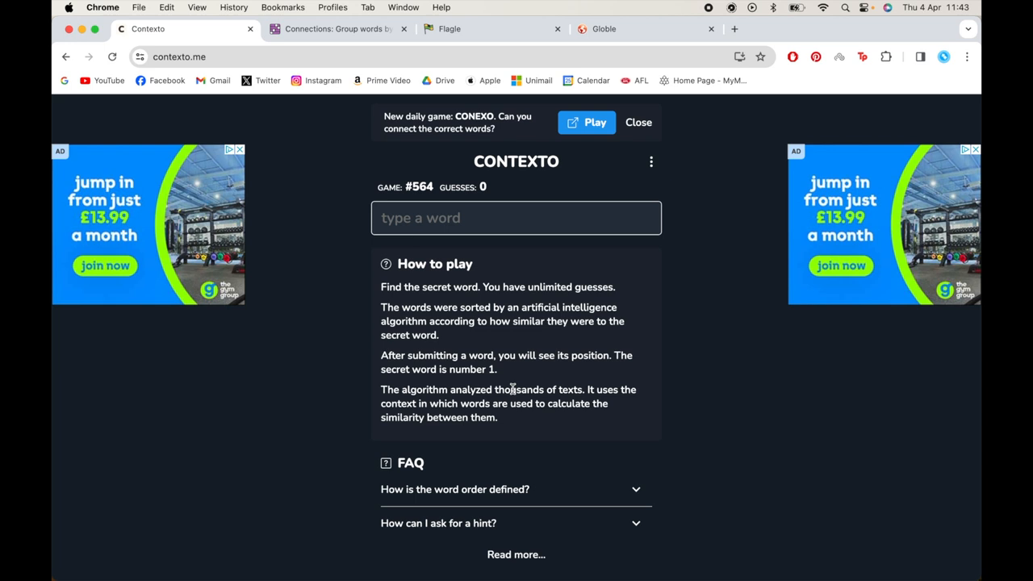
mouse_move(322, 345)
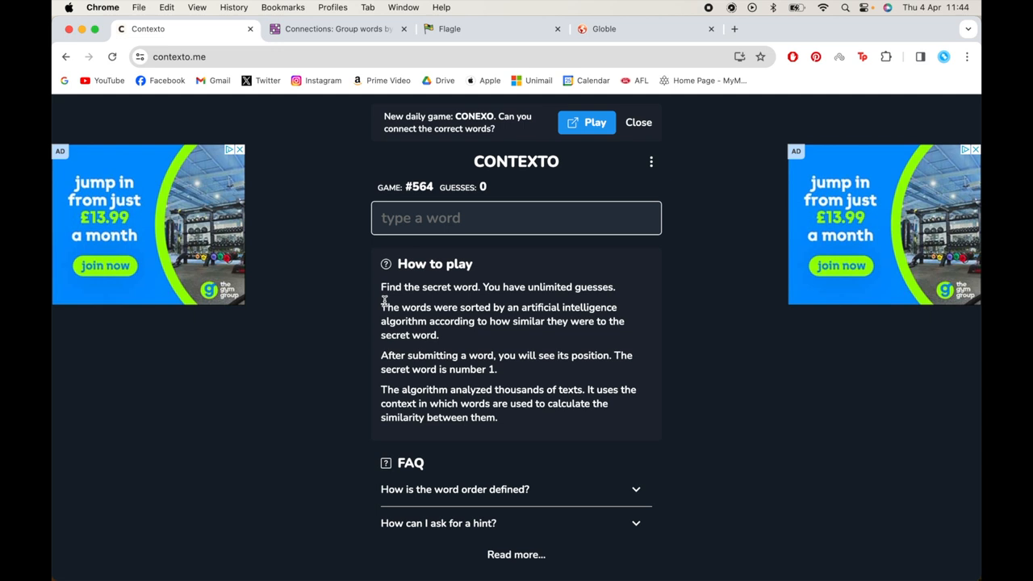
mouse_move(430, 321)
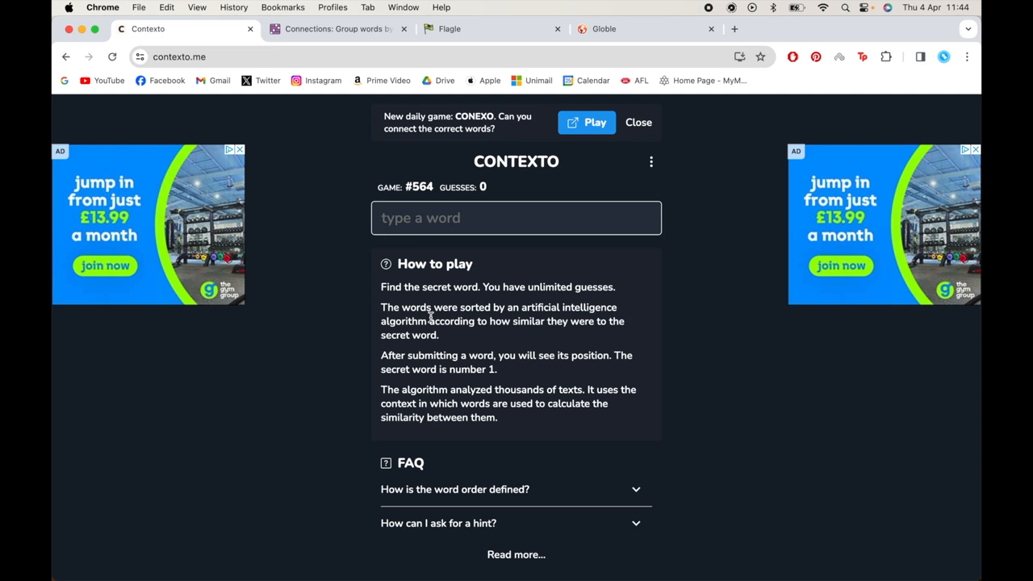
mouse_move(597, 327)
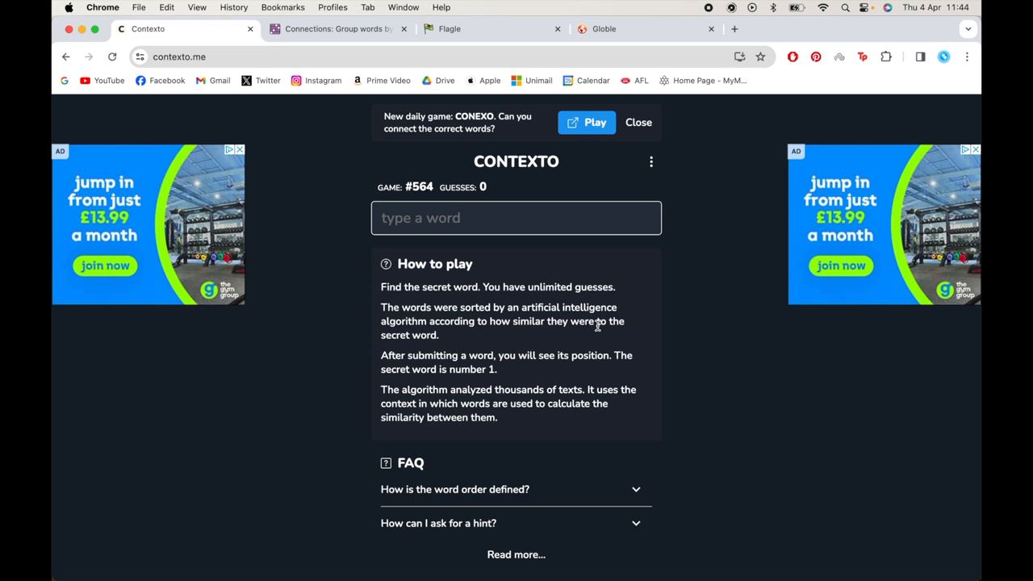
mouse_move(564, 356)
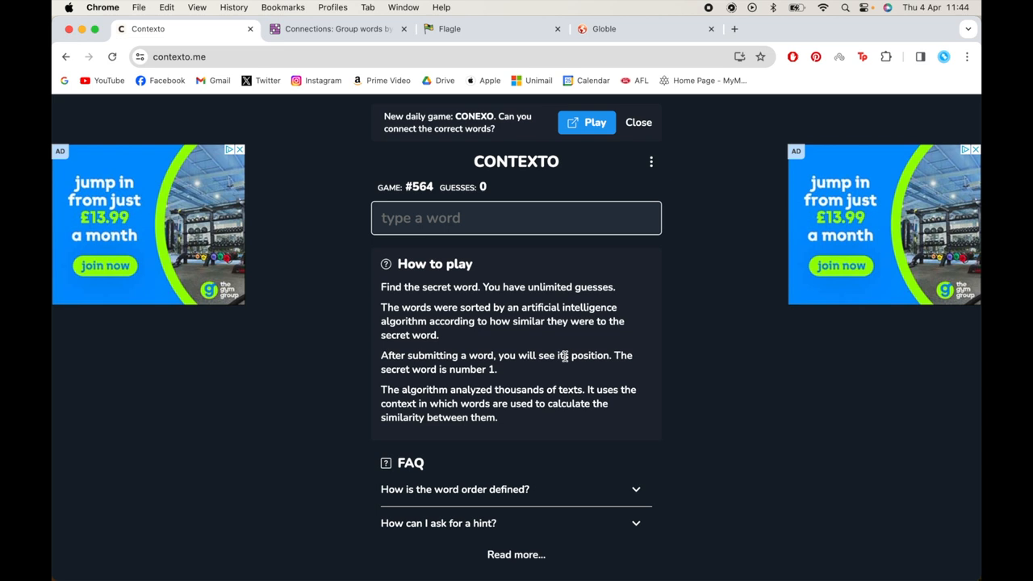
mouse_move(488, 370)
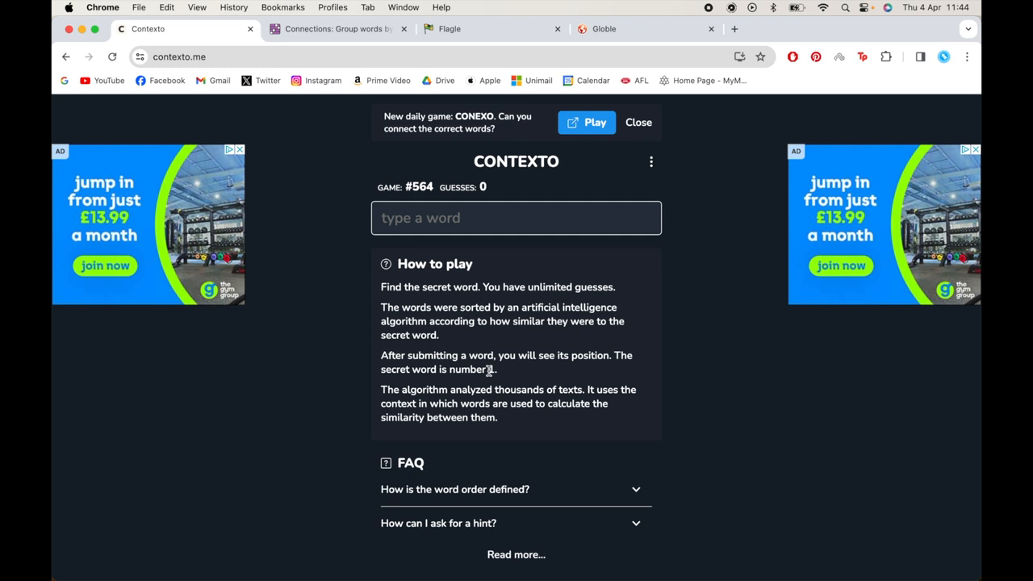
mouse_move(574, 389)
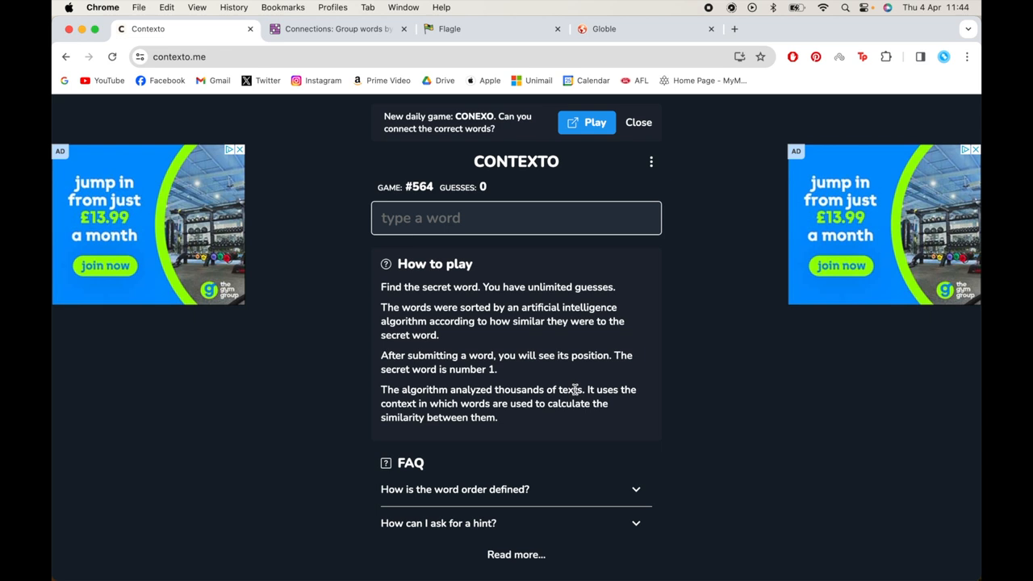
mouse_move(557, 410)
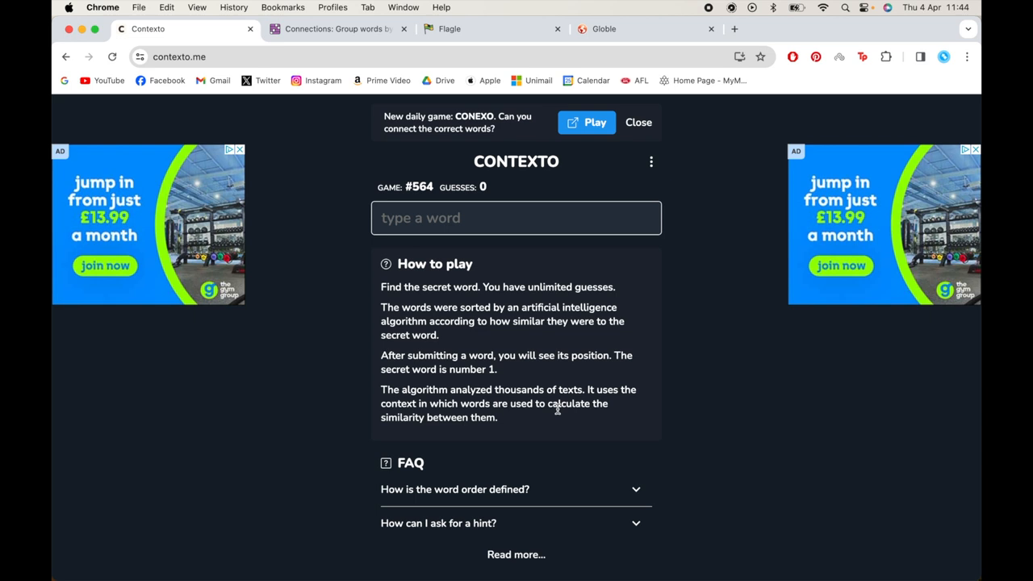
mouse_move(352, 417)
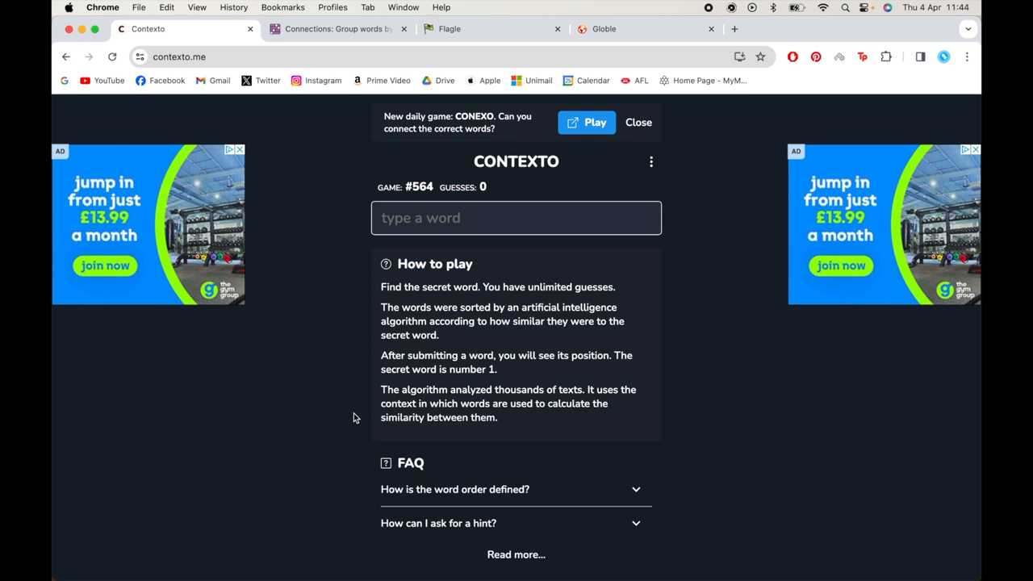
left_click(516, 218)
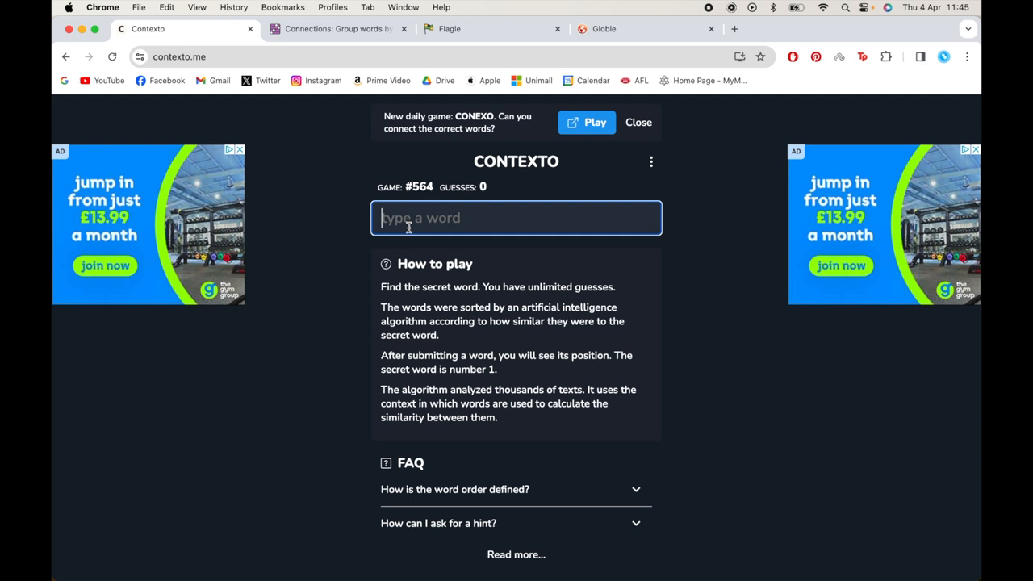
Guess network, tool, politic, job, happy and travel in Contexto
type("Netw")
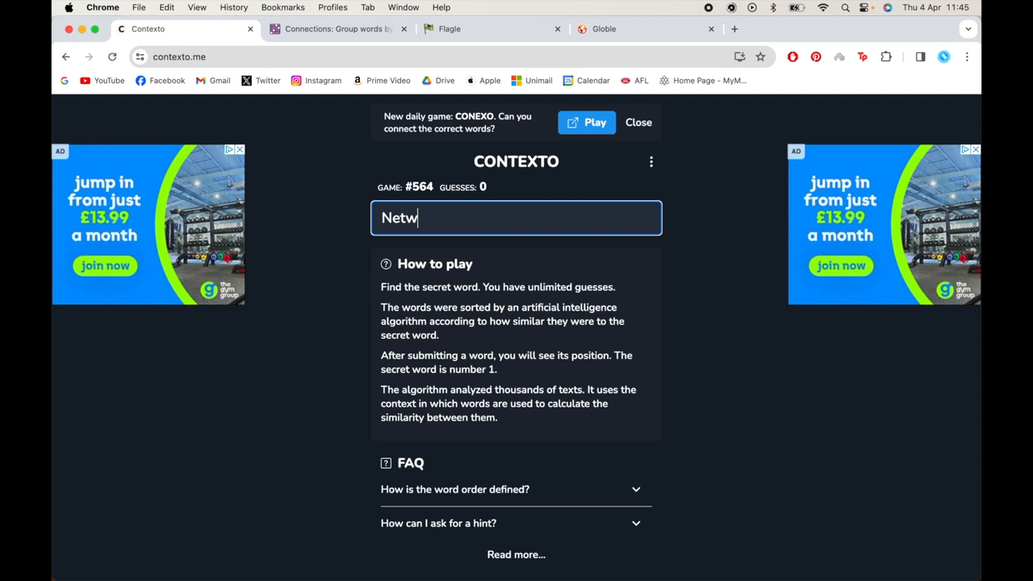
key("Return")
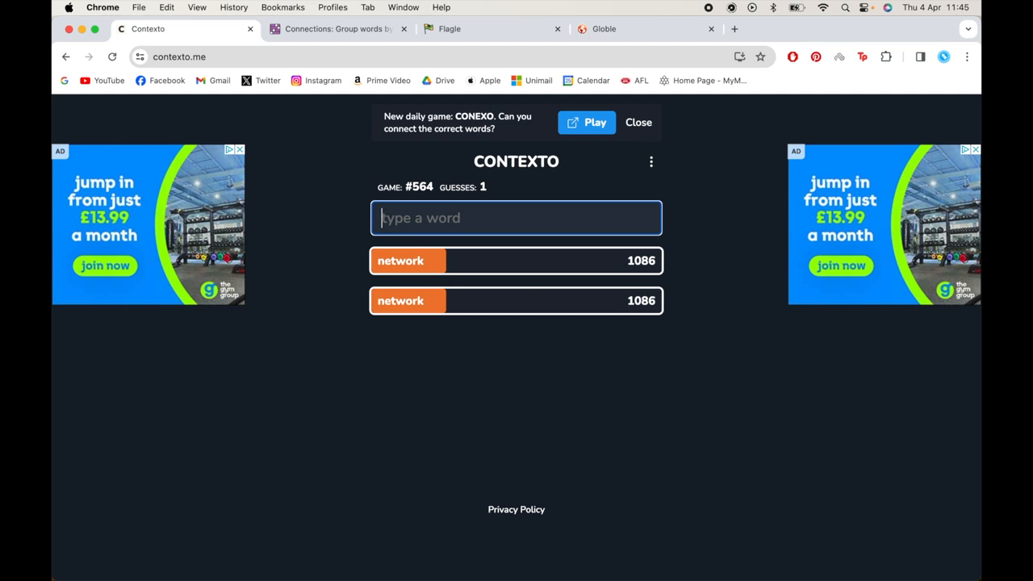
mouse_move(471, 283)
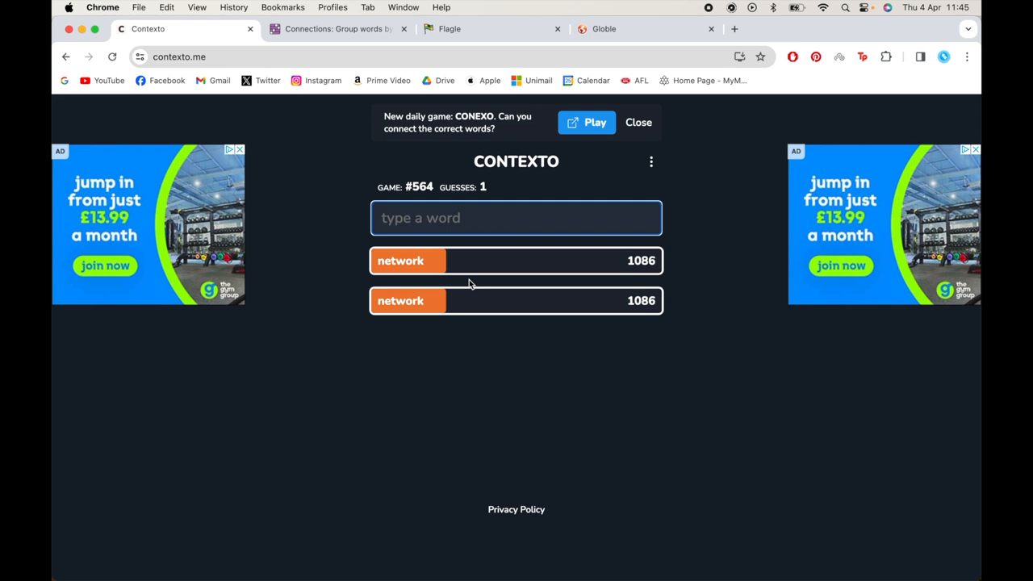
mouse_move(484, 348)
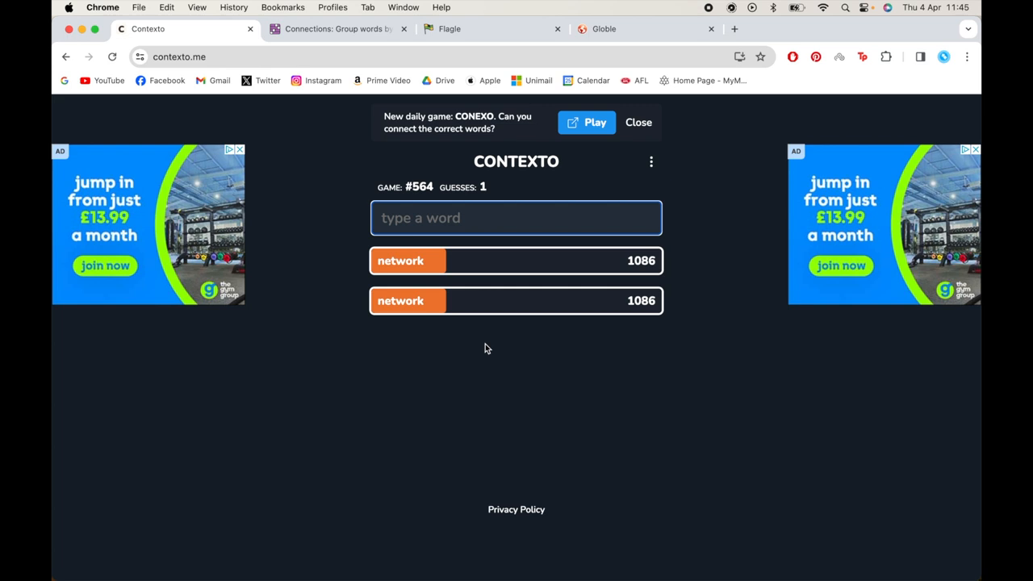
type("Tool")
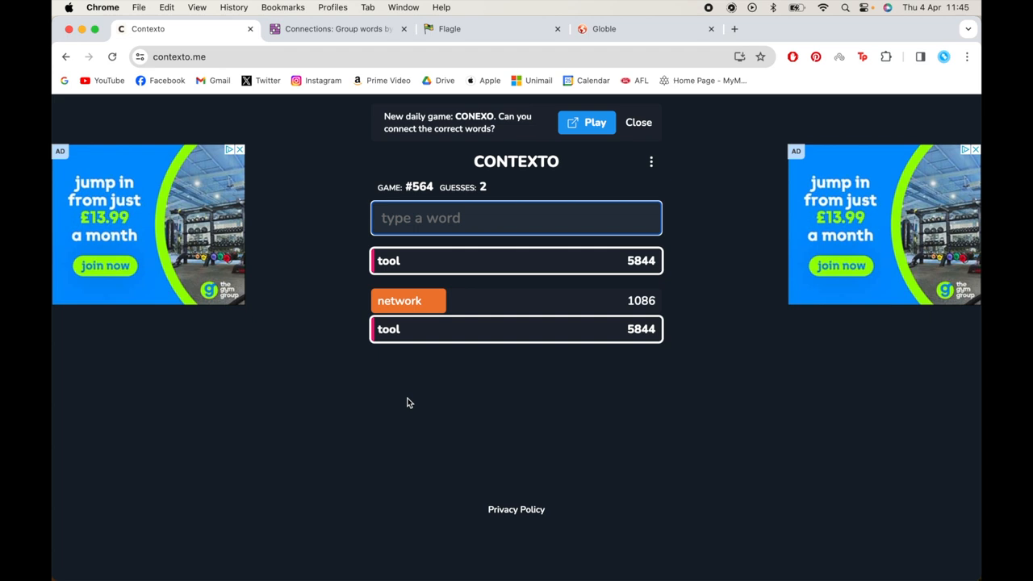
mouse_move(377, 300)
type("Happ")
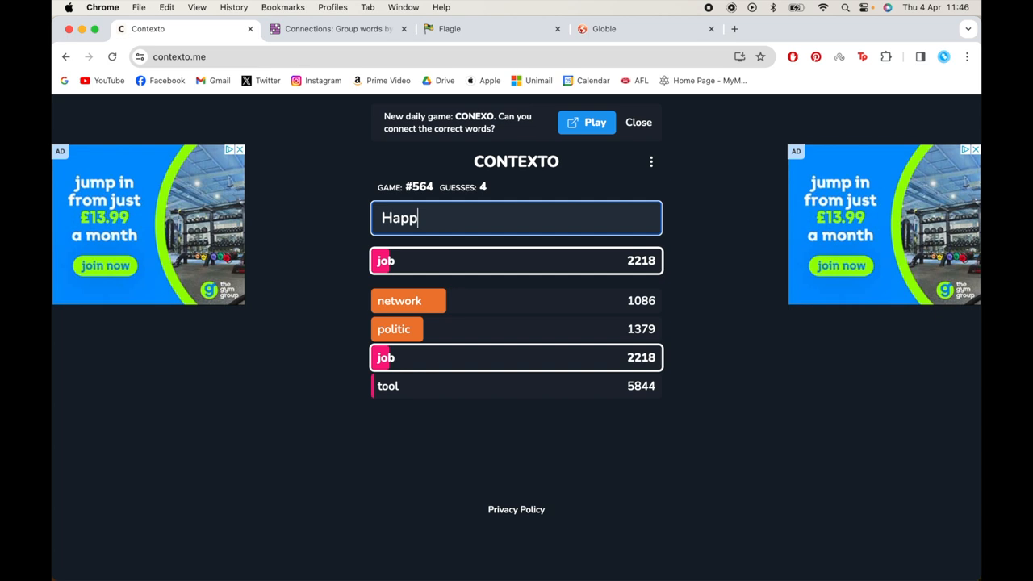
key("Return")
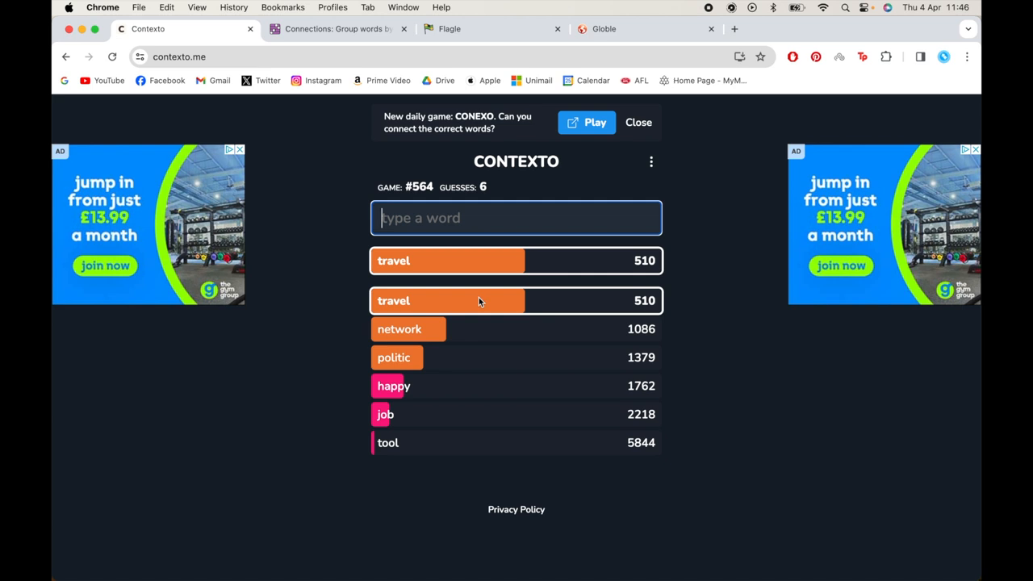
mouse_move(528, 246)
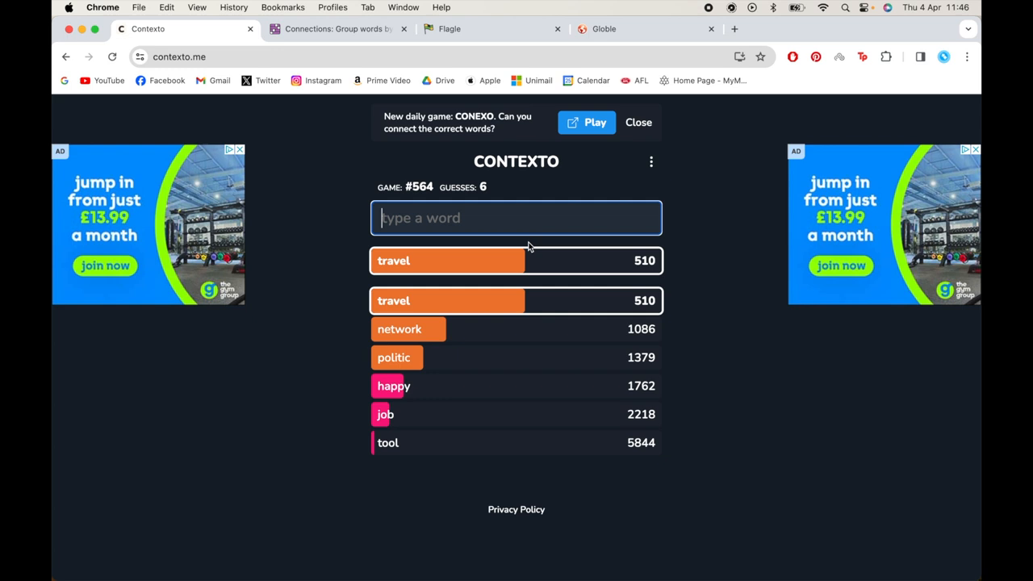
mouse_move(429, 218)
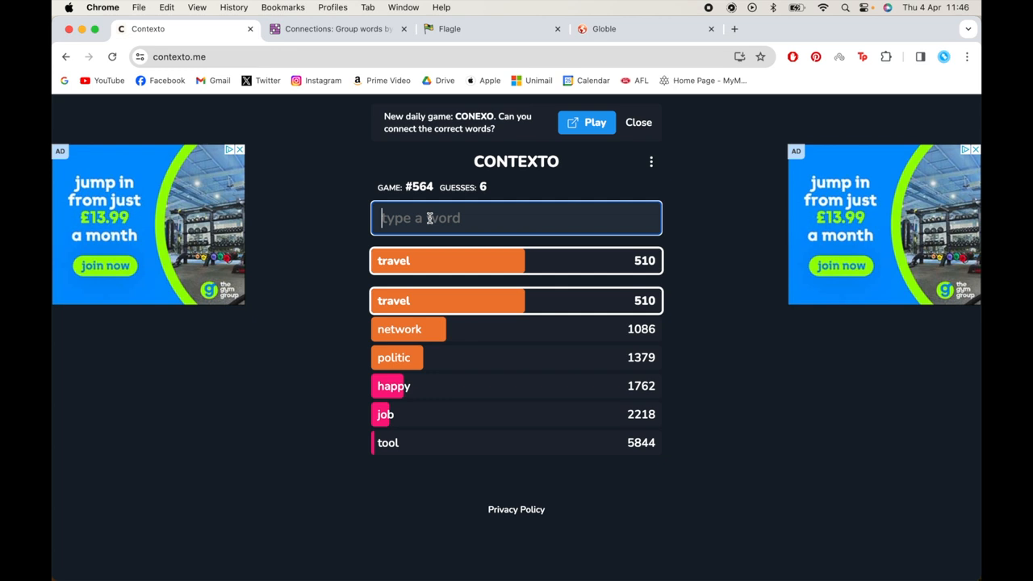
Guess gym (563) and mountain (1114), with travel still closest at 510
type("Gym")
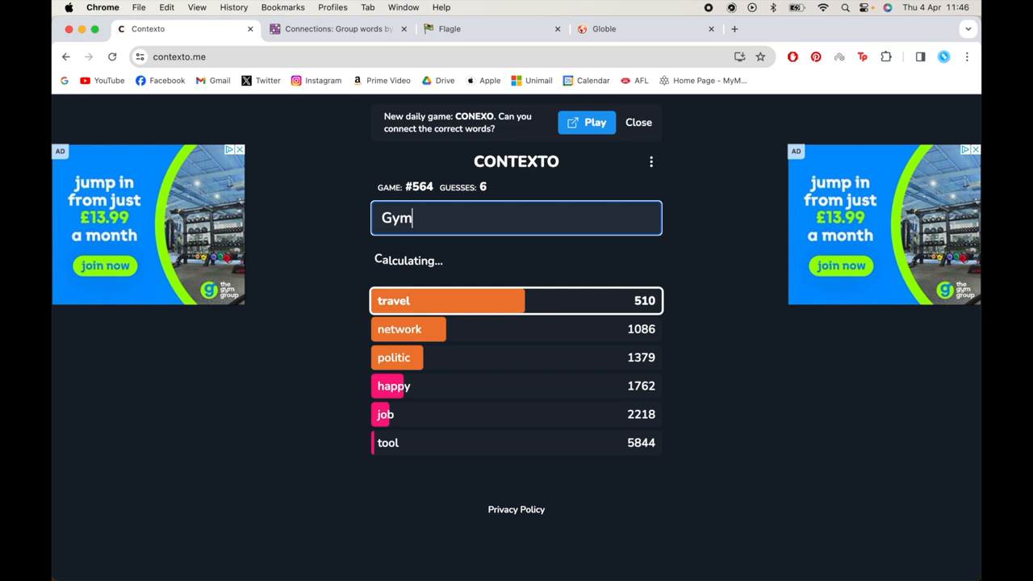
key("Return")
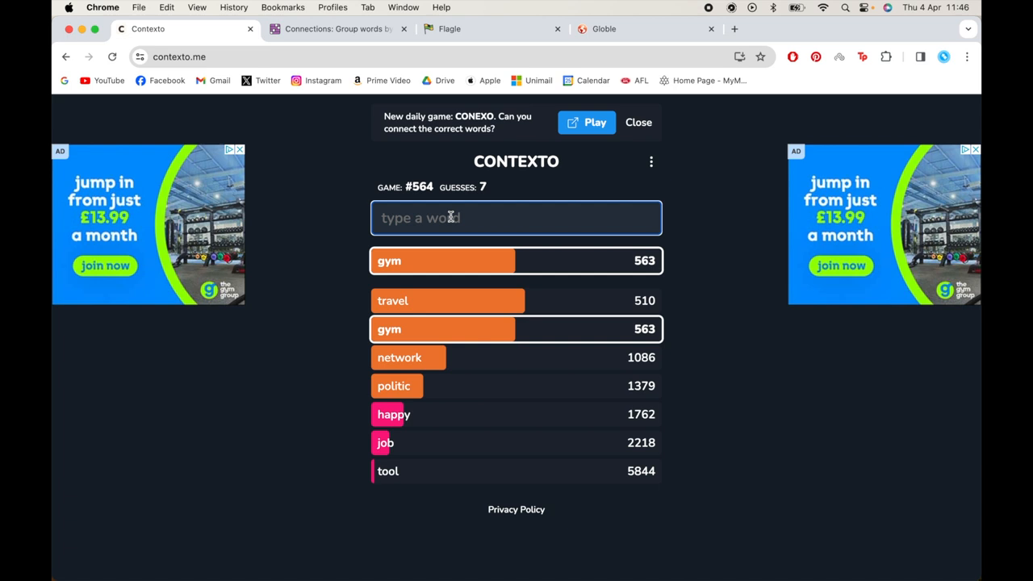
type("Mountain")
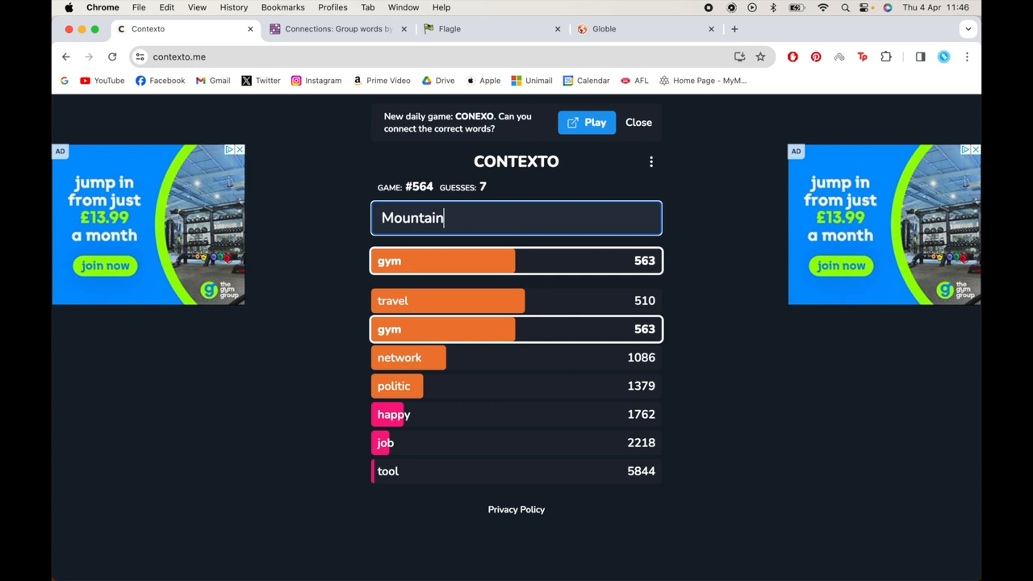
key("Return")
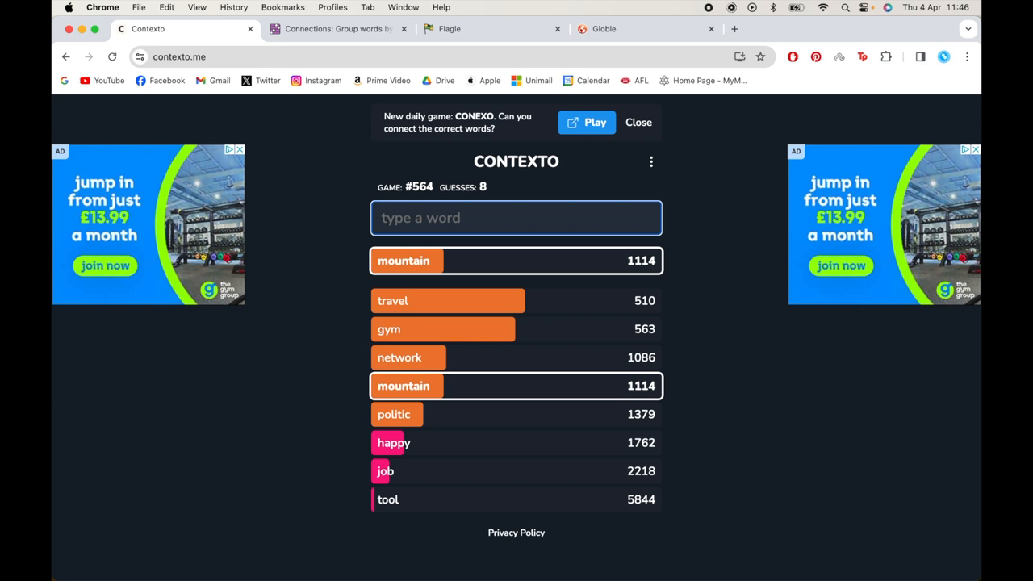
Guess computer, screen, movie and similar words, making movie closest at 30 and screen 149
type("Co")
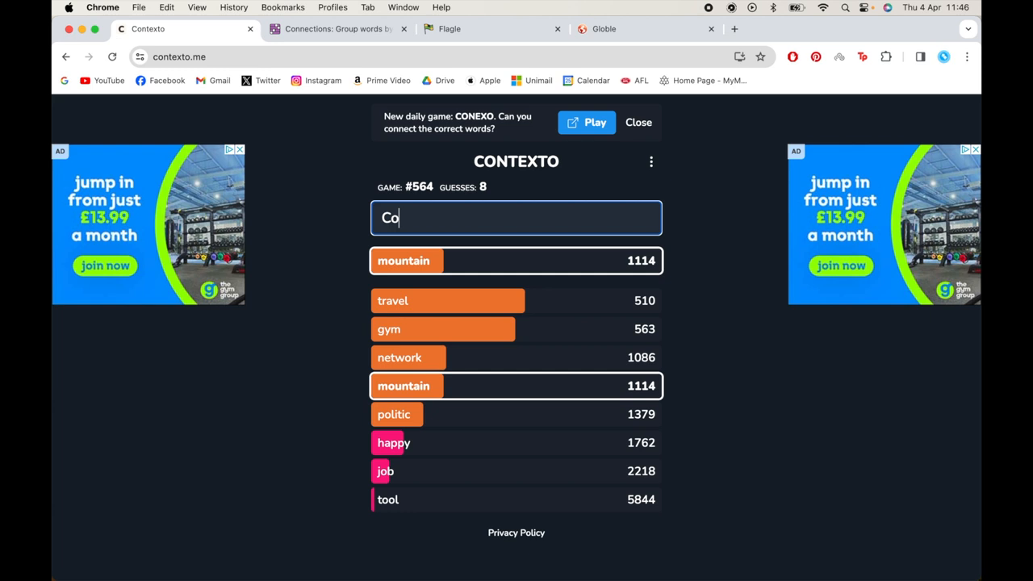
key("Return")
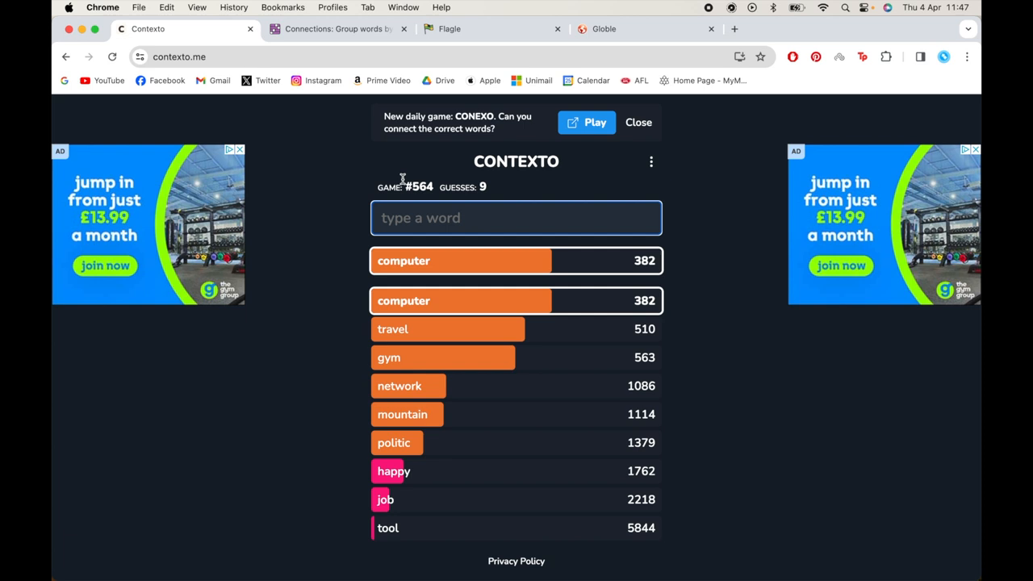
type("Messa")
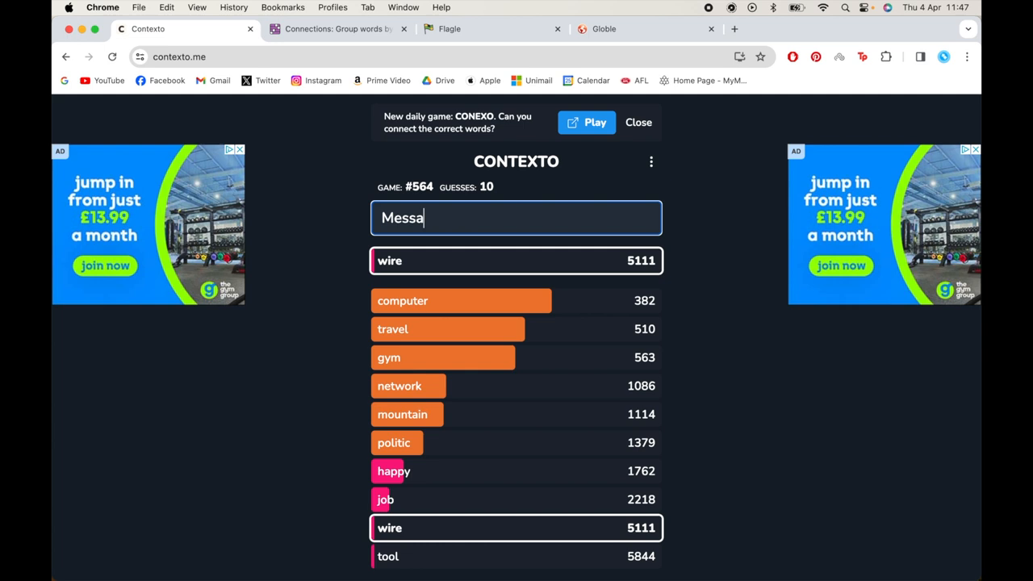
key("Return")
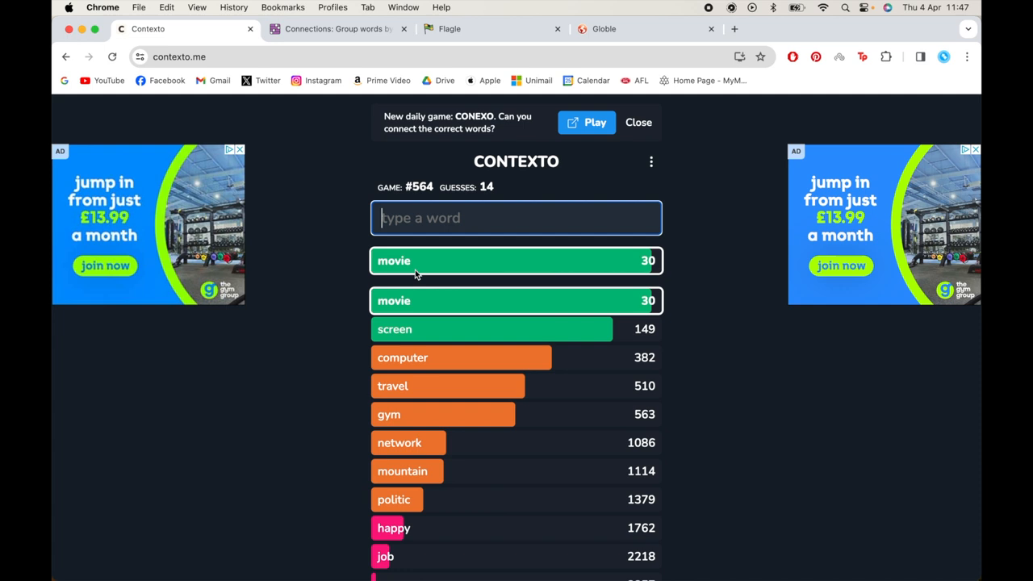
Guess actor, entertainment, stage, musical and instrument; musical ranks 8, entertainment 13, stage 15
type("ac")
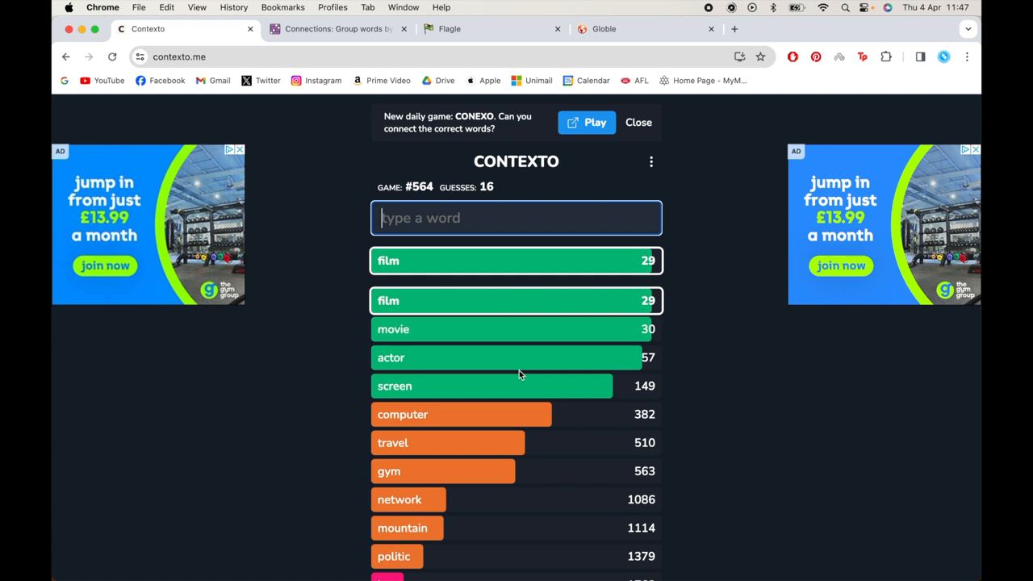
type("entertainment")
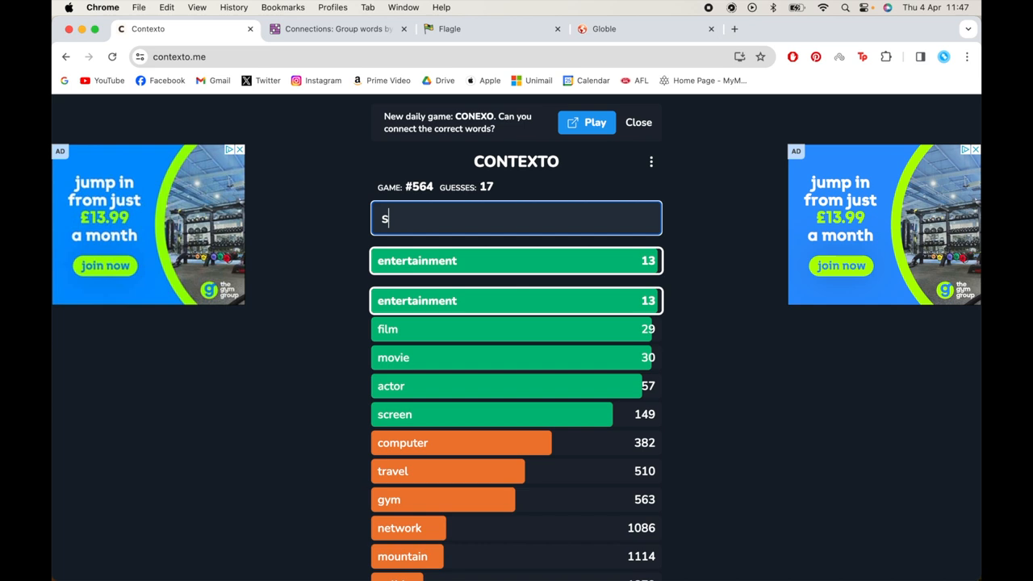
key("Return")
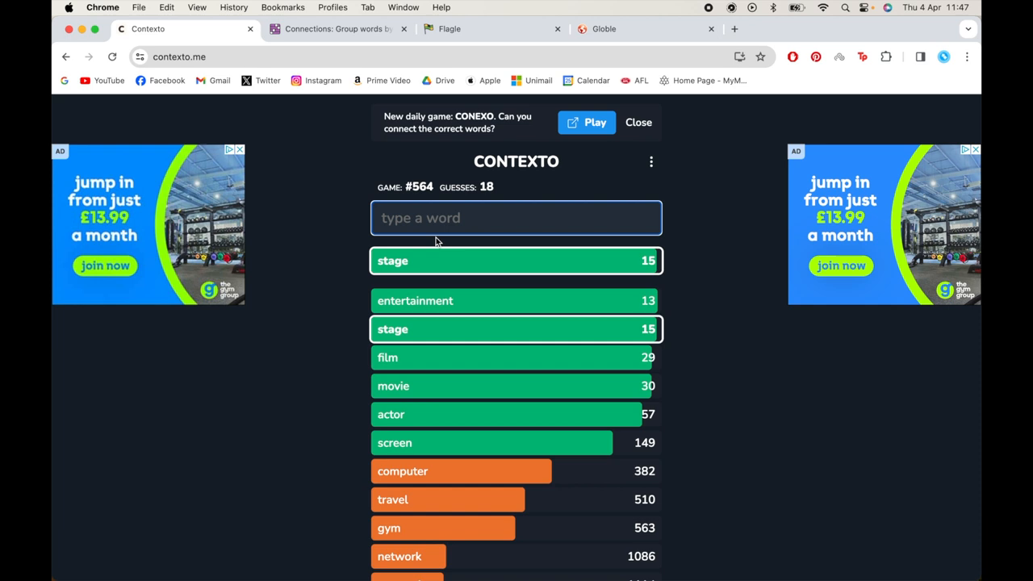
type("musical")
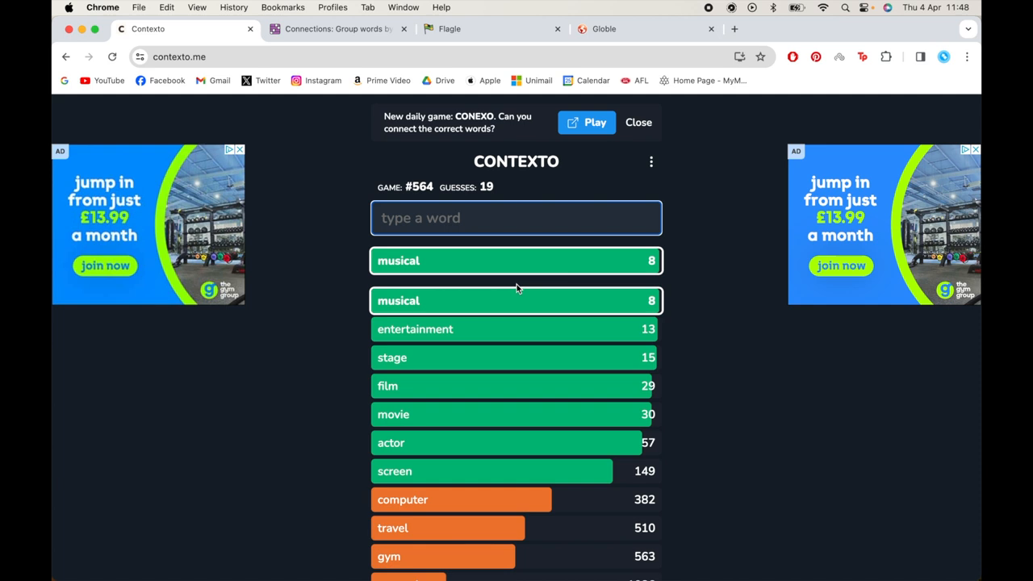
left_click(516, 218)
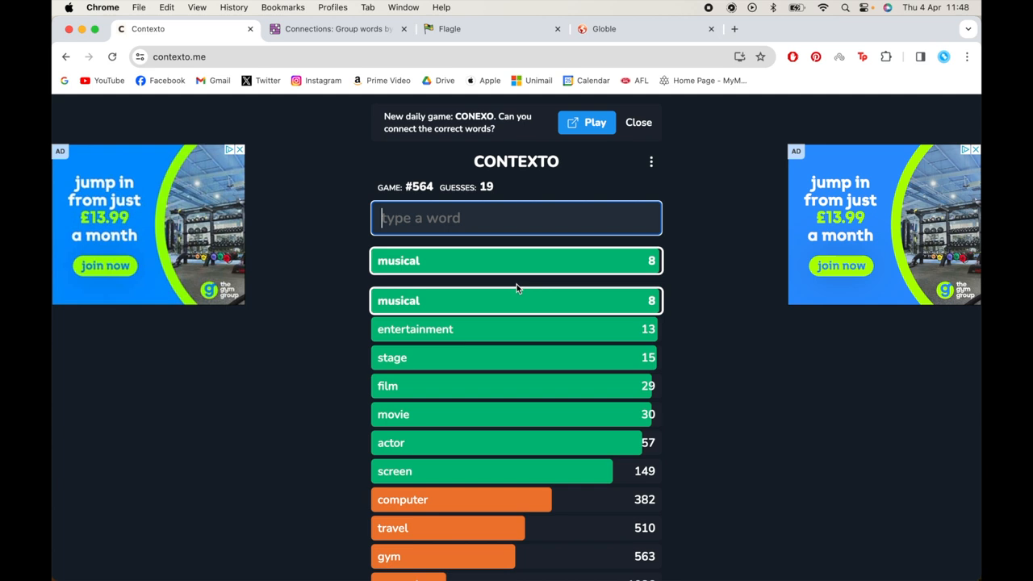
type("instr")
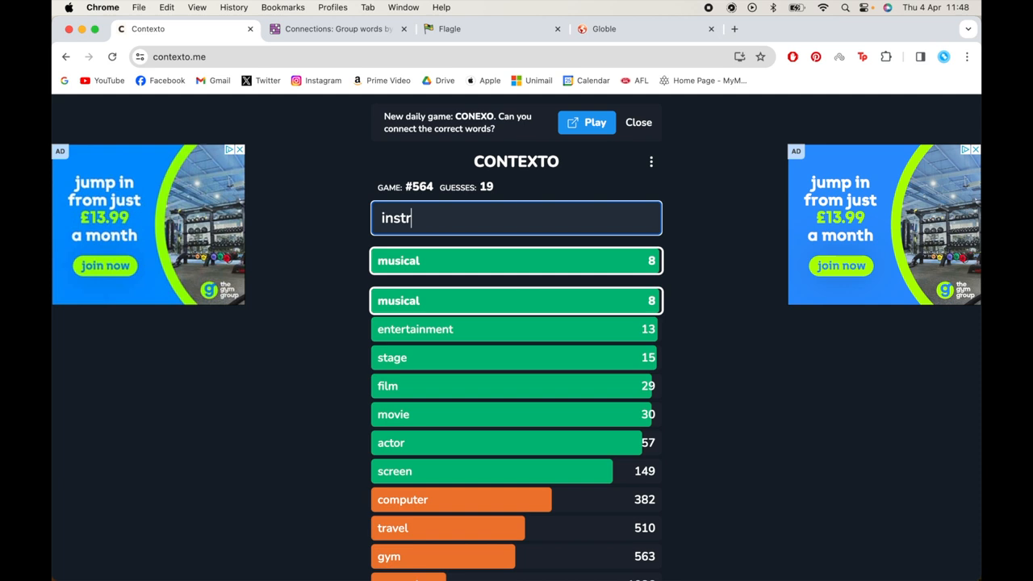
key("Return")
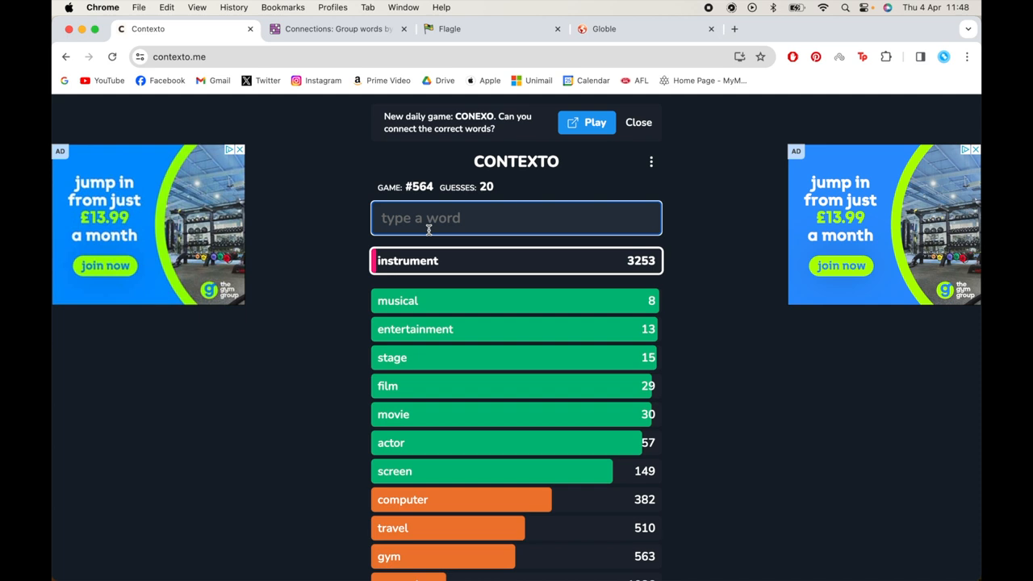
Guess dance, drama, performer and show, ranked 24, 26, 51 and 46
key("Return")
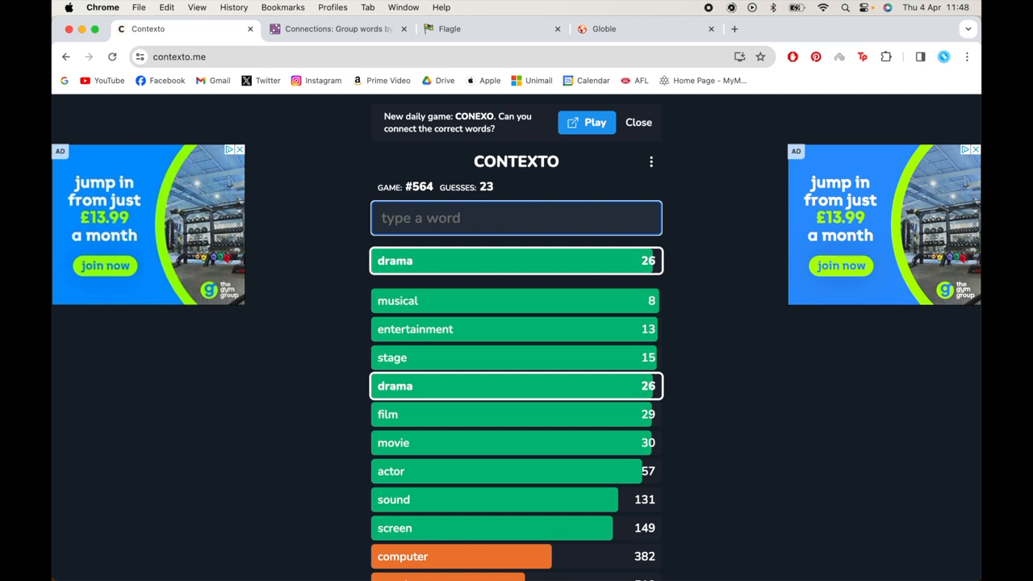
key("Return")
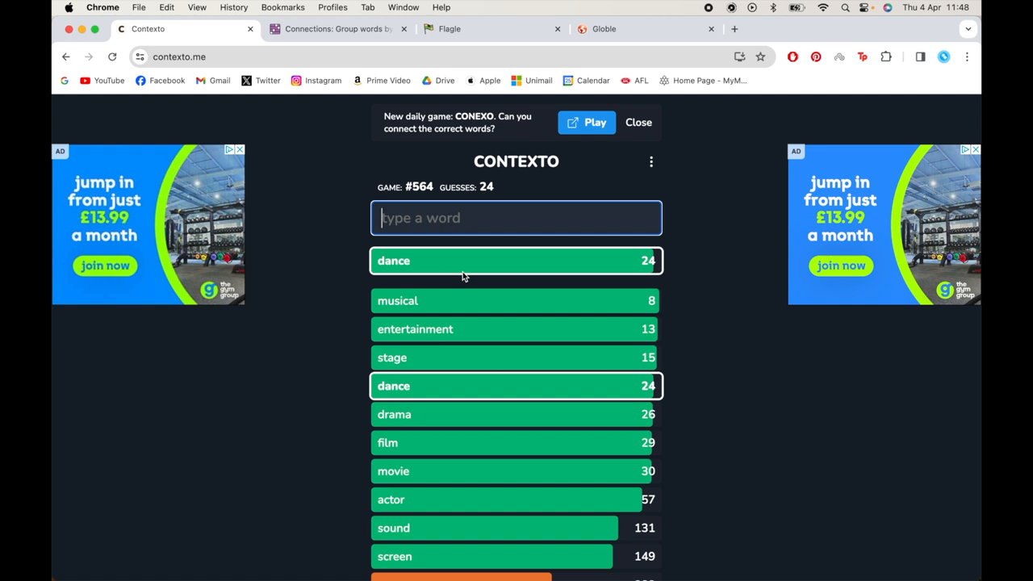
type("perfor")
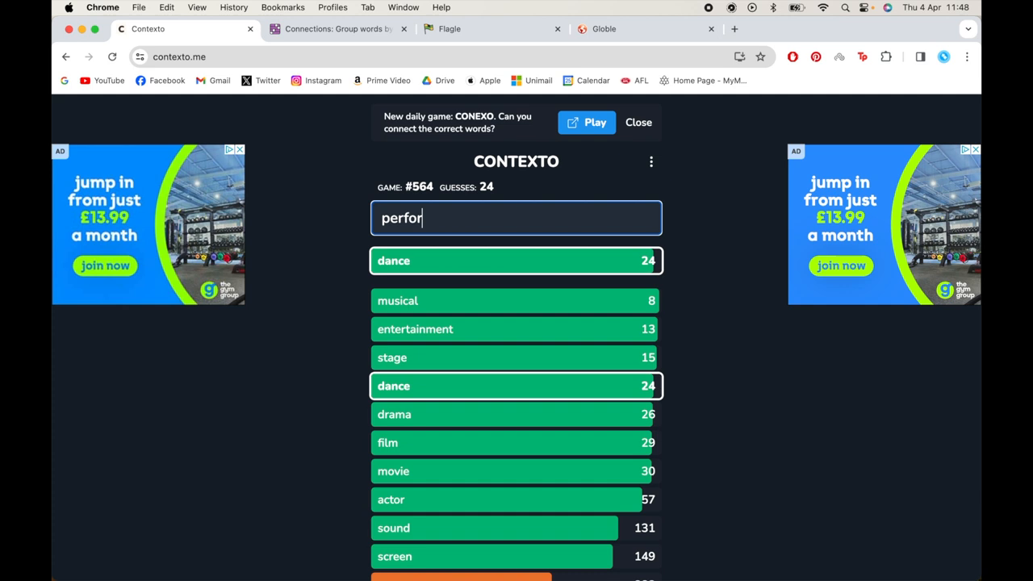
key("Return")
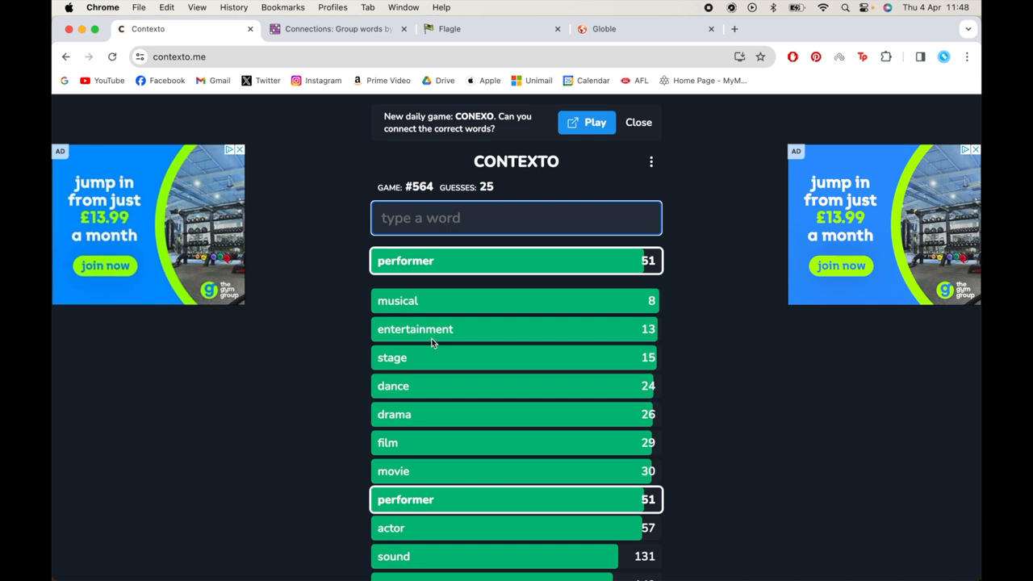
type("show")
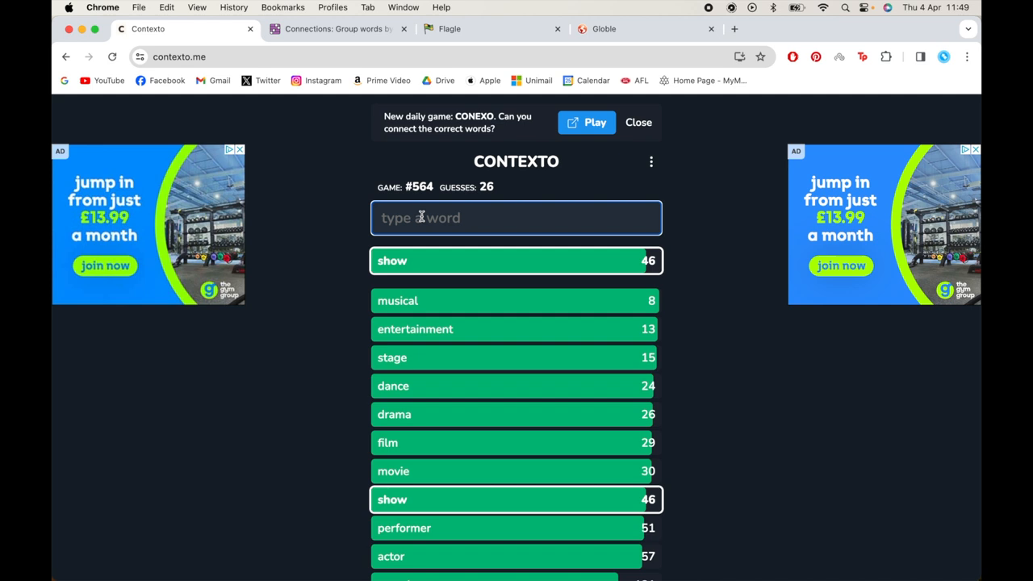
Scroll down and back up through the ranked Contexto guess list to review it
scroll("down", 3)
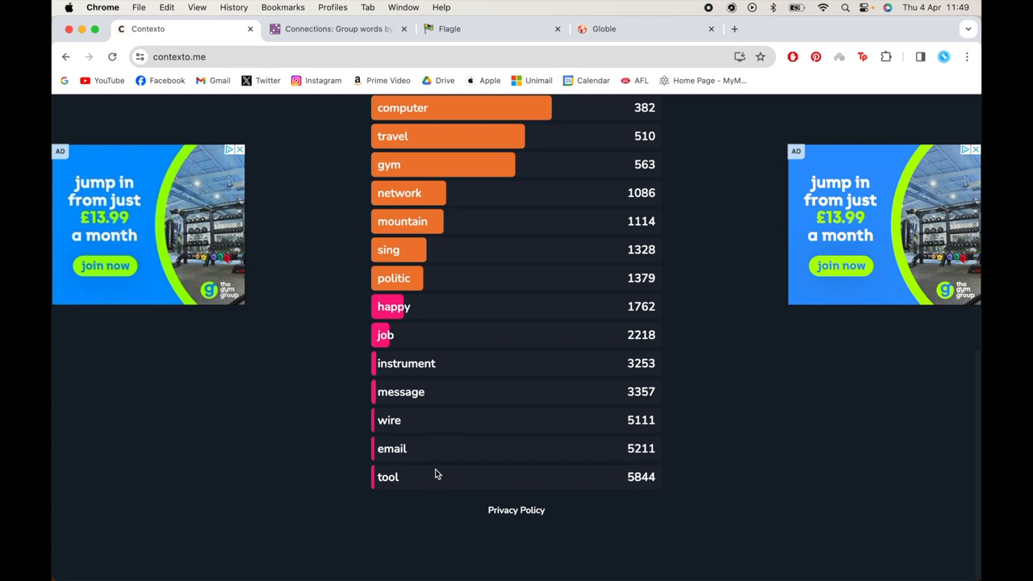
mouse_move(451, 377)
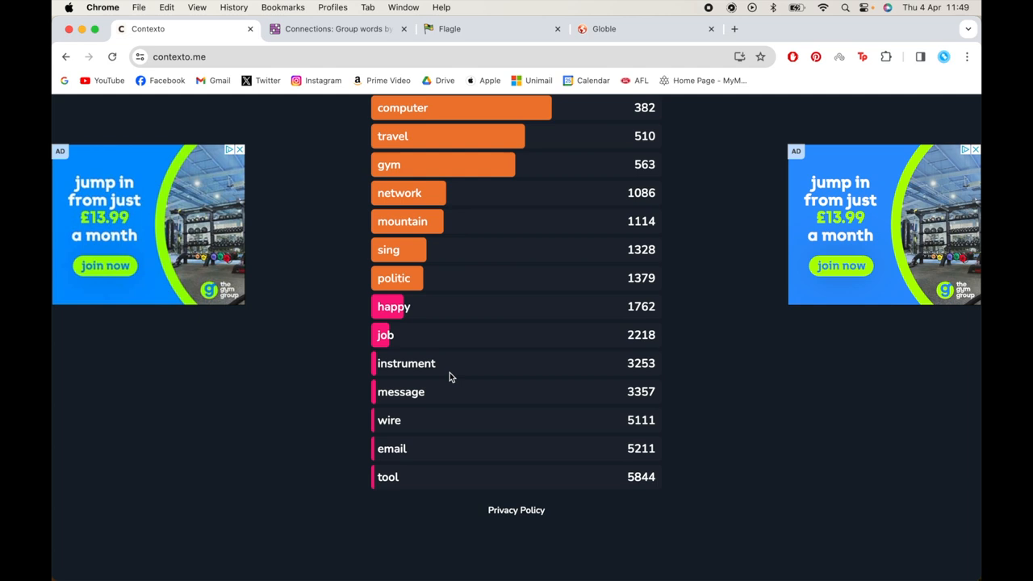
scroll("up", 3)
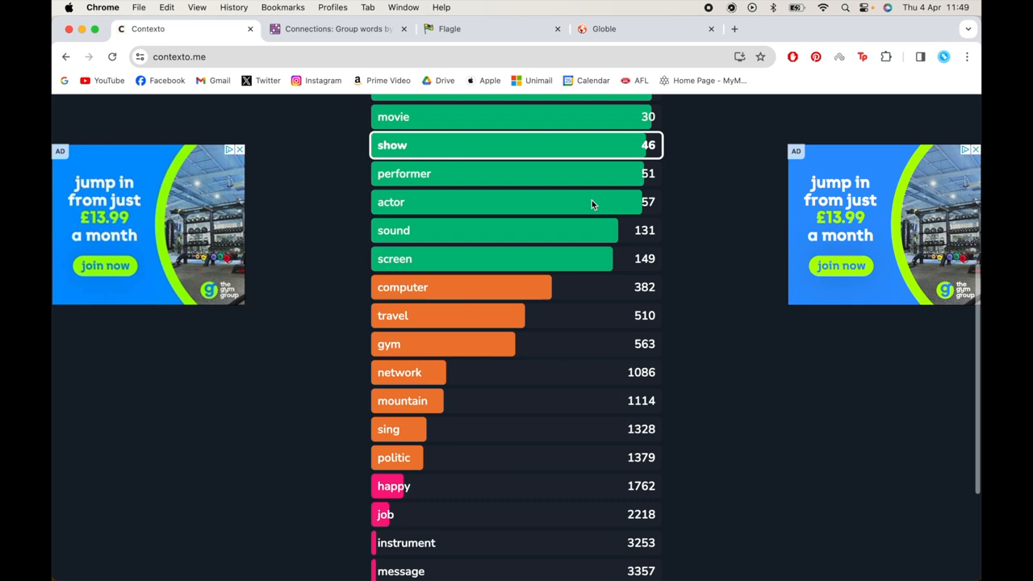
scroll("up", 3)
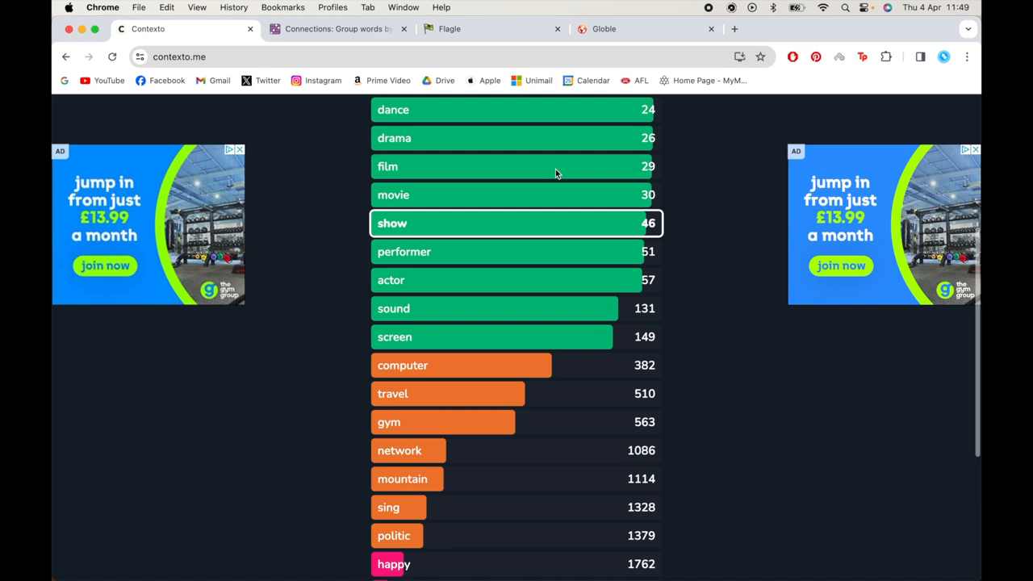
scroll("up", 3)
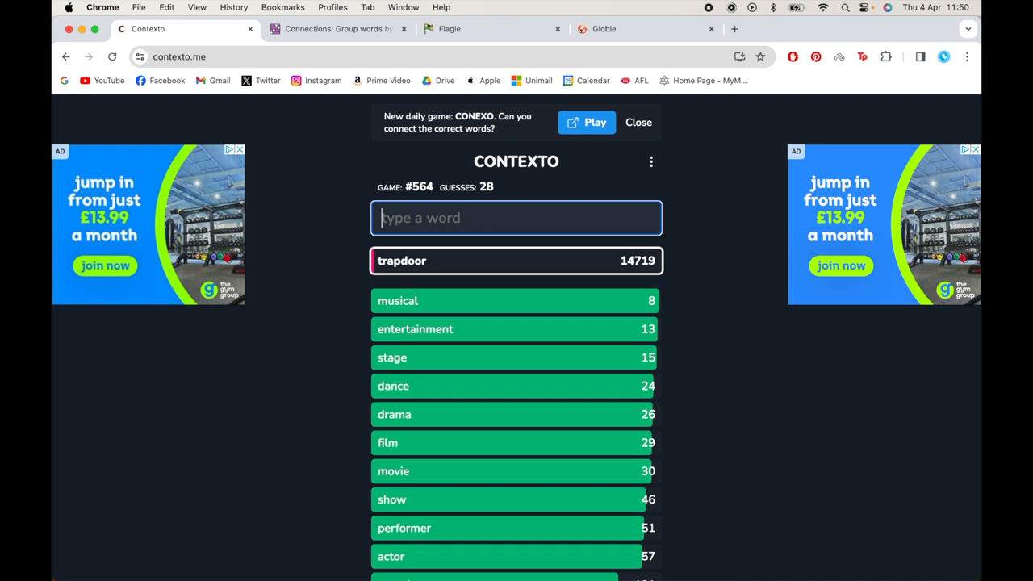
Guess ensemble, audience, director and party, ranked 45, 64, 66 and 801
type("c")
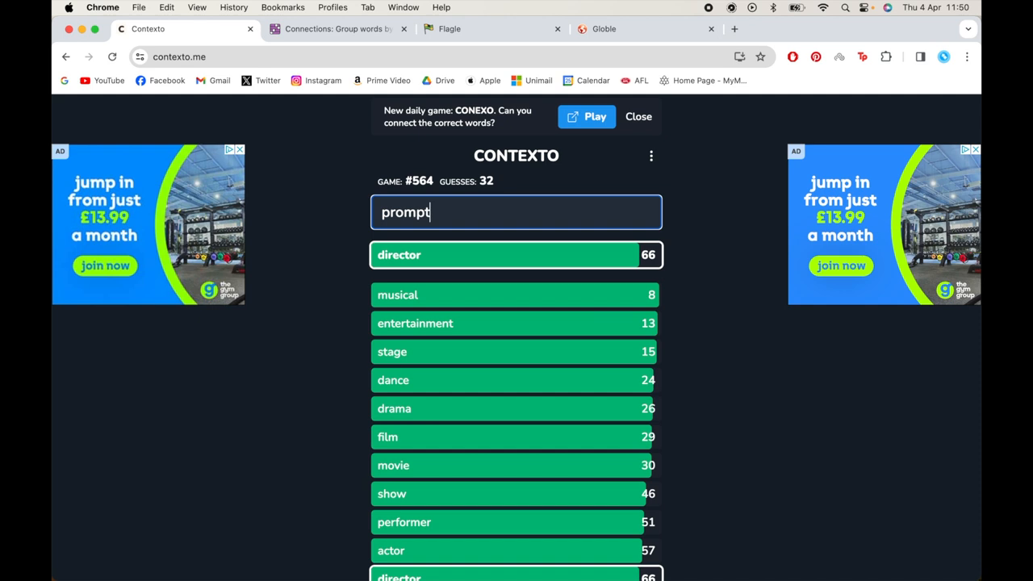
key("Return")
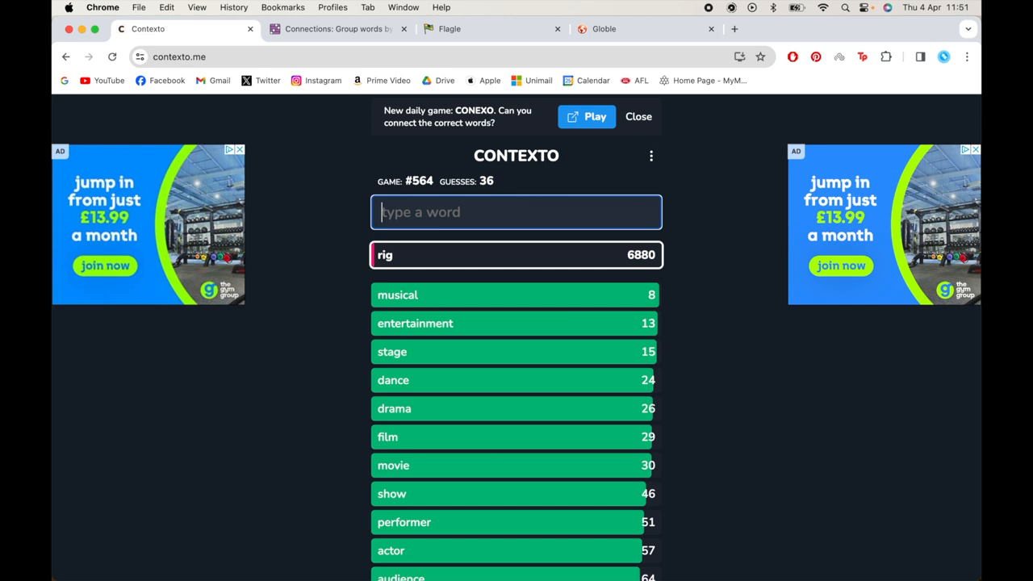
type("line")
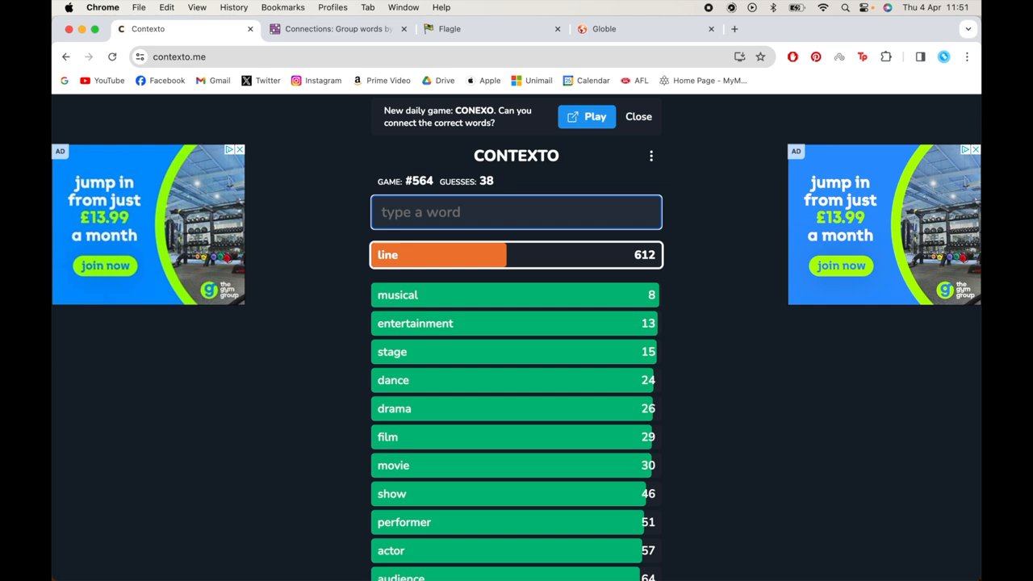
mouse_move(588, 437)
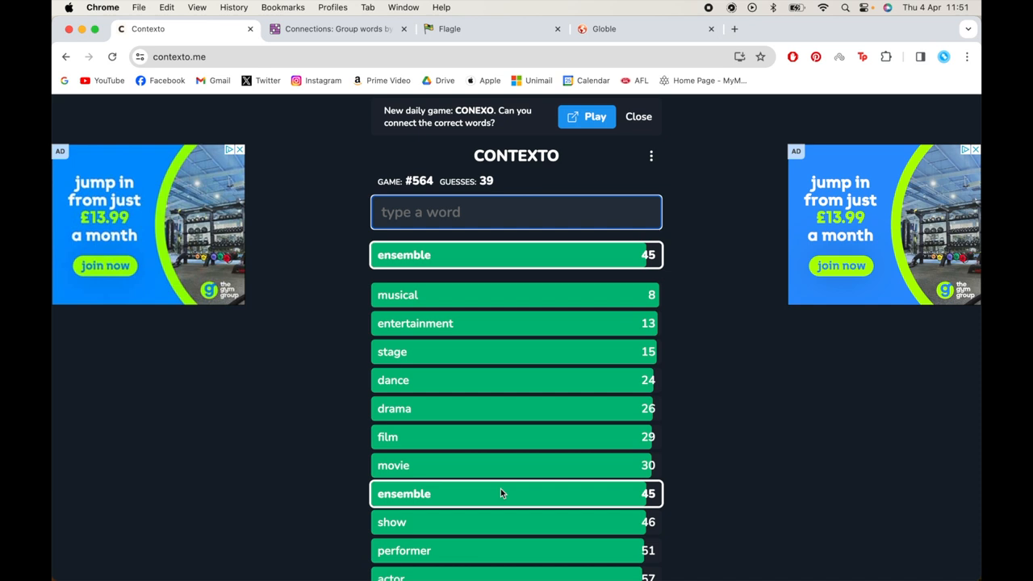
left_click(516, 212)
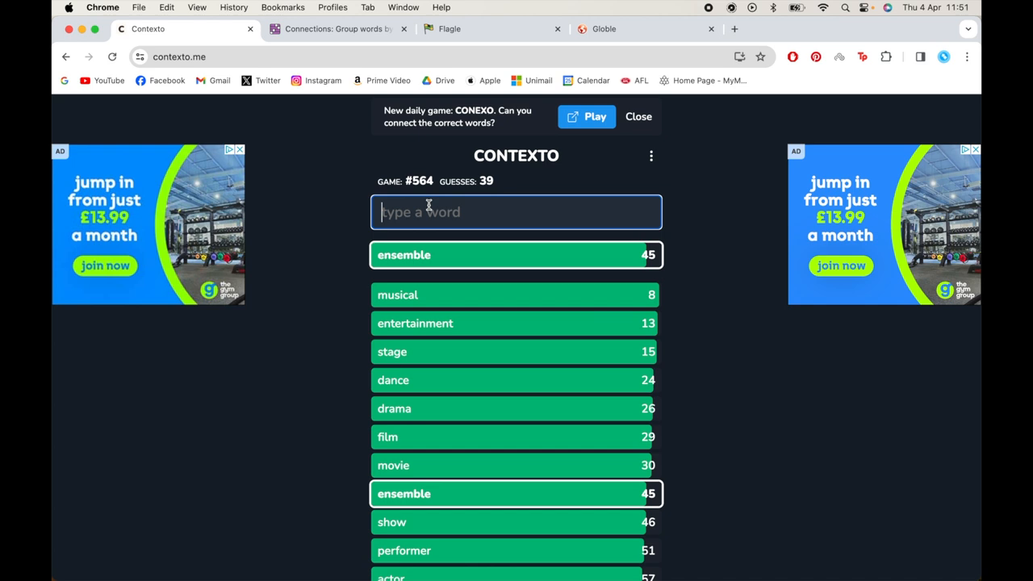
scroll("down", 3)
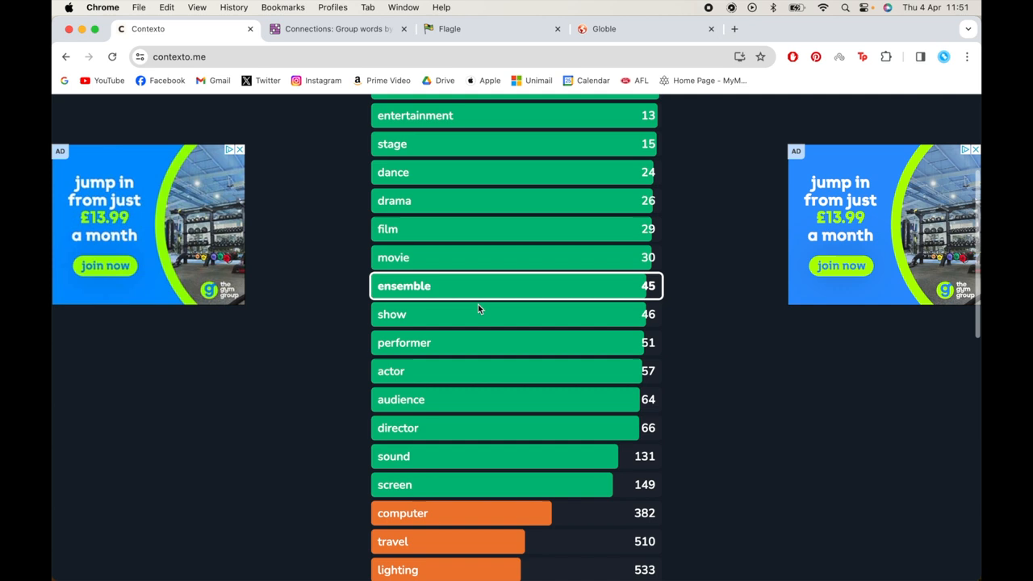
scroll("up", 3)
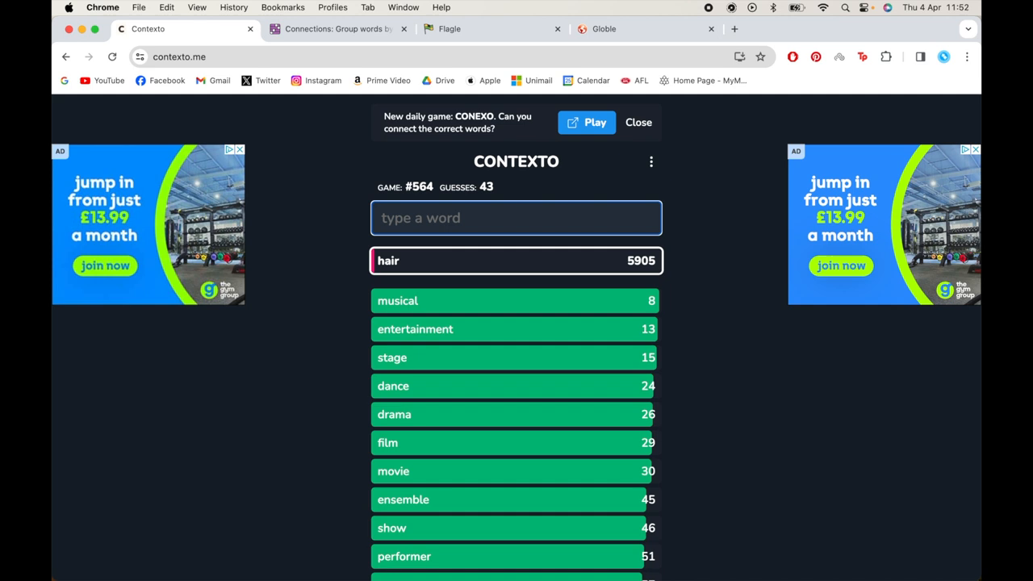
type("pa")
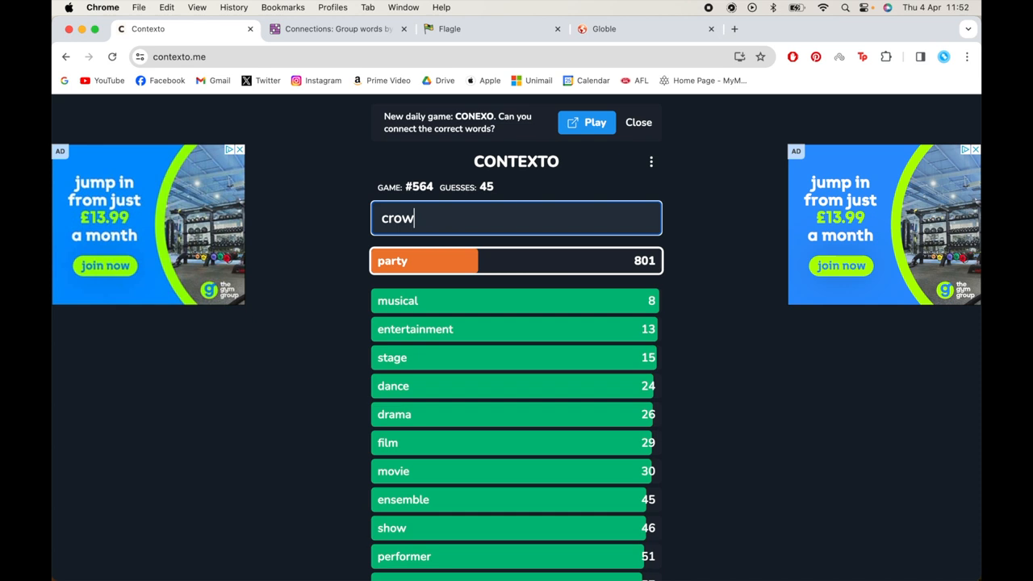
Guess crowd, orchestra, musician and concert, making concert closest at 5 and orchestra 25
key("Return")
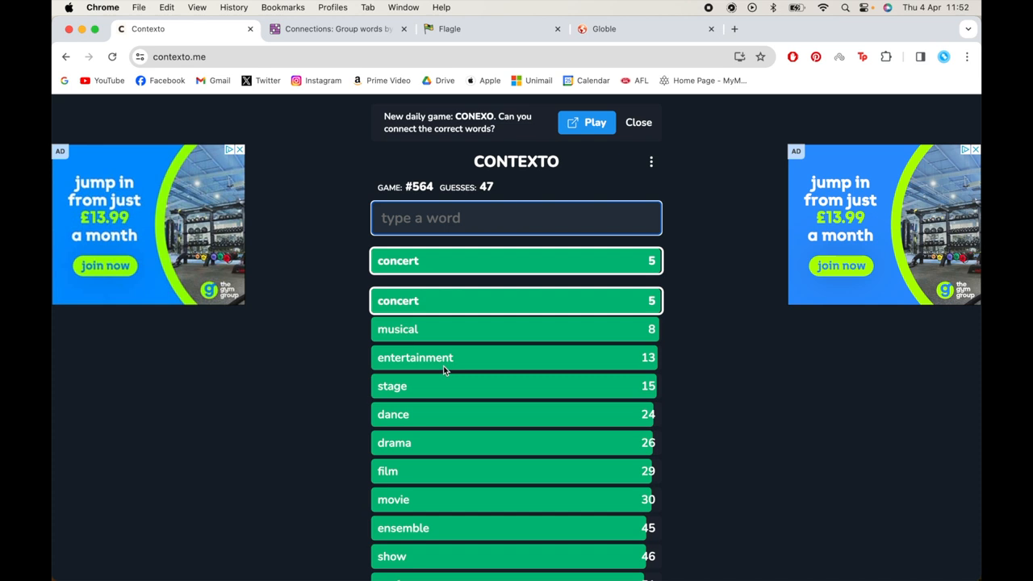
type("orchestr")
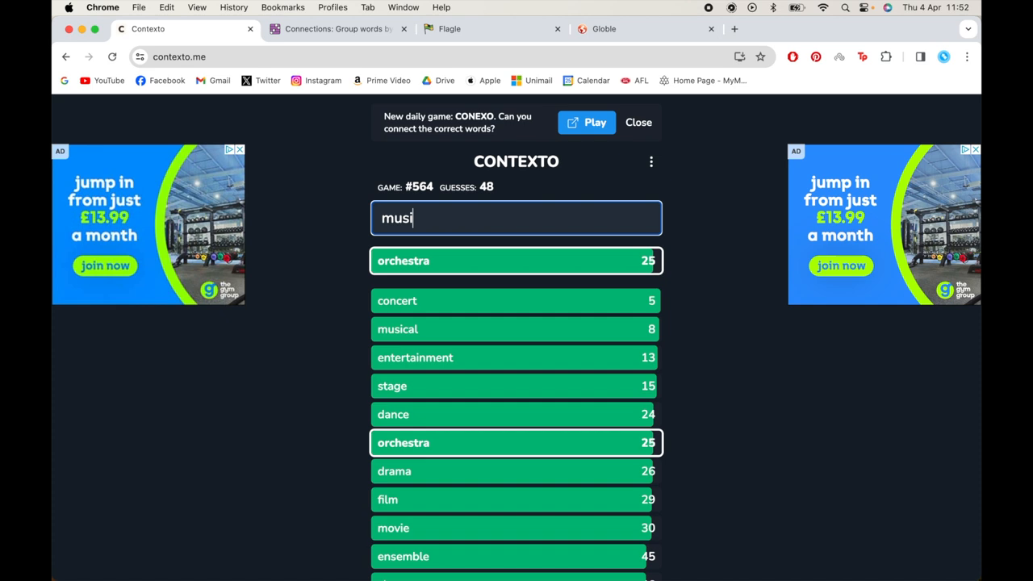
key("Return")
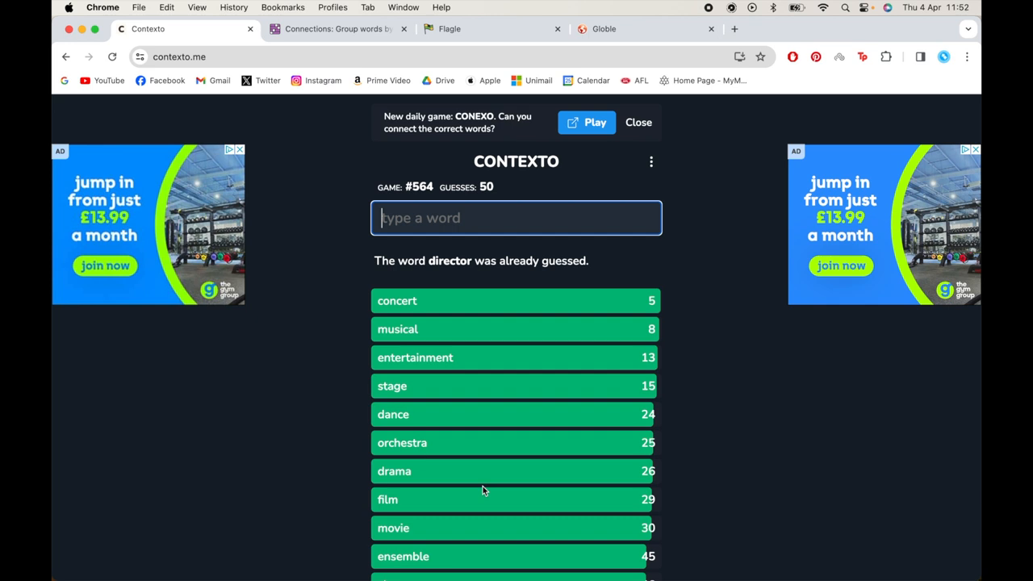
mouse_move(413, 316)
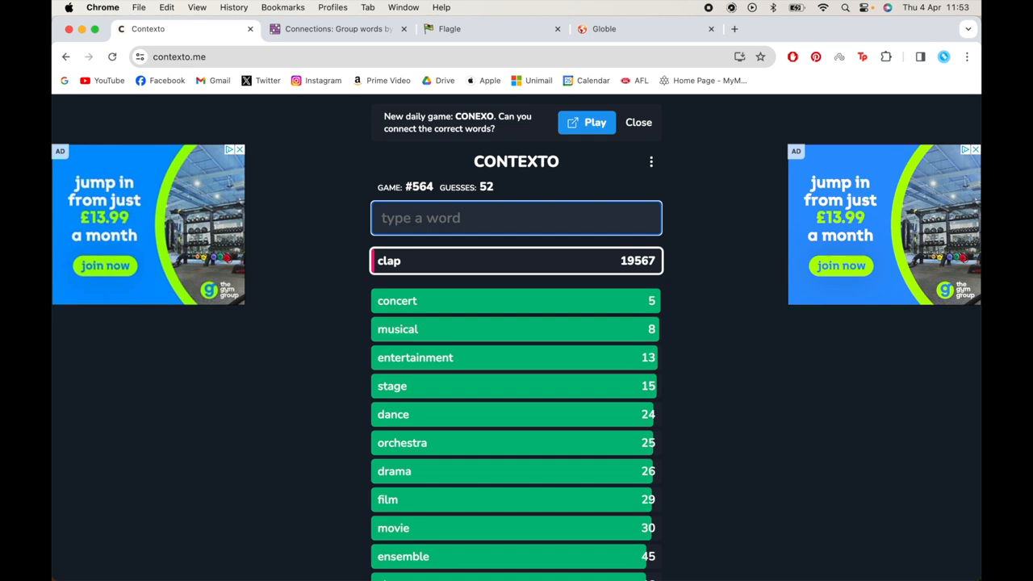
mouse_move(487, 443)
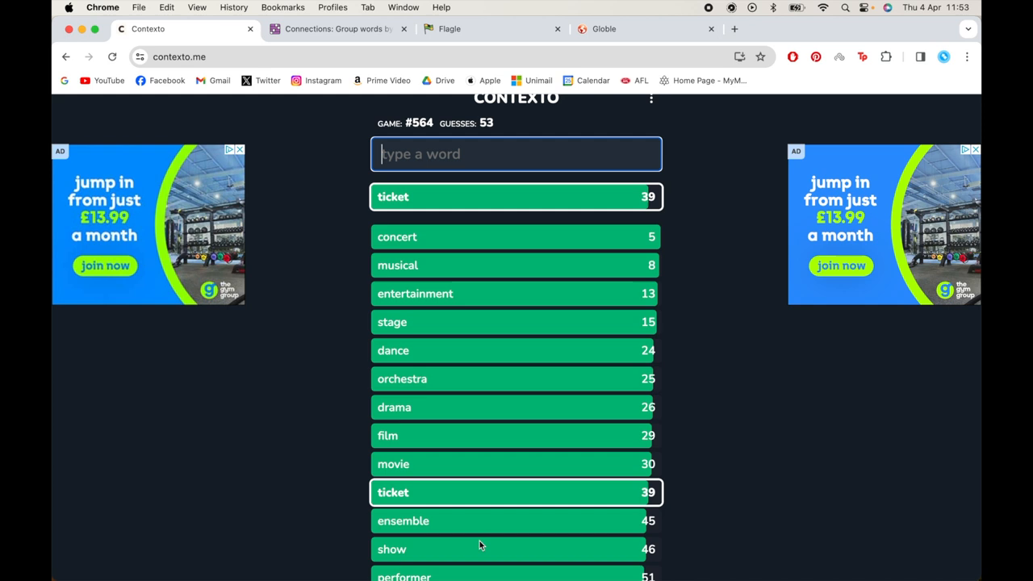
mouse_move(459, 291)
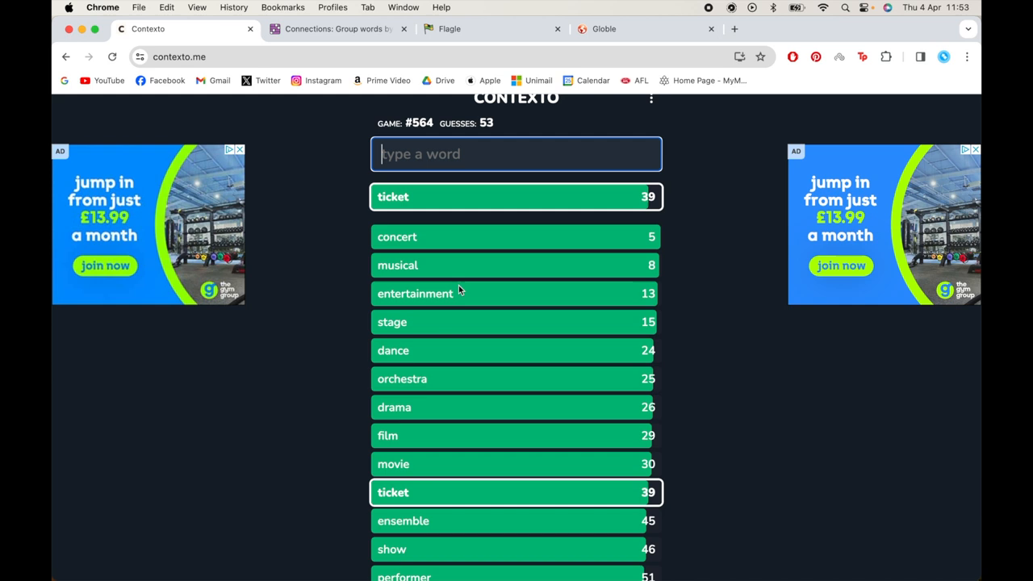
Guess open, encore and chant, ranked 53, 843 and 12340, reviewing the list
type("op")
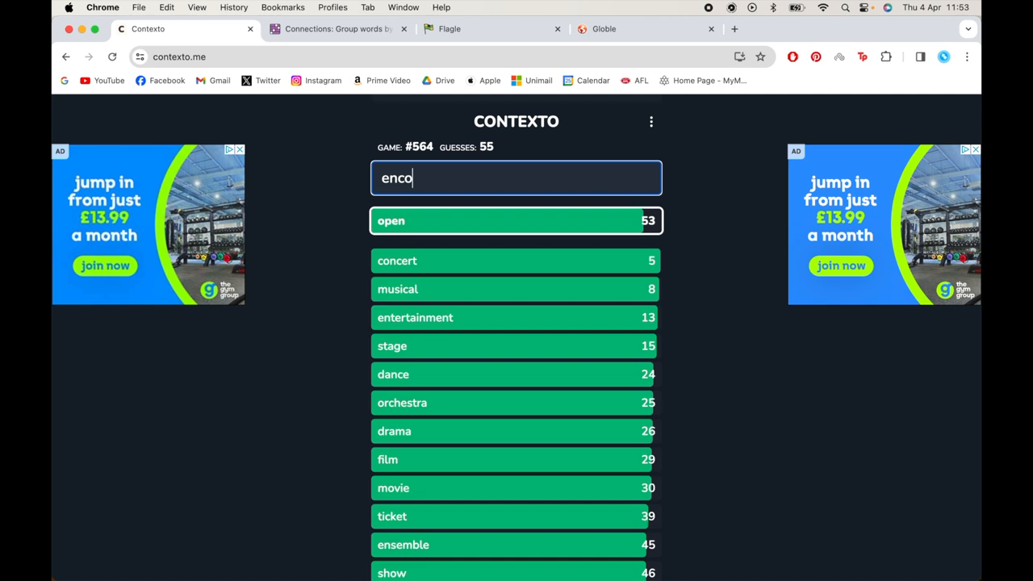
key("Return")
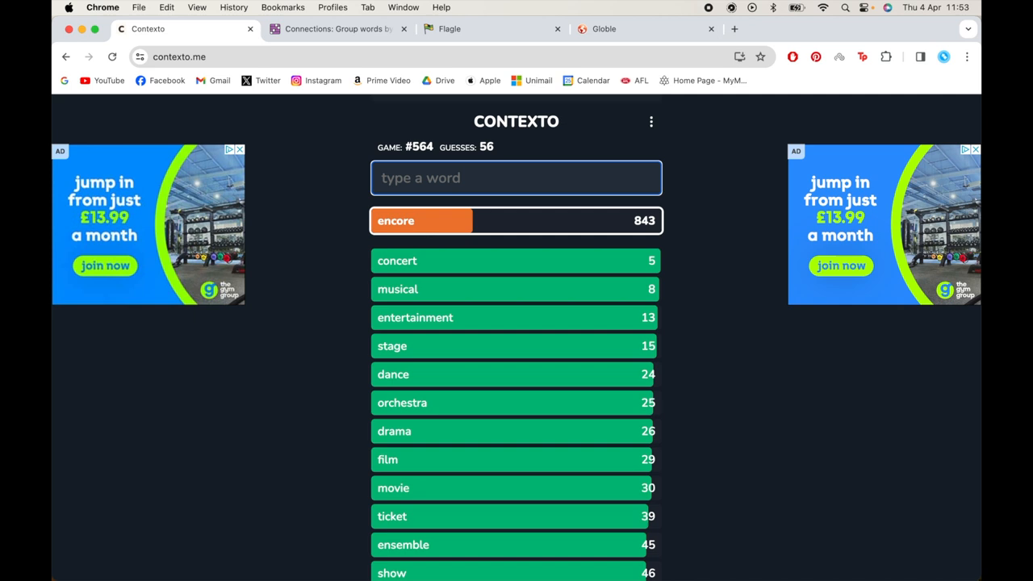
scroll("down", 3)
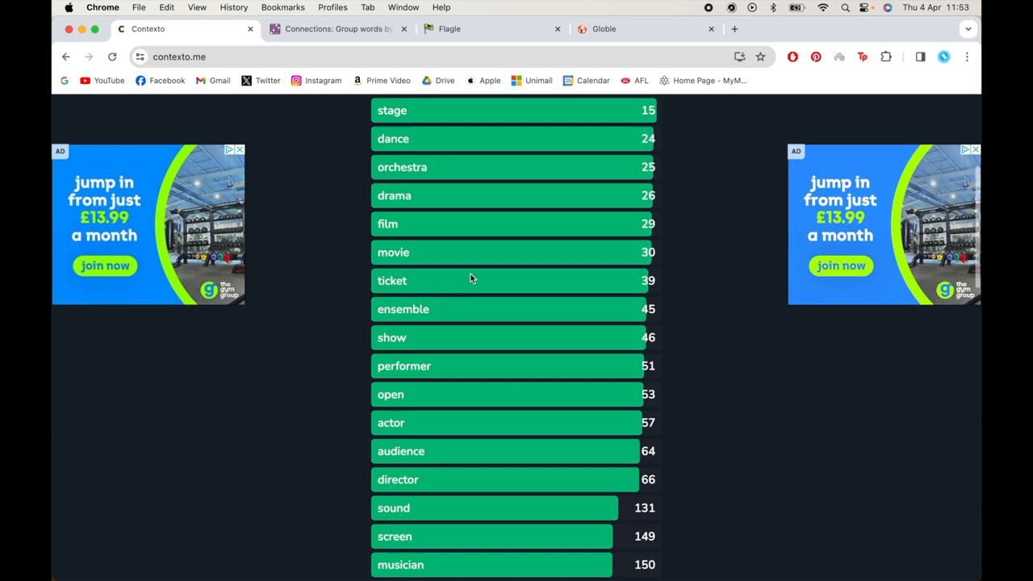
scroll("up", 3)
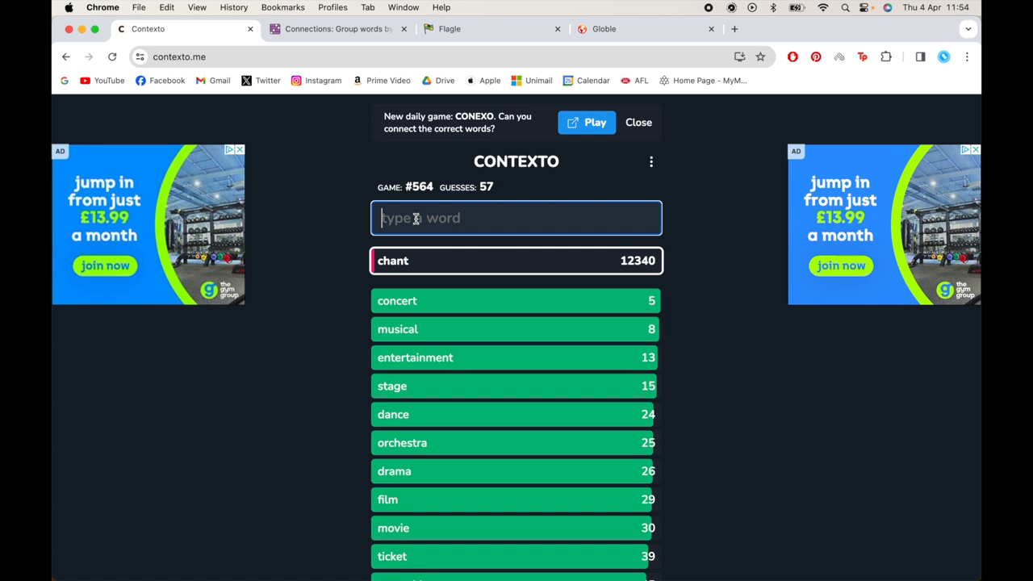
scroll("down", 3)
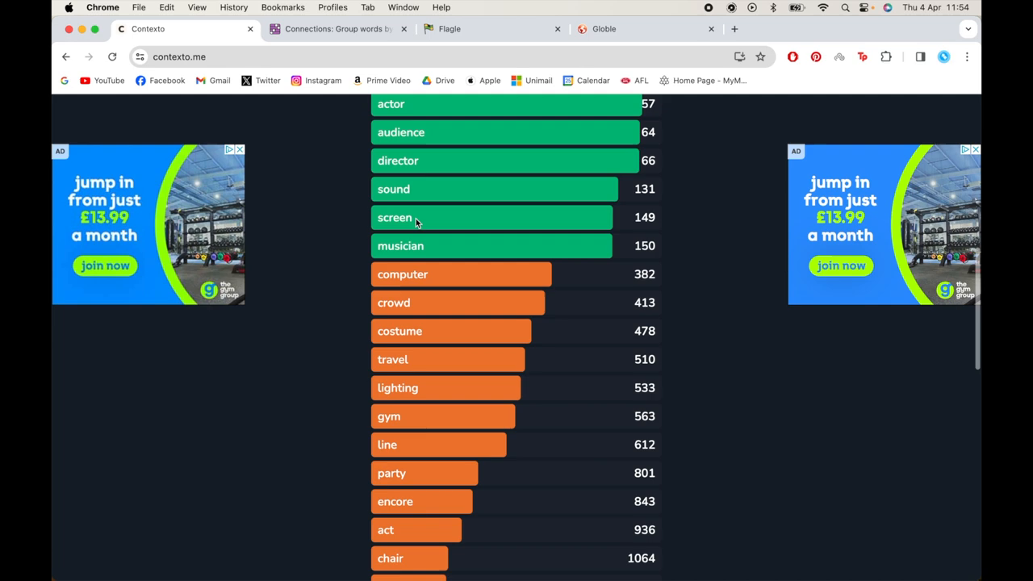
scroll("up", 3)
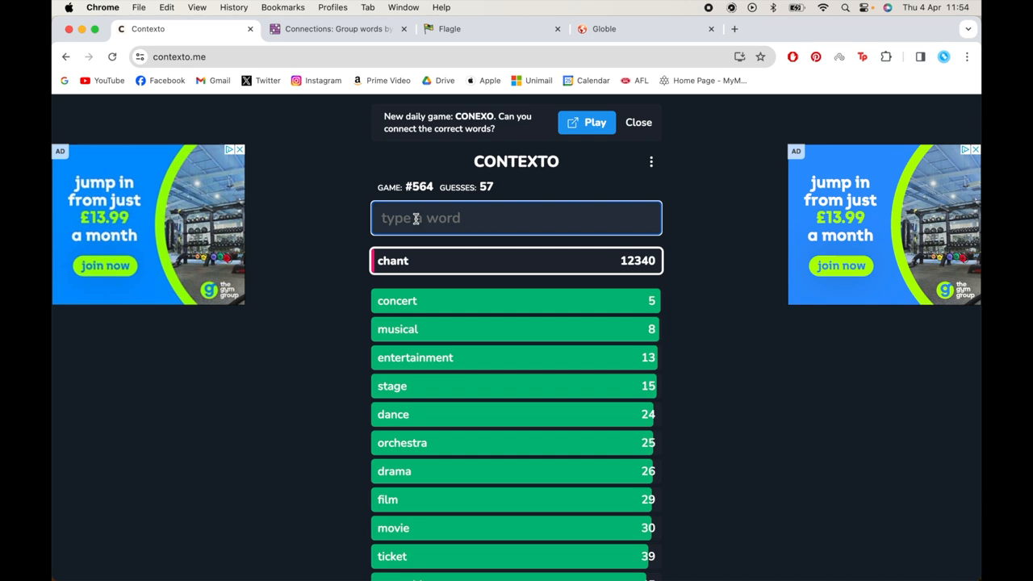
type("c")
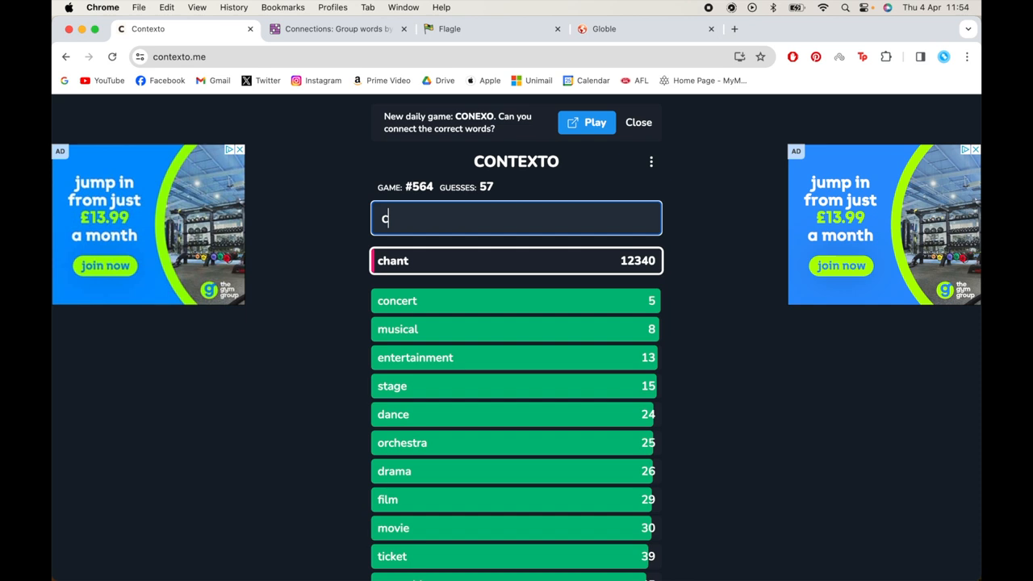
Guess comedy, festival and sponsor, ranked 10, 19 and 493
key("Return")
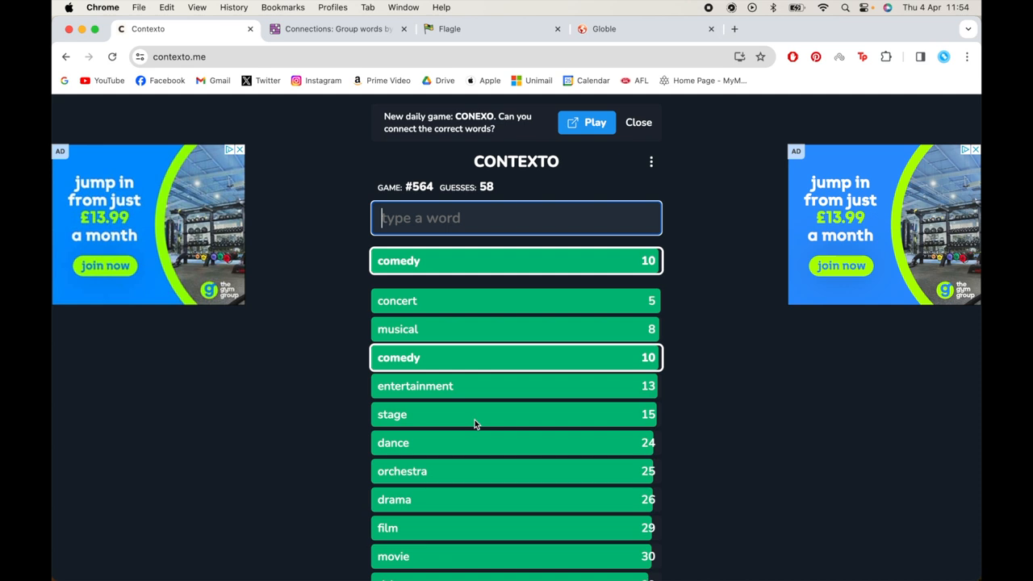
key("Return")
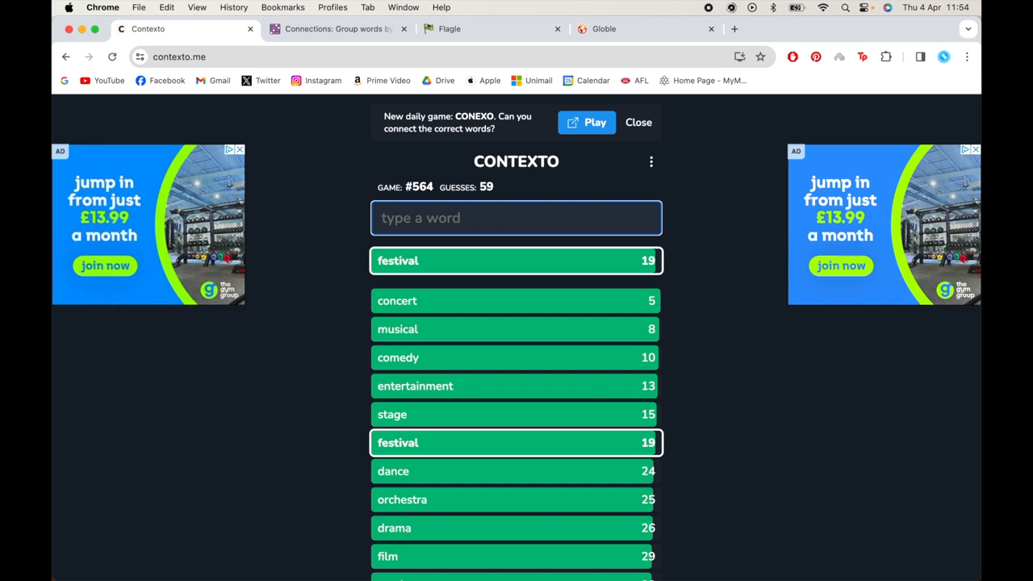
scroll("down", 3)
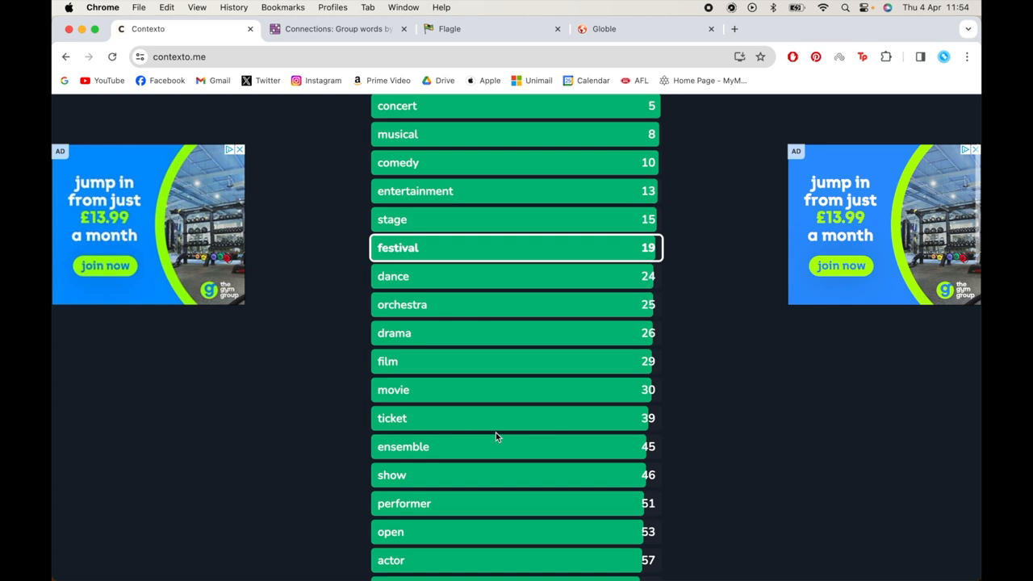
scroll("up", 3)
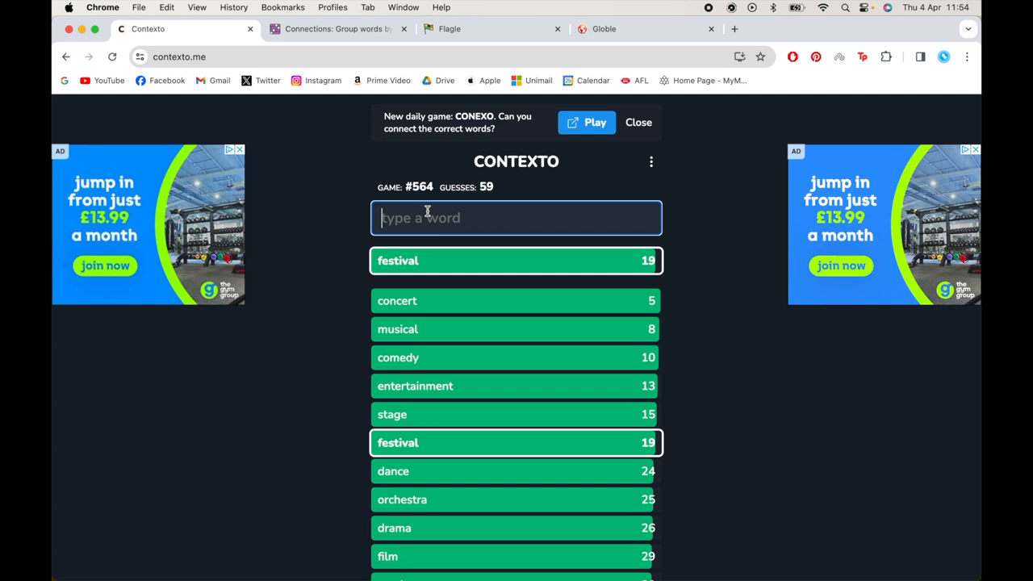
type("spo")
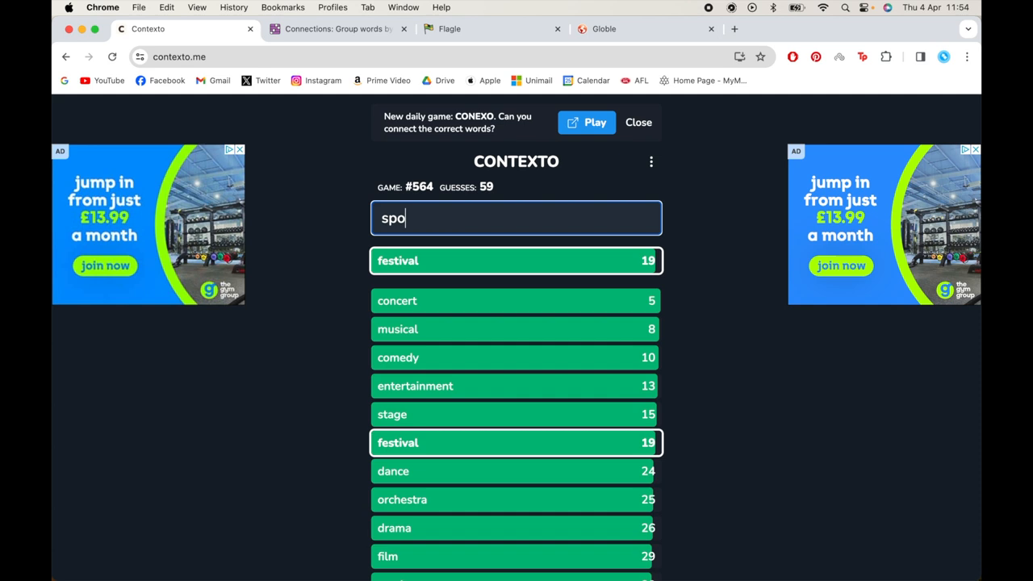
key("Return")
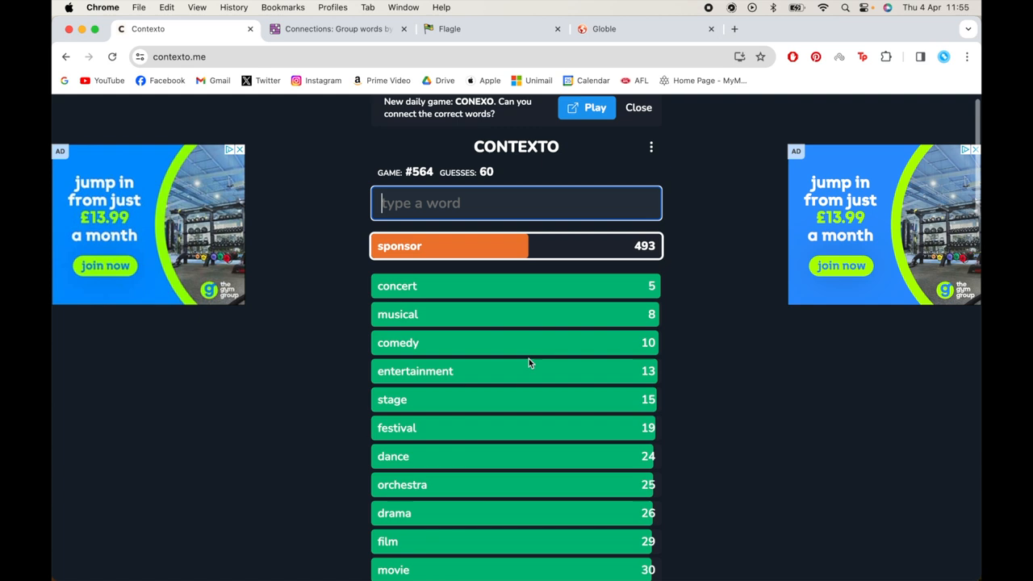
Guess food, musician and actress, with food at 780 and actress at 1210
key("Return")
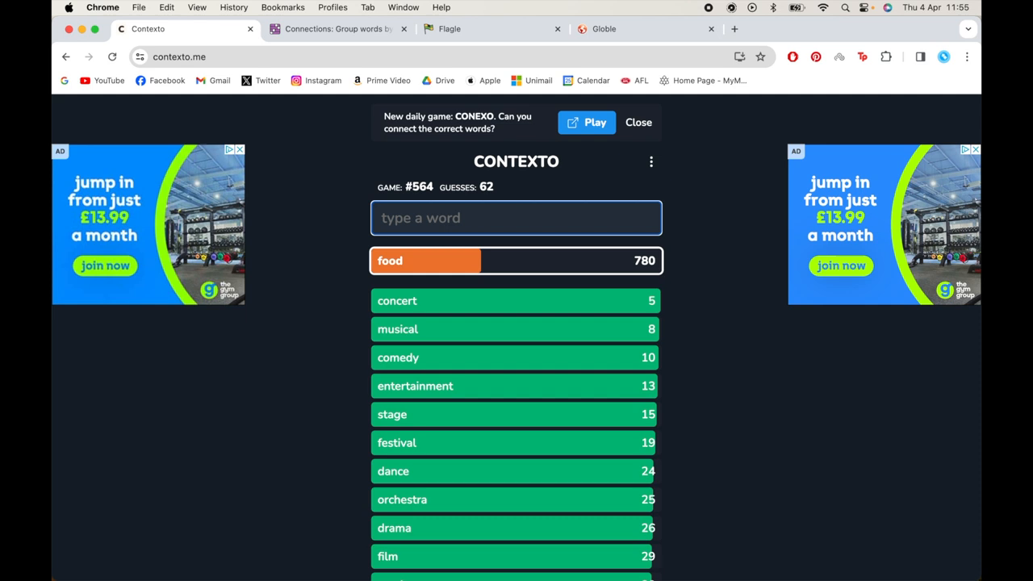
key("Return")
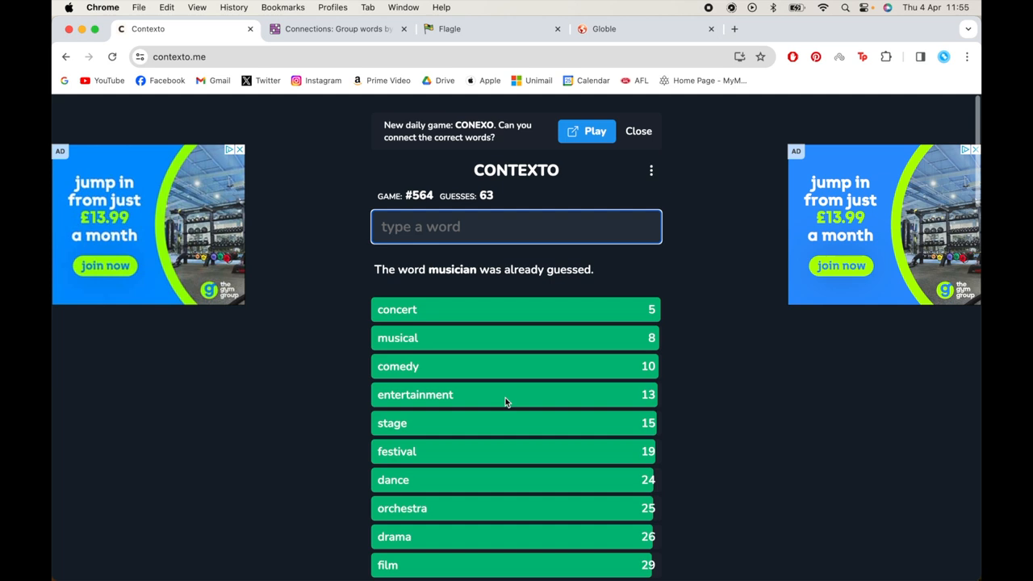
type("actor")
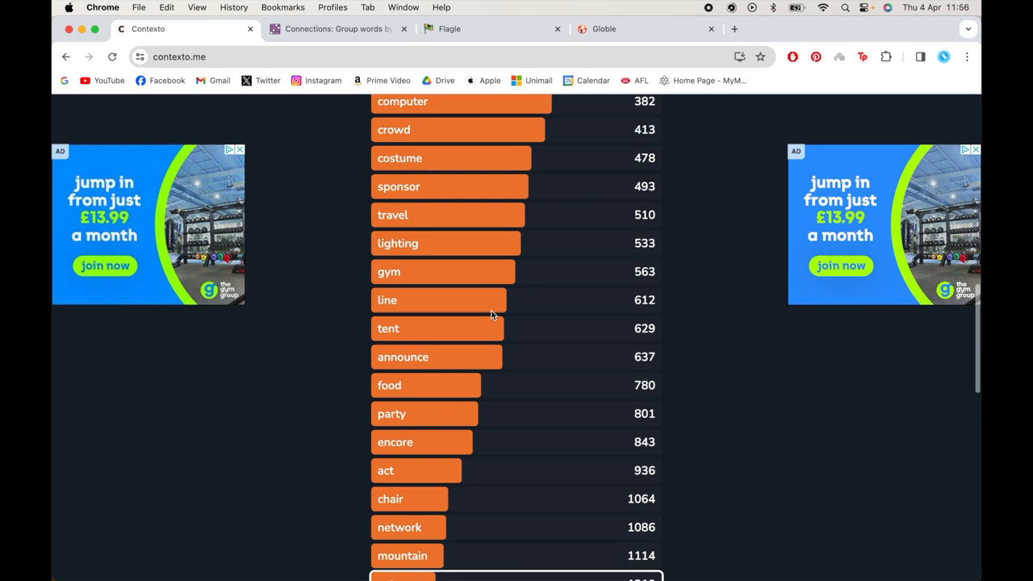
scroll("up", 3)
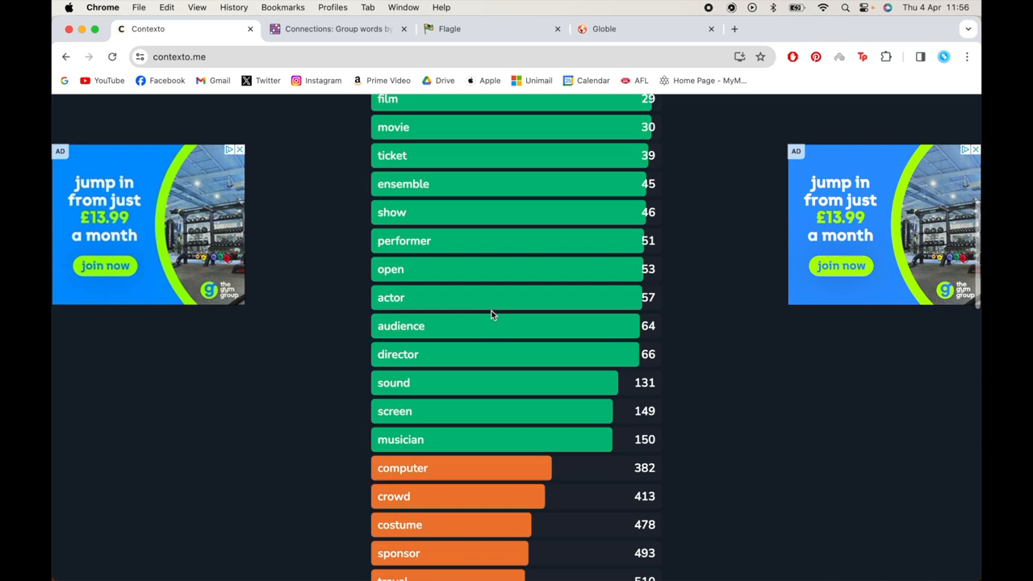
scroll("up", 3)
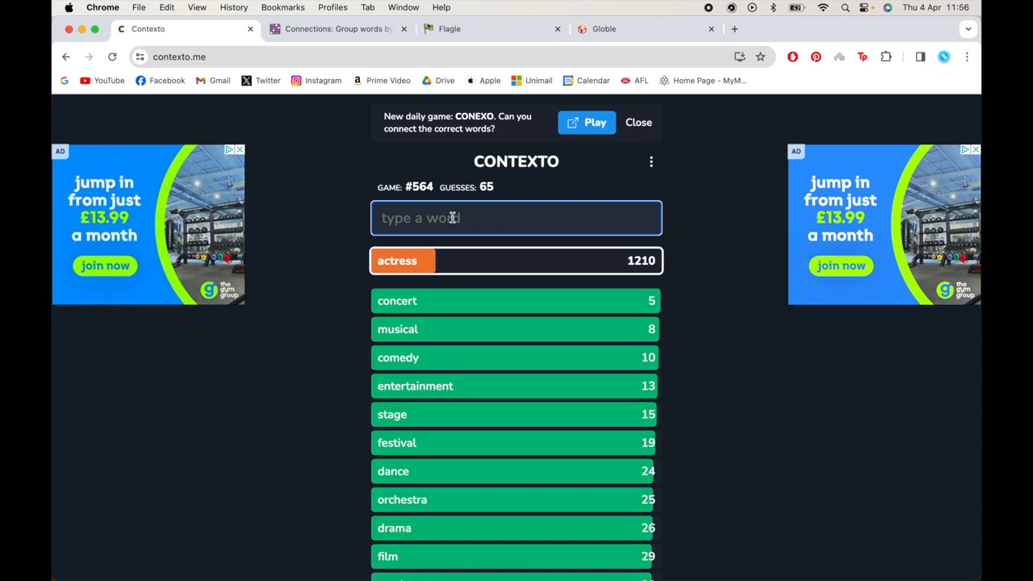
Guess television, stream and another word, placing television at 42
type("televis")
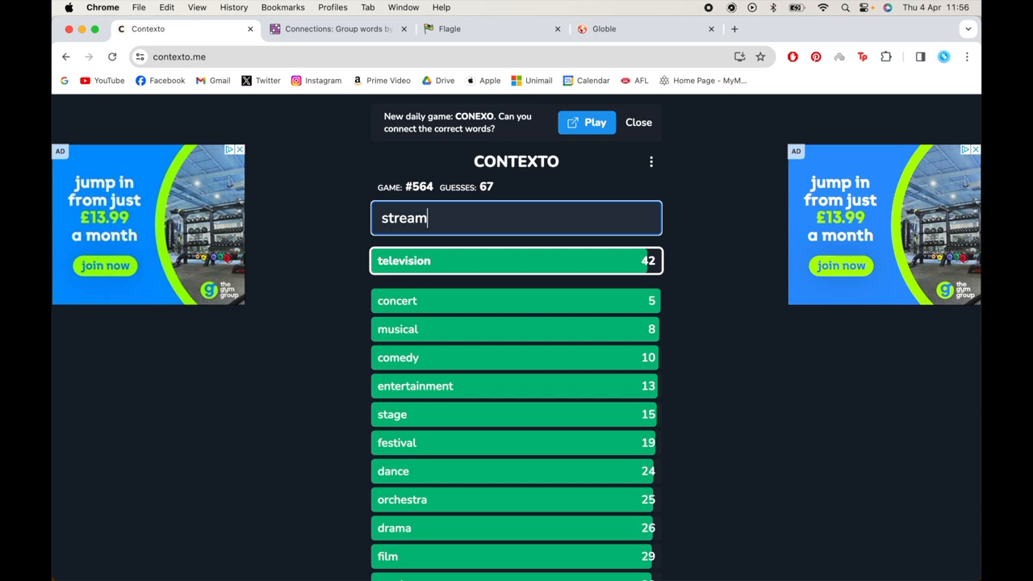
key("Return")
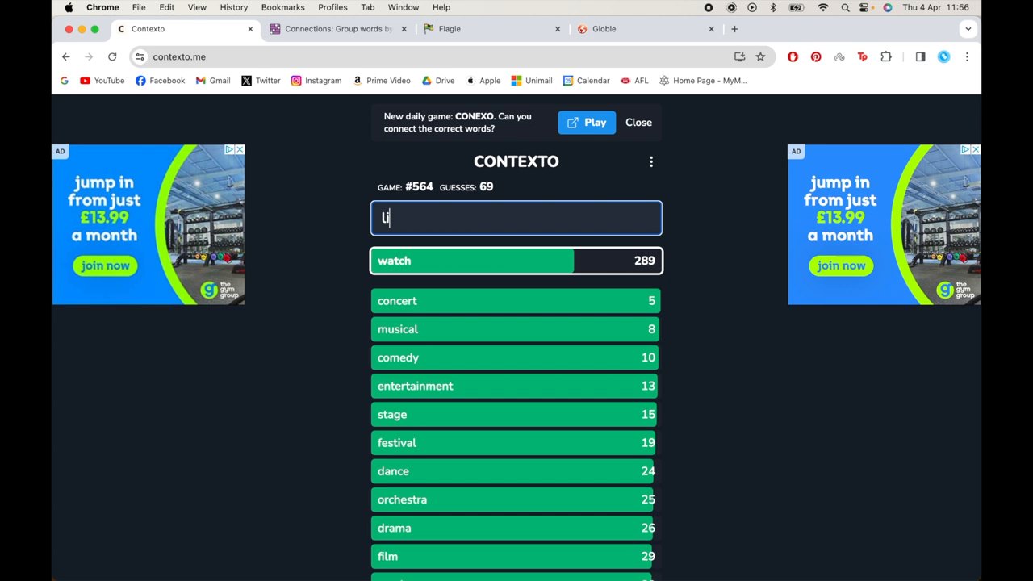
key("Return")
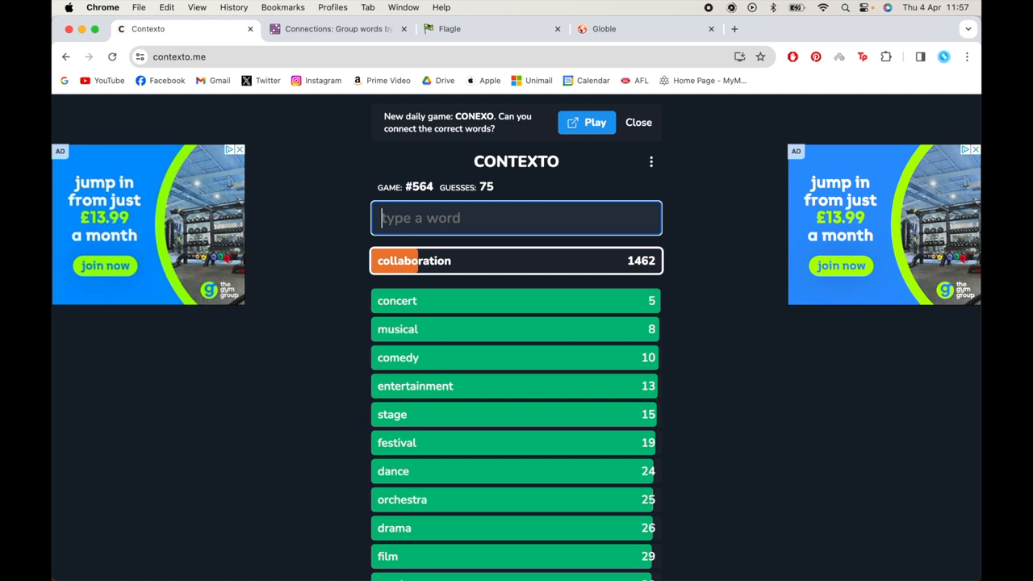
Guess celebration, anniversary, music and chant, ranking music at 14
type("celebra")
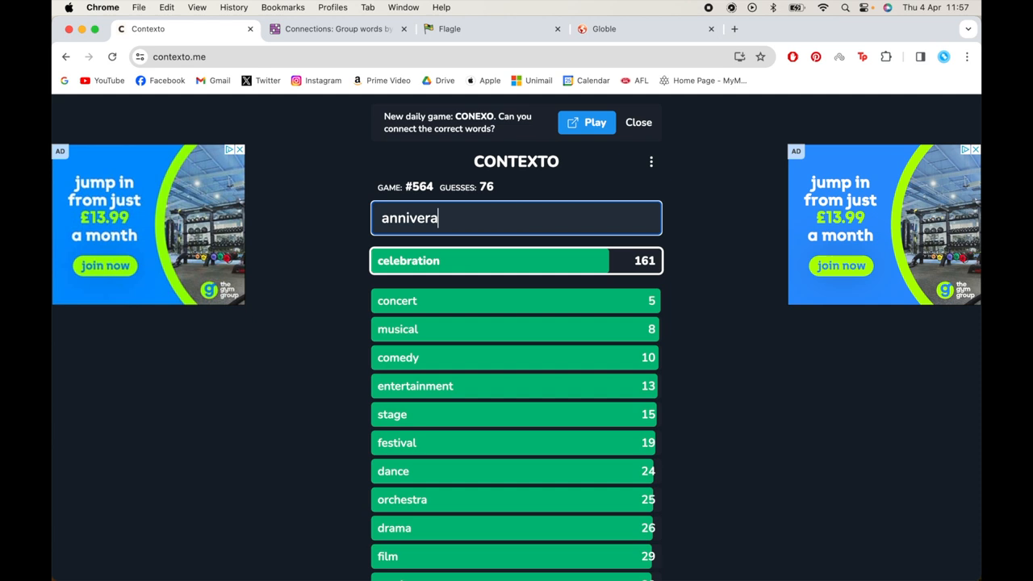
key("Return")
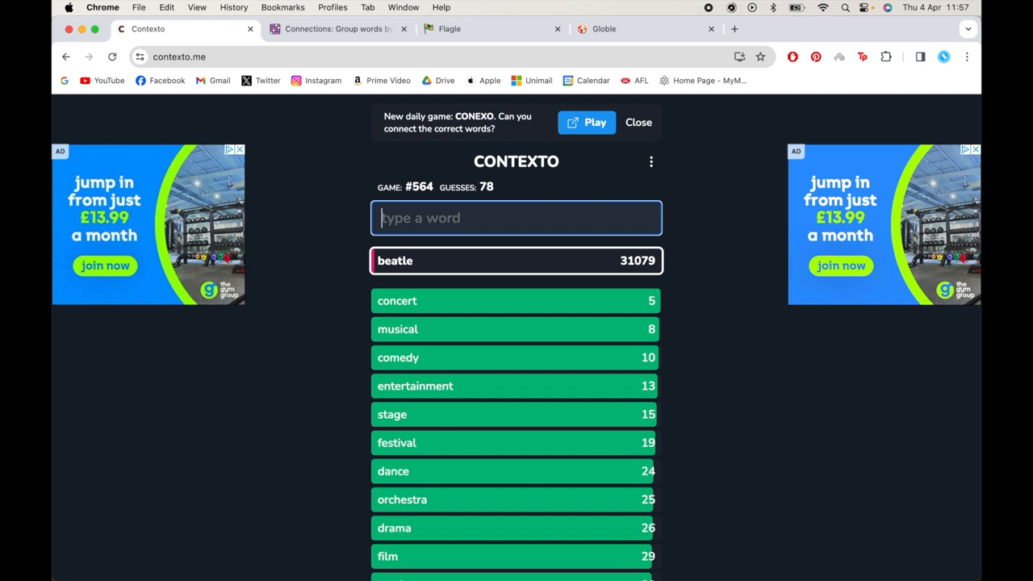
type("music")
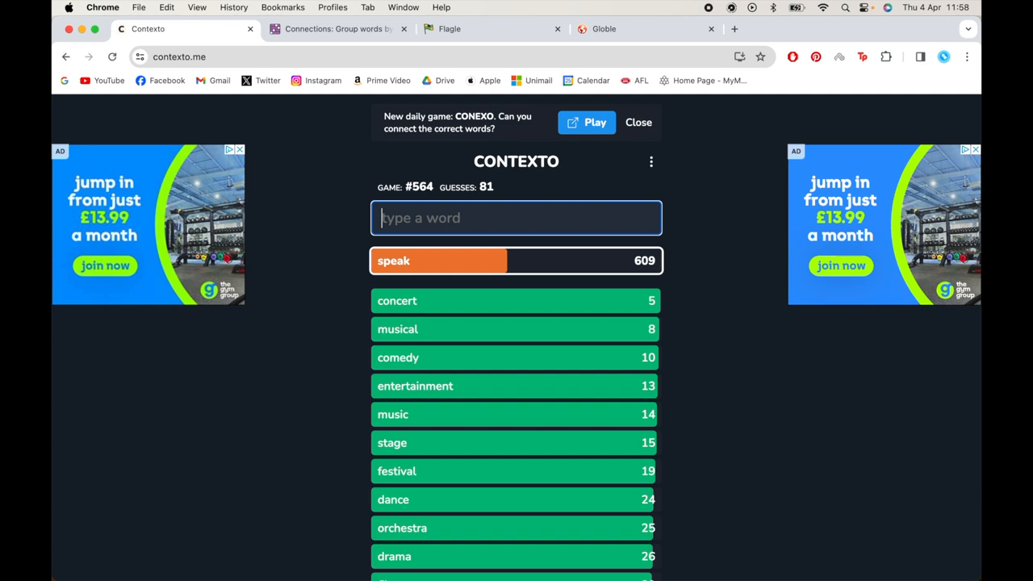
type("chan")
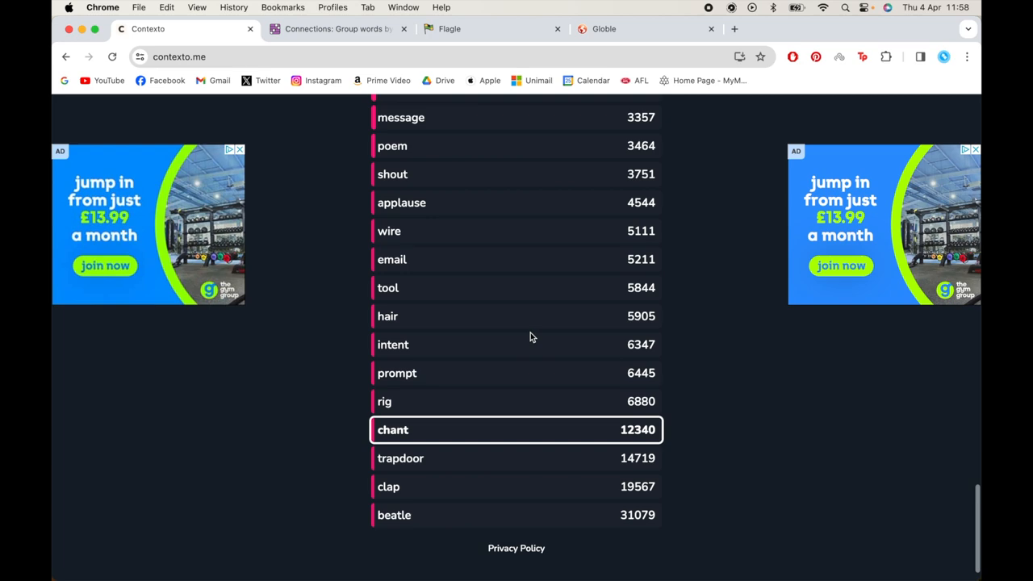
scroll("up", 3)
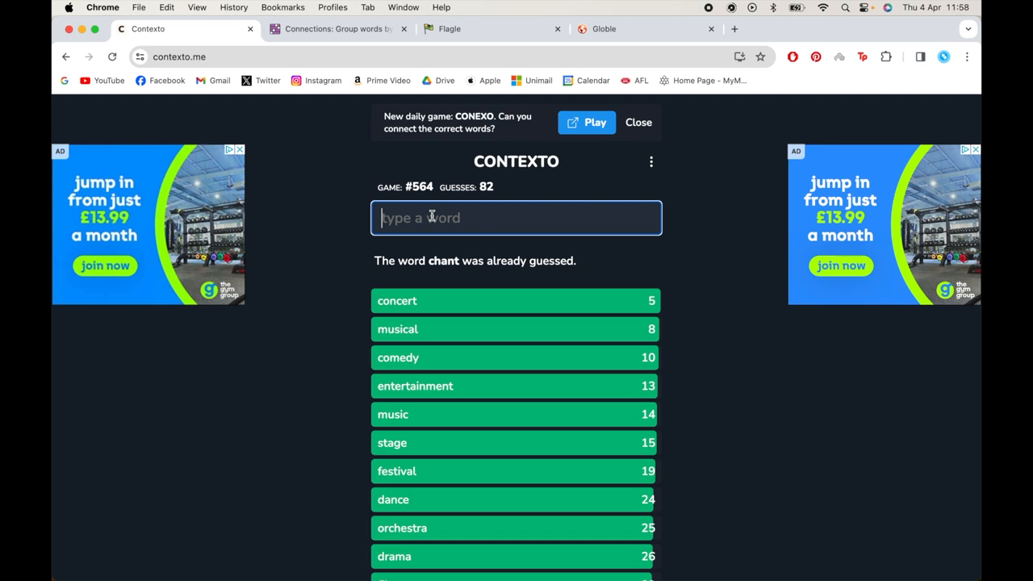
Submit Contexto guesses including cable, band, march and brass, reaching ninety-three guesses
type("br")
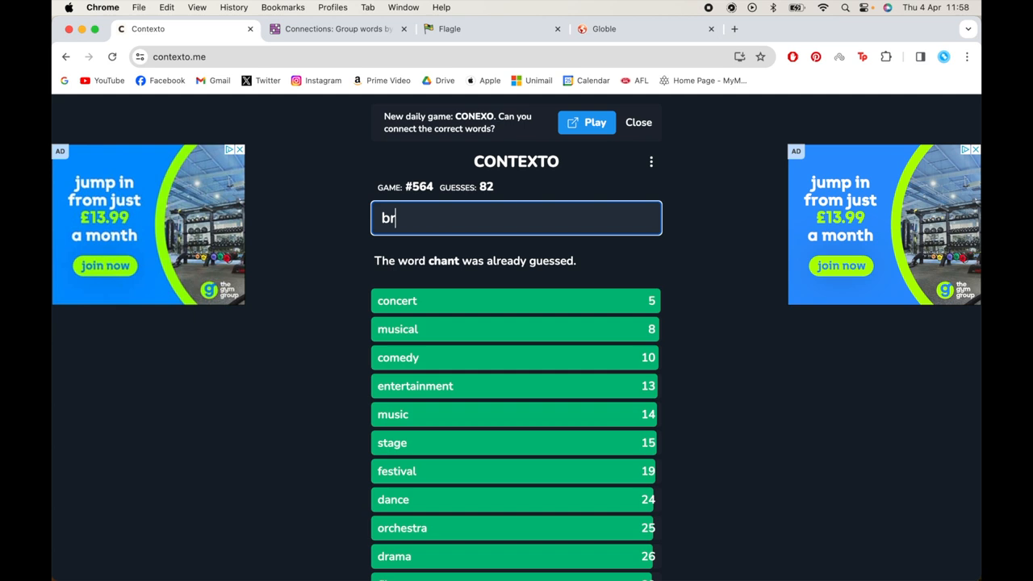
key("Return")
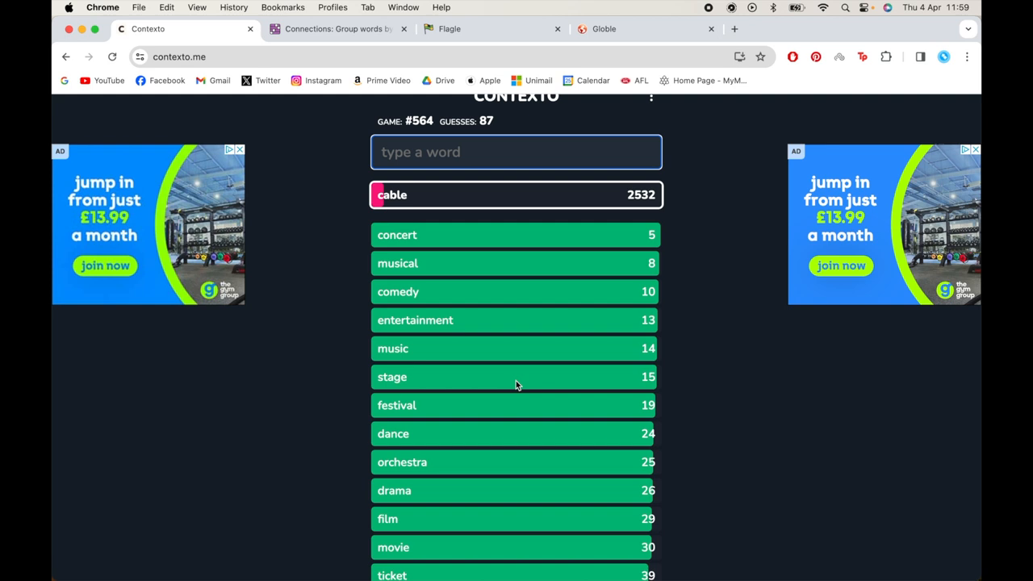
mouse_move(317, 421)
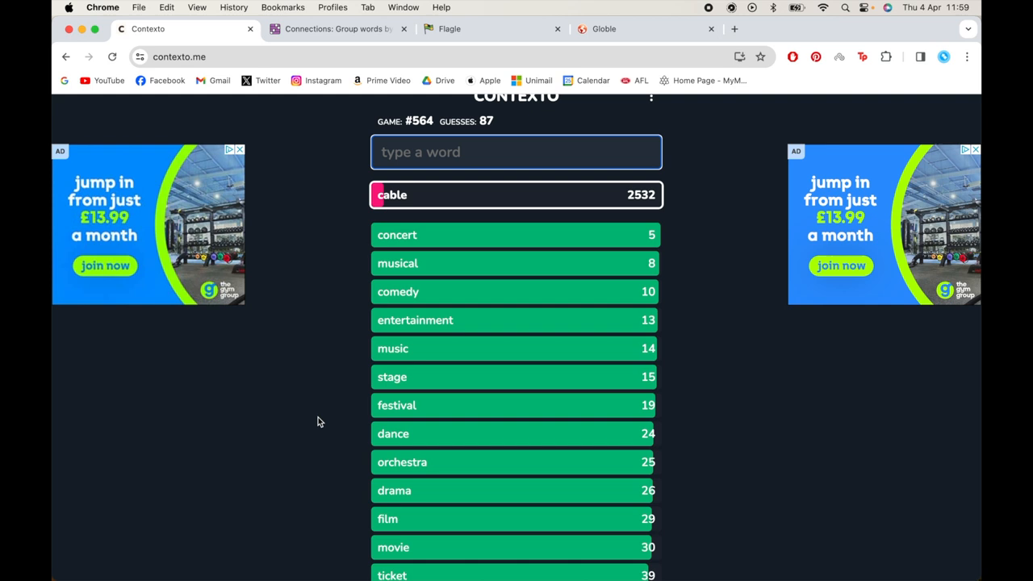
mouse_move(329, 368)
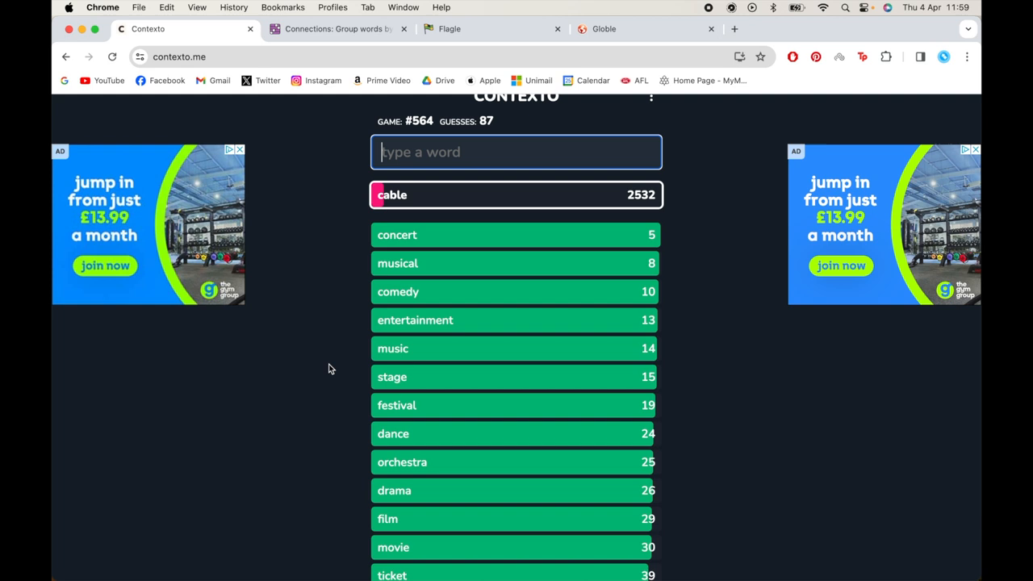
mouse_move(372, 273)
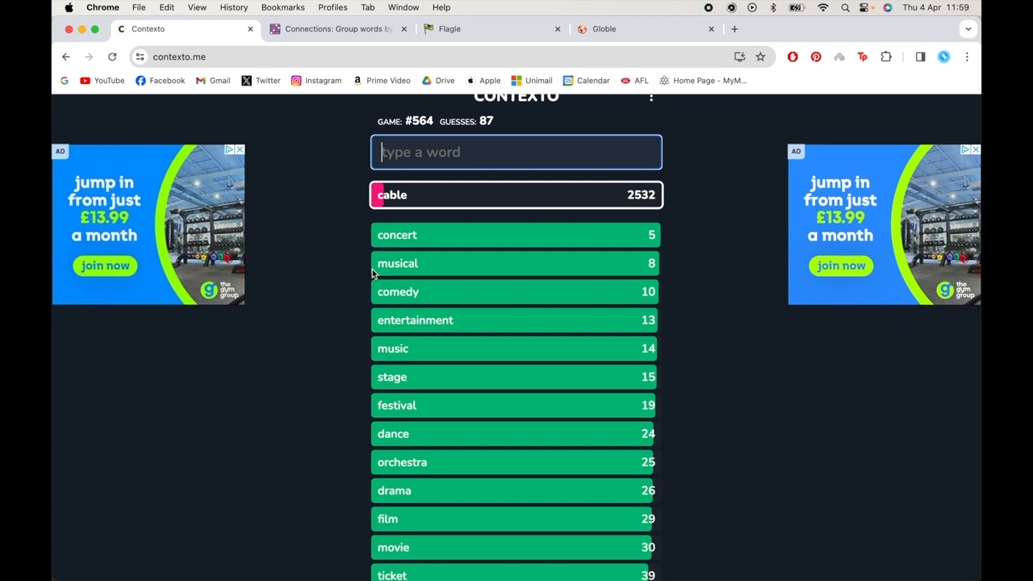
type("c")
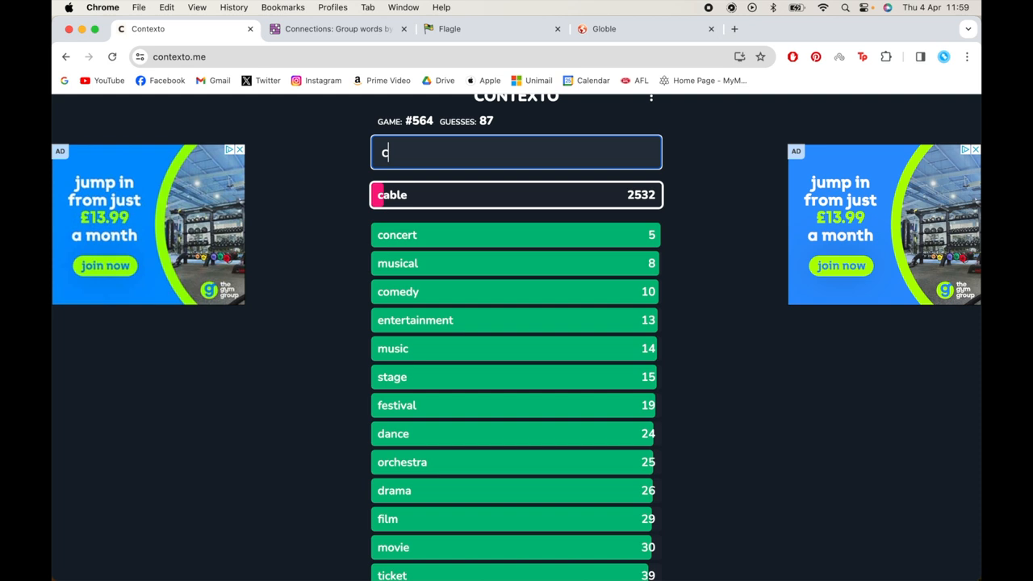
key("Return")
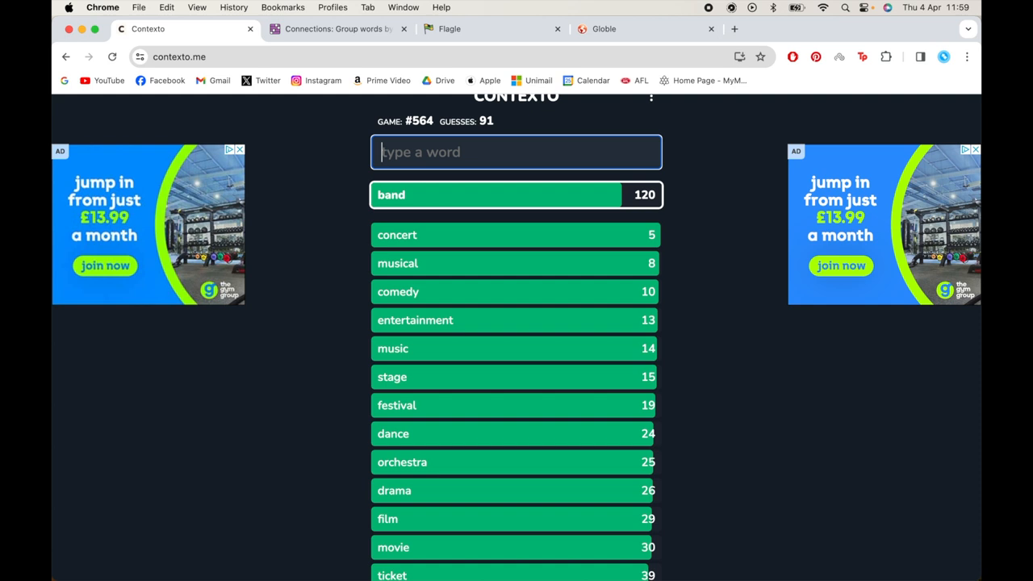
key("Return")
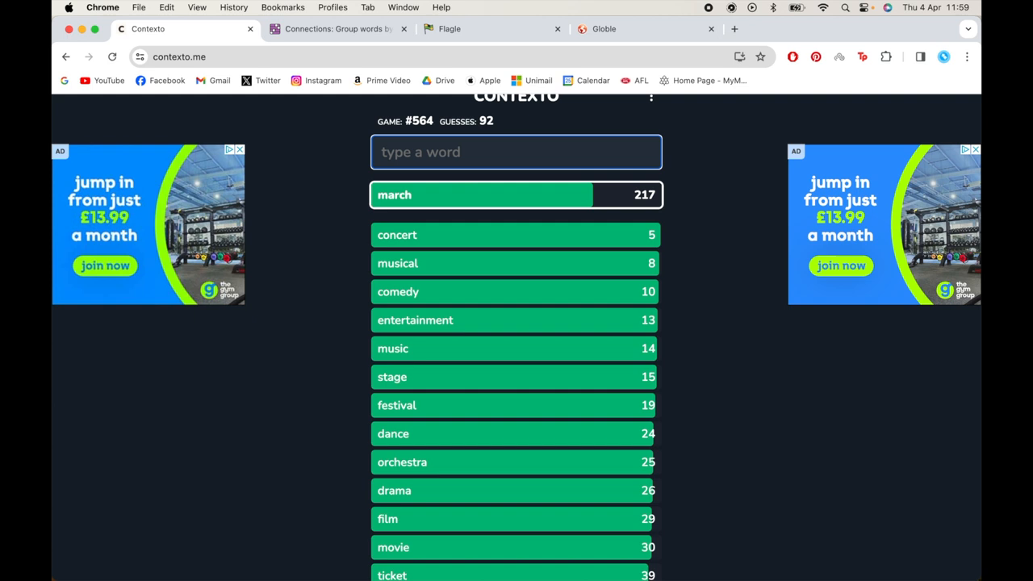
key("Return")
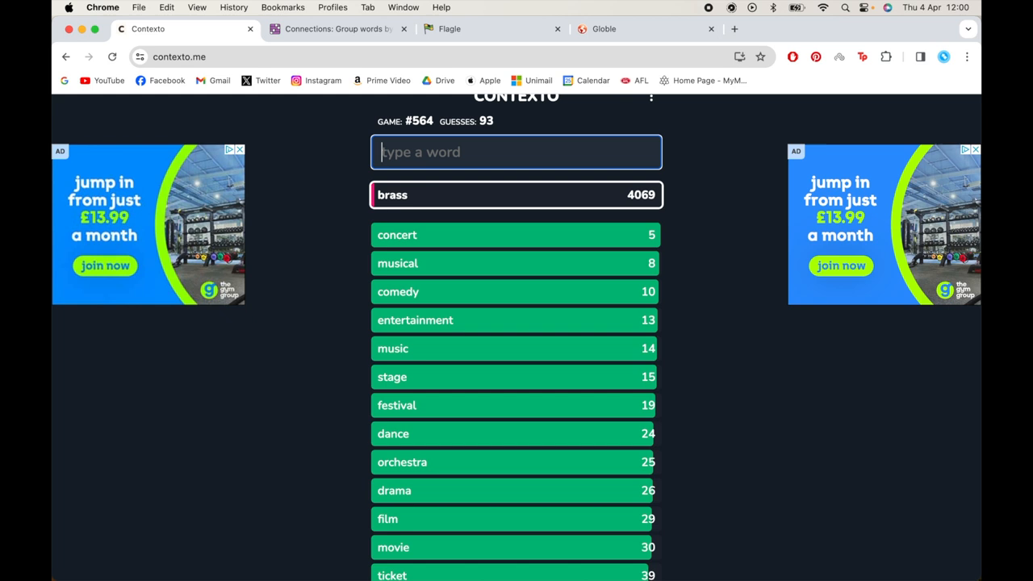
type("celeb")
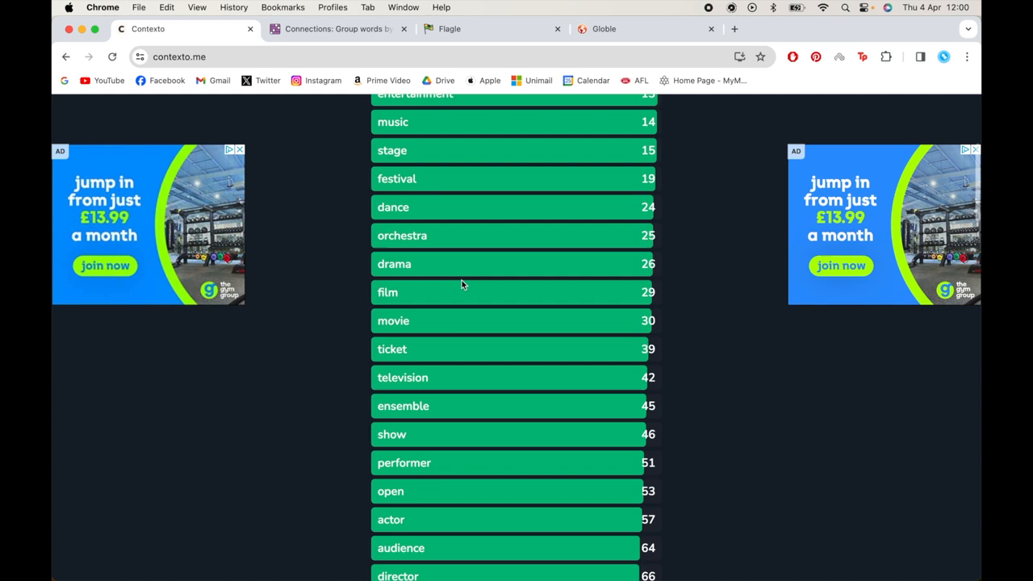
Guess enjoy, glamping (rejected as unknown) and vocal in Contexto
scroll("up", 3)
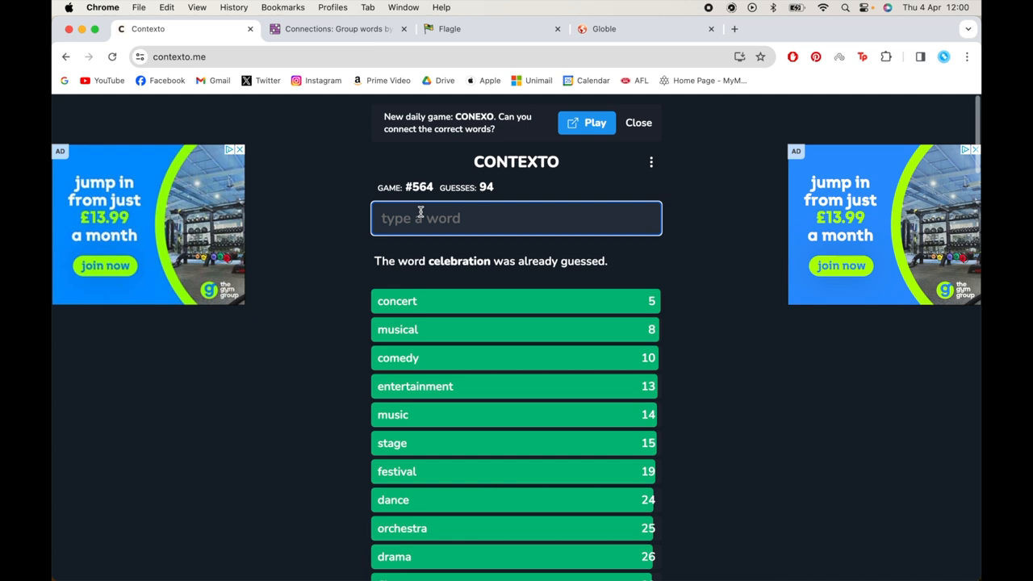
type("enjoy")
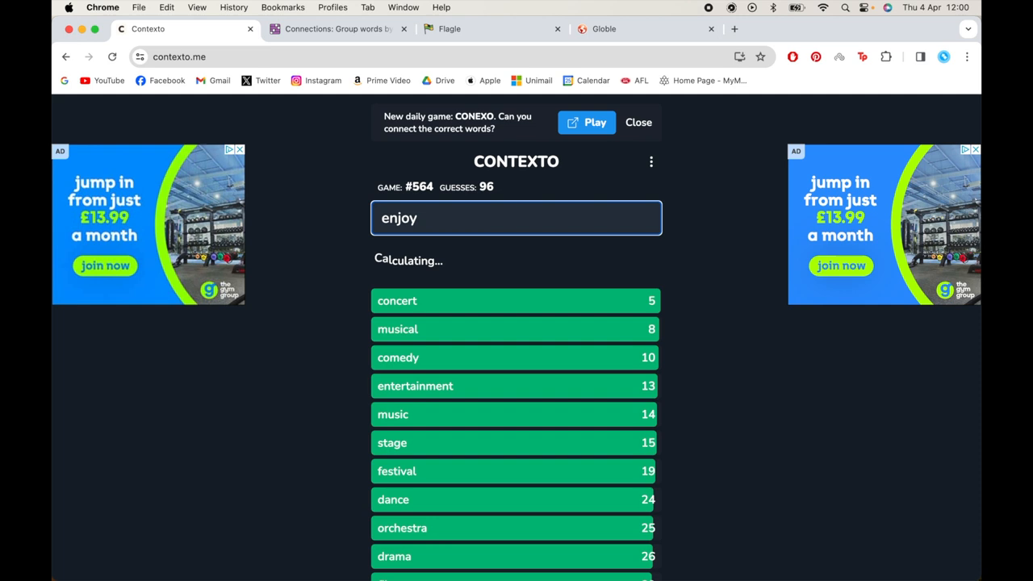
key("Return")
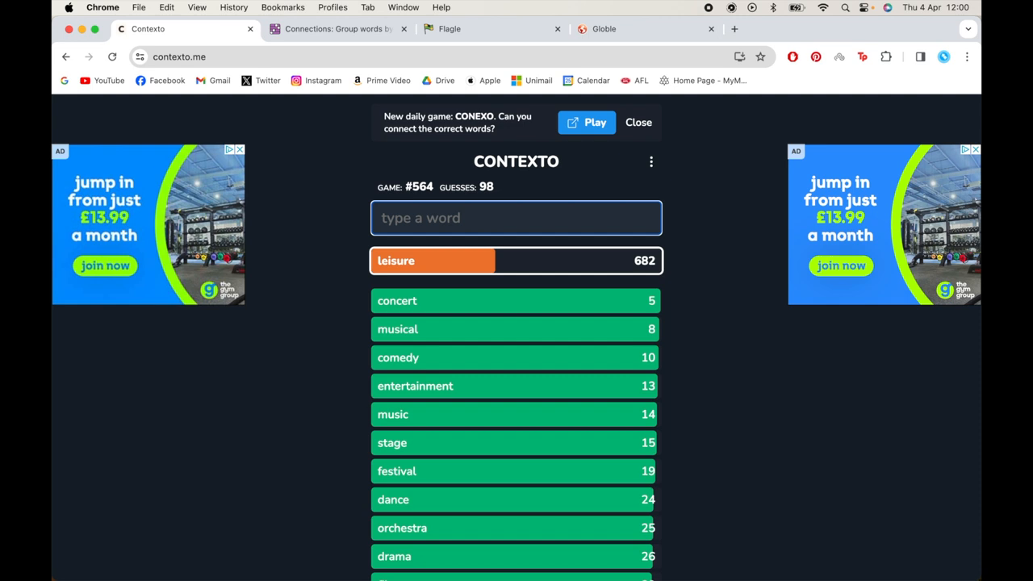
type("glamping")
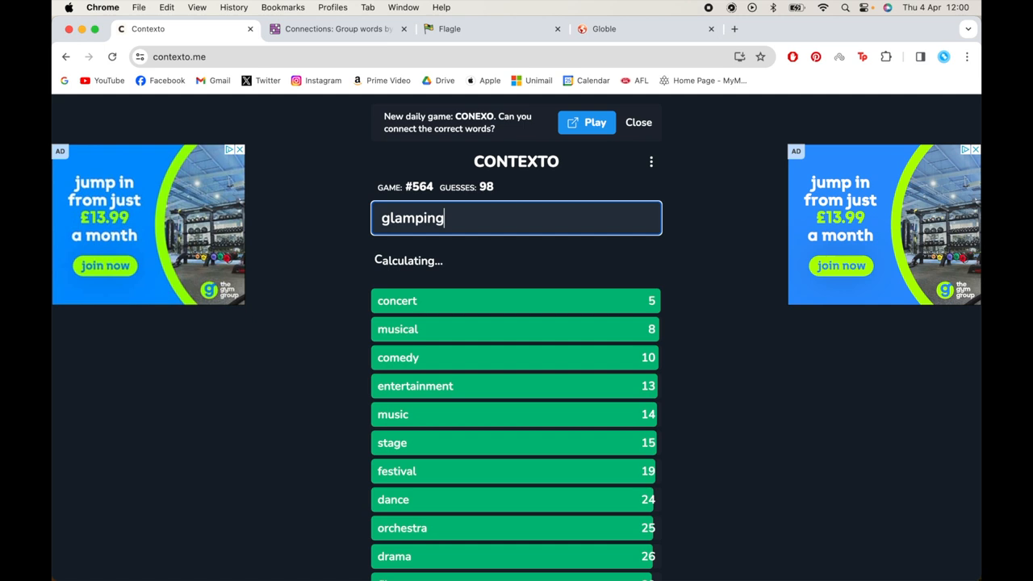
key("Return")
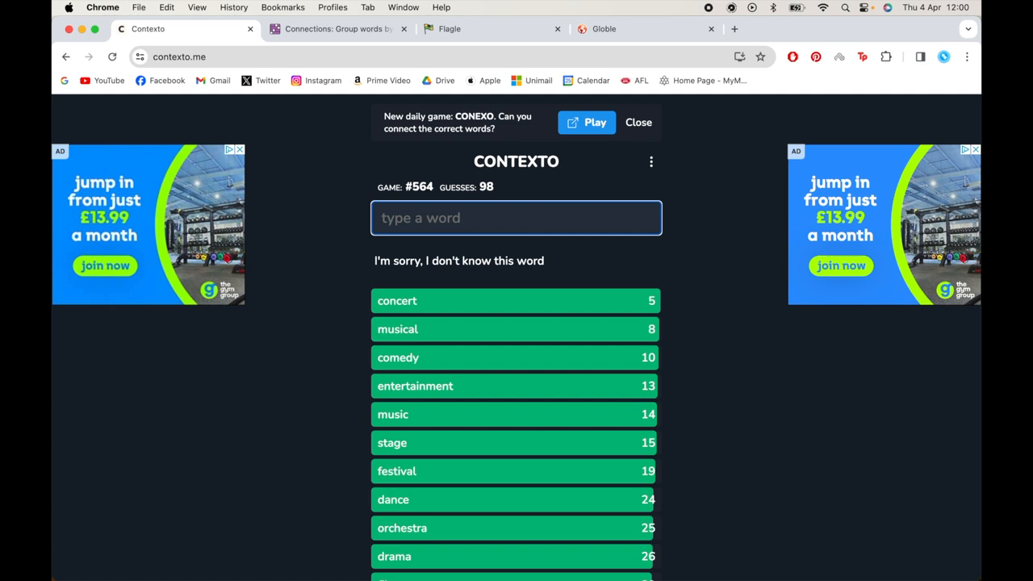
type("viol")
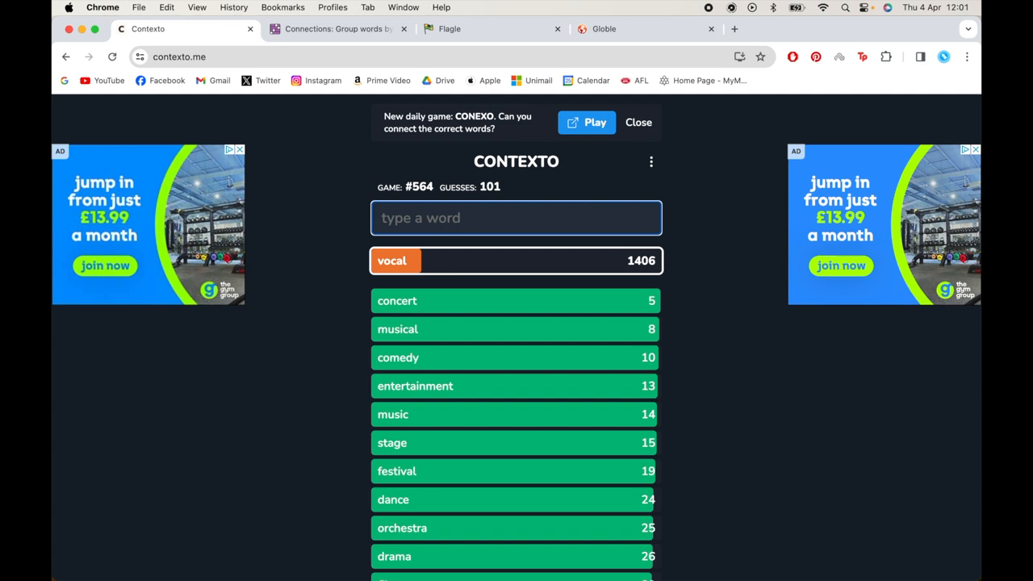
key("Return")
type("video")
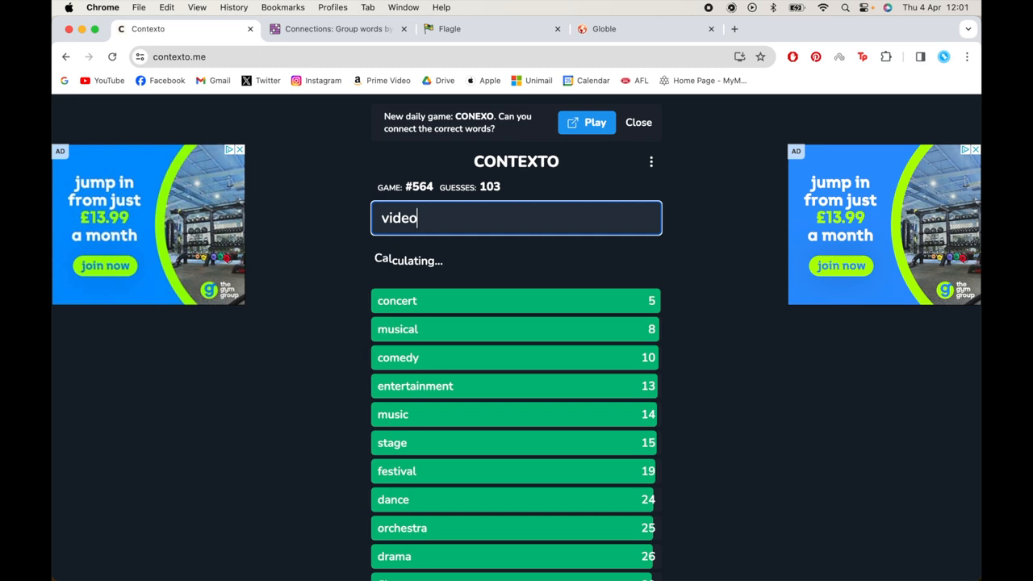
Scroll through the ranked Contexto guess list to review scores, then return to the input box
scroll("down", 3)
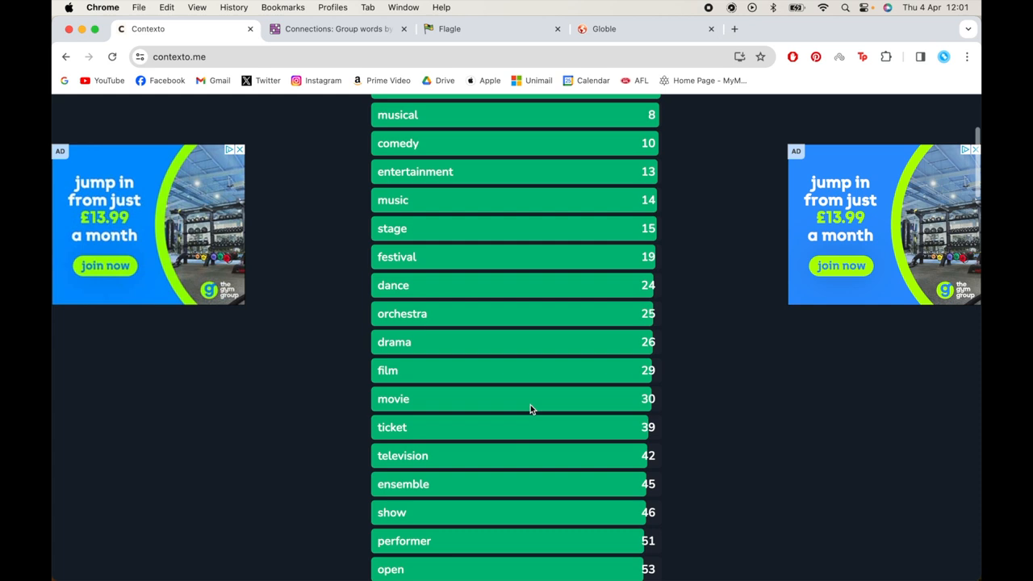
scroll("up", 3)
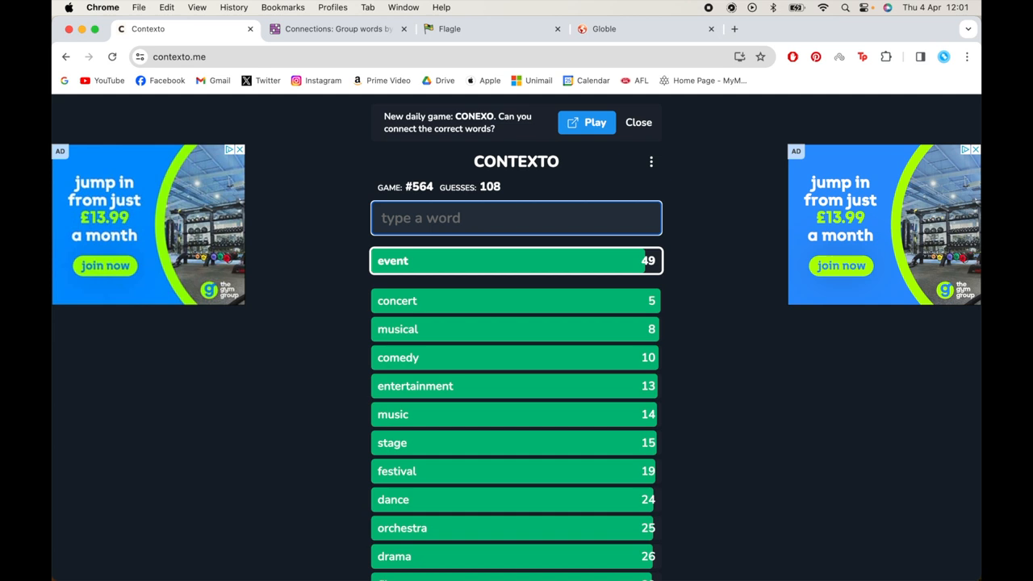
scroll("down", 3)
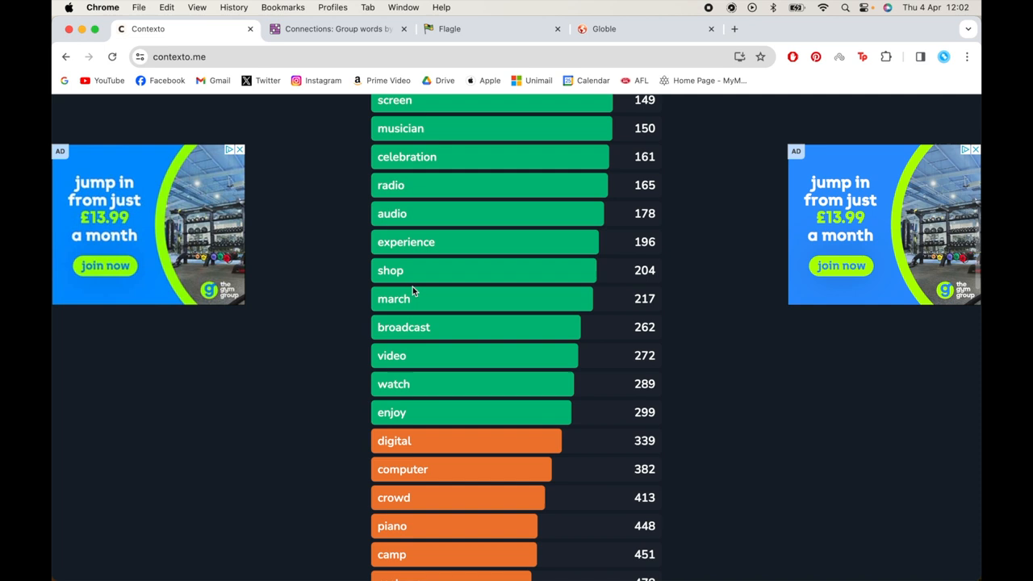
scroll("up", 3)
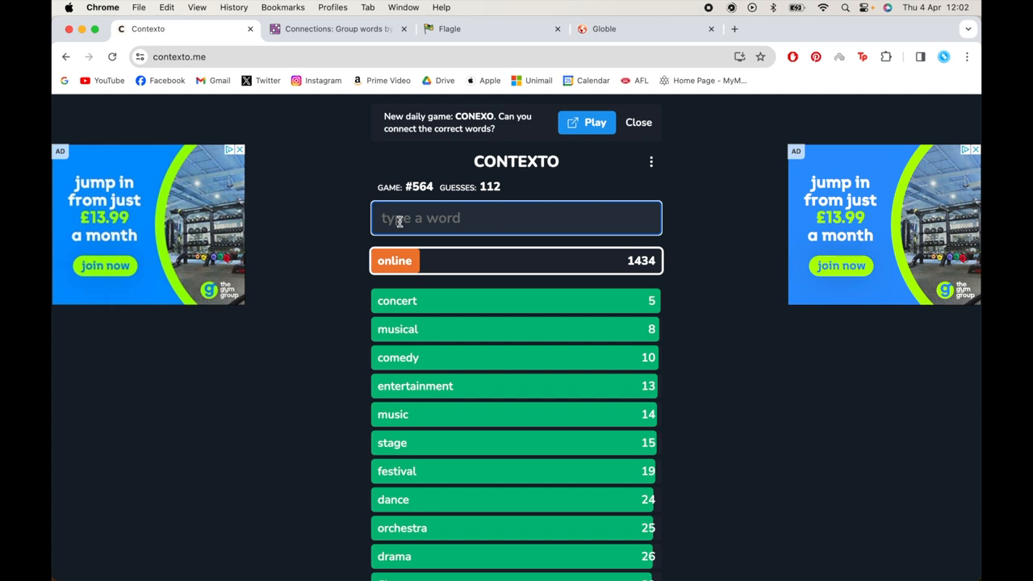
Submit pounce and further guesses until Contexto #564 is solved in 130 guesses
type("ju")
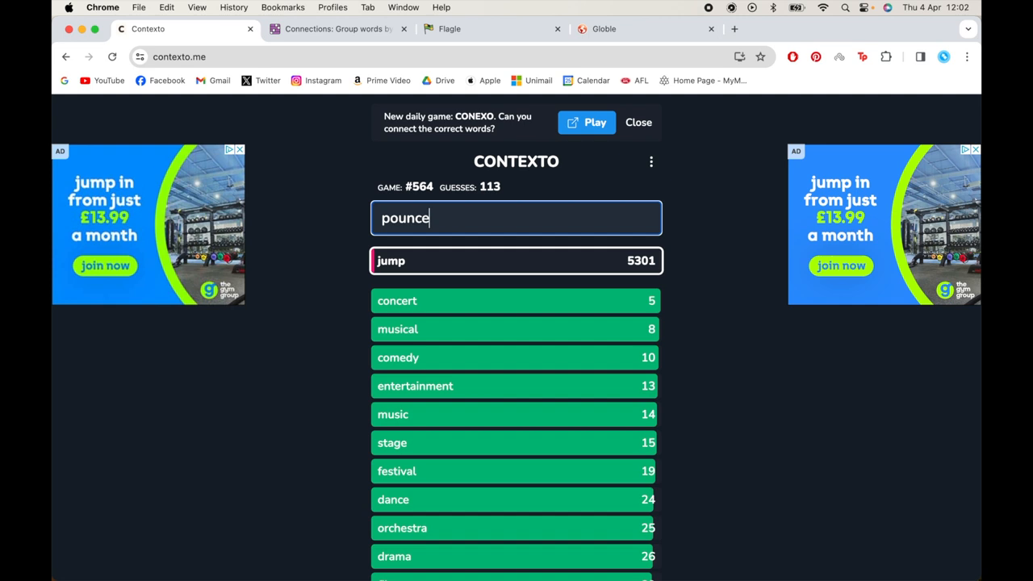
key("Return")
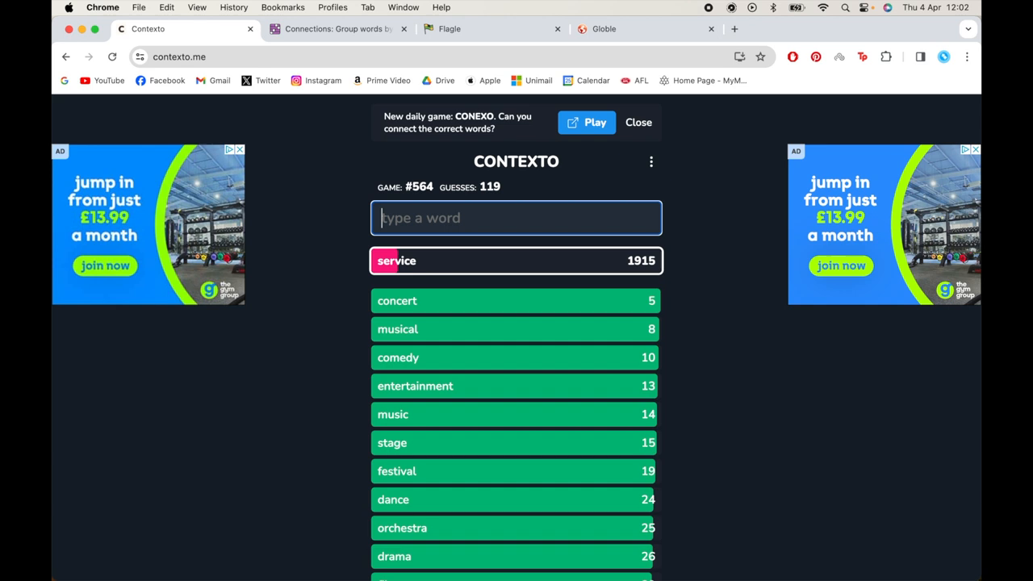
type("boa")
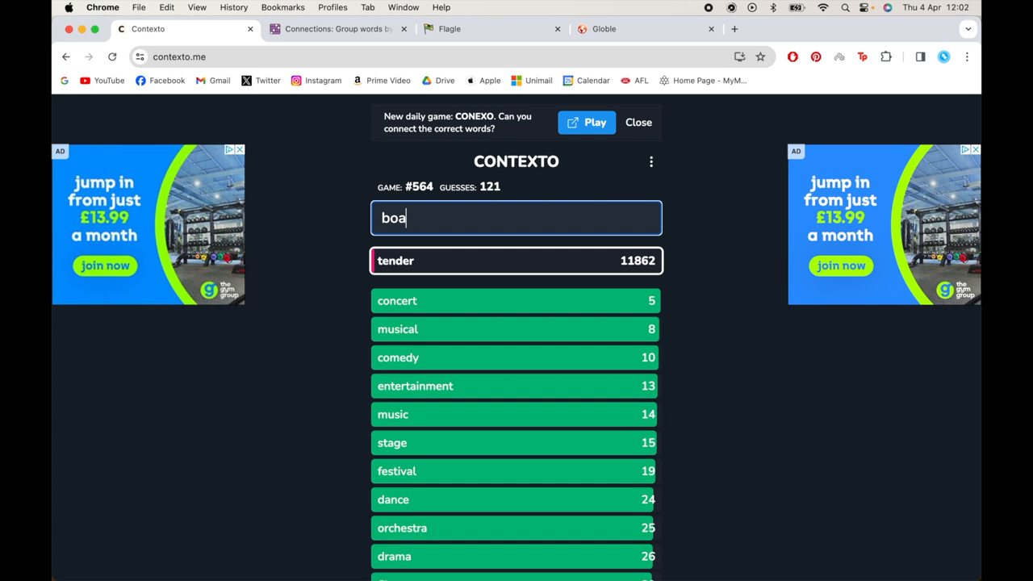
key("Return")
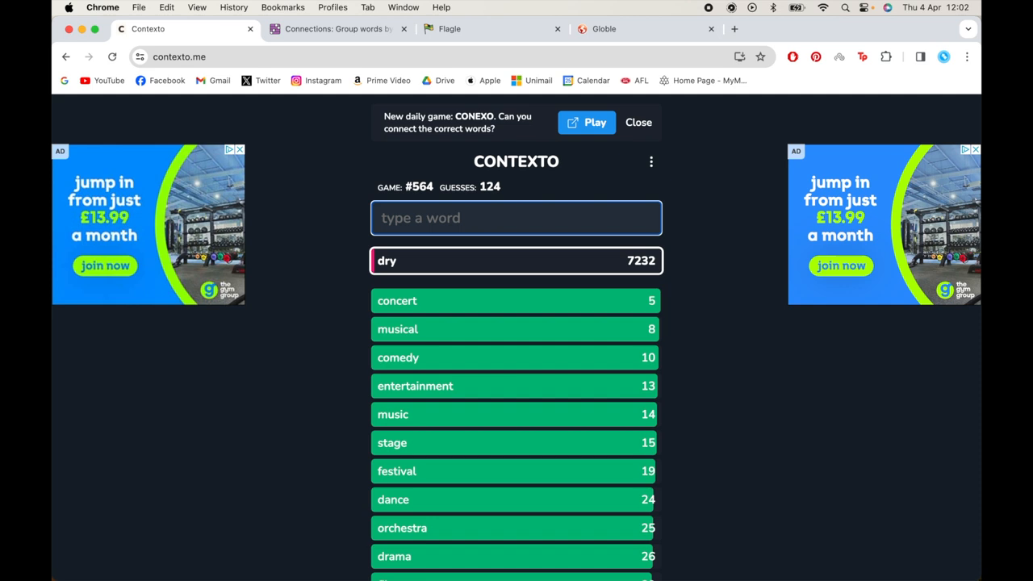
type("n")
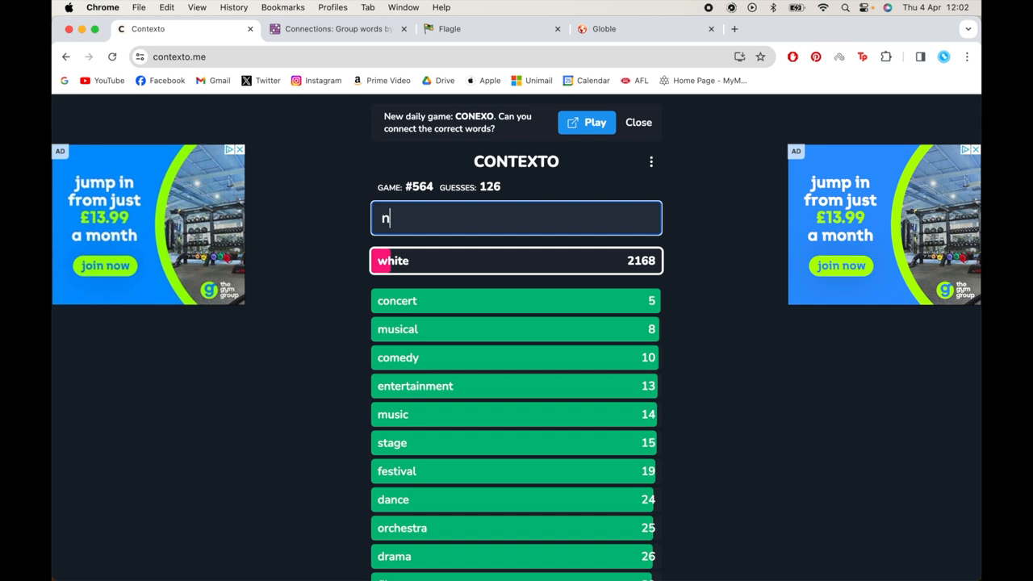
key("Return")
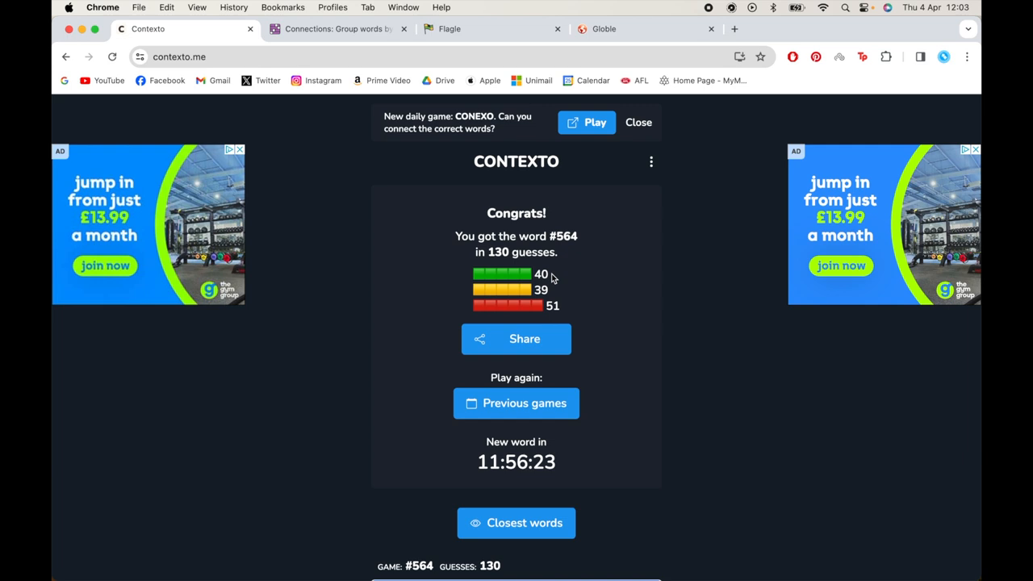
mouse_move(471, 305)
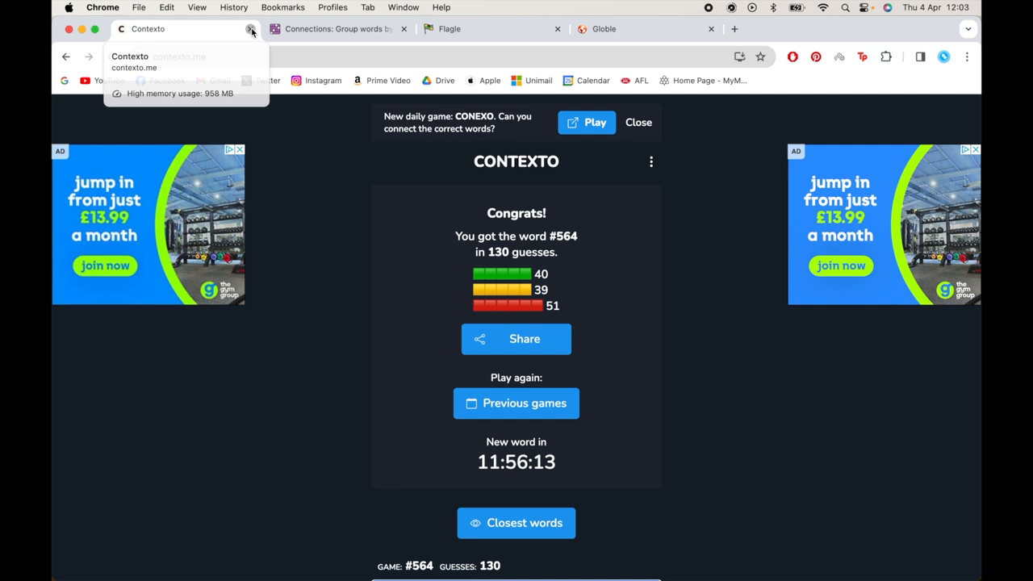
Close the Contexto browser tab, returning to the NYT Connections puzzle
left_click(251, 28)
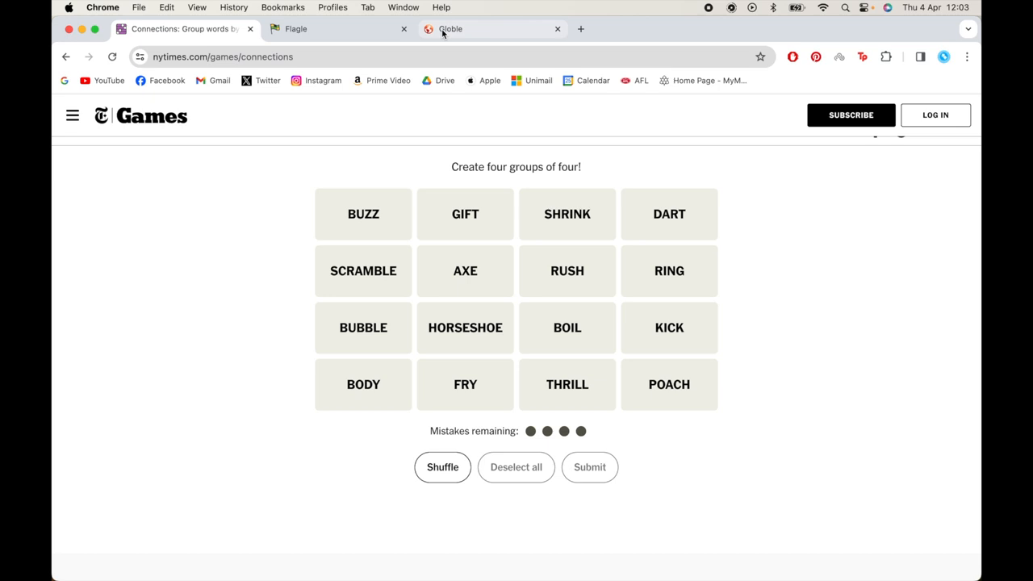
mouse_move(463, 39)
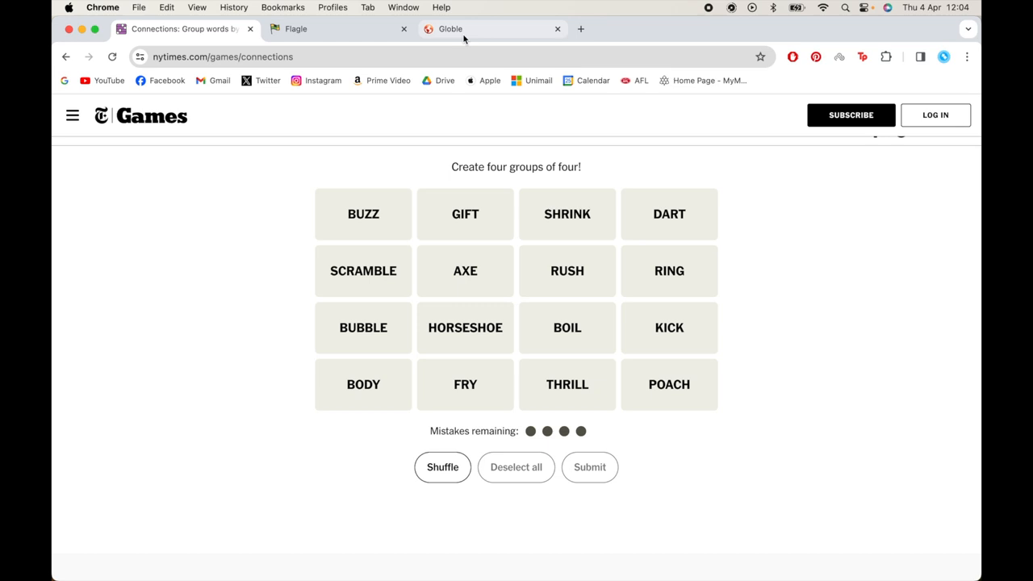
Switch to the Globle tab showing its How to Play rules
left_click(450, 28)
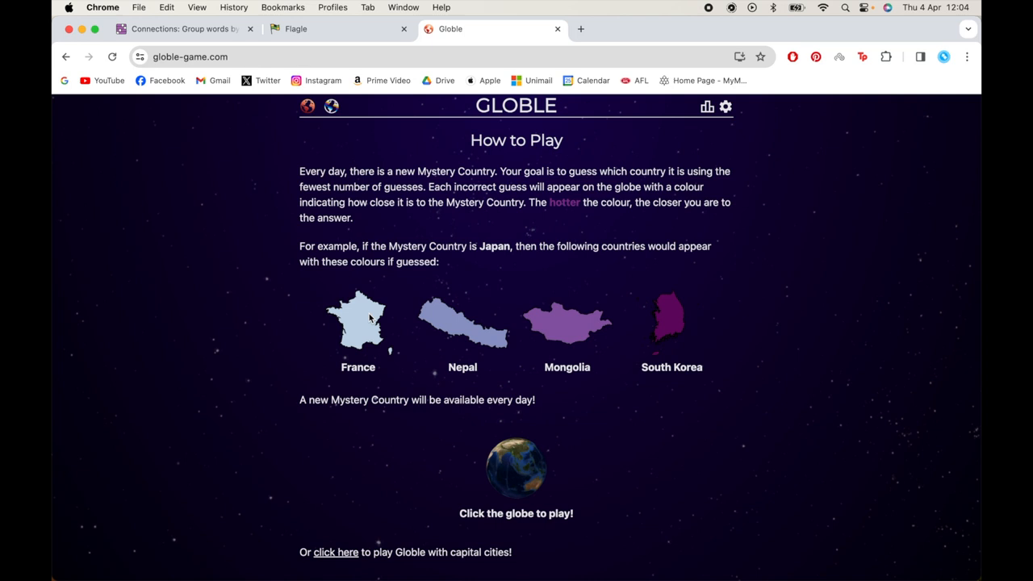
mouse_move(472, 343)
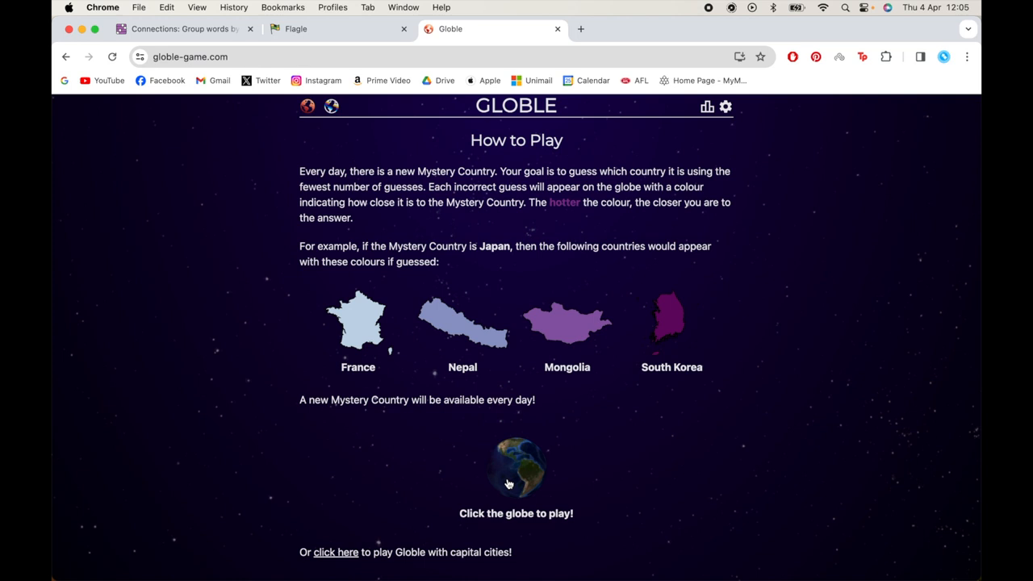
Start today's Globle puzzle and submit Spain as the first guess
left_click(516, 467)
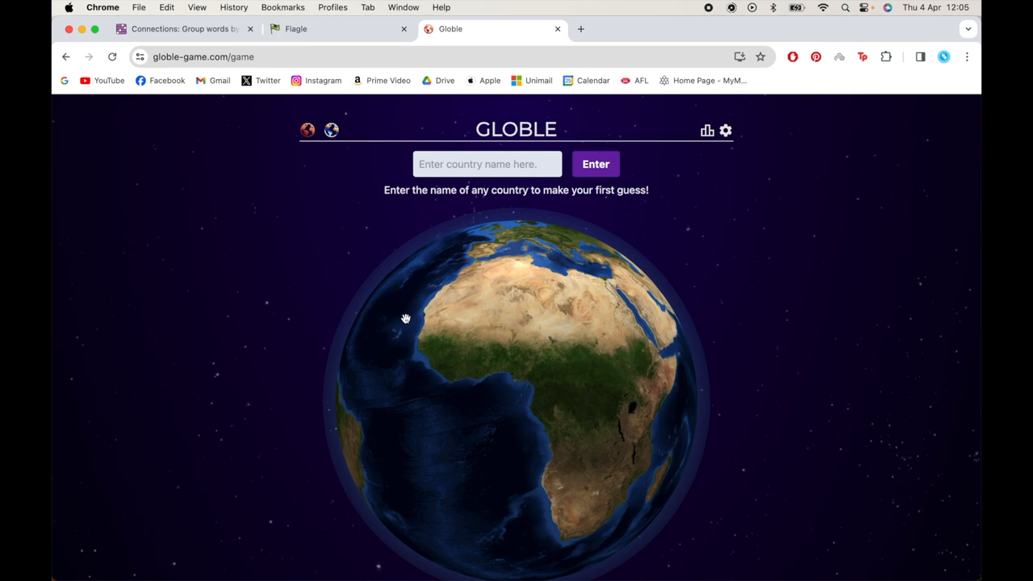
type("Spain")
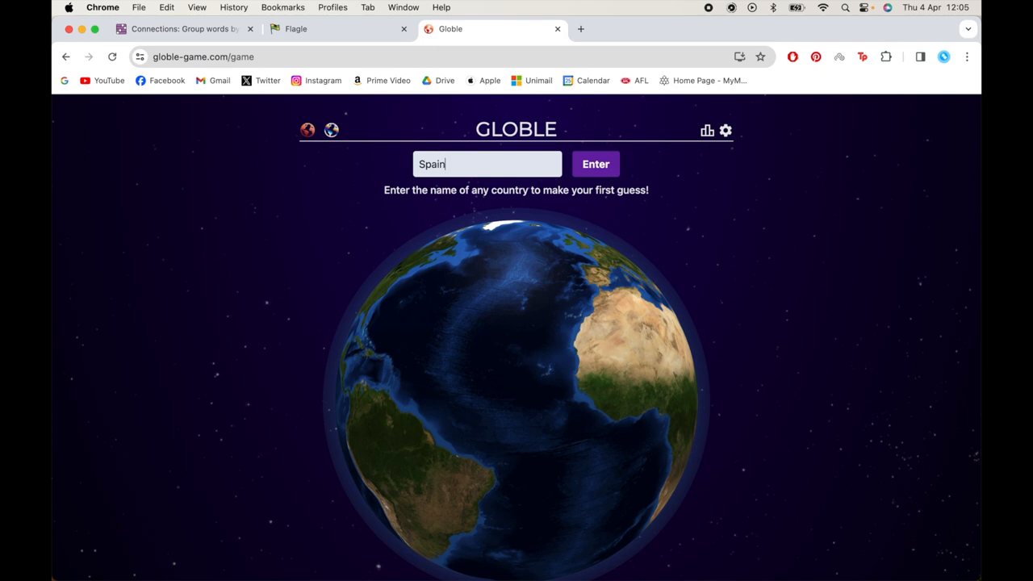
left_click(595, 164)
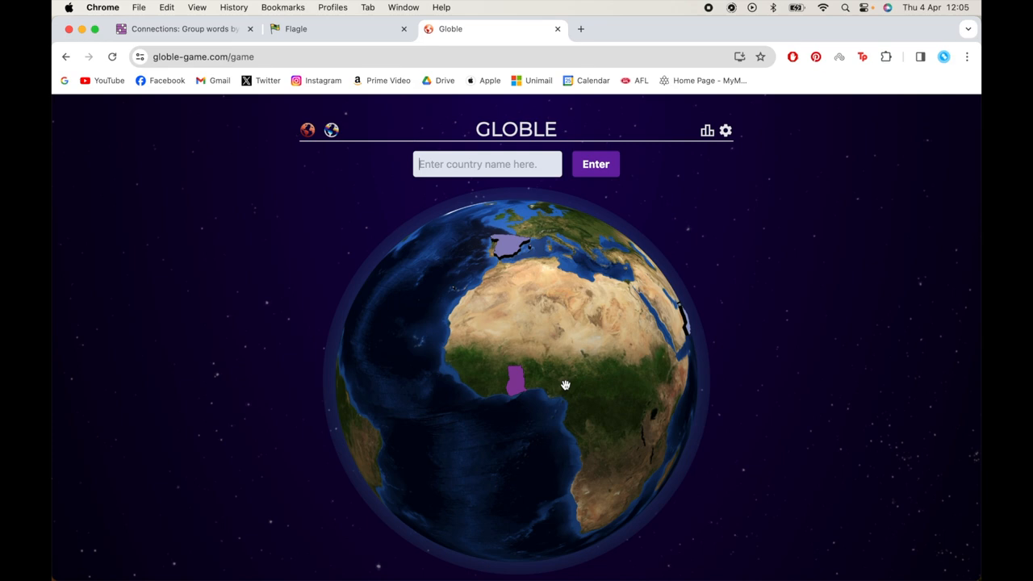
Rotate the globe toward West Africa, guess Congo, and begin typing Central African Republic
left_click_drag(565, 384, 563, 405)
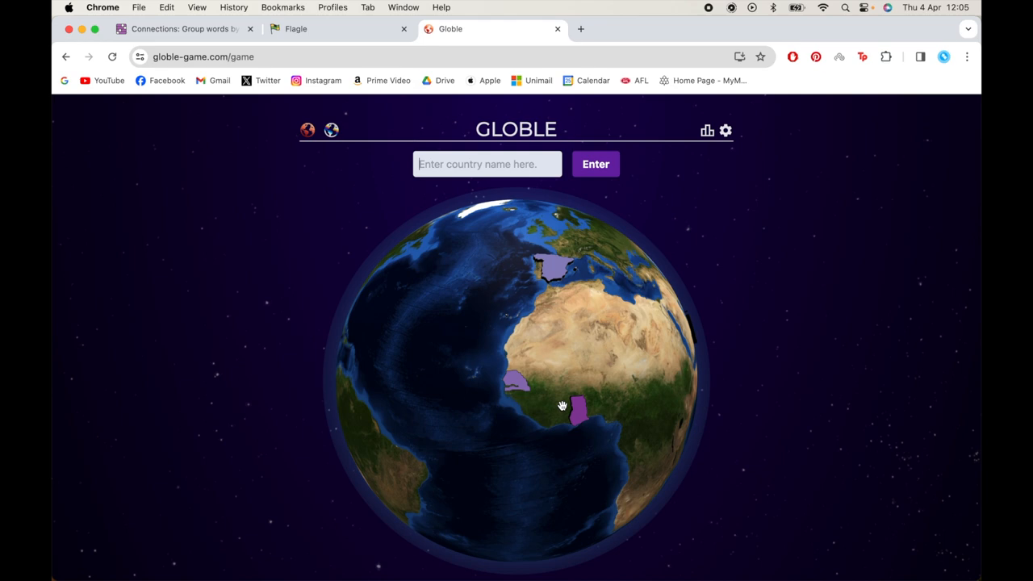
type("na")
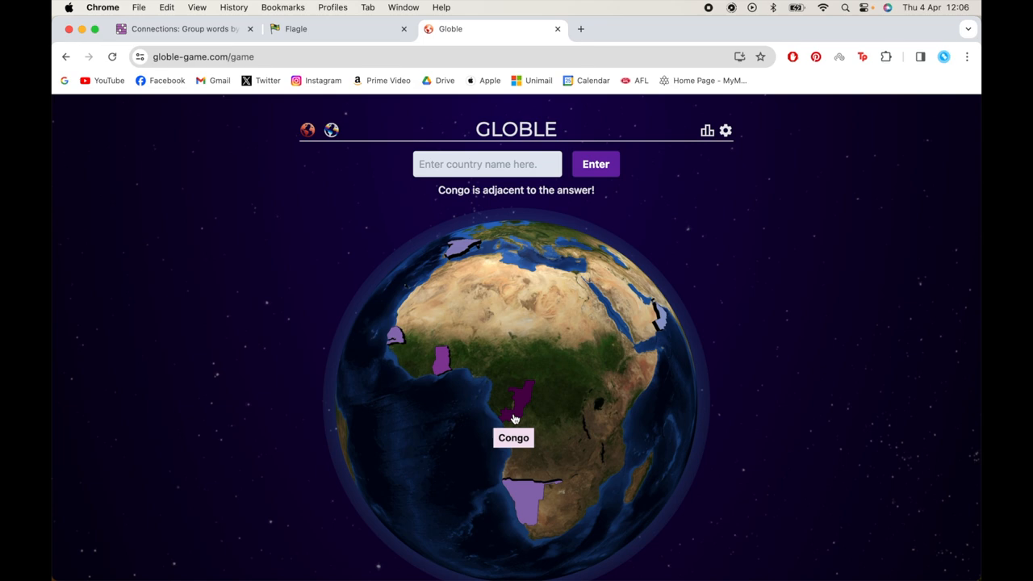
mouse_move(504, 401)
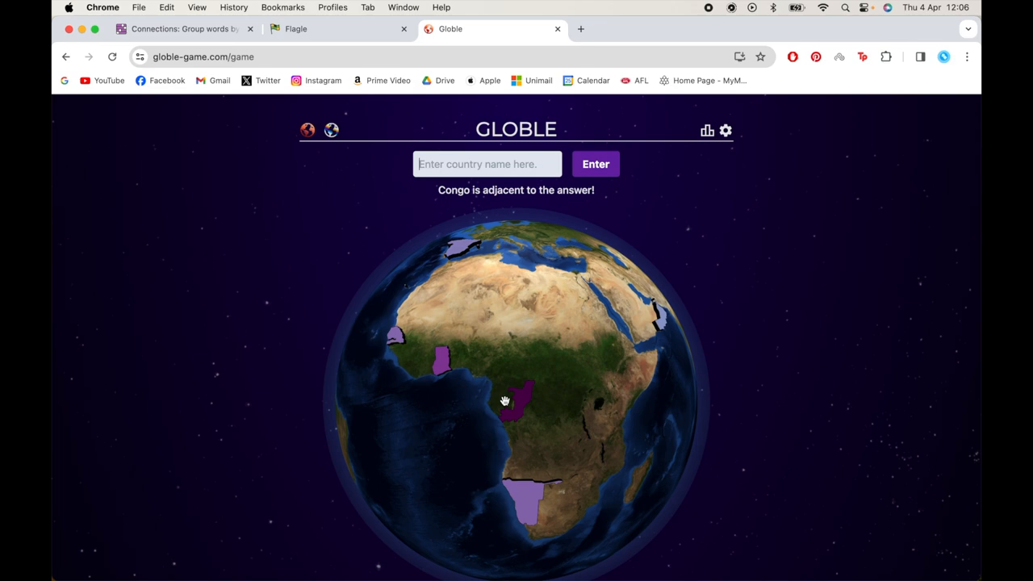
type("central african repu")
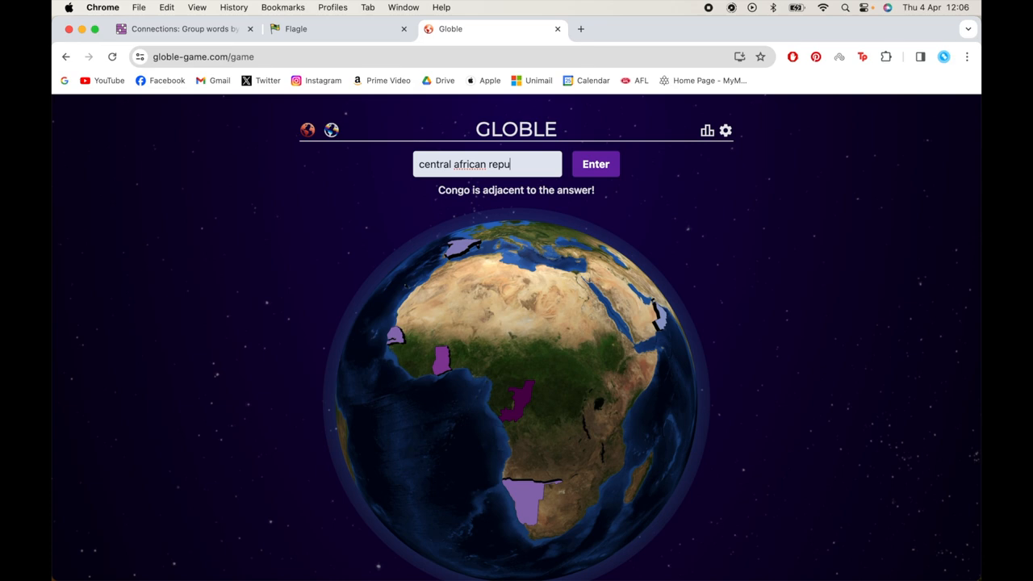
Submit Central African Republic, Democratic Republic of the Congo and Guinea as Globle guesses
left_click(595, 163)
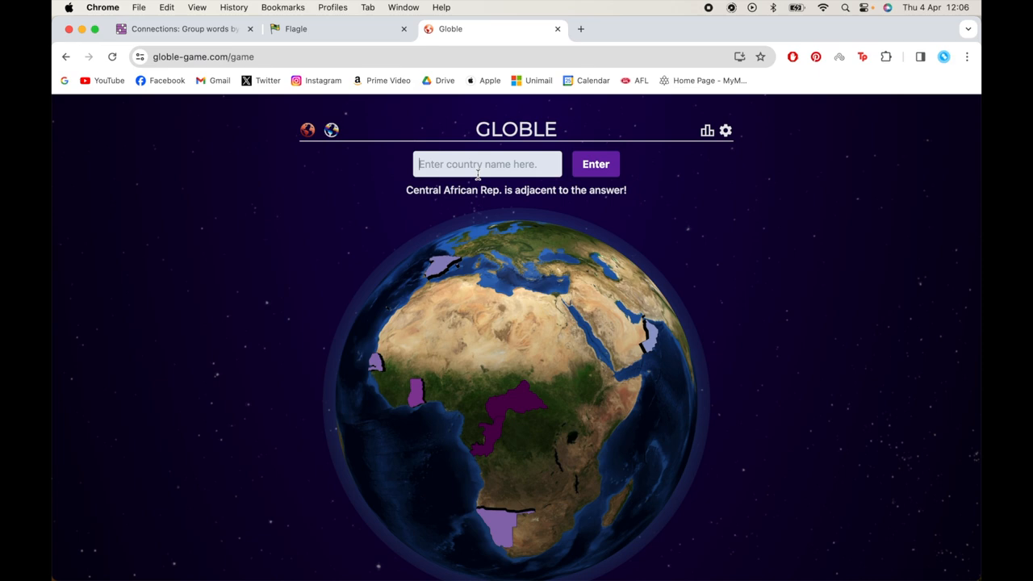
type("democratic republi")
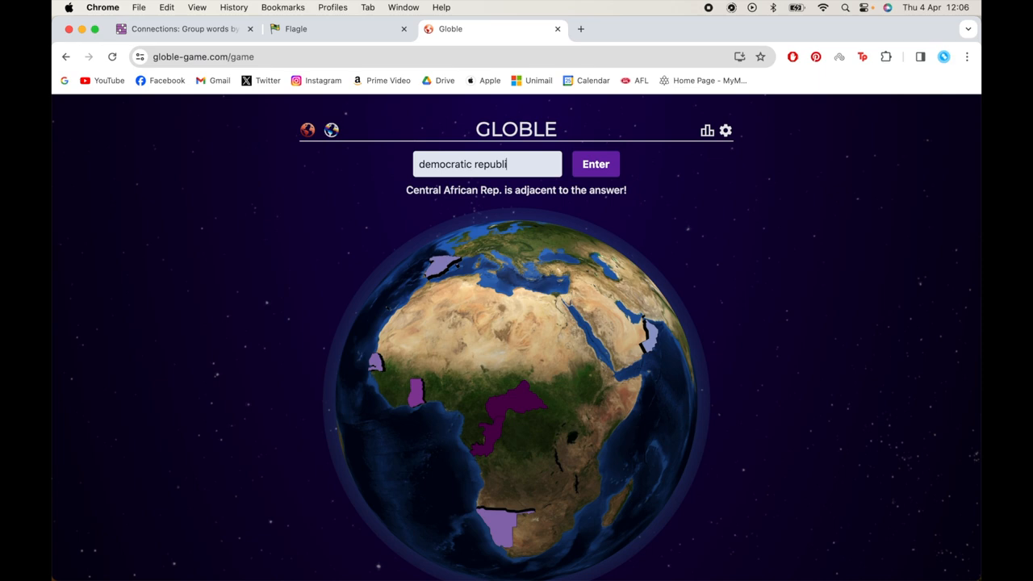
left_click(595, 164)
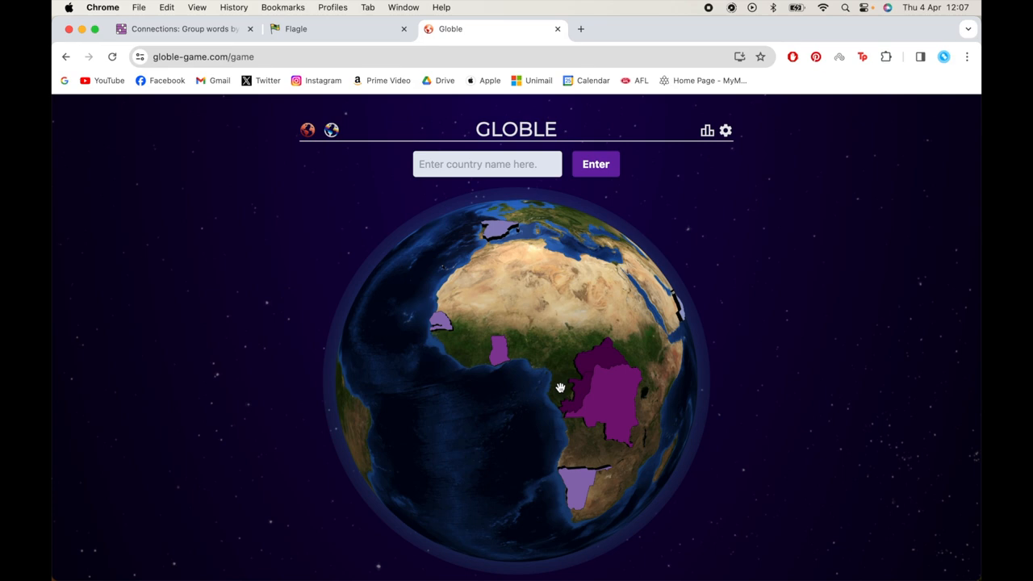
type("guineau")
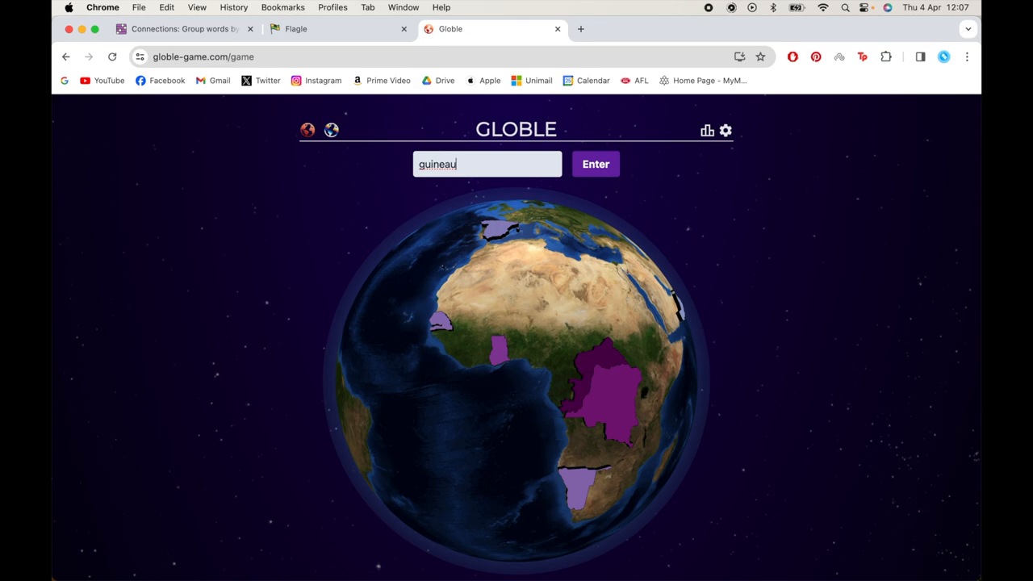
left_click(595, 164)
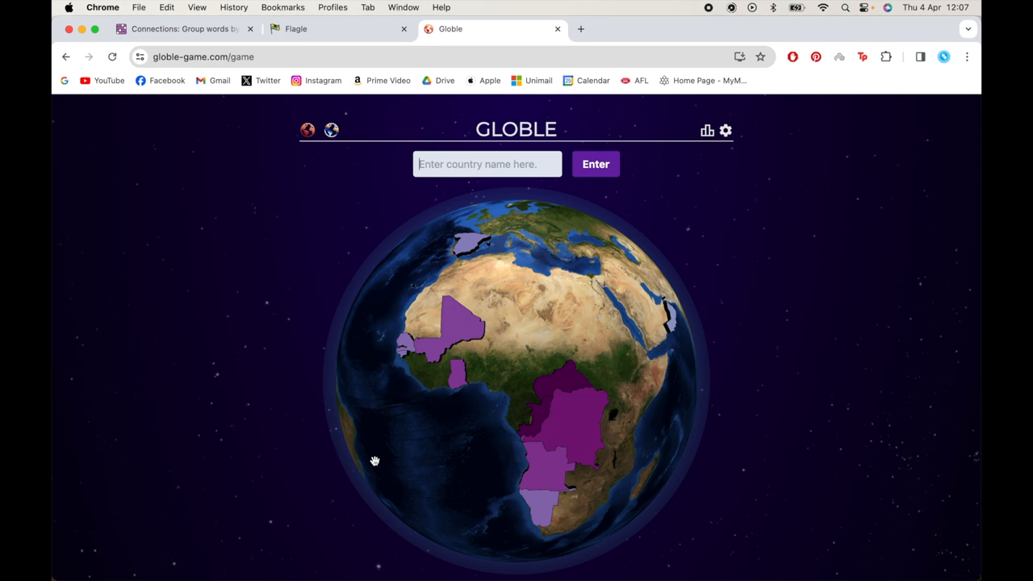
Submit the pending guess and start typing Eritrea into the country box
left_click(595, 163)
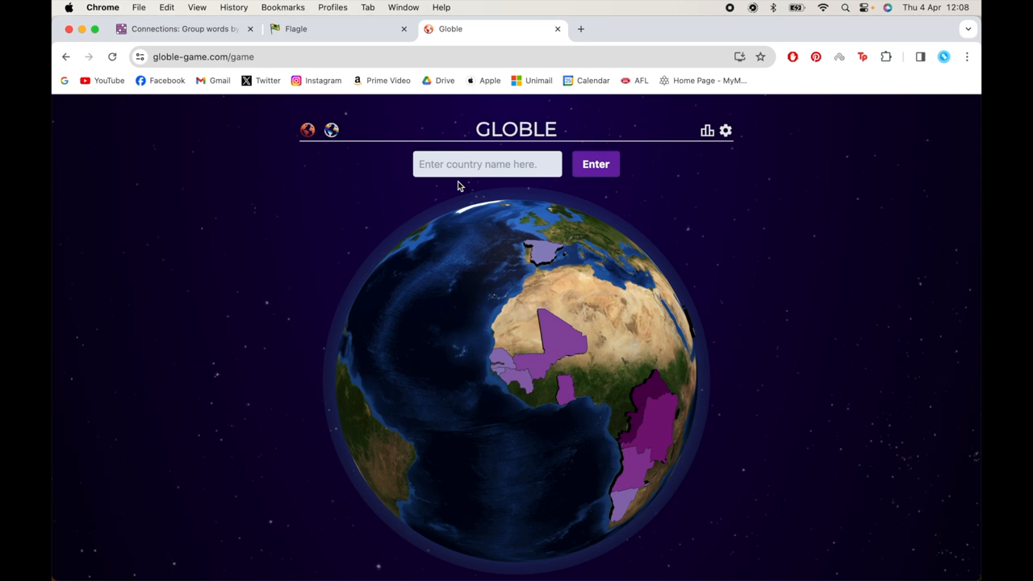
left_click(484, 164)
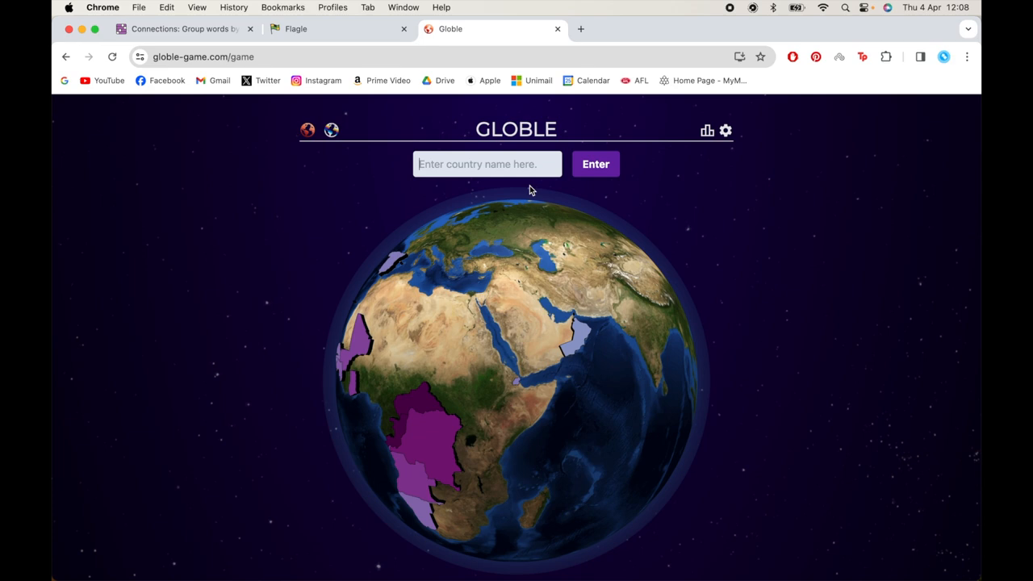
type("eri")
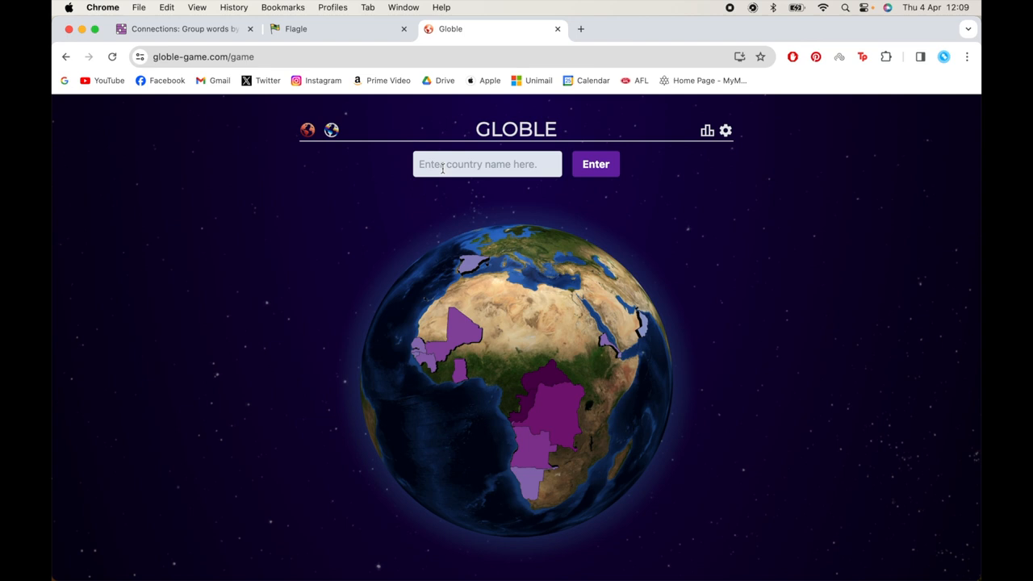
Guess more countries like Niger, checking shaded names and spinning the globe to North Africa
left_click(596, 164)
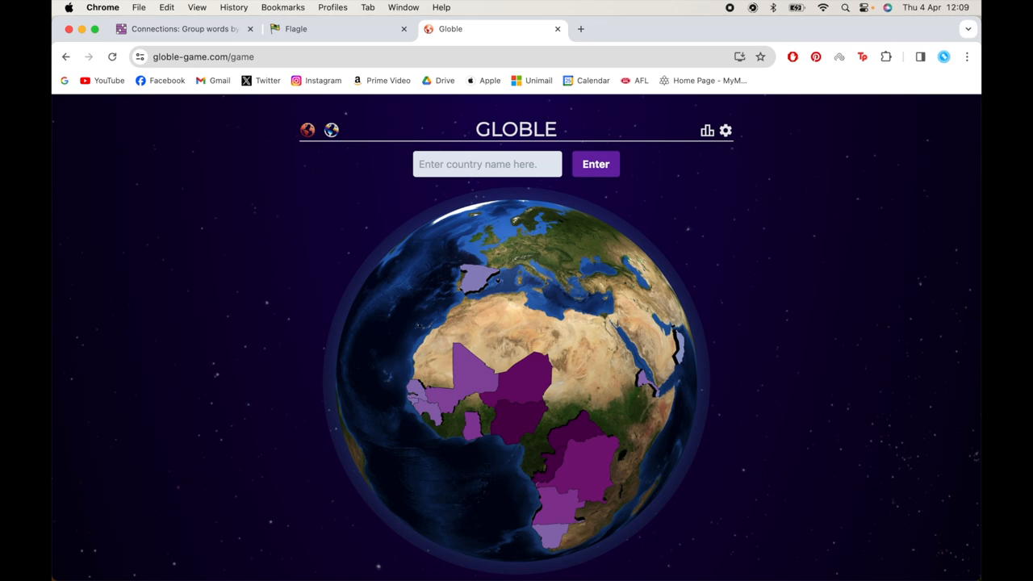
mouse_move(475, 438)
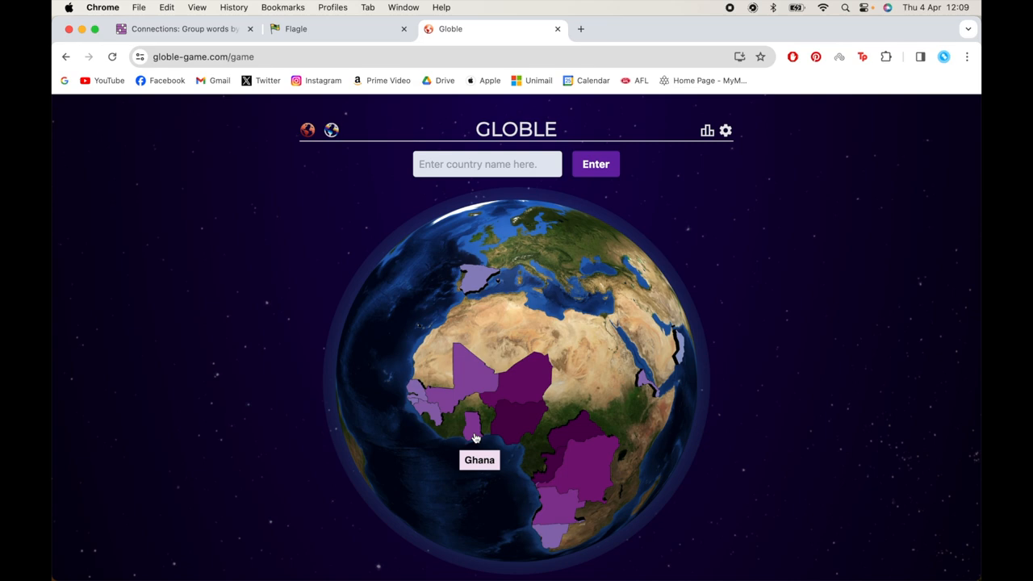
mouse_move(513, 423)
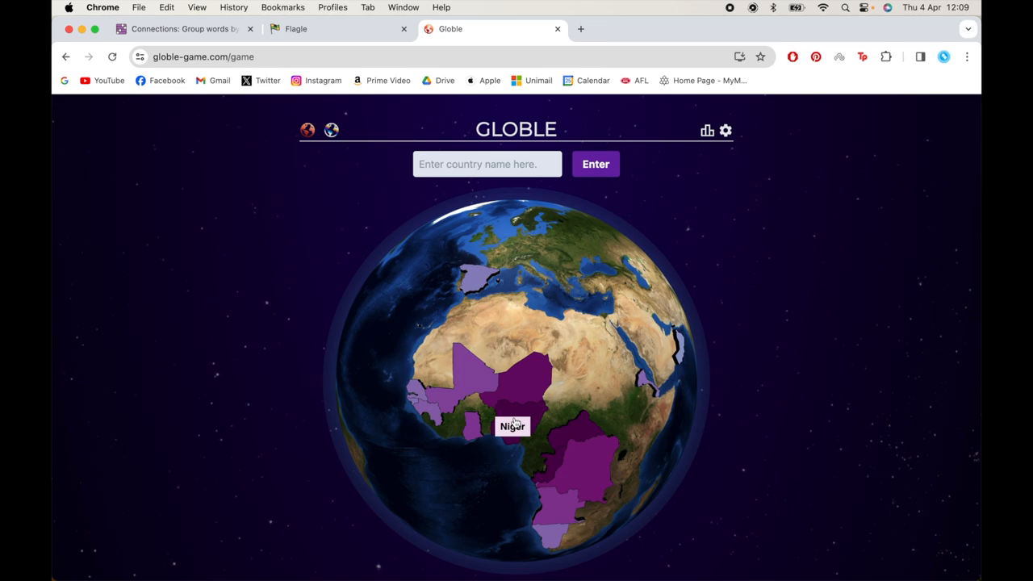
left_click(595, 163)
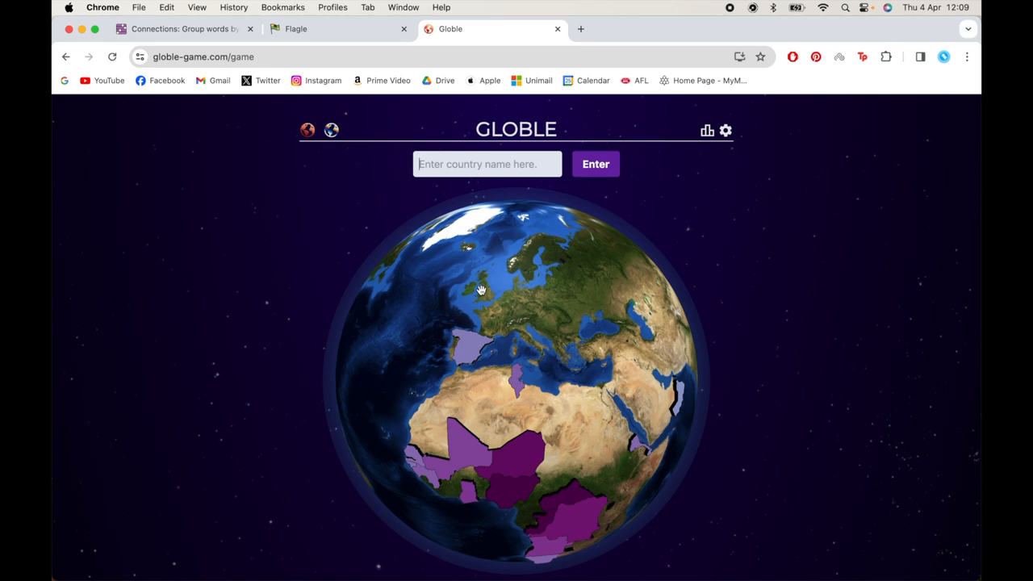
left_click_drag(480, 291, 488, 392)
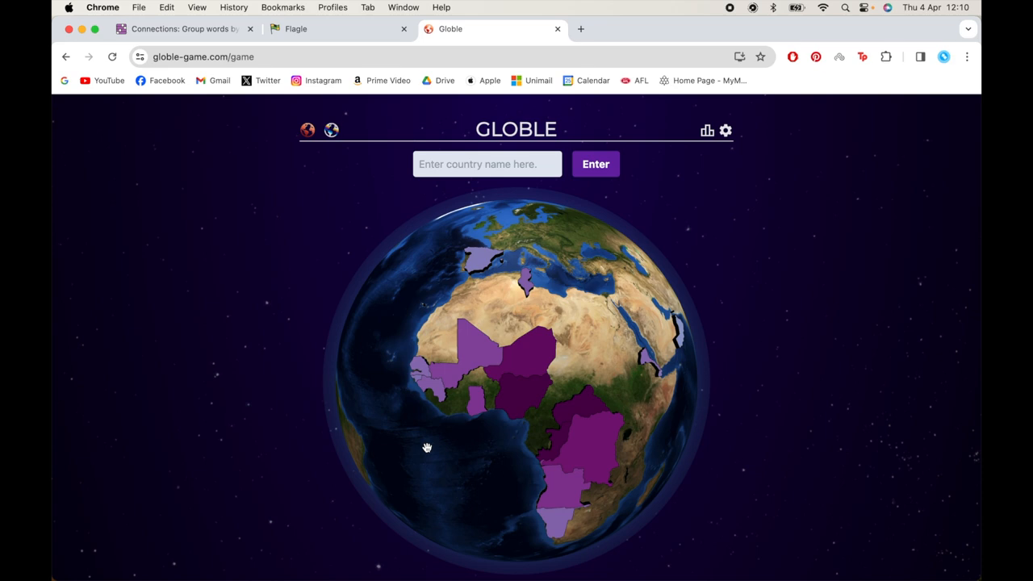
mouse_move(624, 385)
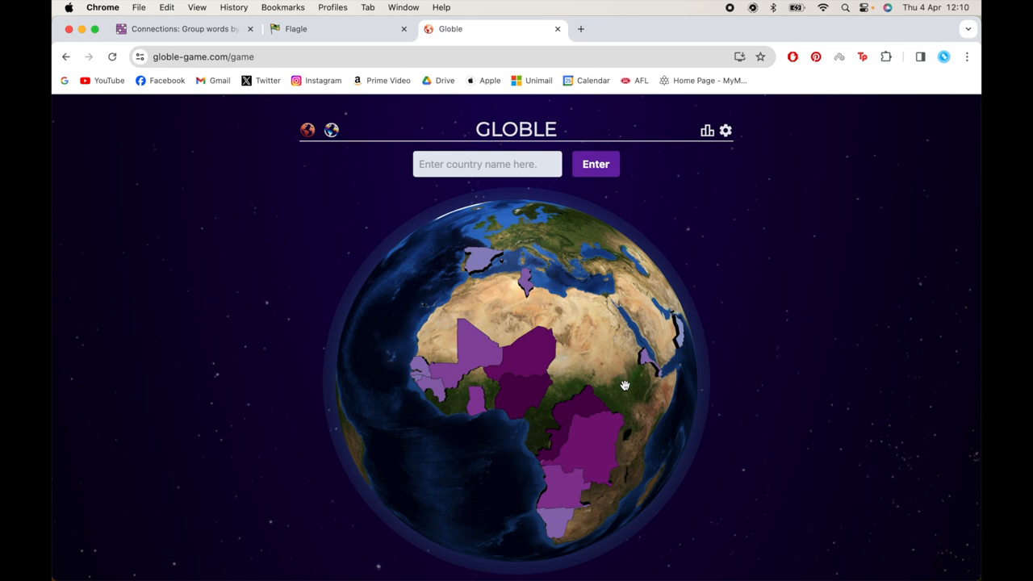
left_click(596, 163)
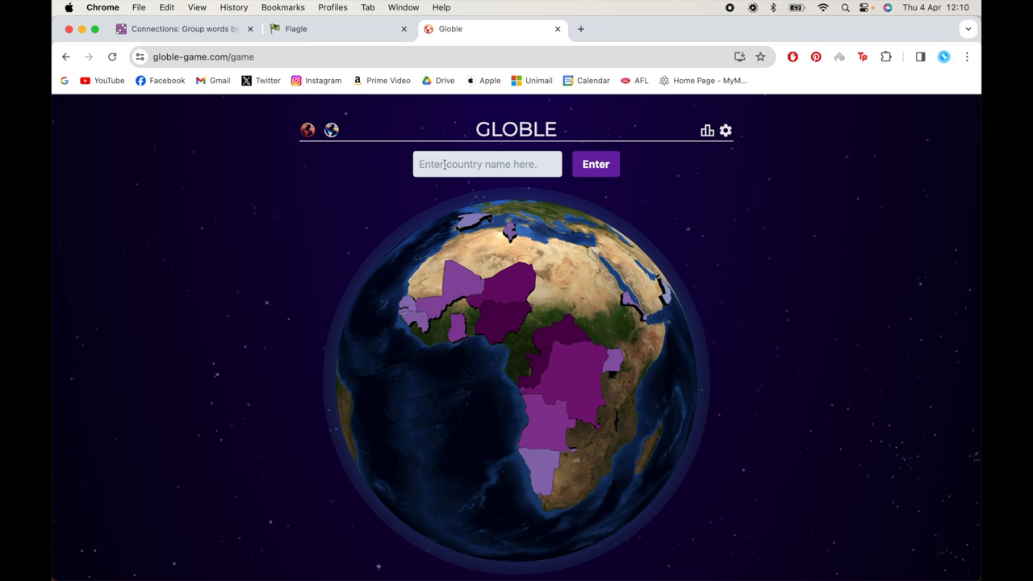
Submit Equatorial Guinea as a guess, revealing it borders the mystery country
type("equit")
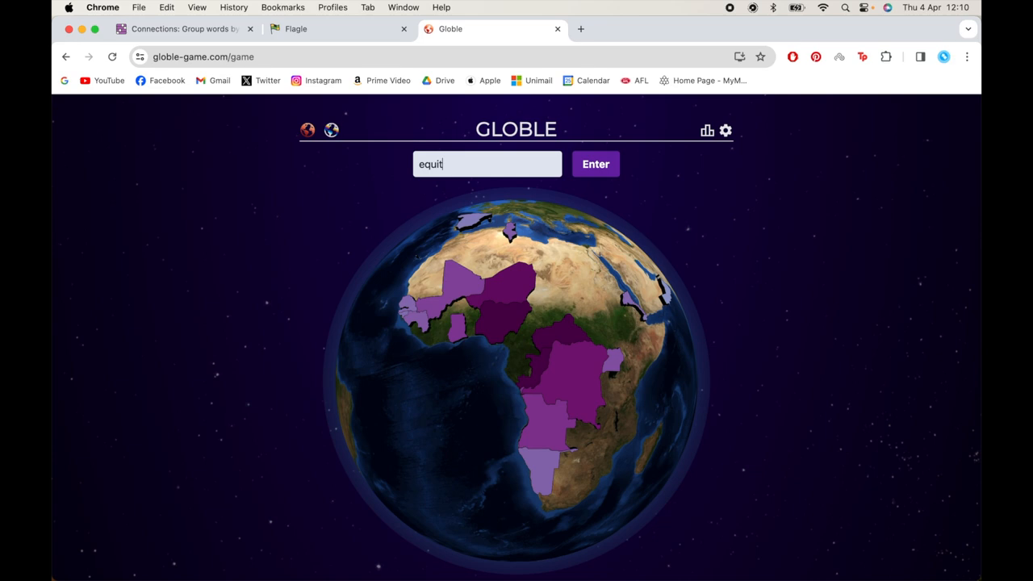
type("orial")
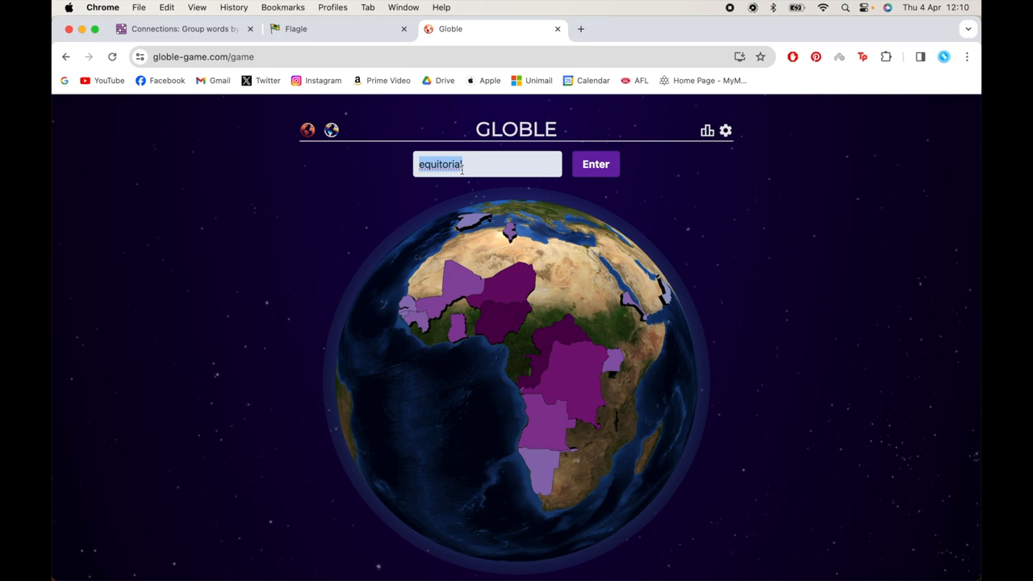
left_click(595, 164)
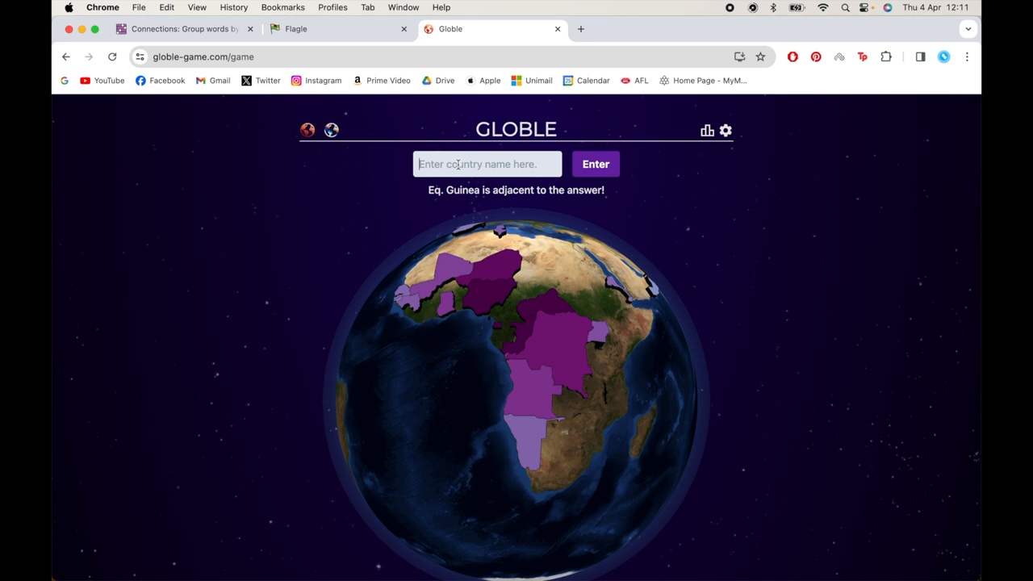
Enter 'camero' as the winning guess, finishing today's Globle in 21 guesses
type("camero")
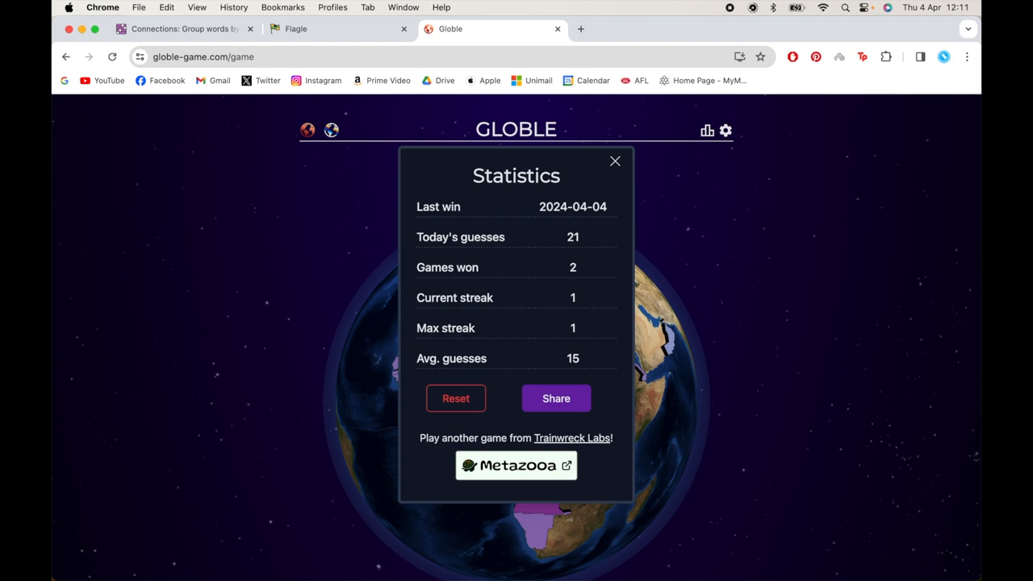
mouse_move(616, 159)
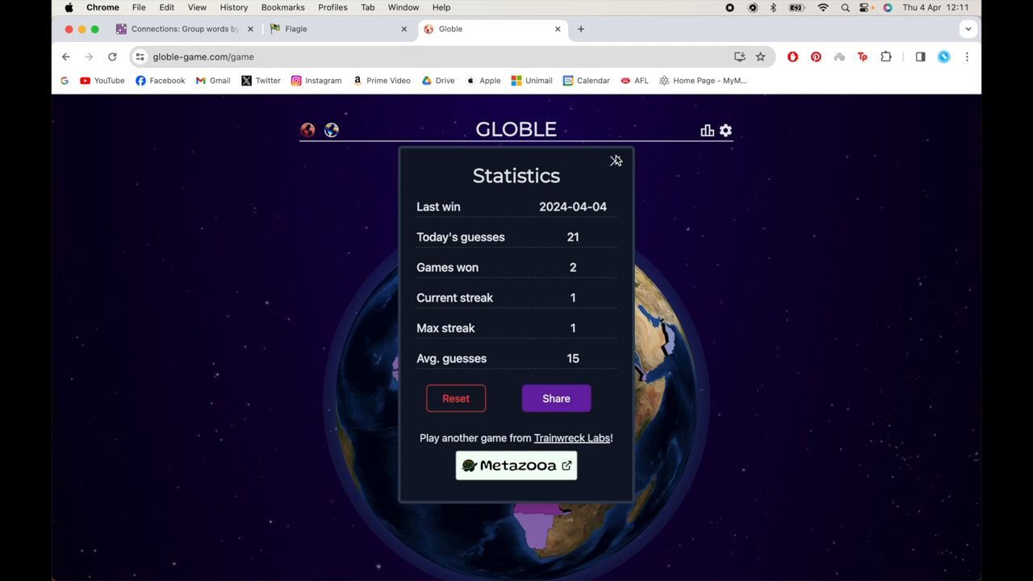
mouse_move(615, 164)
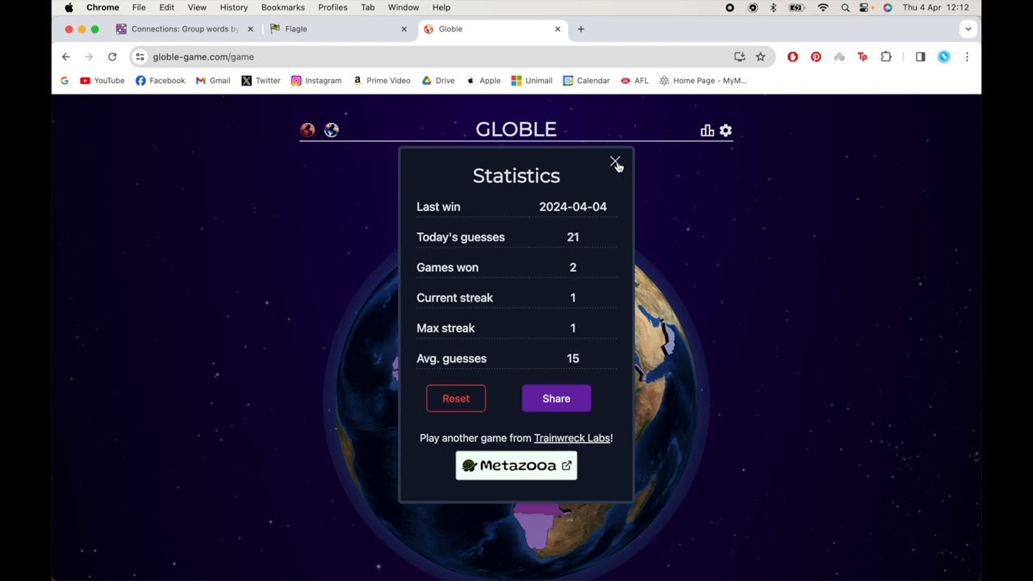
Close the finished Globle tab and switch to the NYT Connections puzzle
left_click(614, 162)
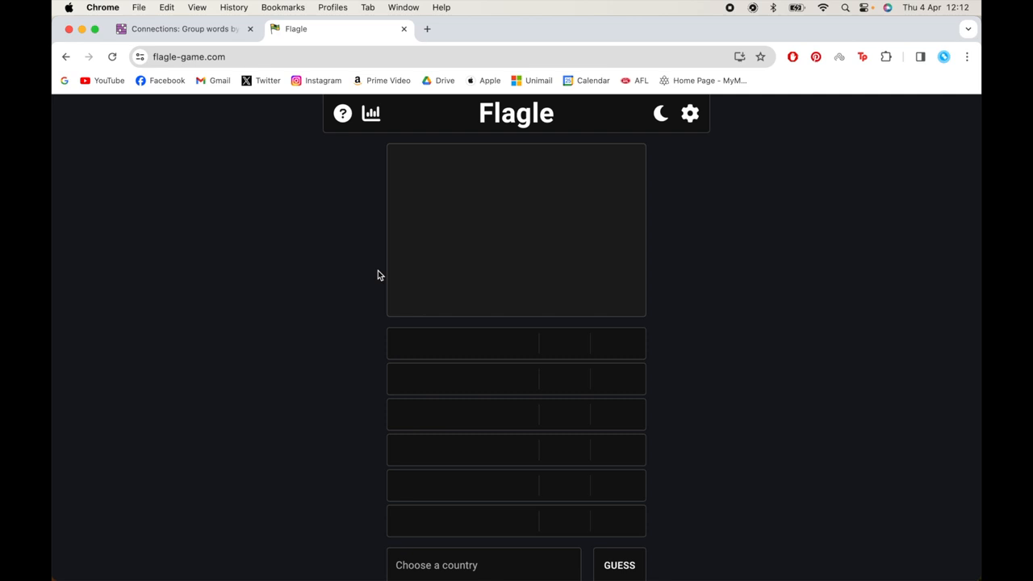
left_click(184, 28)
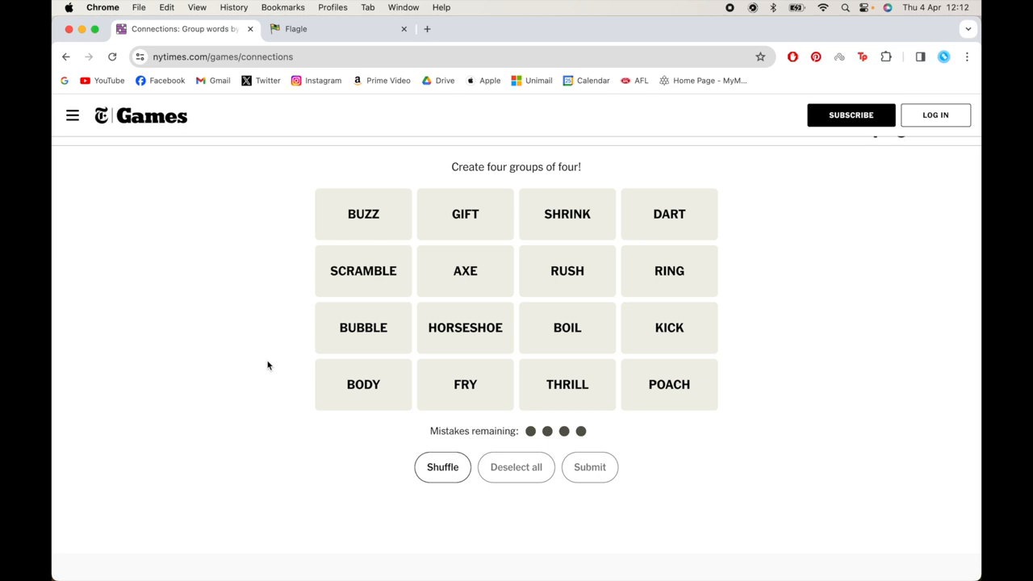
mouse_move(484, 382)
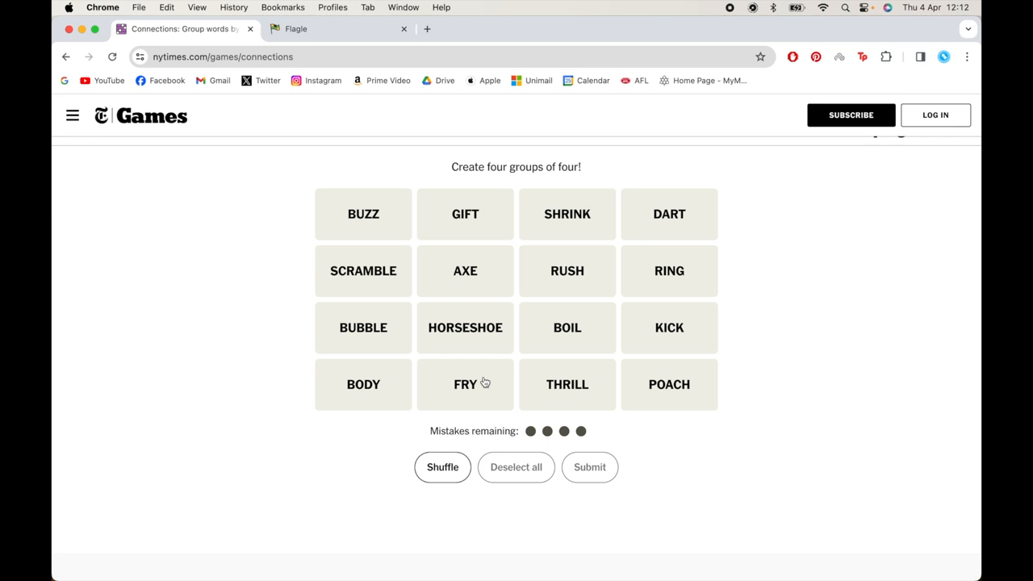
mouse_move(293, 347)
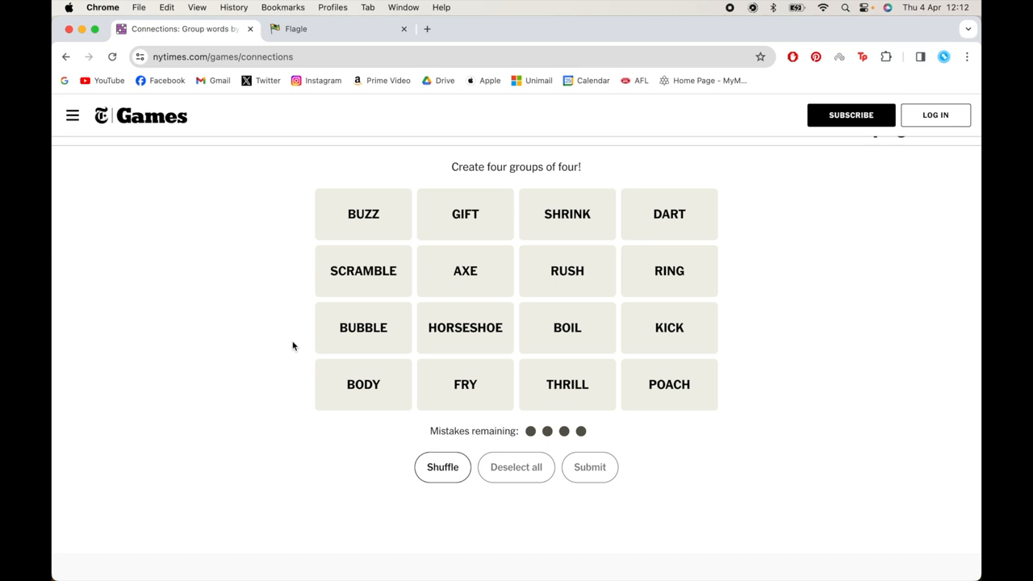
mouse_move(261, 393)
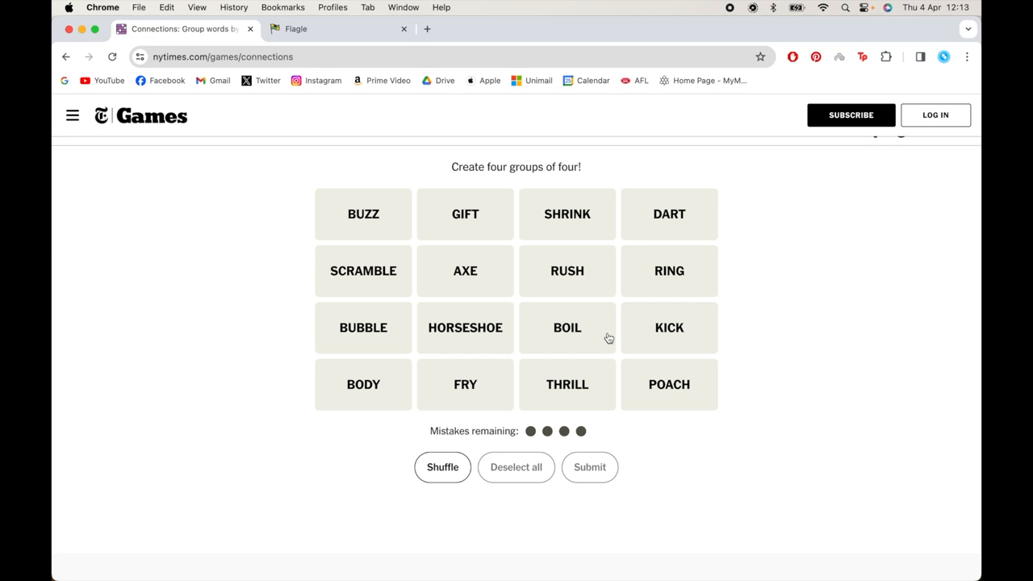
left_click(465, 384)
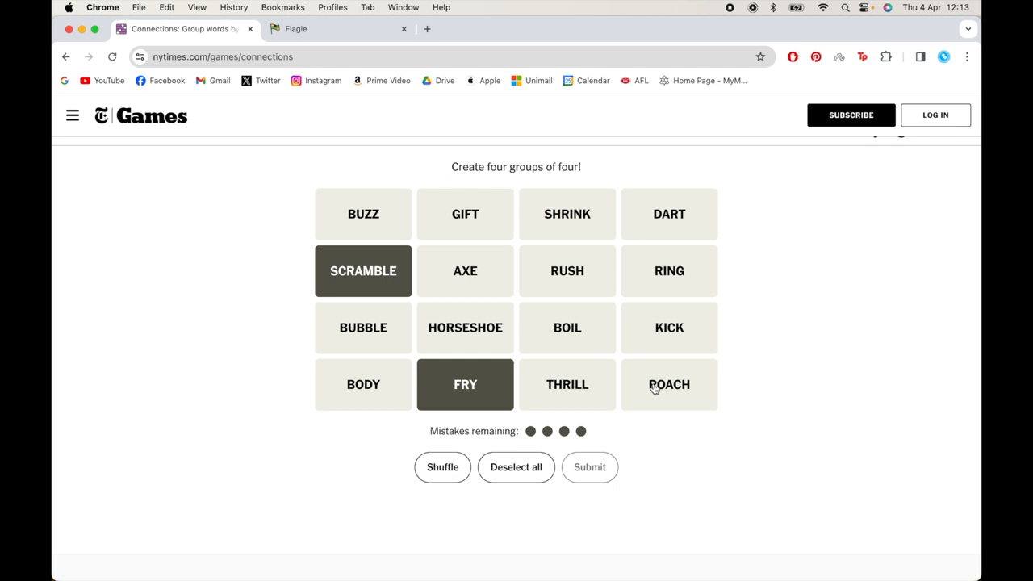
left_click(589, 466)
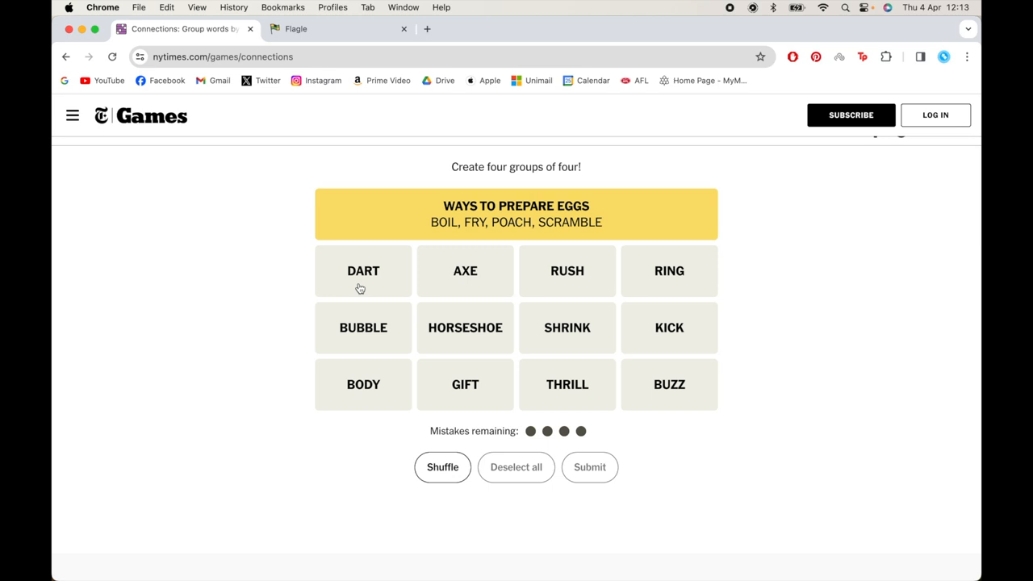
mouse_move(579, 390)
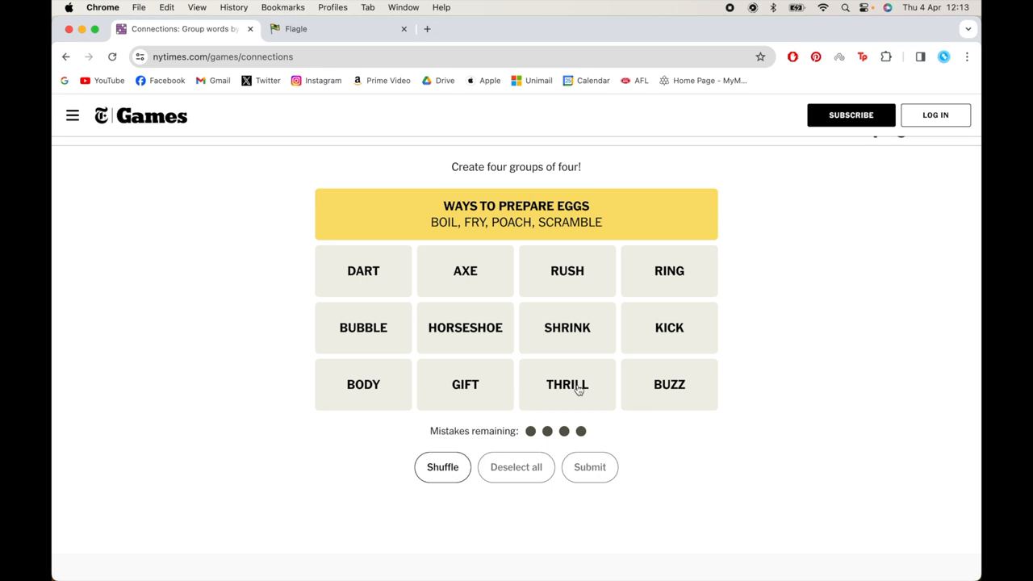
mouse_move(575, 396)
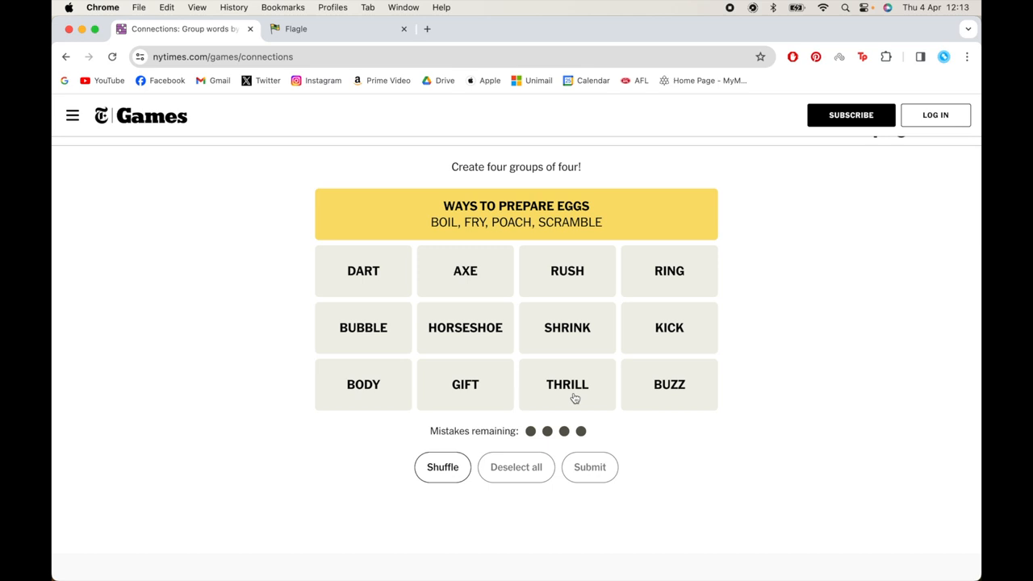
mouse_move(562, 264)
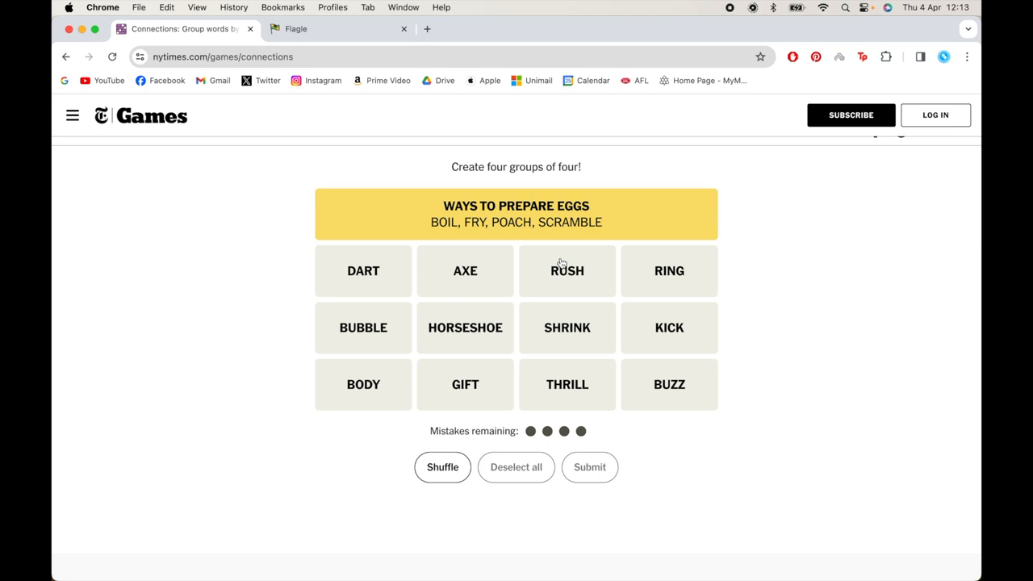
Select the last Exhilaration word and submit BUZZ, KICK, RUSH, THRILL
left_click(566, 384)
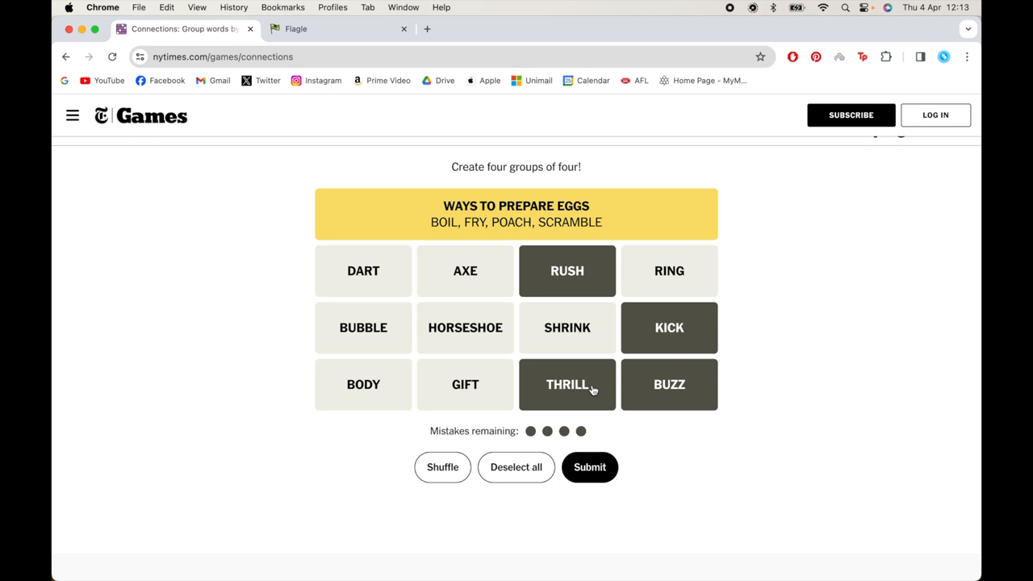
left_click(589, 466)
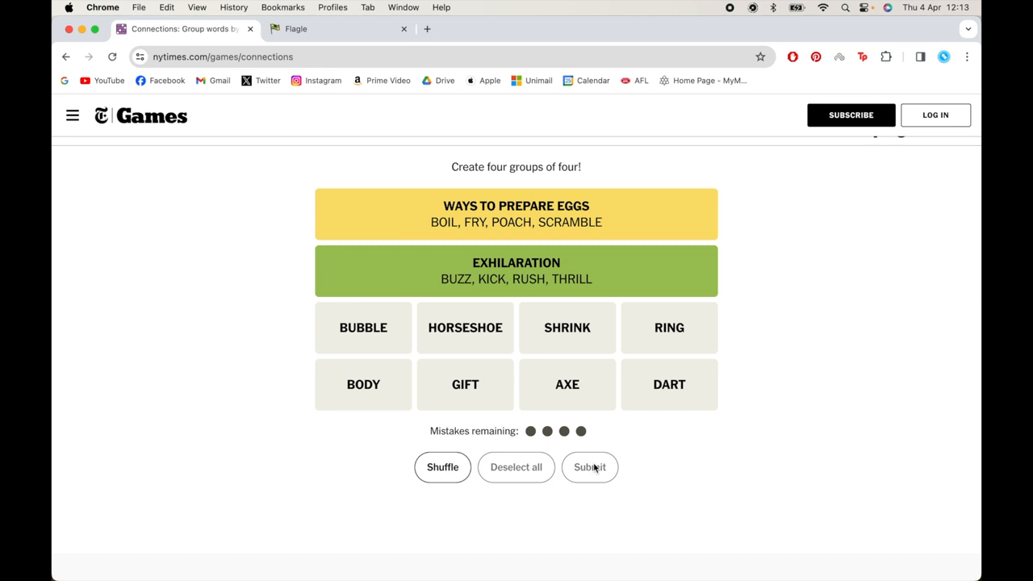
mouse_move(251, 348)
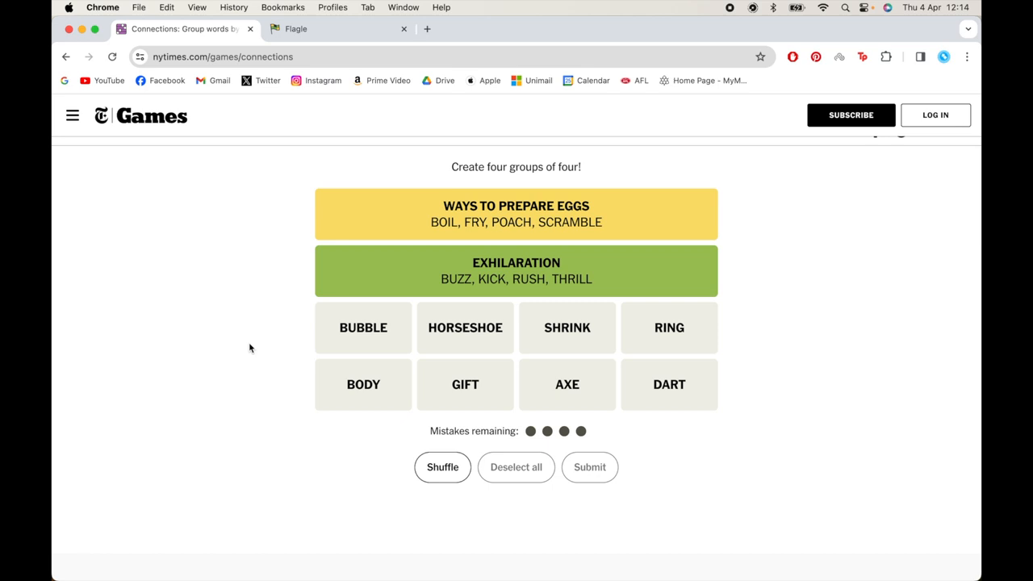
mouse_move(264, 363)
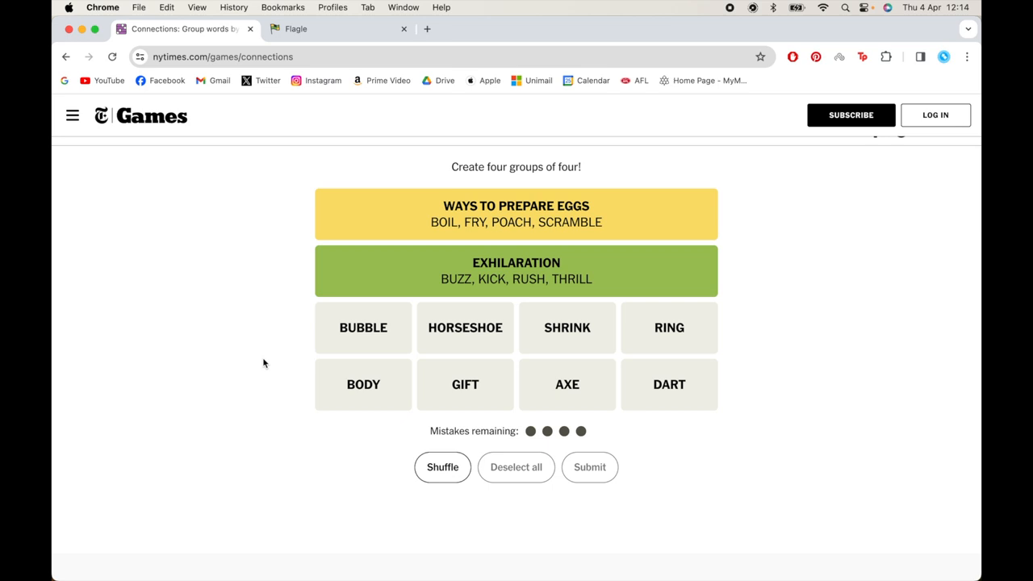
mouse_move(553, 342)
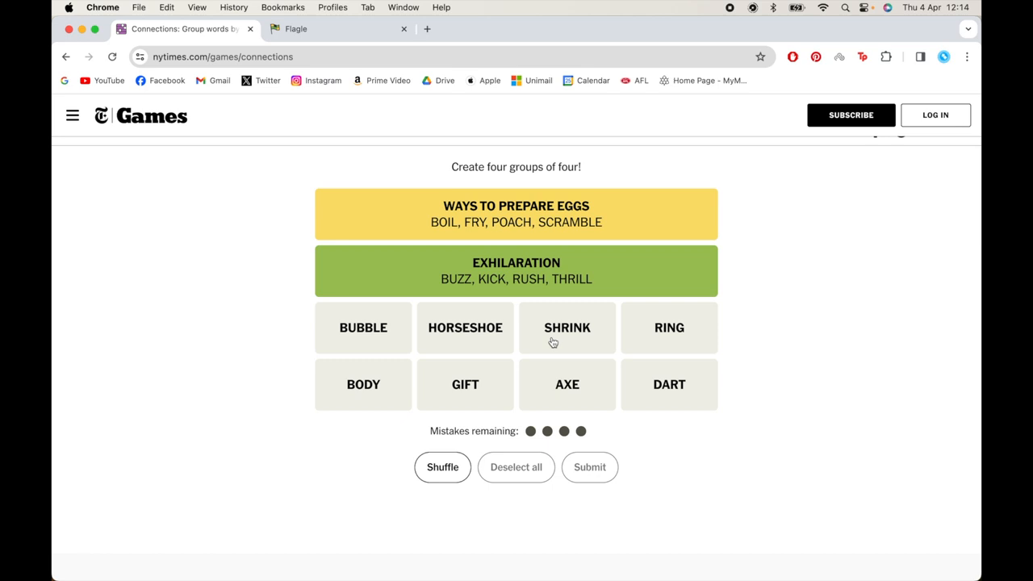
mouse_move(665, 334)
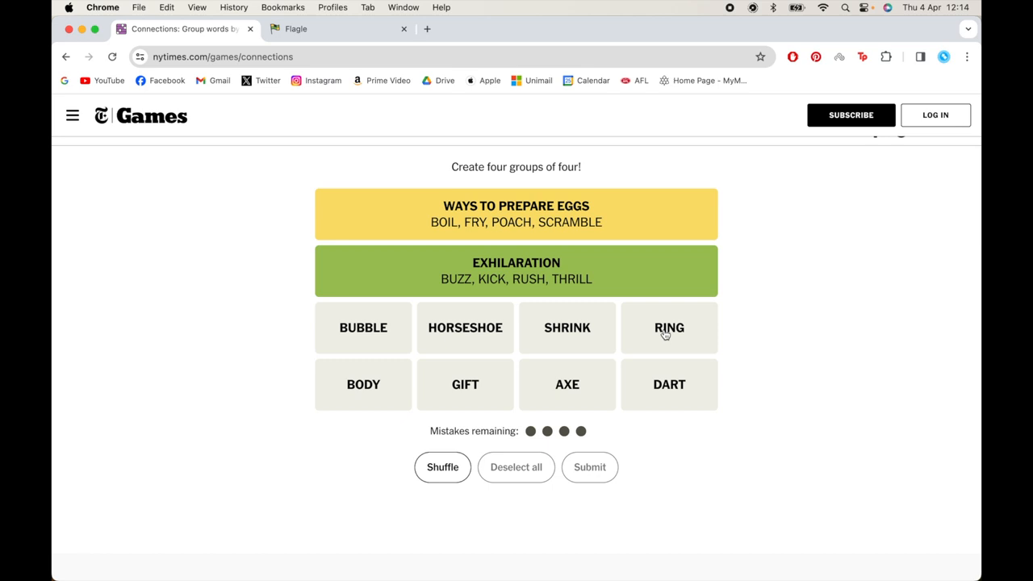
mouse_move(391, 415)
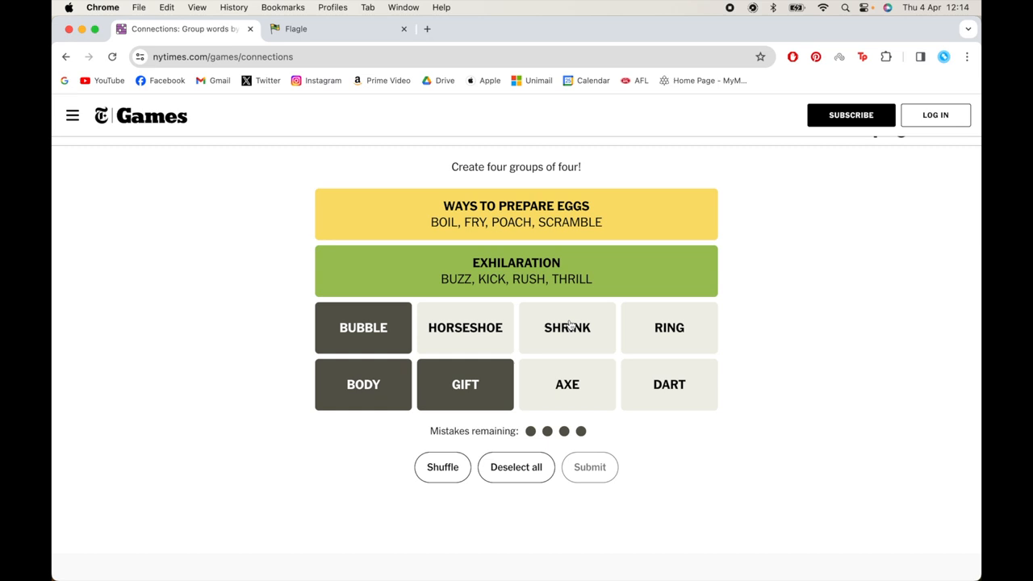
Complete the ___ Wrap group with SHRINK, then submit the final Target Games group
left_click(589, 466)
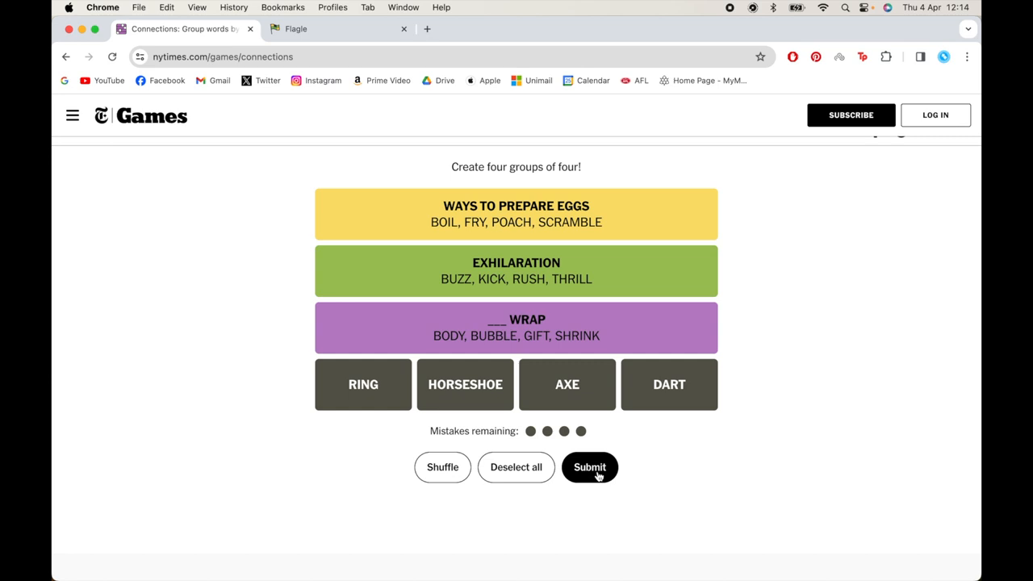
left_click(589, 466)
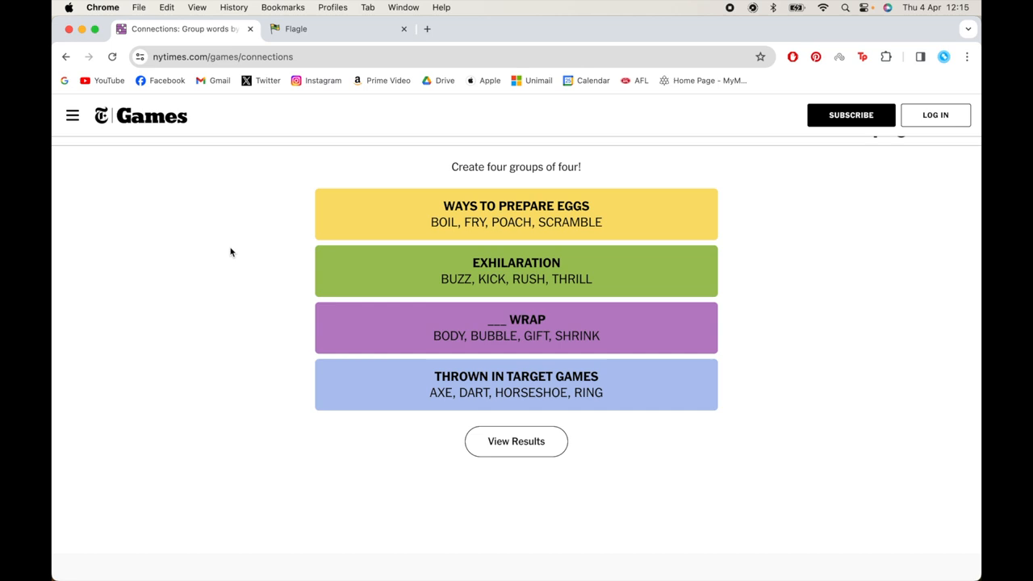
mouse_move(280, 217)
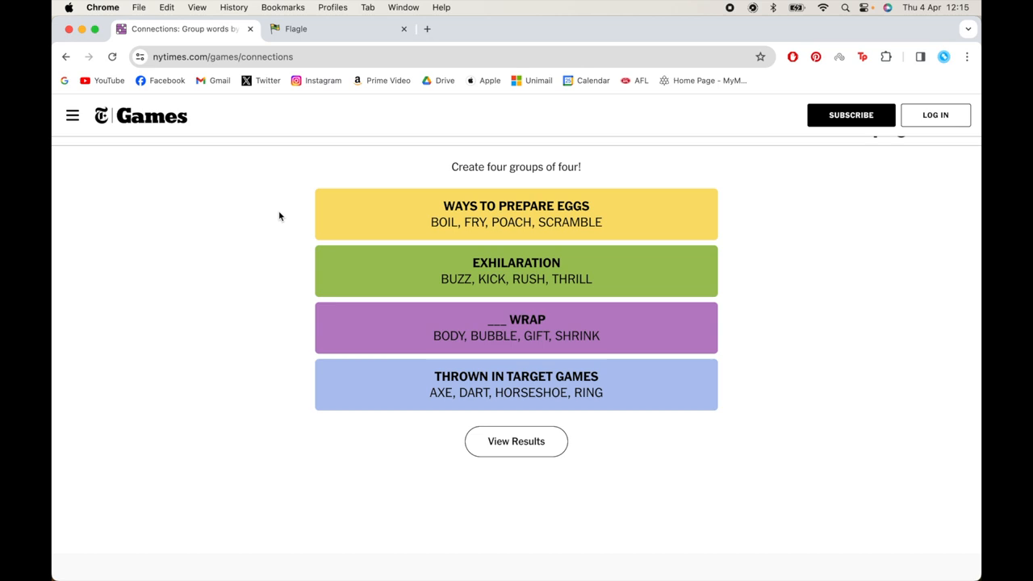
mouse_move(504, 223)
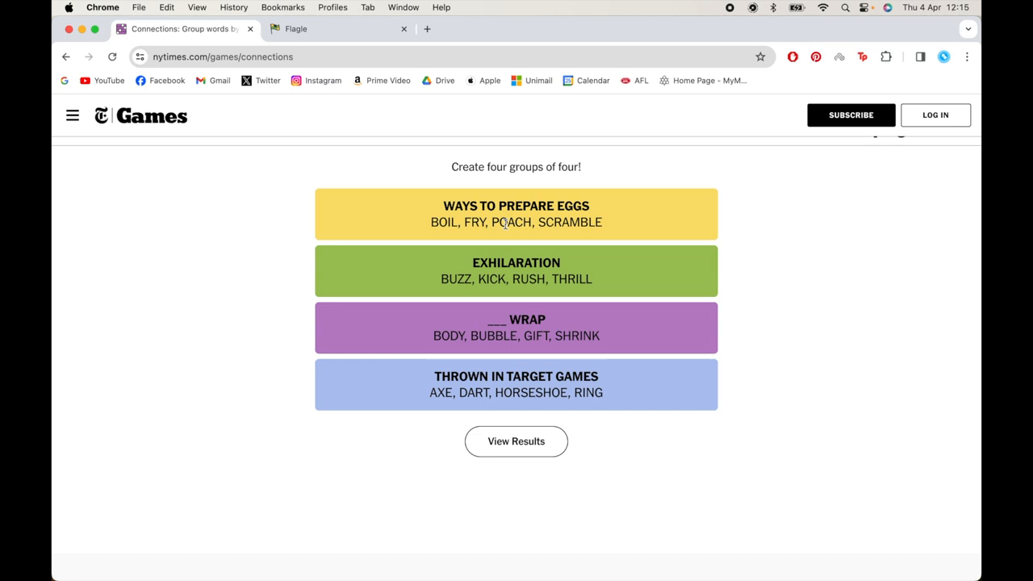
double_click(511, 222)
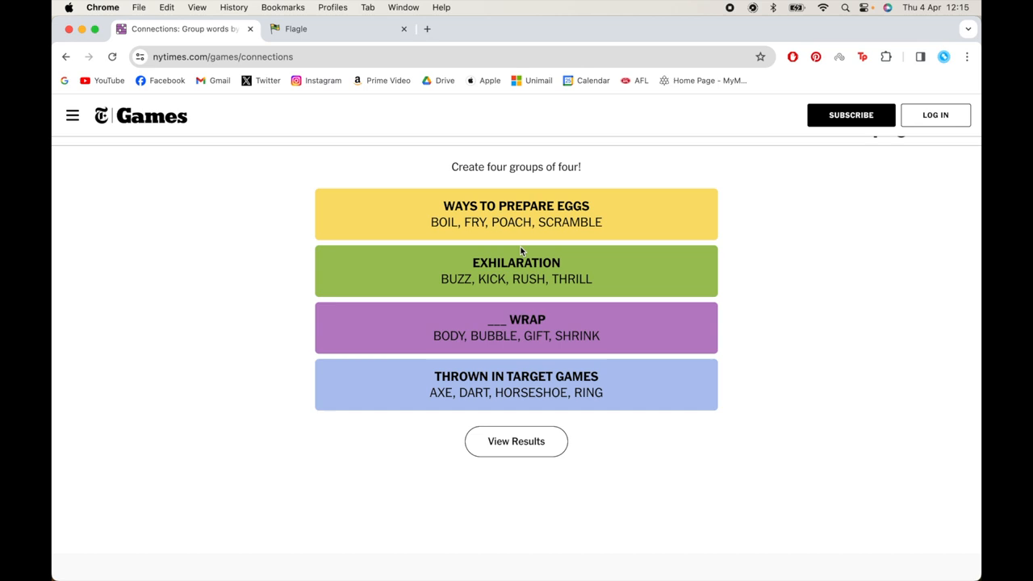
mouse_move(547, 336)
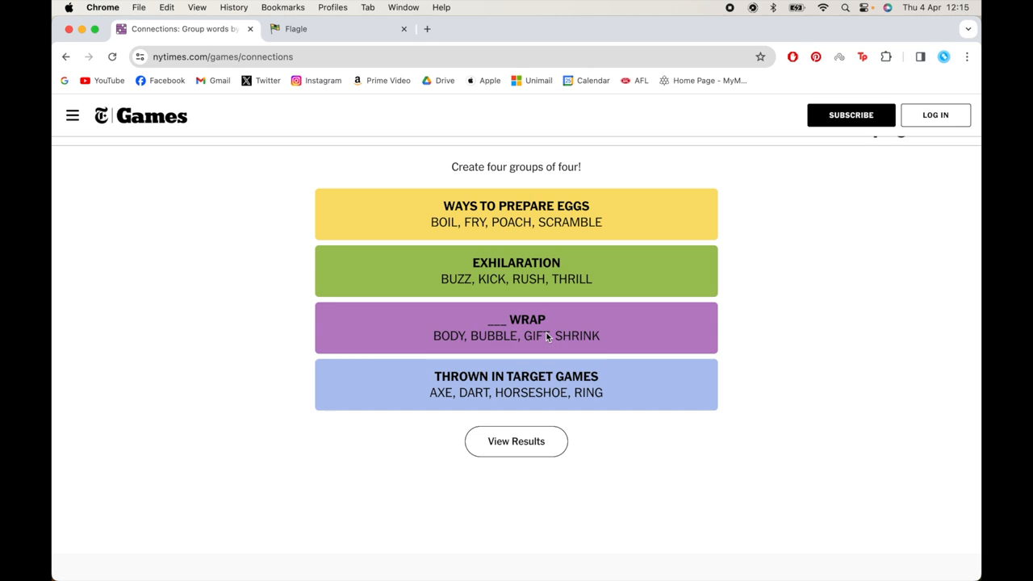
mouse_move(448, 397)
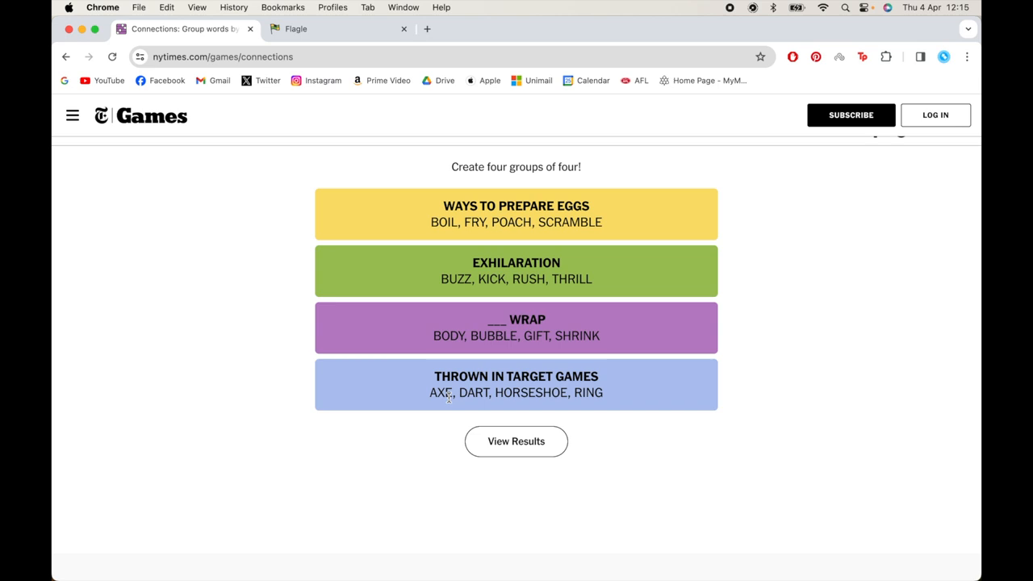
mouse_move(412, 402)
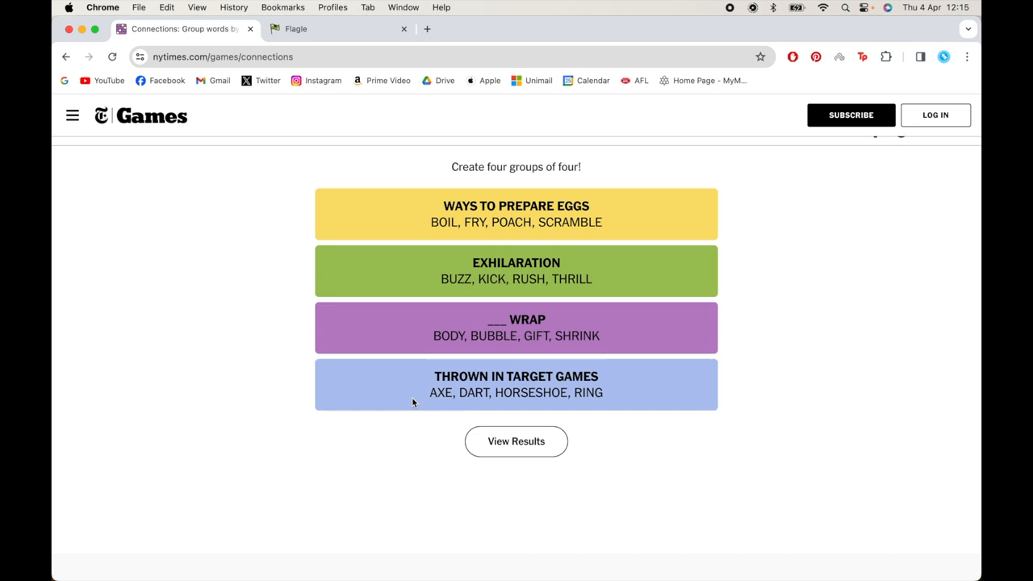
mouse_move(594, 391)
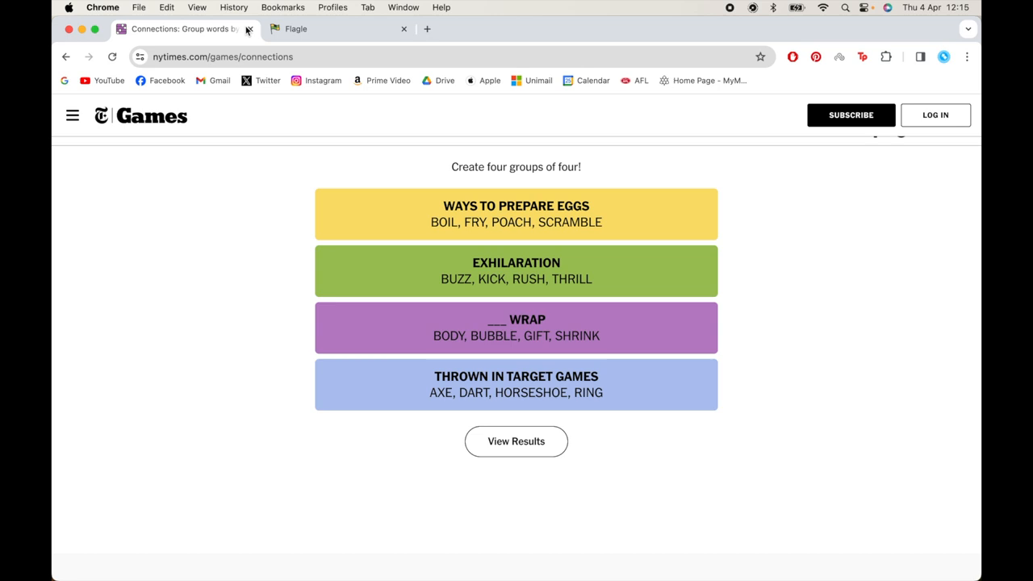
Close the Connections tab, leaving the empty Flagle guess grid on screen
left_click(249, 29)
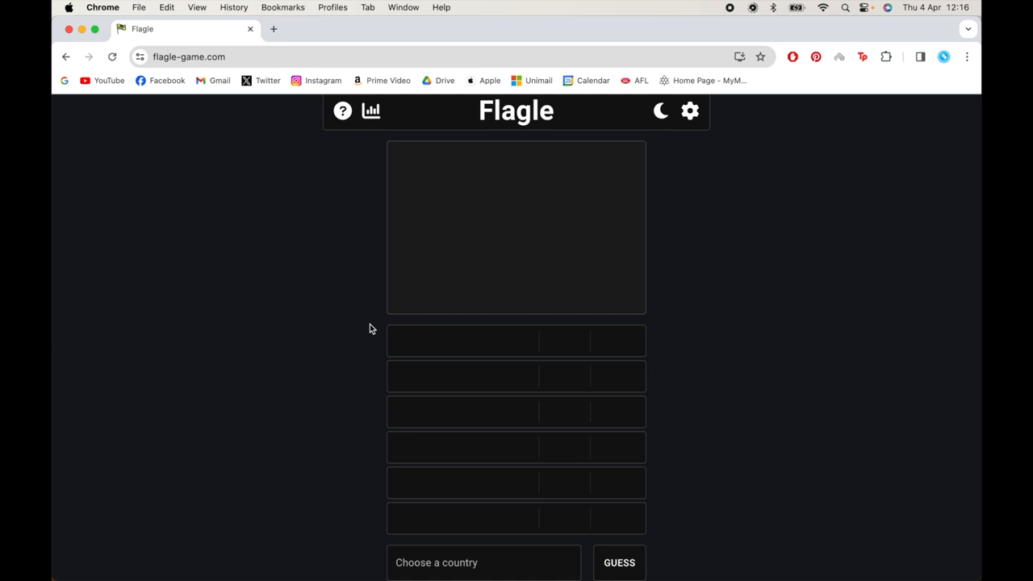
mouse_move(404, 342)
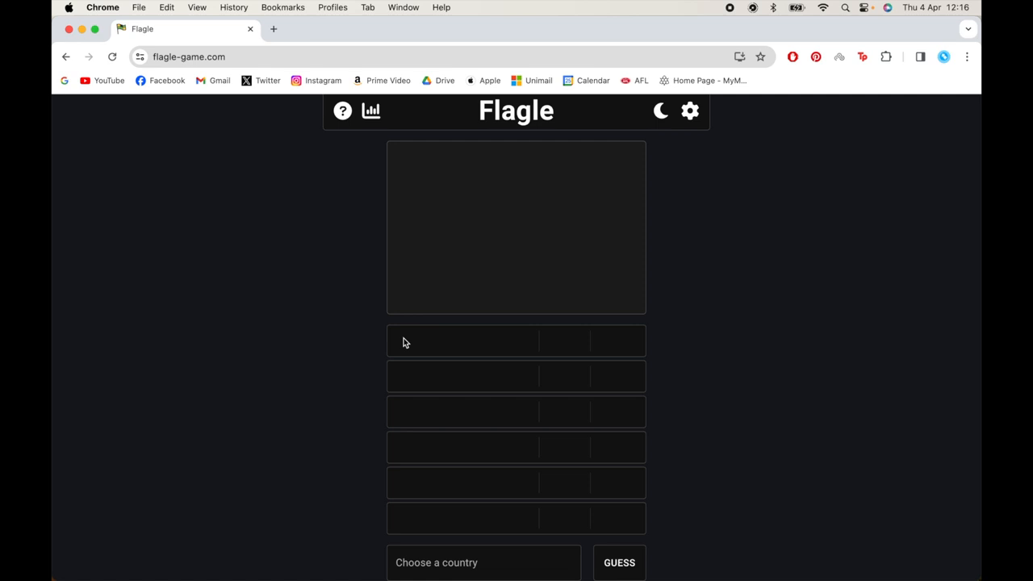
Guess Poland (21.0%) and United Arab Emirates (40.7%) as the first two flags
type("Poland")
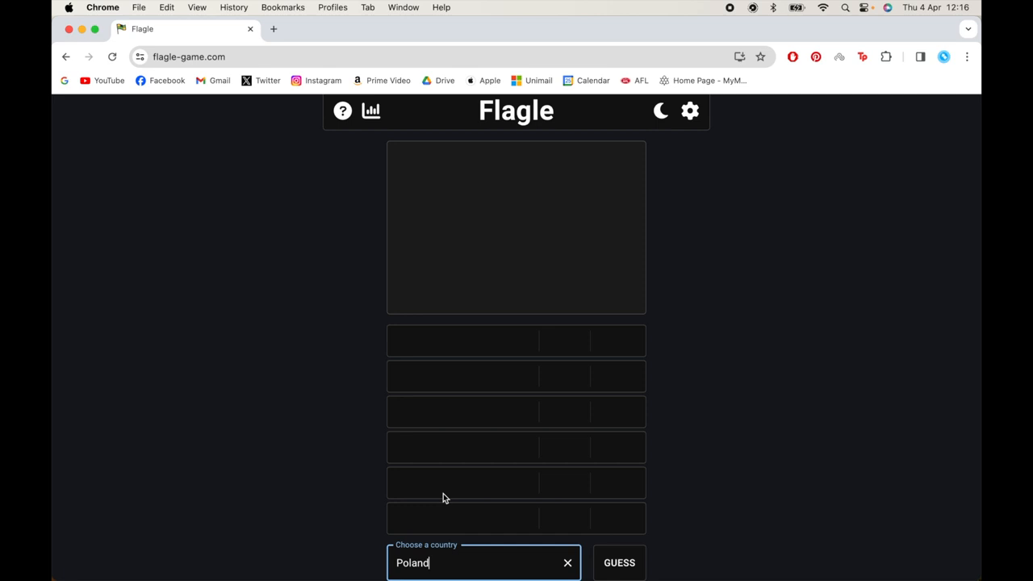
left_click(619, 562)
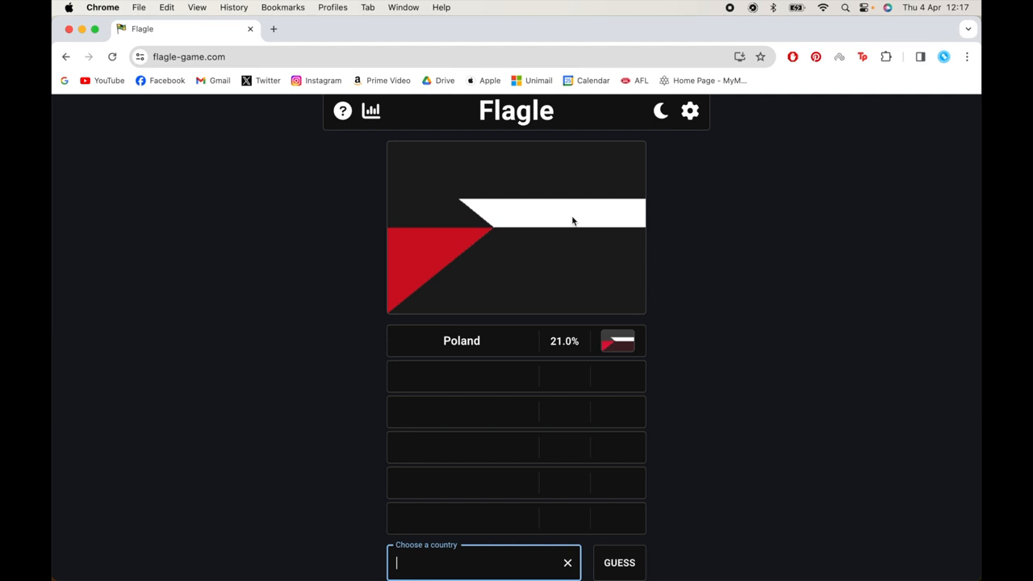
type("Sa")
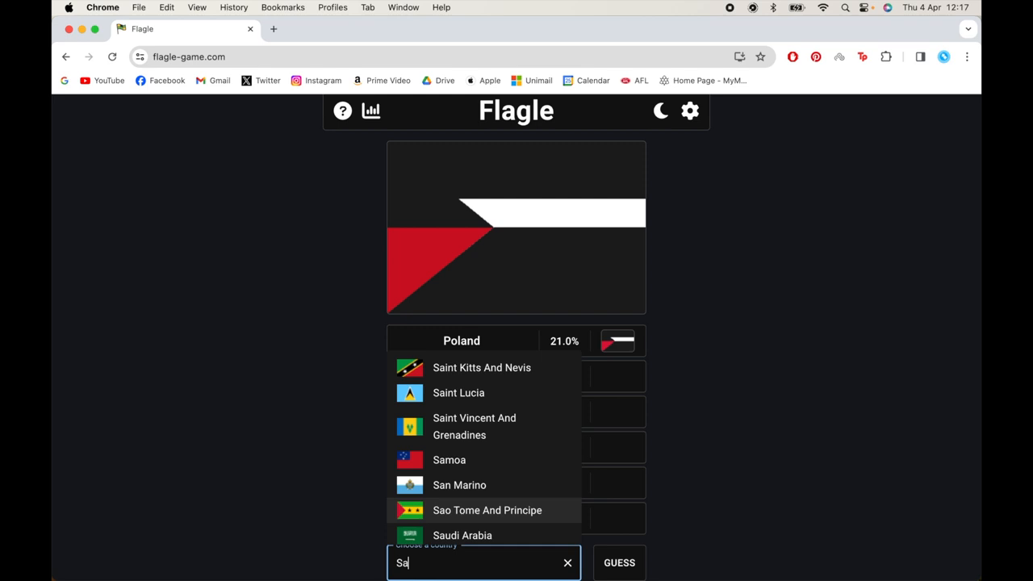
left_click(567, 563)
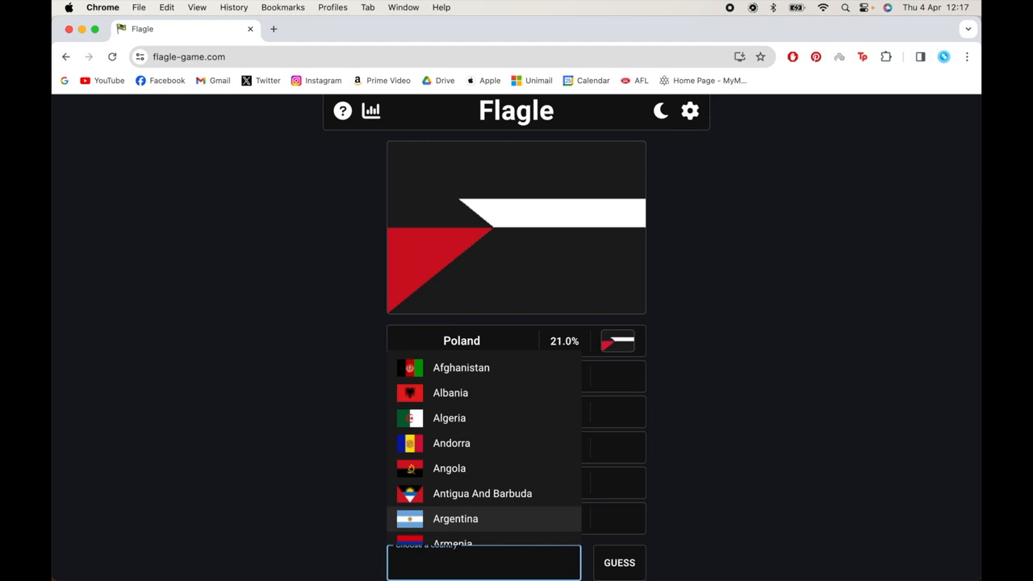
type("U")
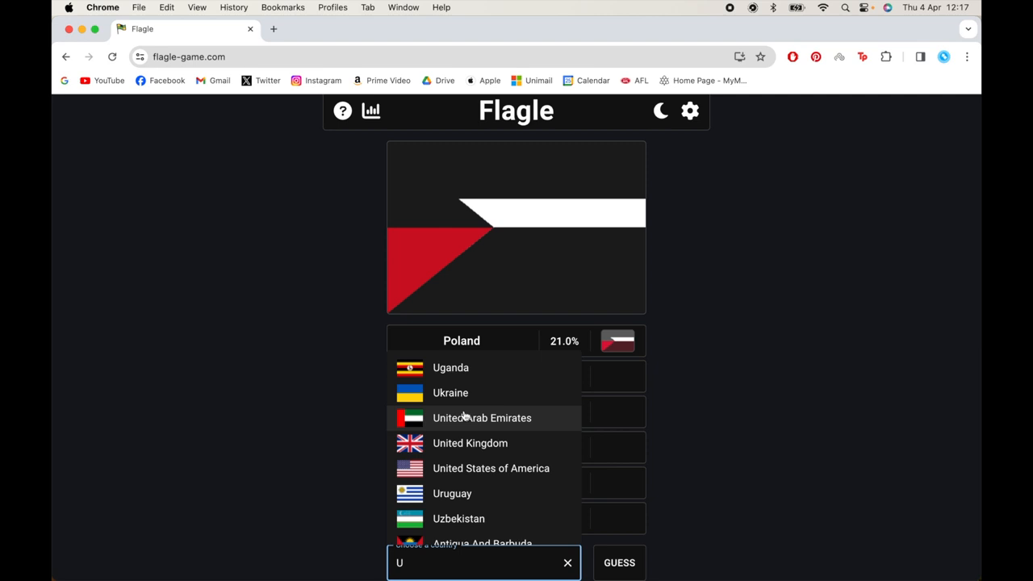
left_click(482, 418)
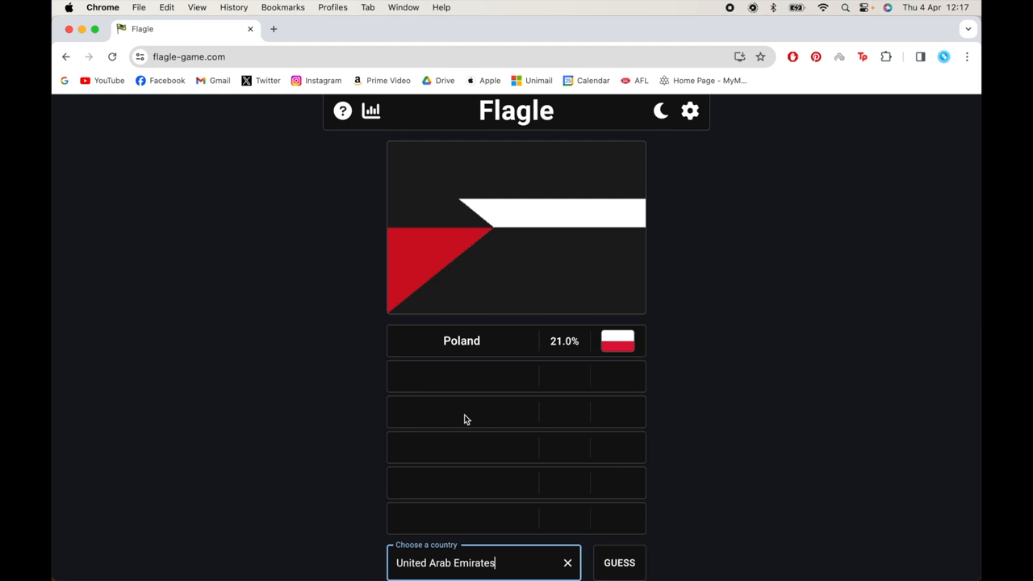
left_click(618, 563)
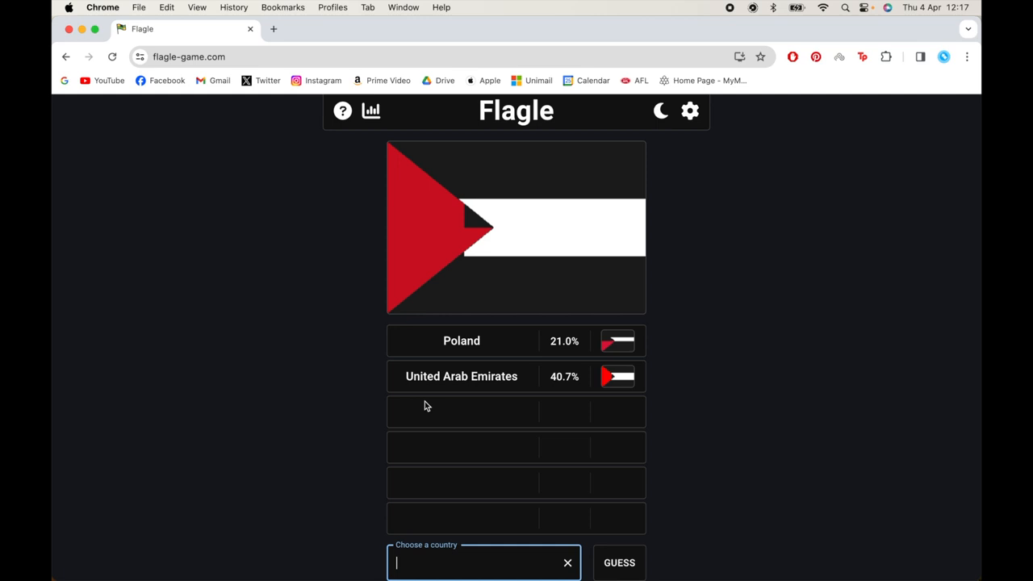
Browse South Africa and Guinea suggestions, then type 'tri' for Trinidad And Tobago
type("Sout")
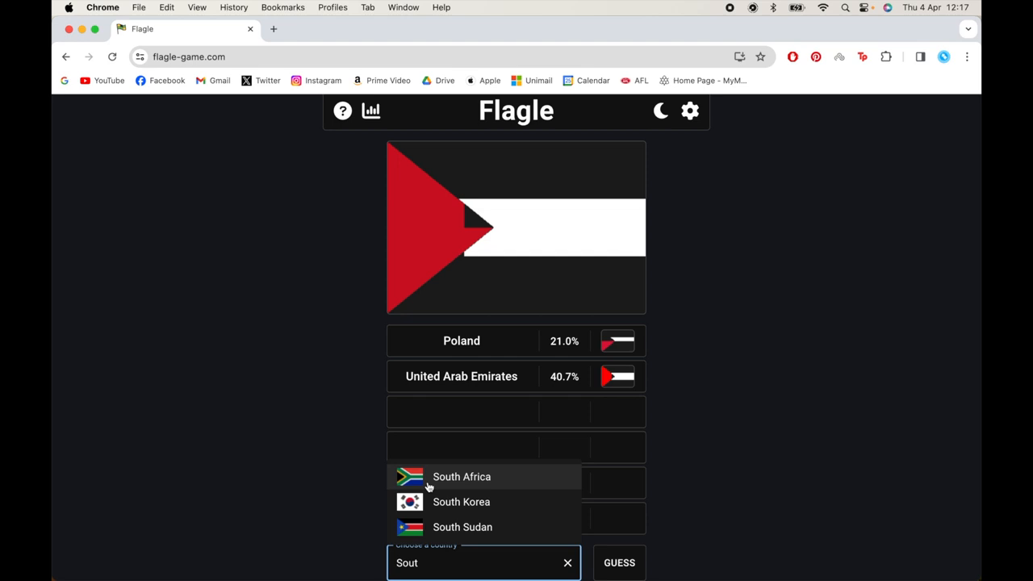
left_click(567, 562)
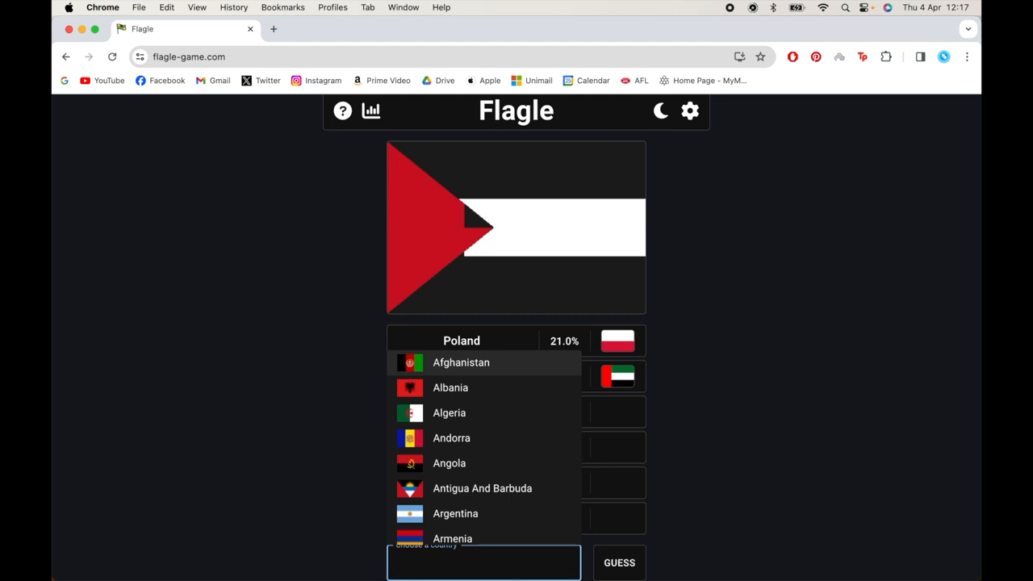
type("gui")
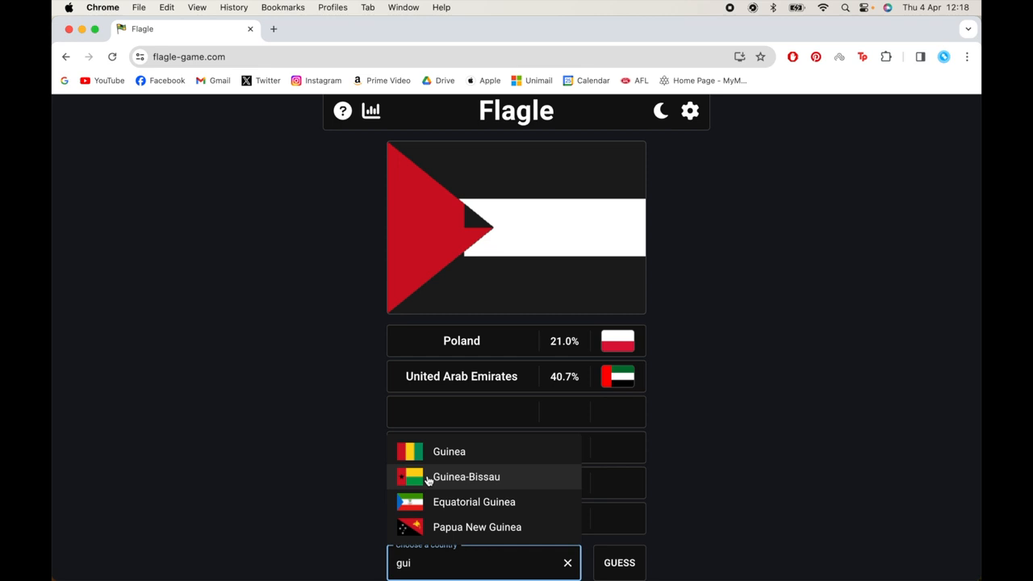
left_click(567, 562)
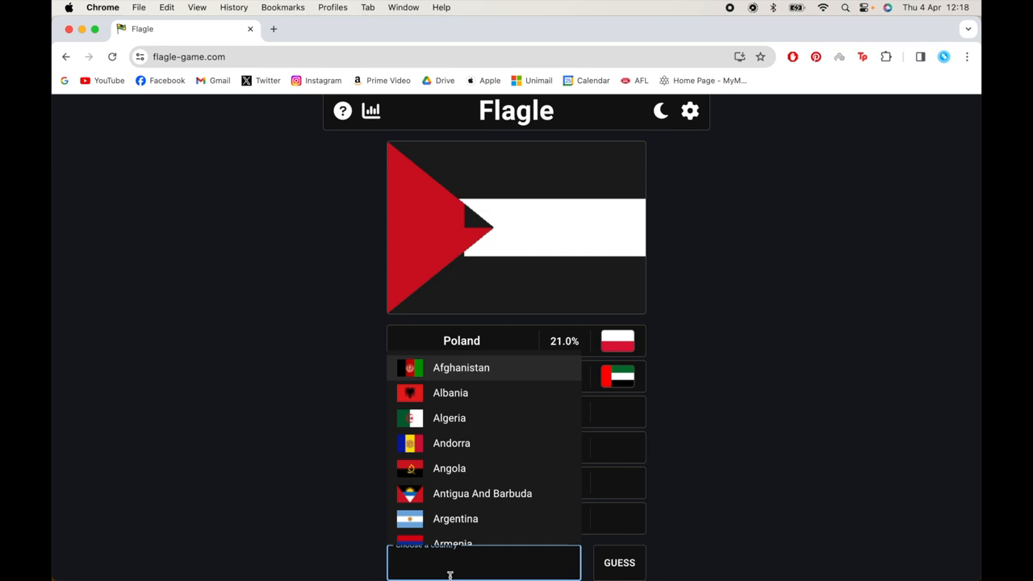
type("tri")
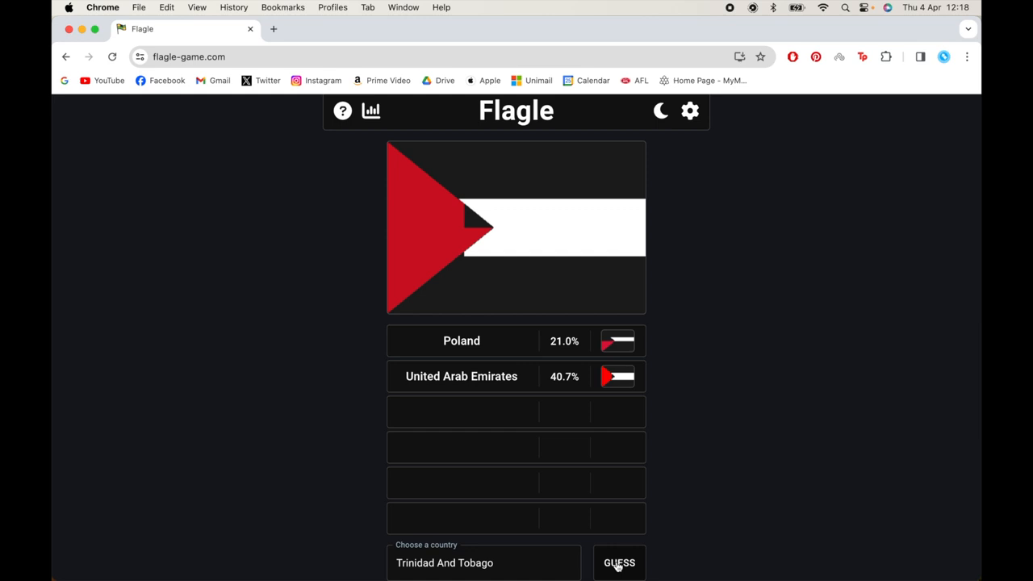
Submit Trinidad And Tobago (27.8%), then search 'nor' and scroll the suggestions
left_click(618, 562)
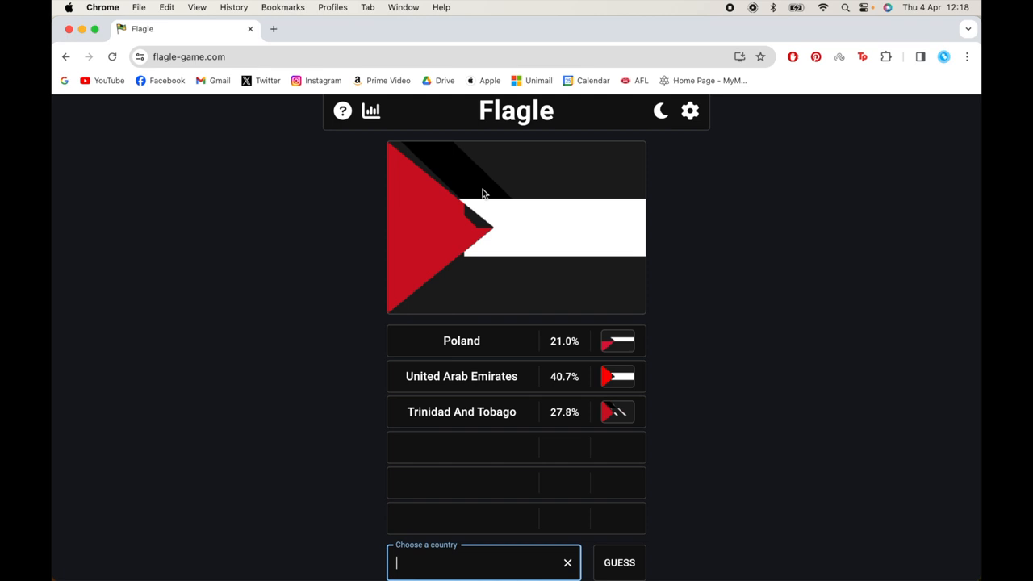
mouse_move(466, 352)
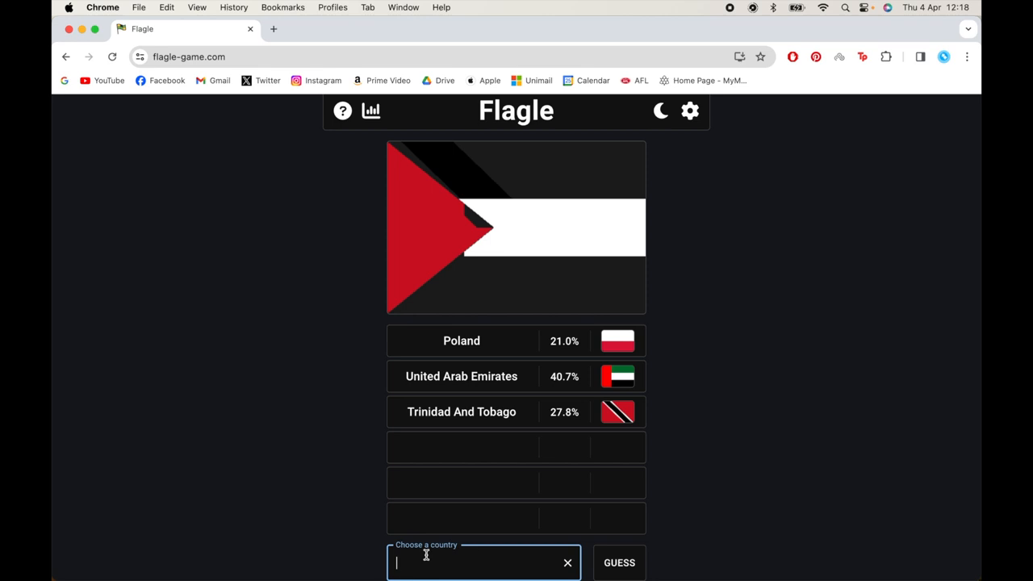
type("no")
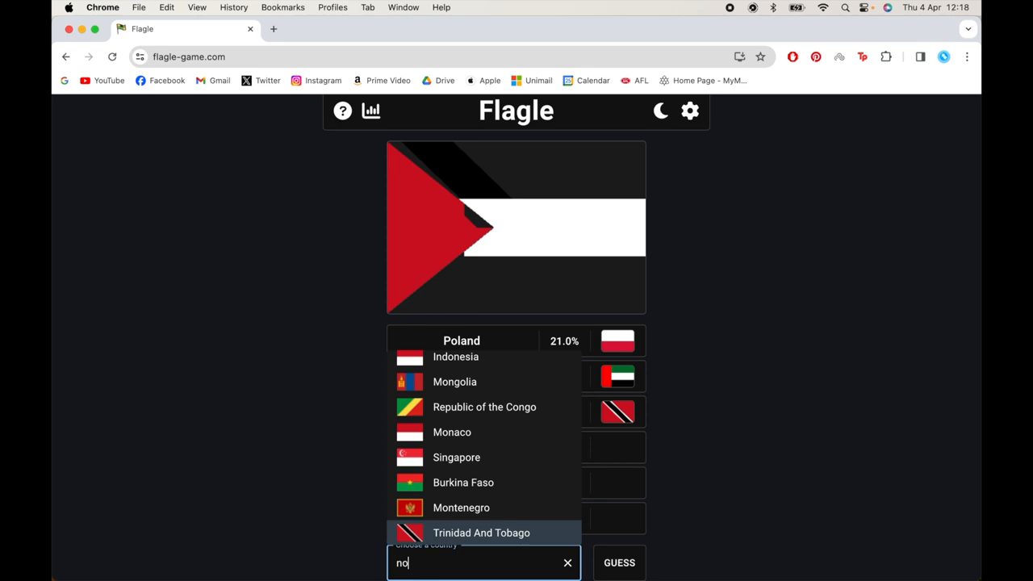
type("r")
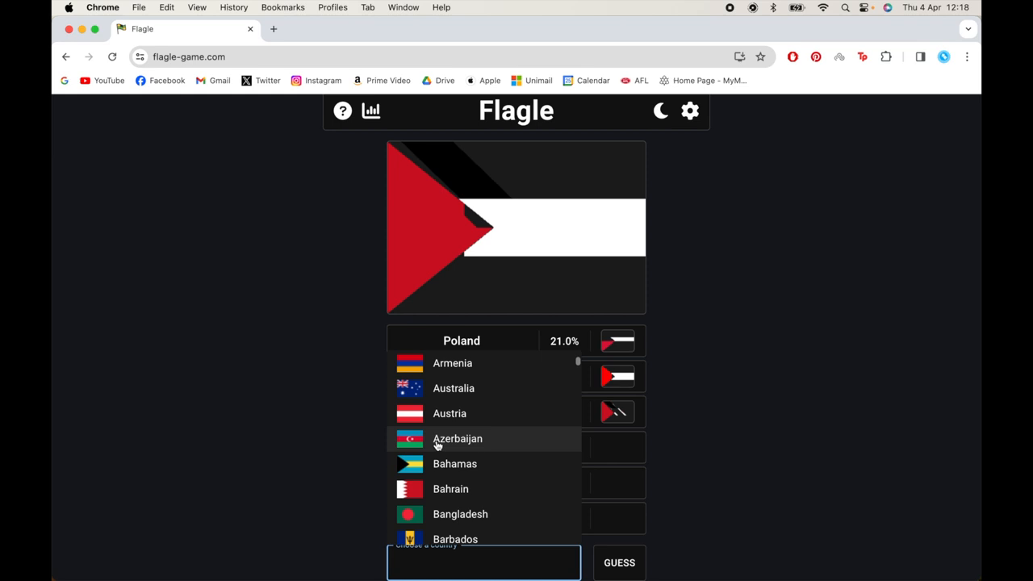
scroll("down", 3)
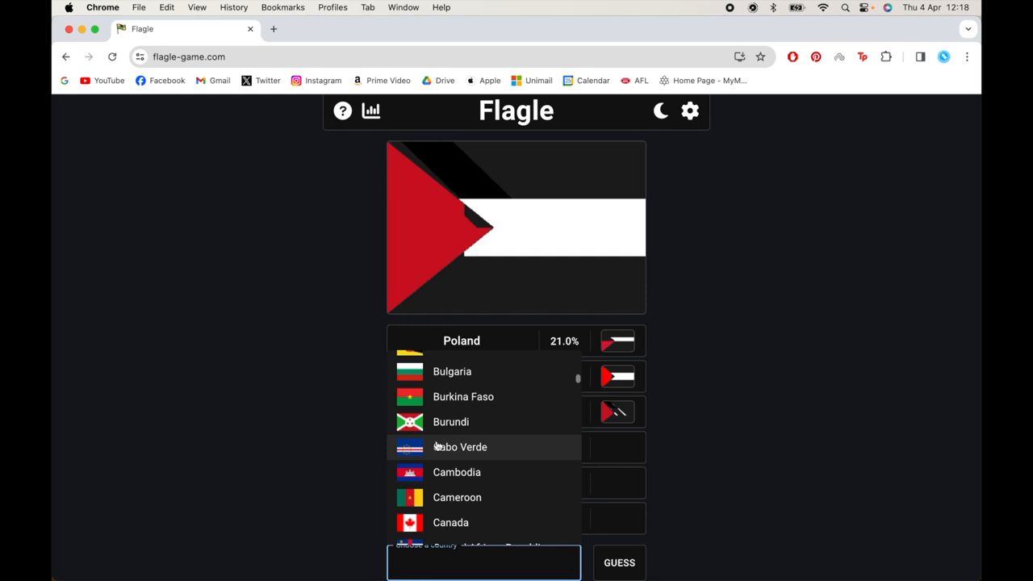
scroll("down", 3)
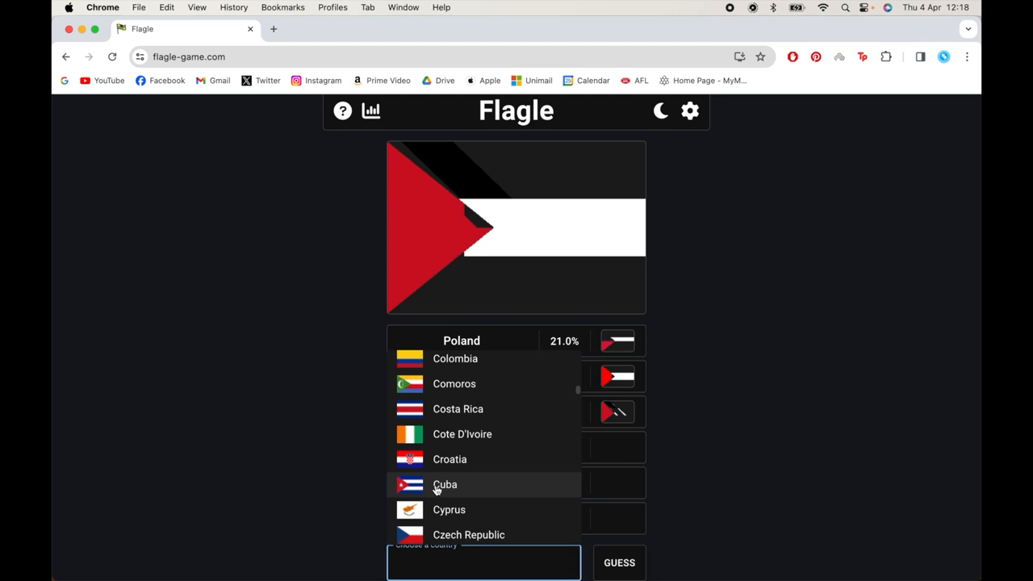
Try Czech Republic, clear it, and scroll the country list to find Guyana
type("Czech Republic")
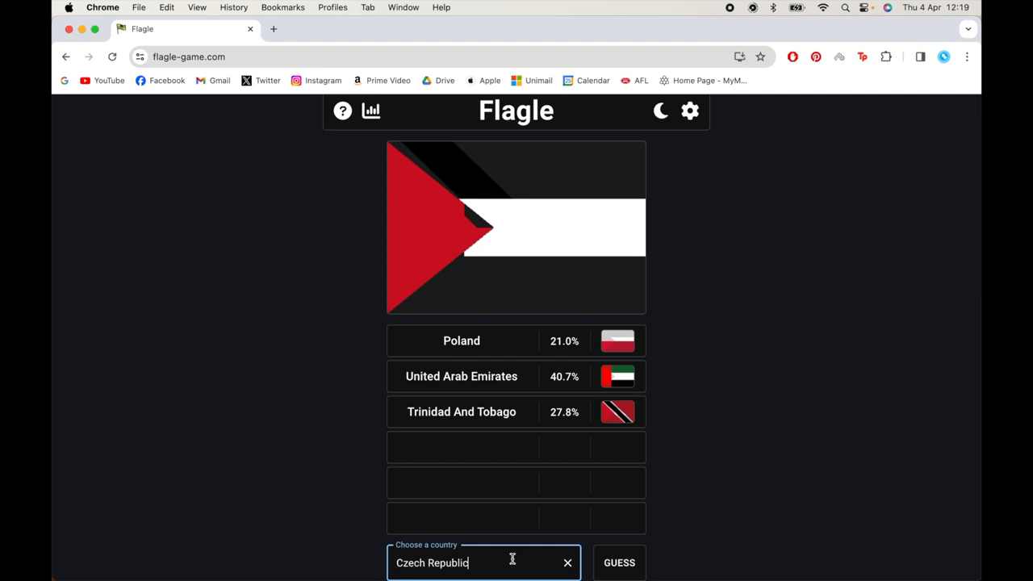
left_click(567, 562)
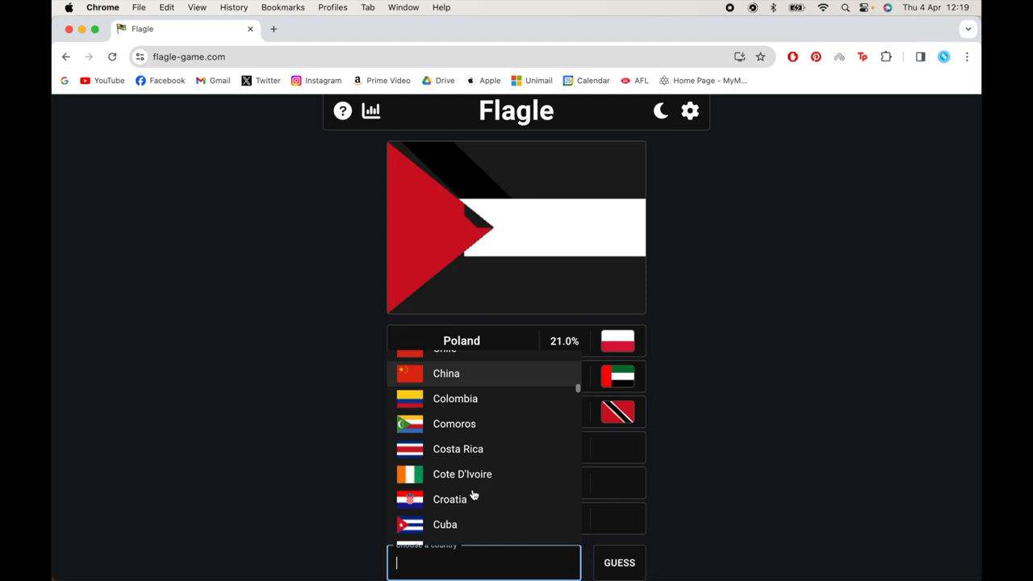
scroll("down", 3)
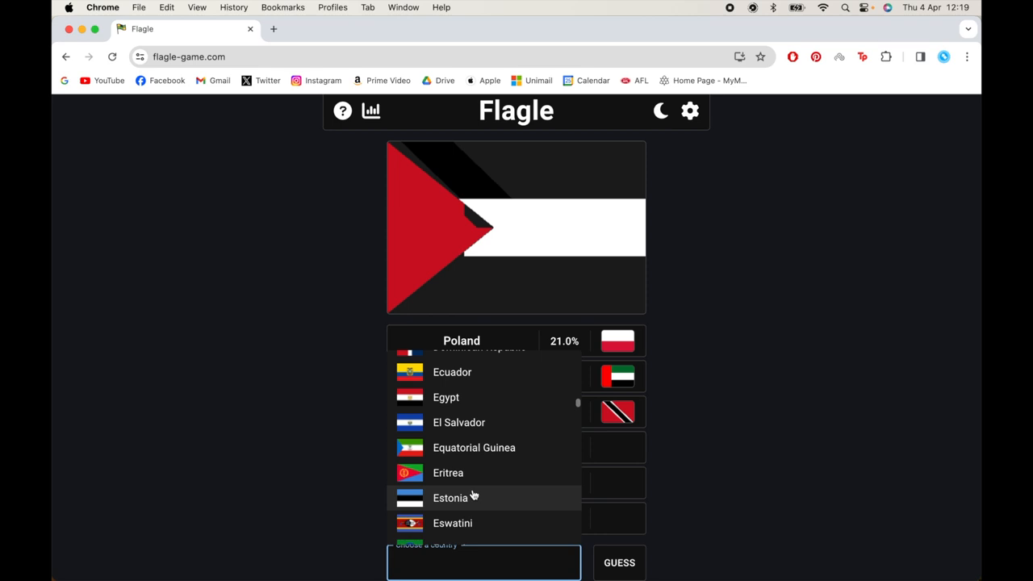
scroll("down", 3)
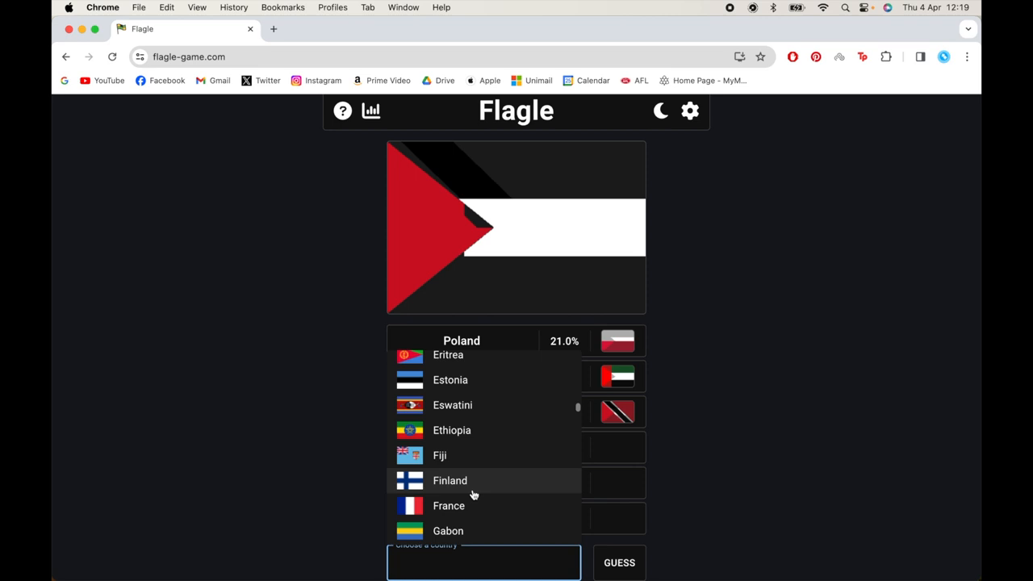
scroll("down", 3)
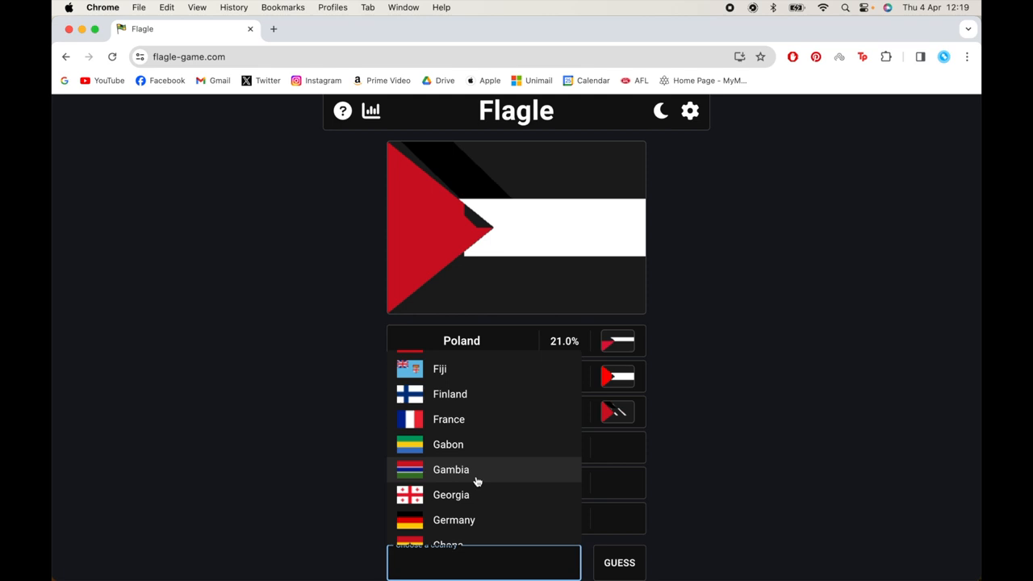
scroll("down", 3)
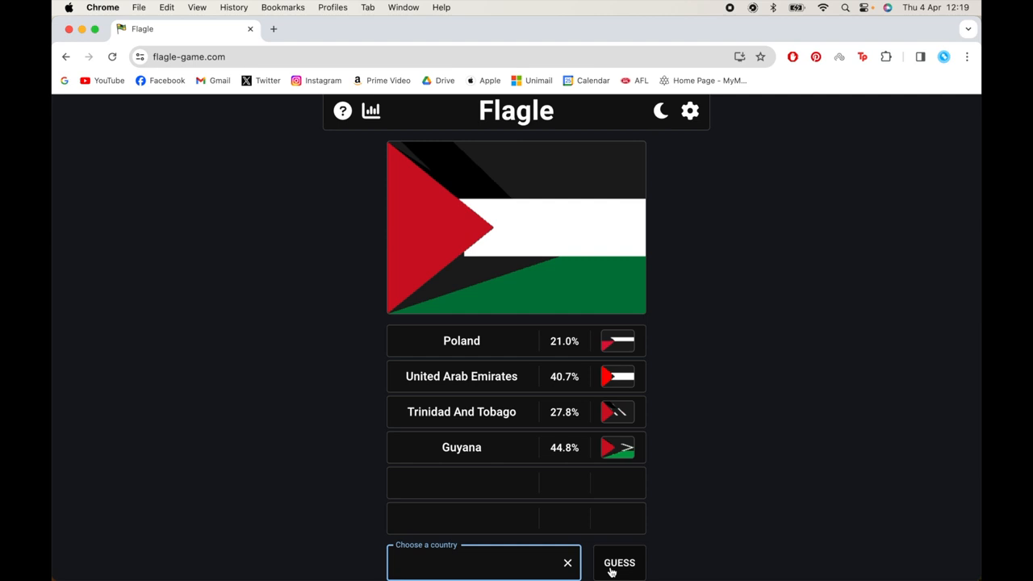
Type 'sey' to search for Seychelles as the fifth guess
type("sey")
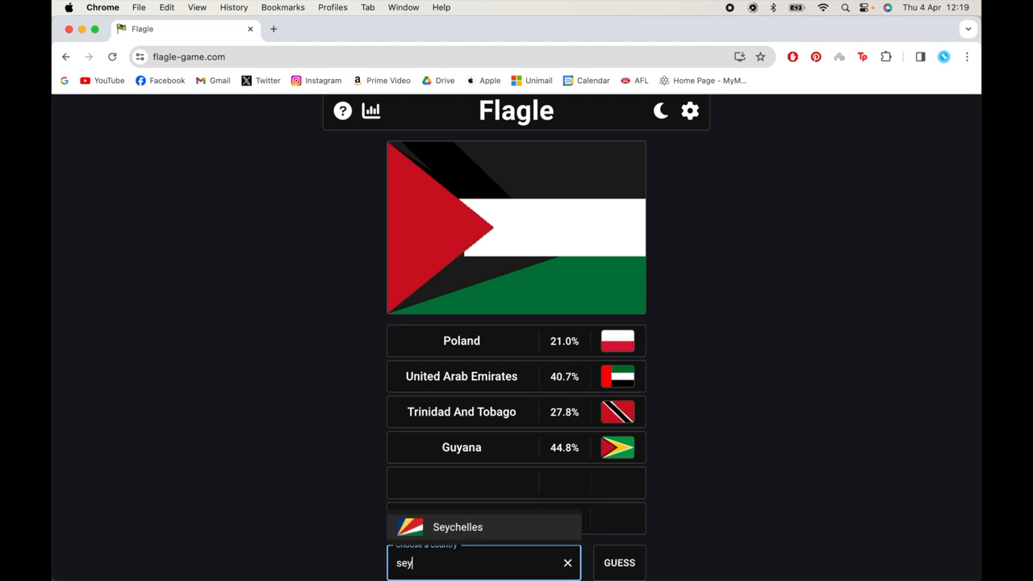
mouse_move(450, 531)
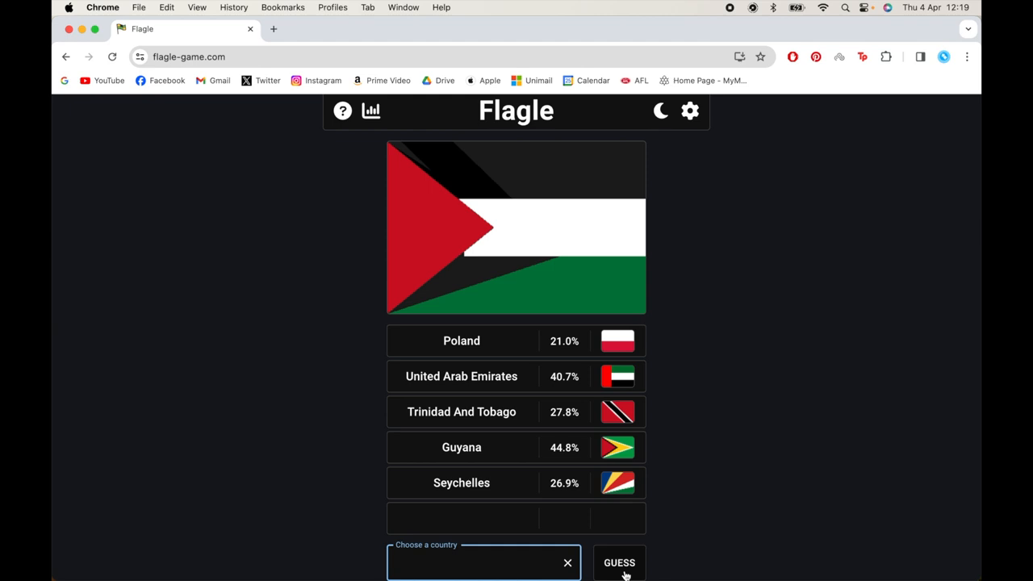
Pick Palestine from the country list as the sixth guess
left_click(476, 563)
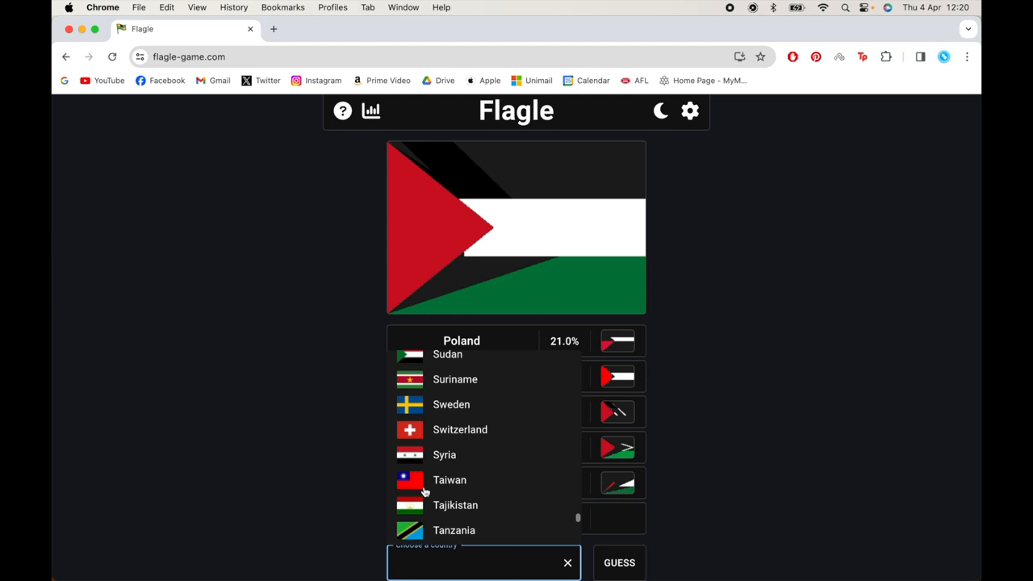
scroll("down", 3)
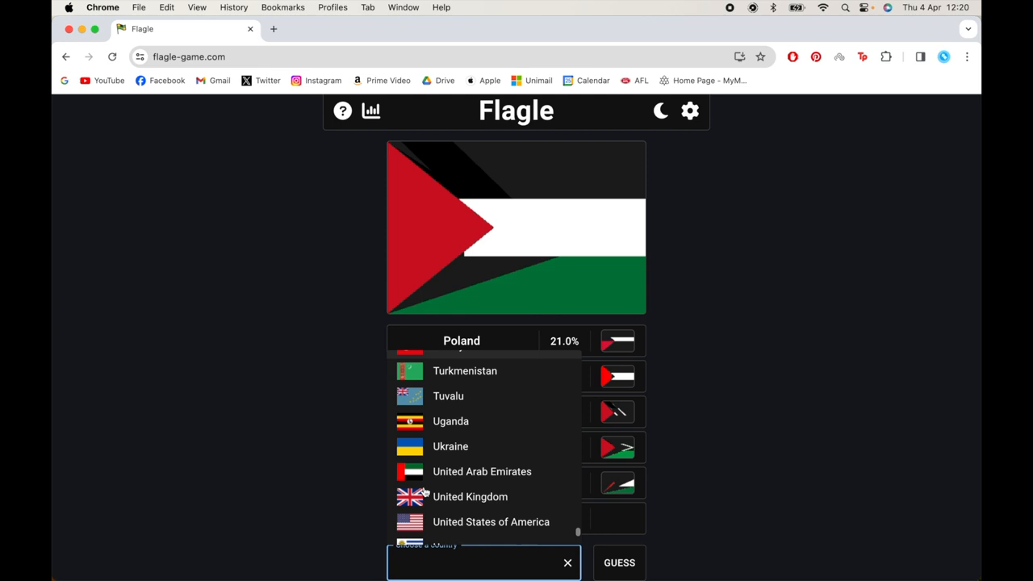
scroll("down", 3)
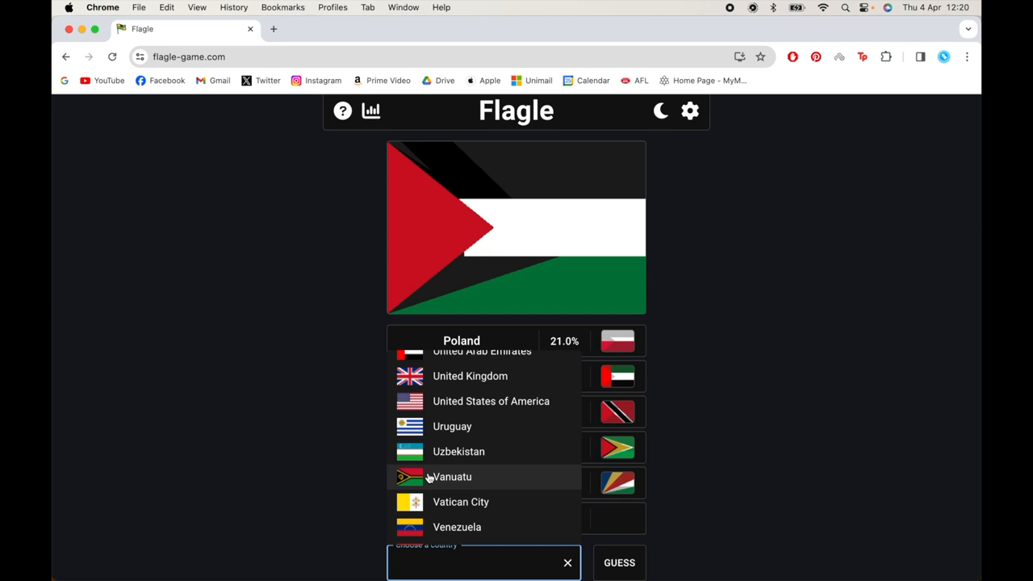
scroll("down", 3)
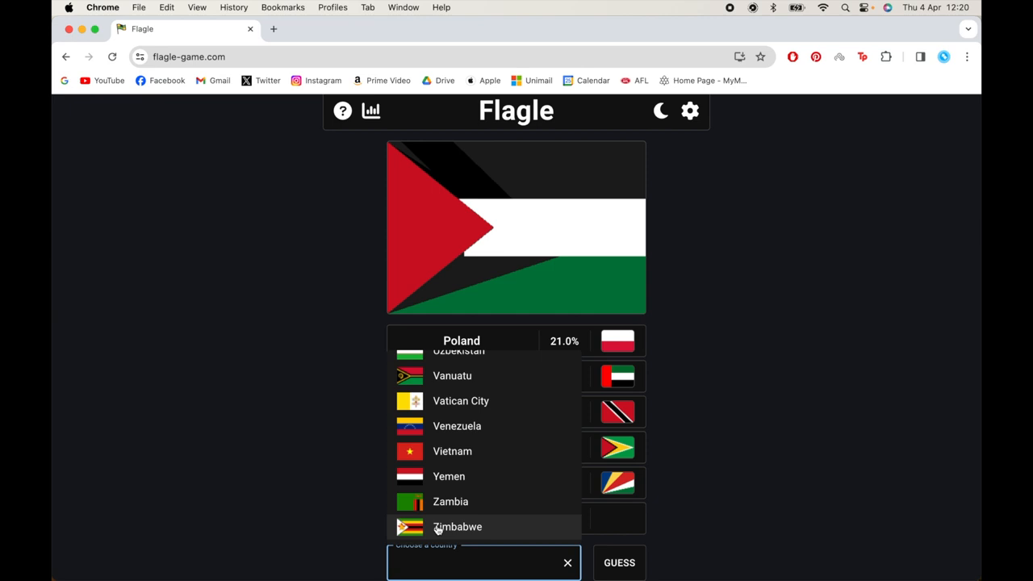
scroll("up", 3)
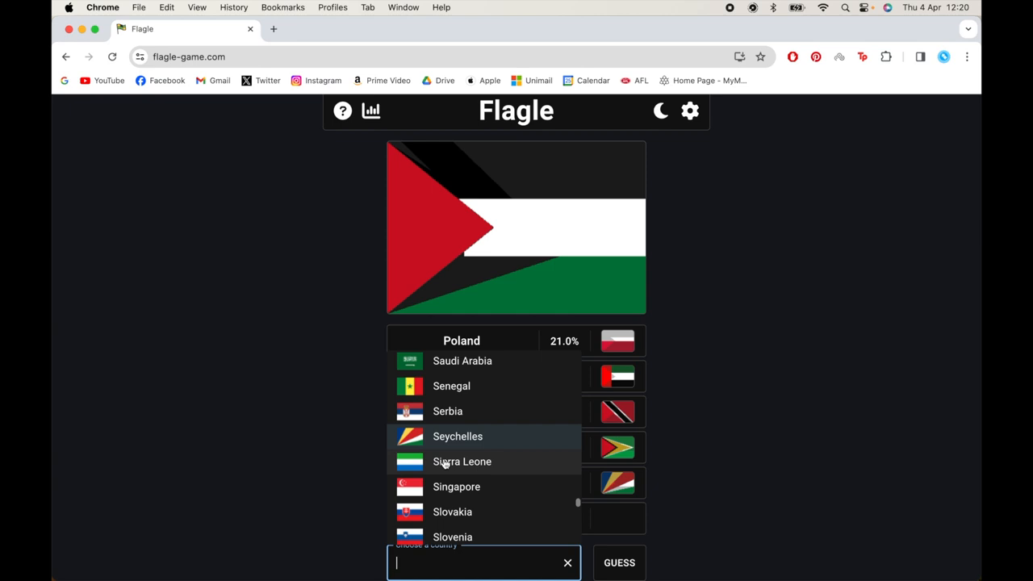
scroll("up", 3)
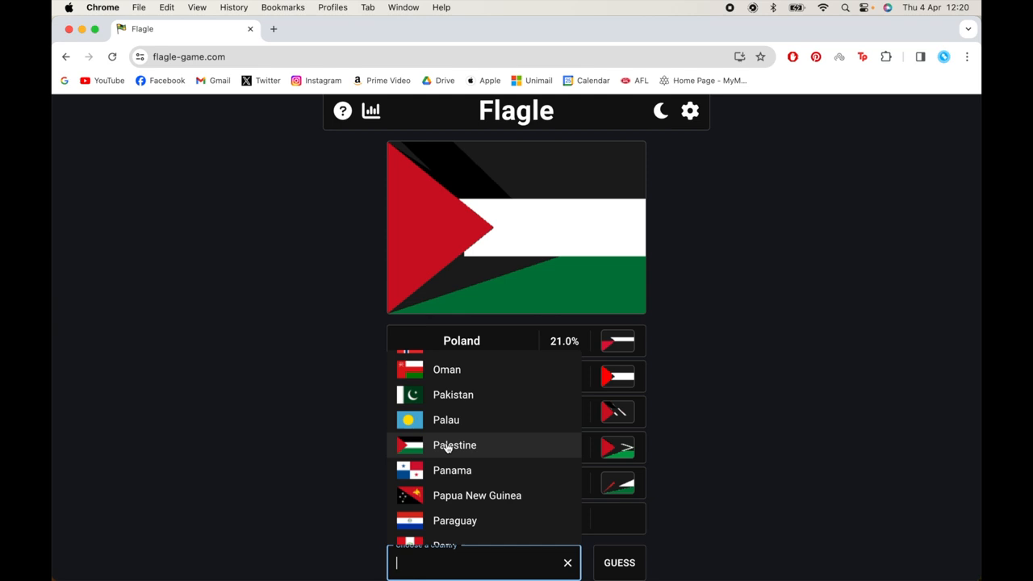
left_click(619, 562)
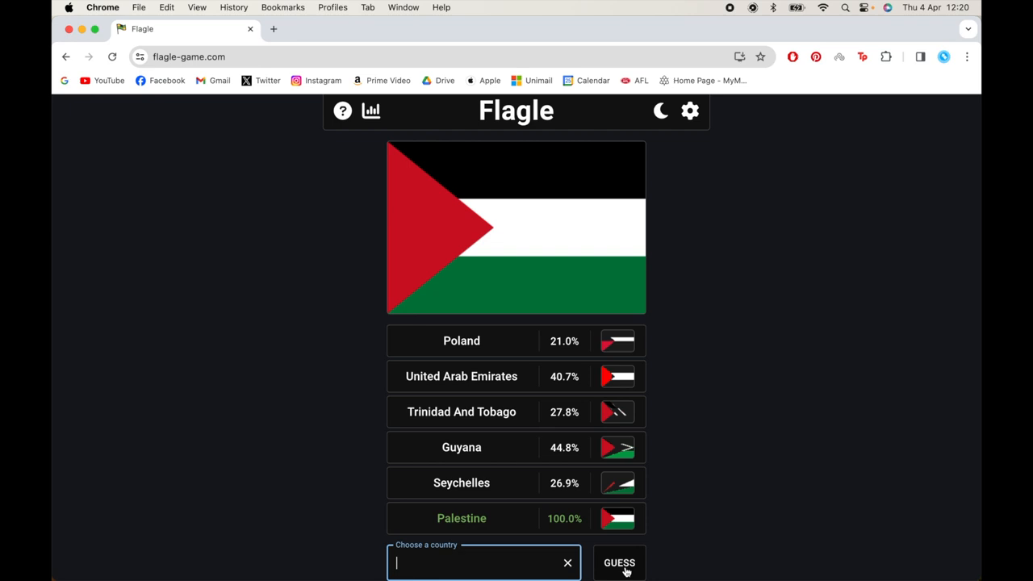
Submit the Palestine guess and select the word Palestine in the winning row
left_click(619, 562)
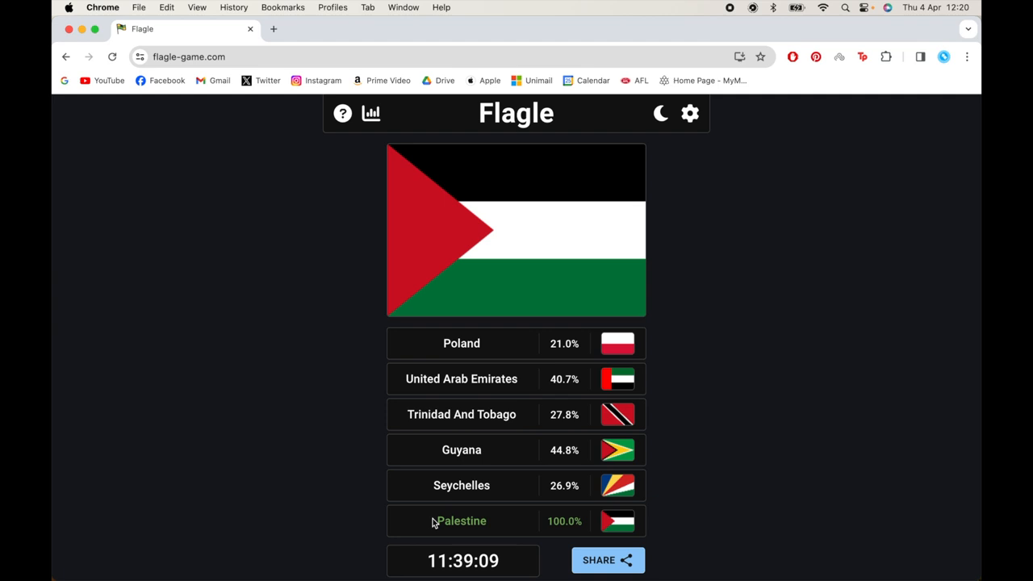
double_click(461, 520)
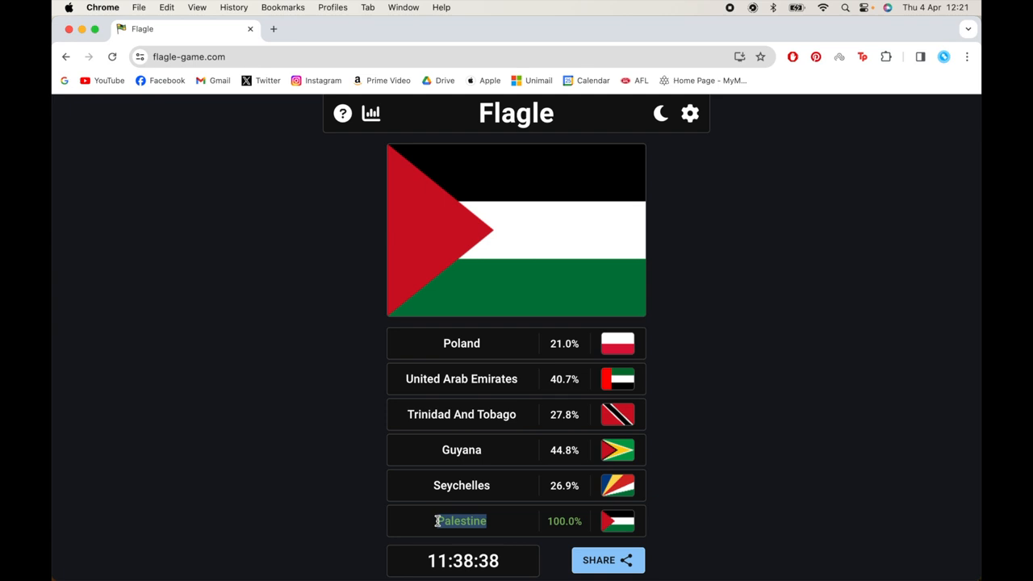
mouse_move(406, 521)
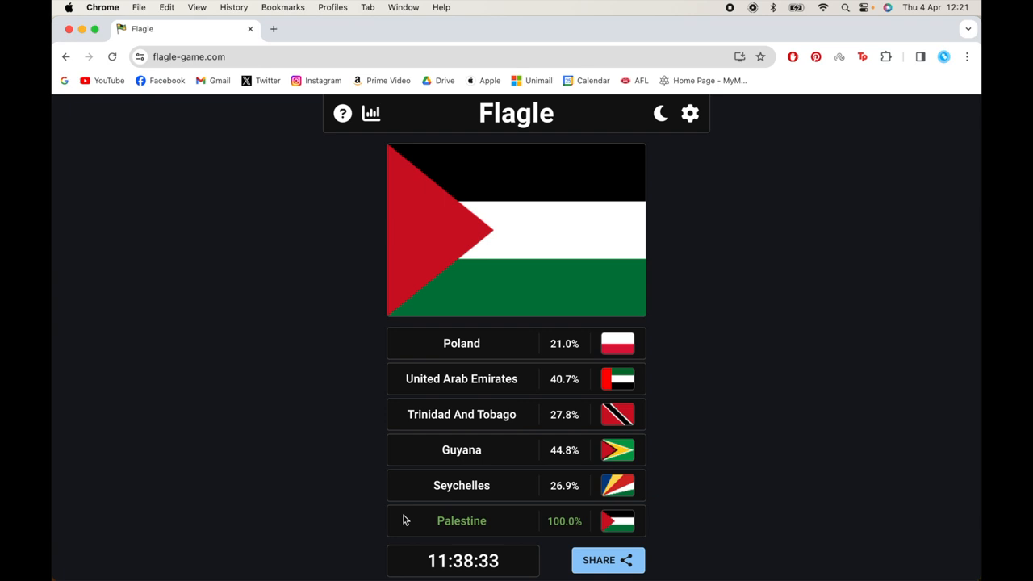
mouse_move(515, 526)
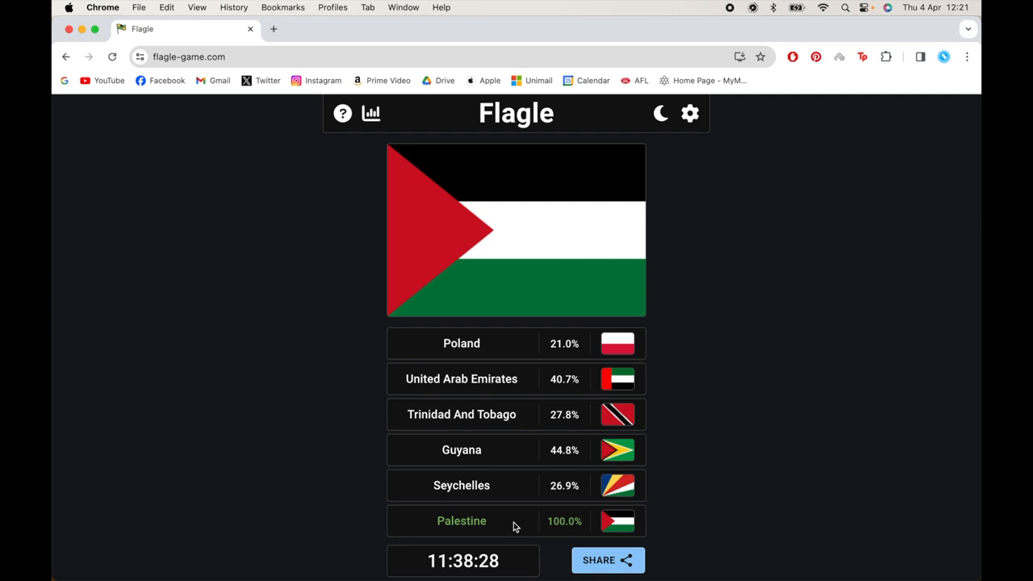